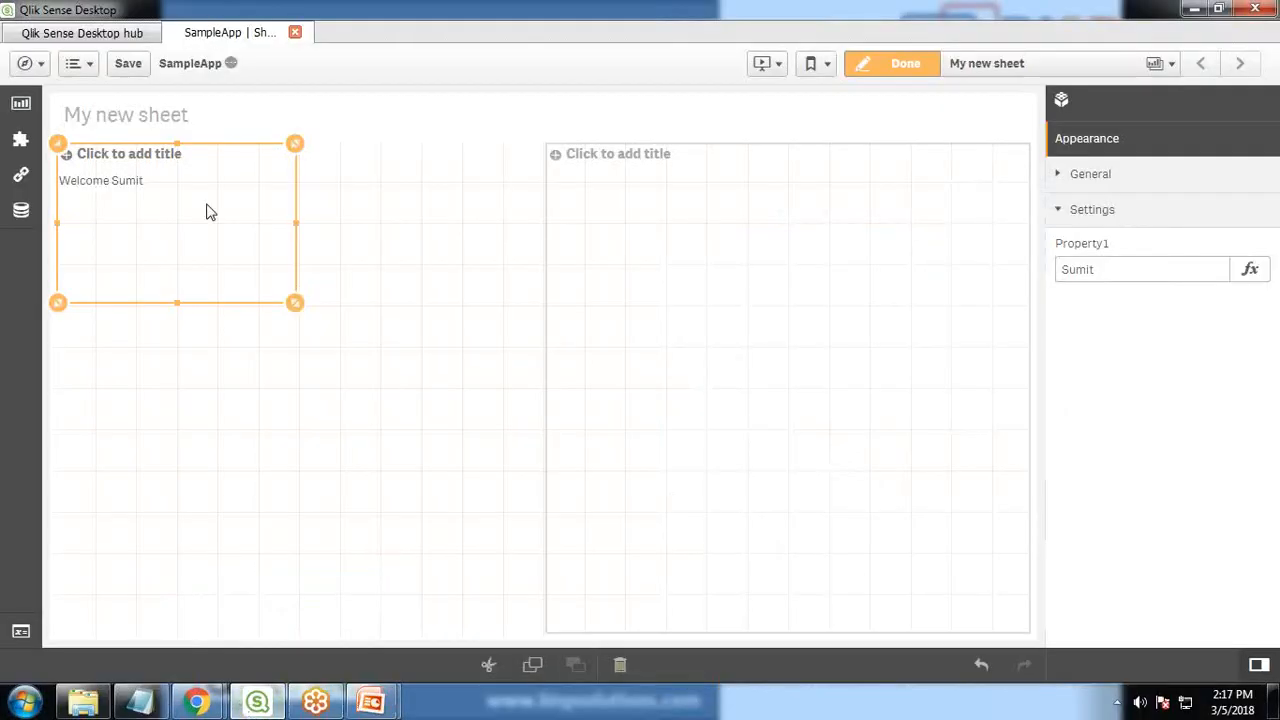
mouse_move(15, 170)
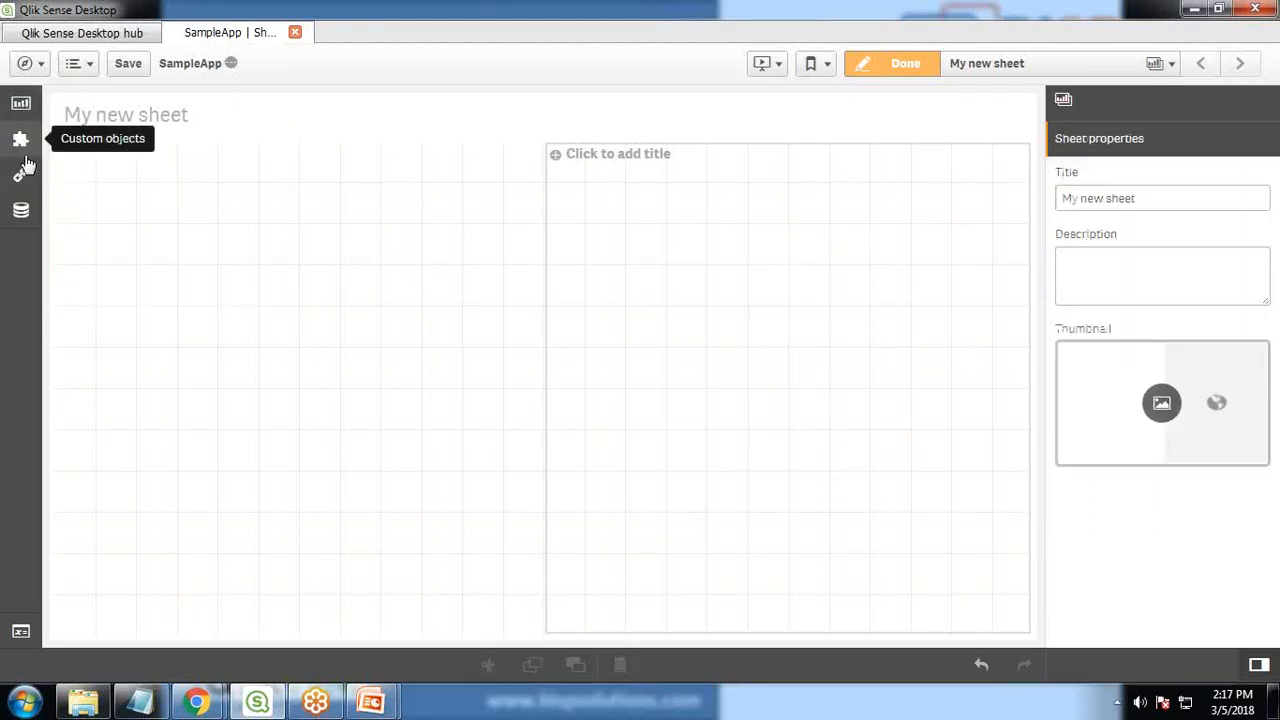
Drag BispTestWidget from the testwidget custom objects onto My new sheet and set Property1 to Sumit
click(21, 139)
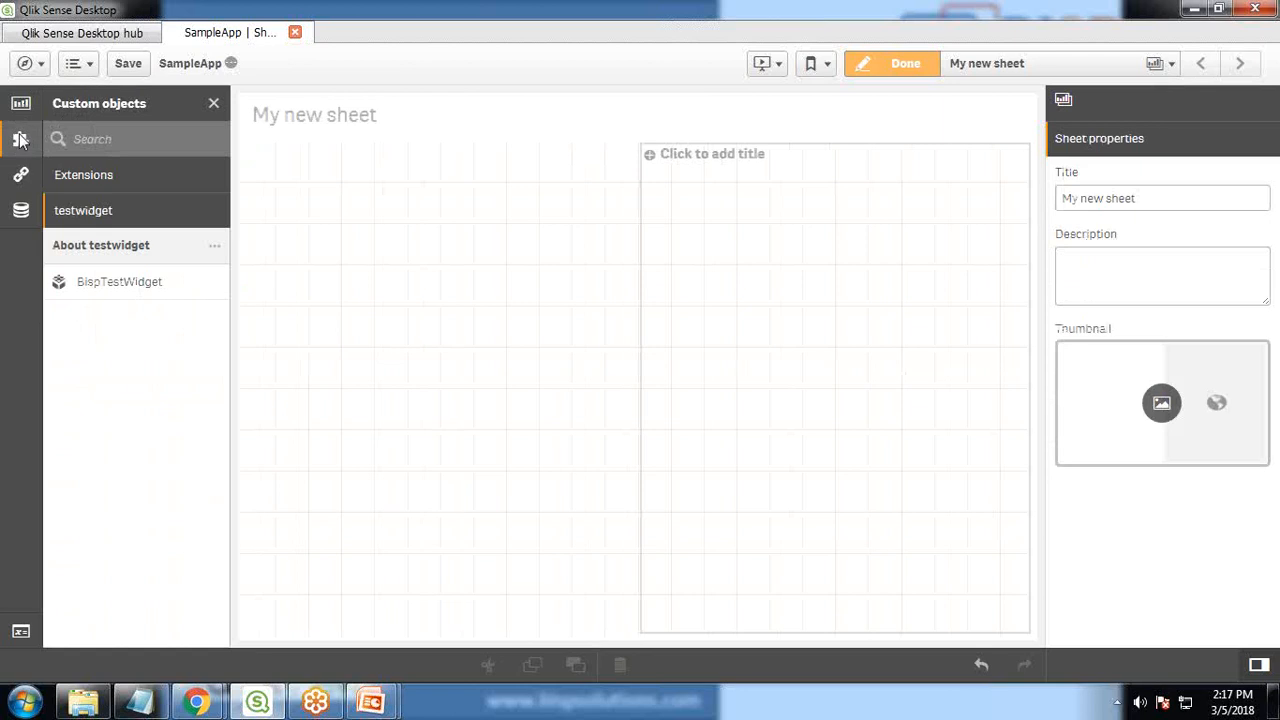
mouse_move(86, 208)
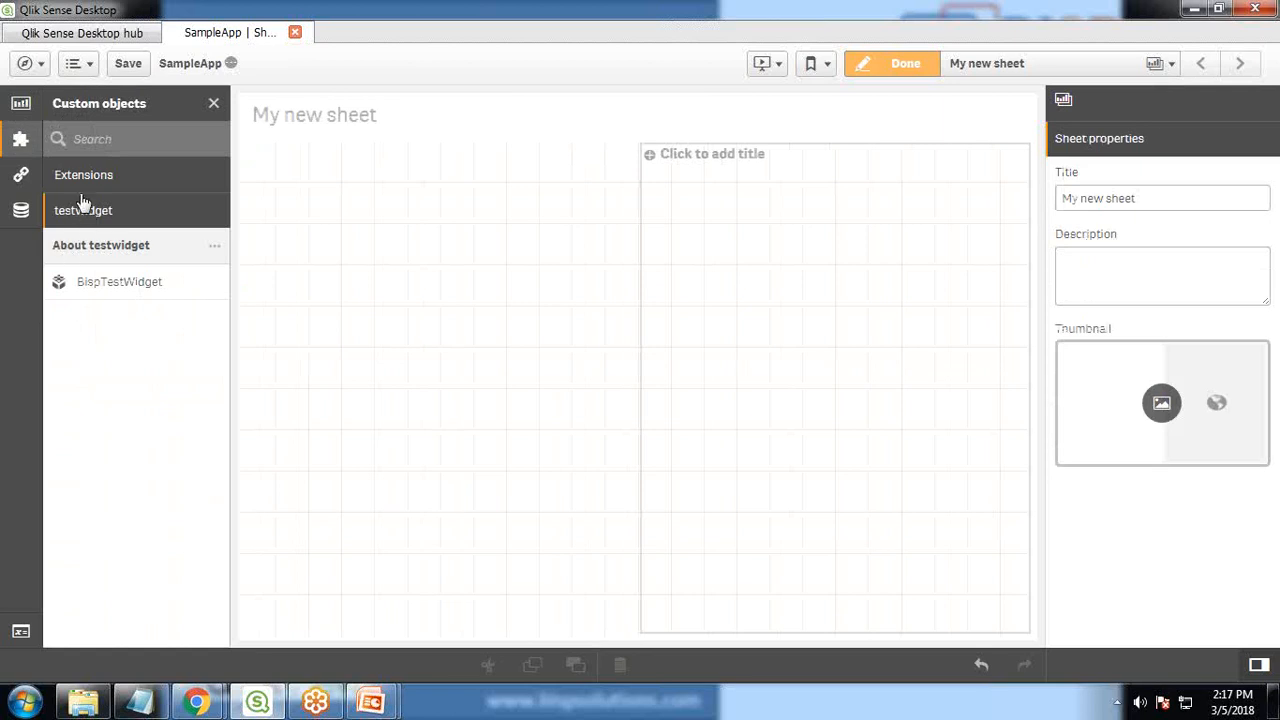
click(83, 174)
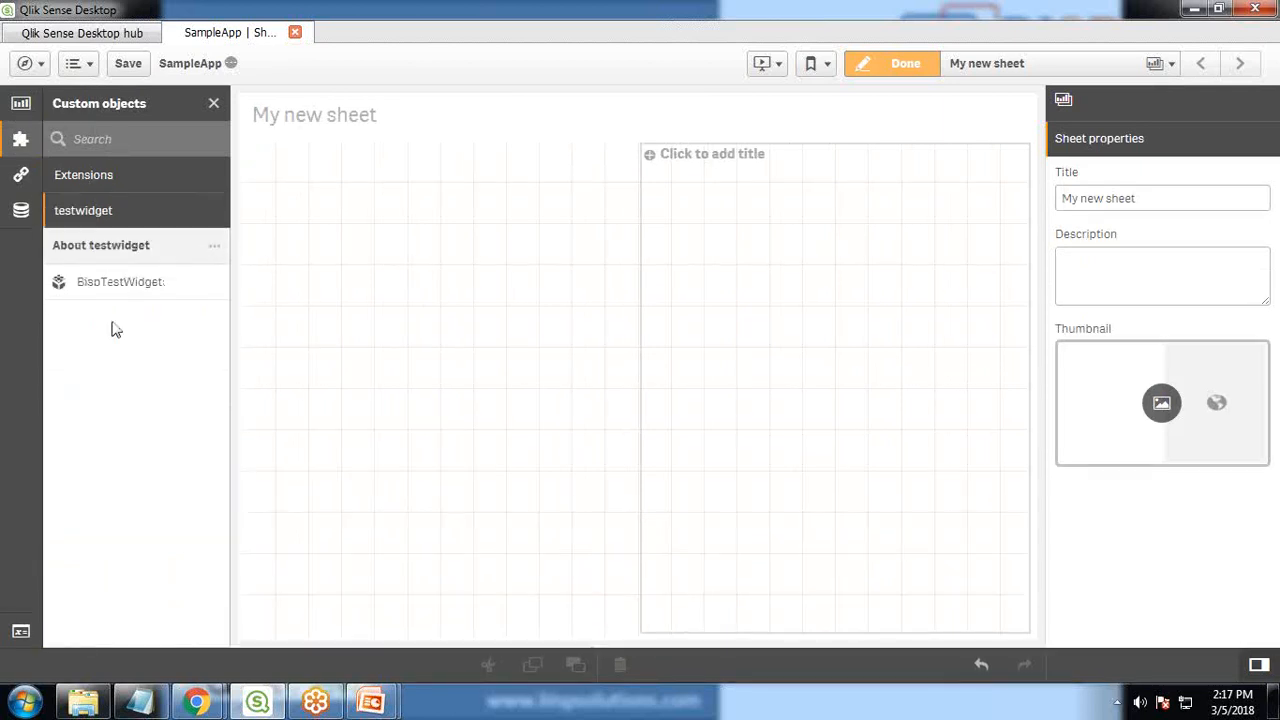
drag(120, 281, 382, 208)
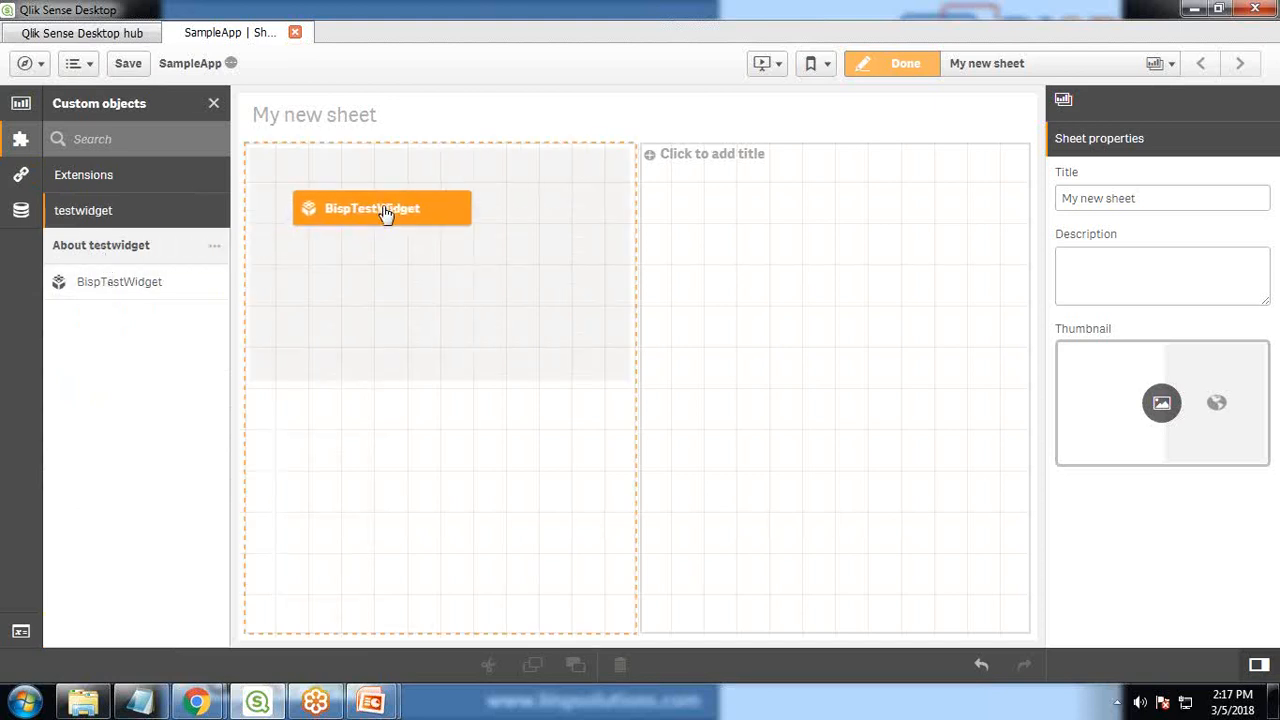
click(382, 207)
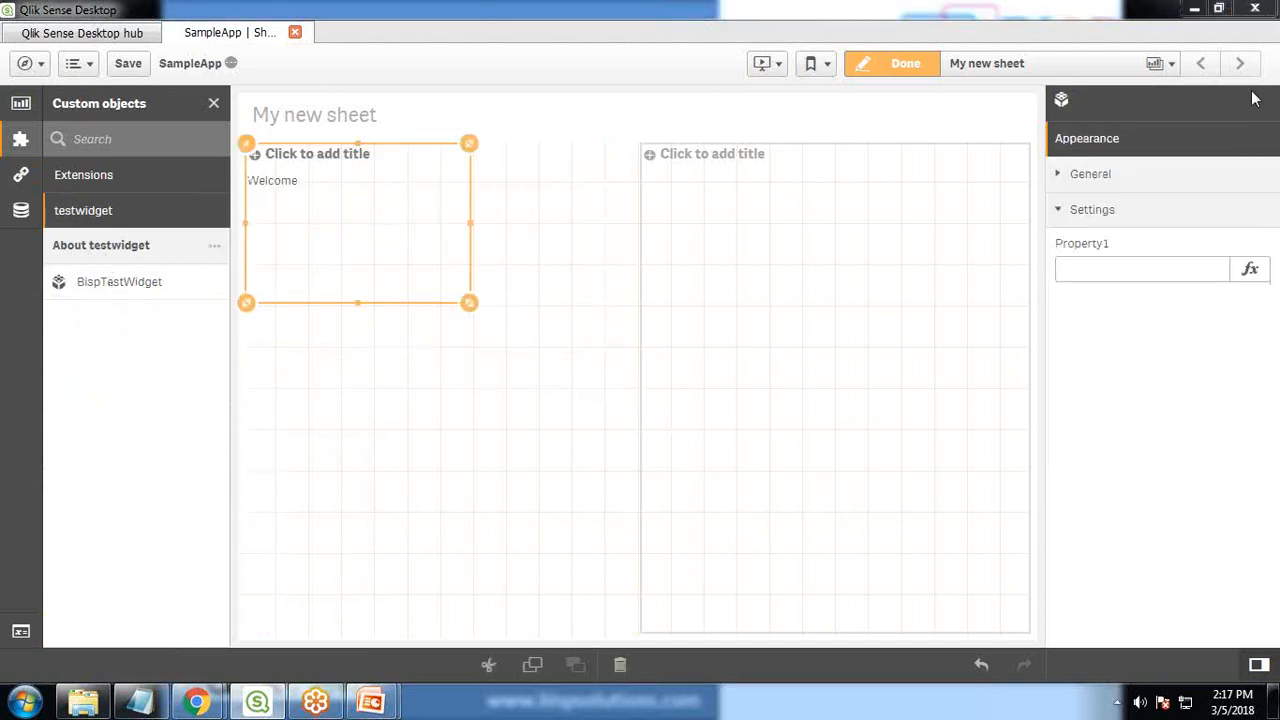
click(1142, 268)
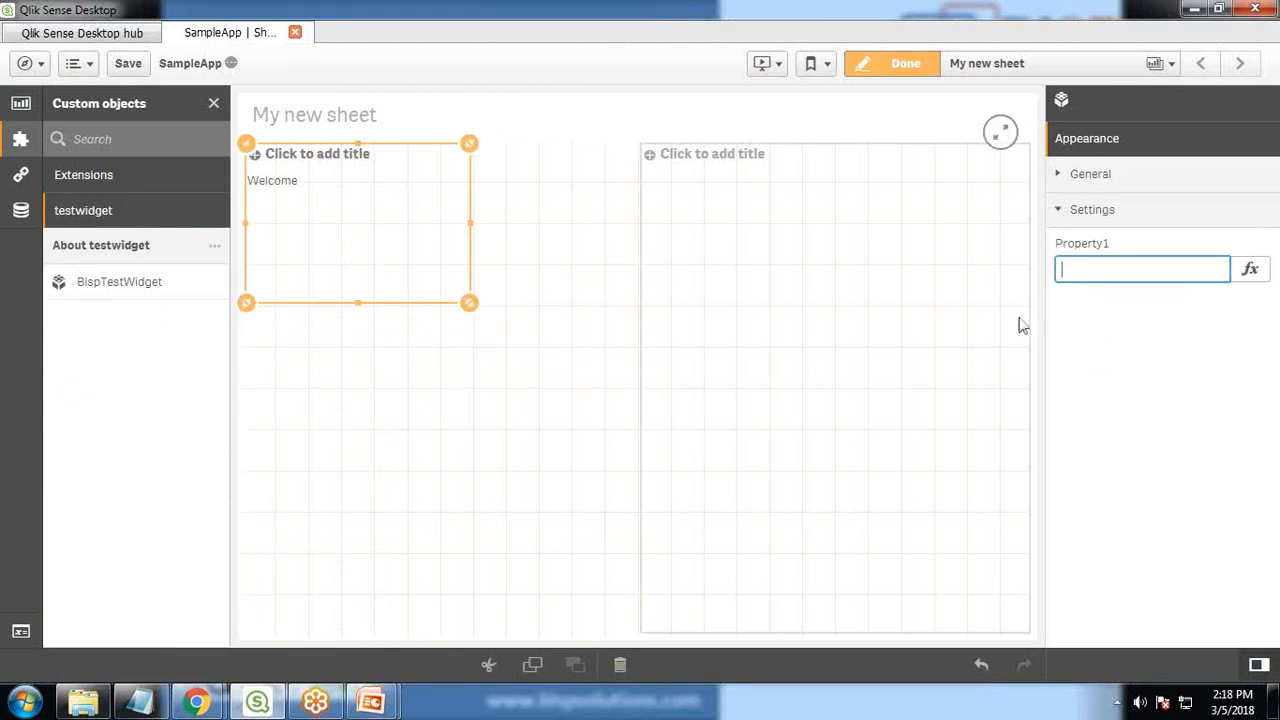
text(Sumit)
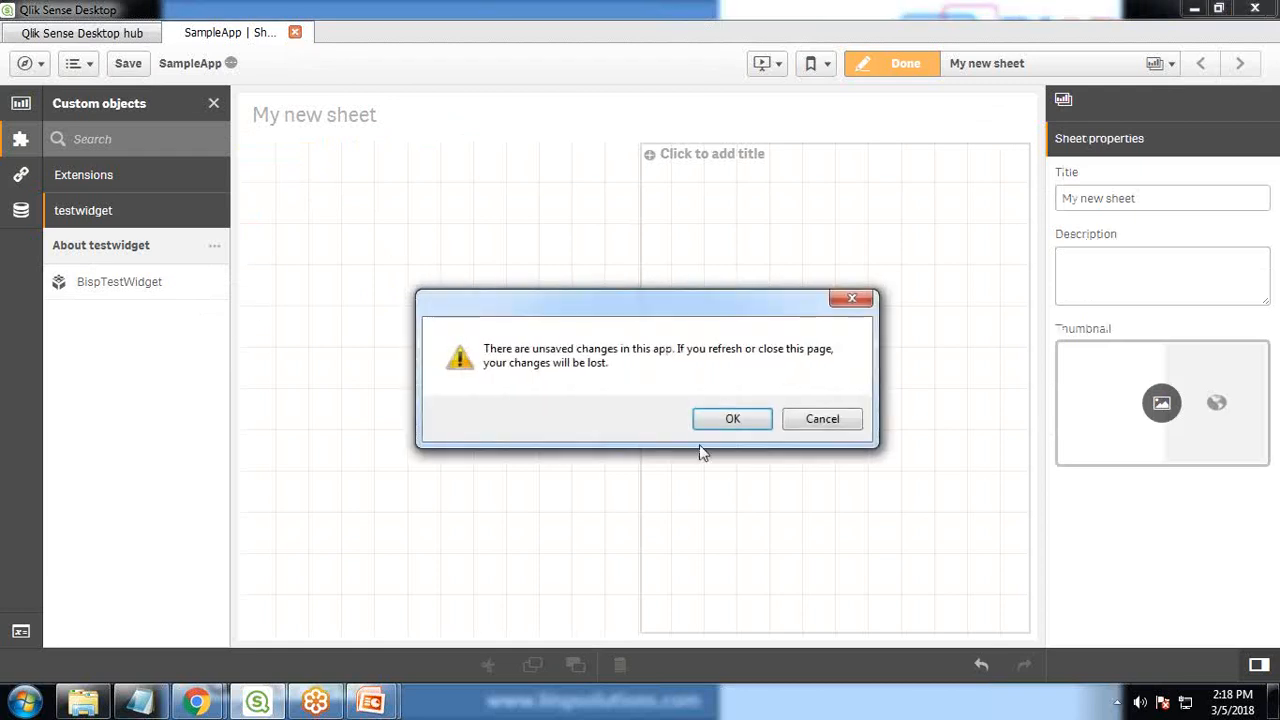
Discard SampleApp's unsaved changes and bring up the hub's extra options menu
click(732, 419)
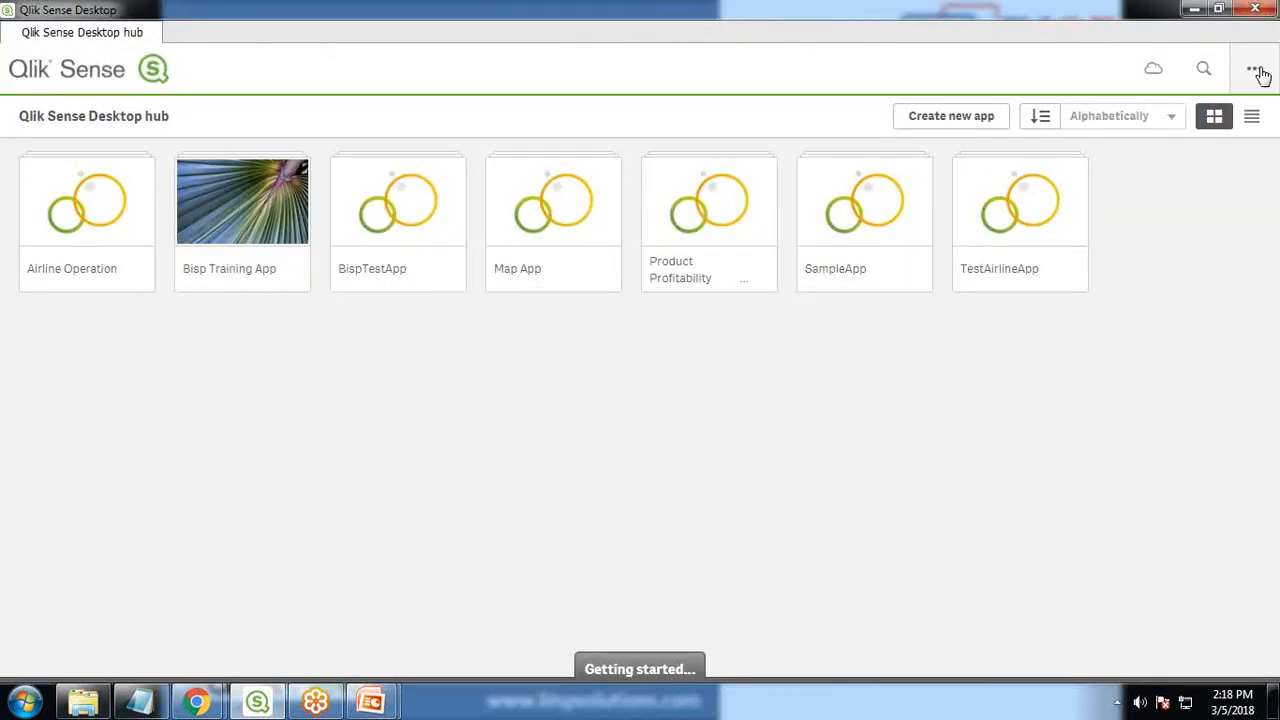
click(1254, 68)
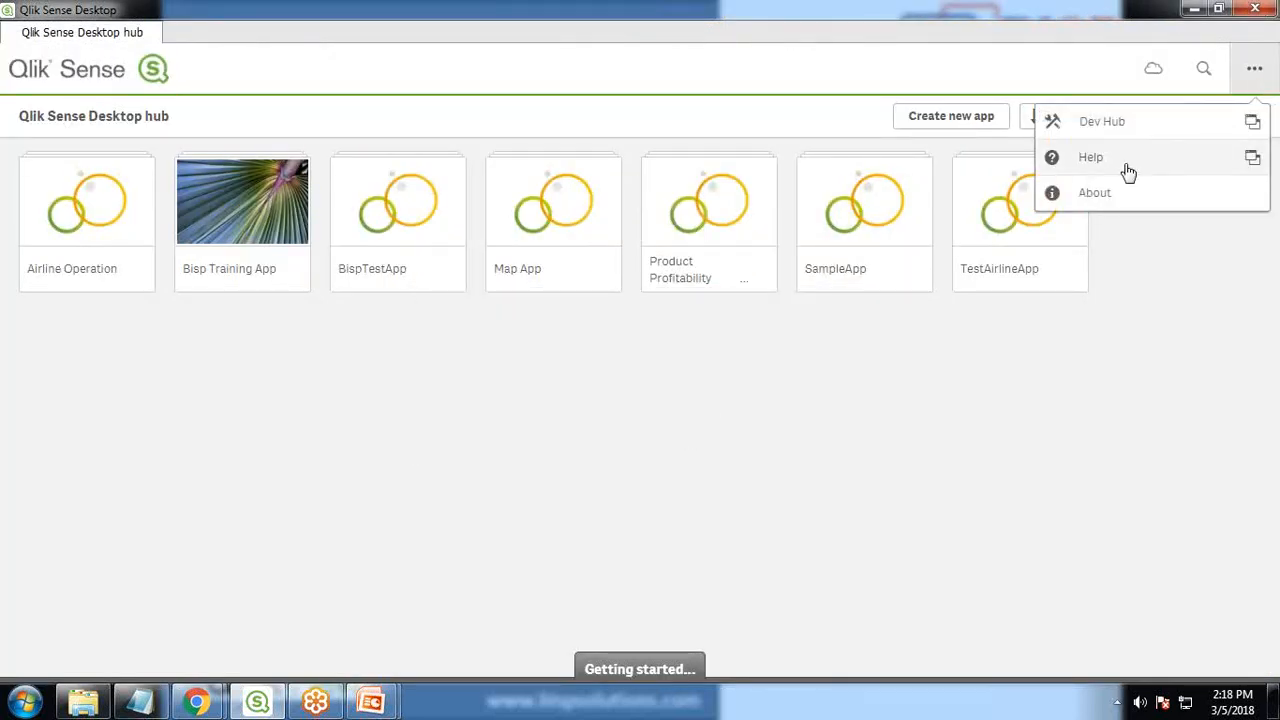
click(1254, 69)
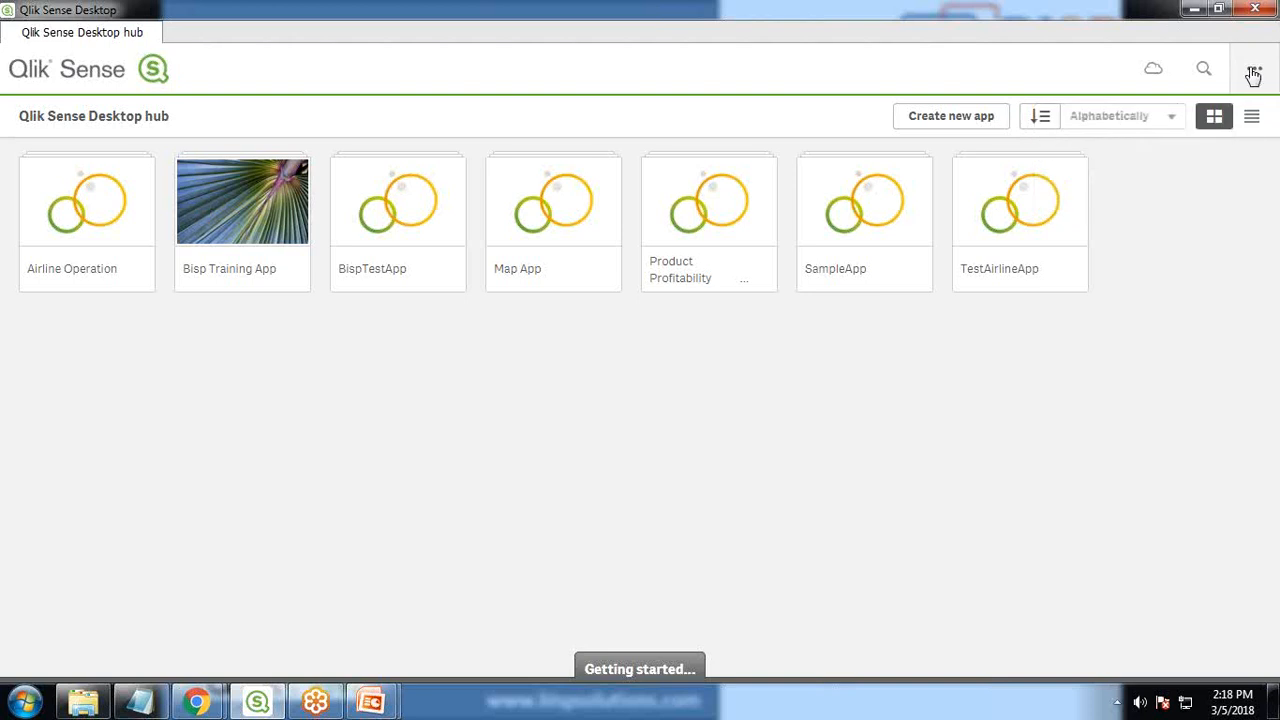
click(1252, 69)
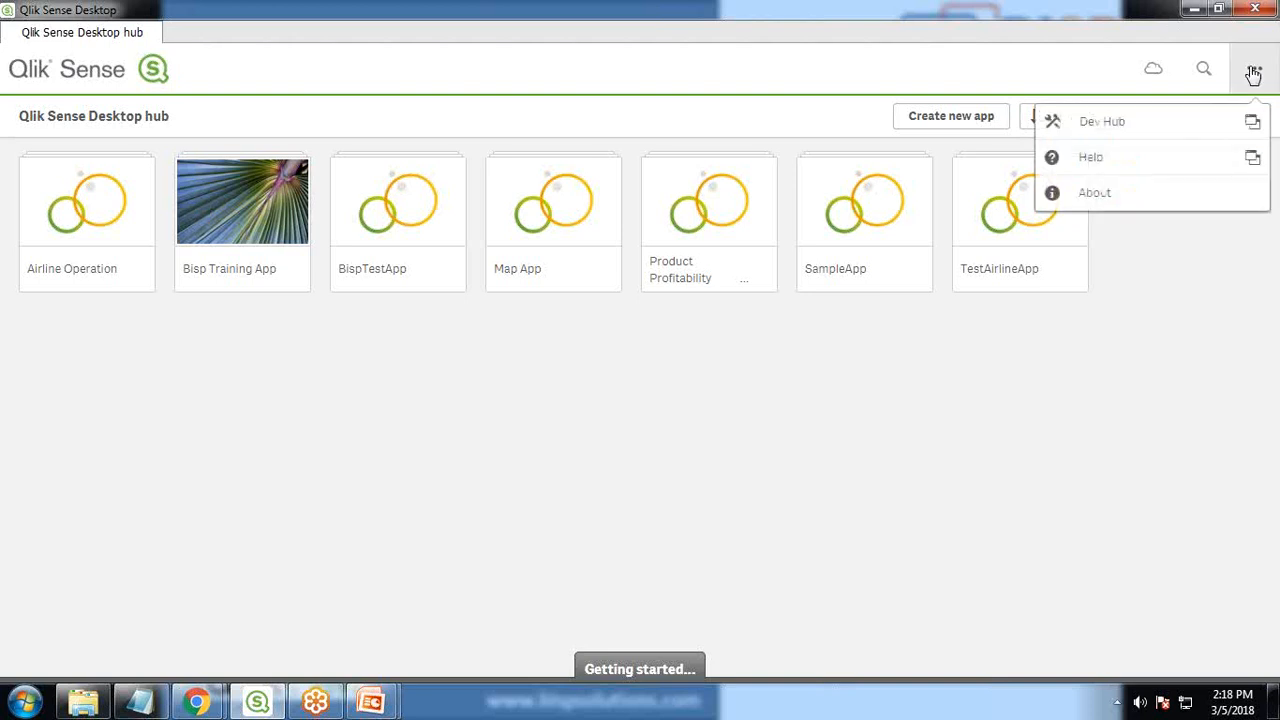
mouse_move(1098, 128)
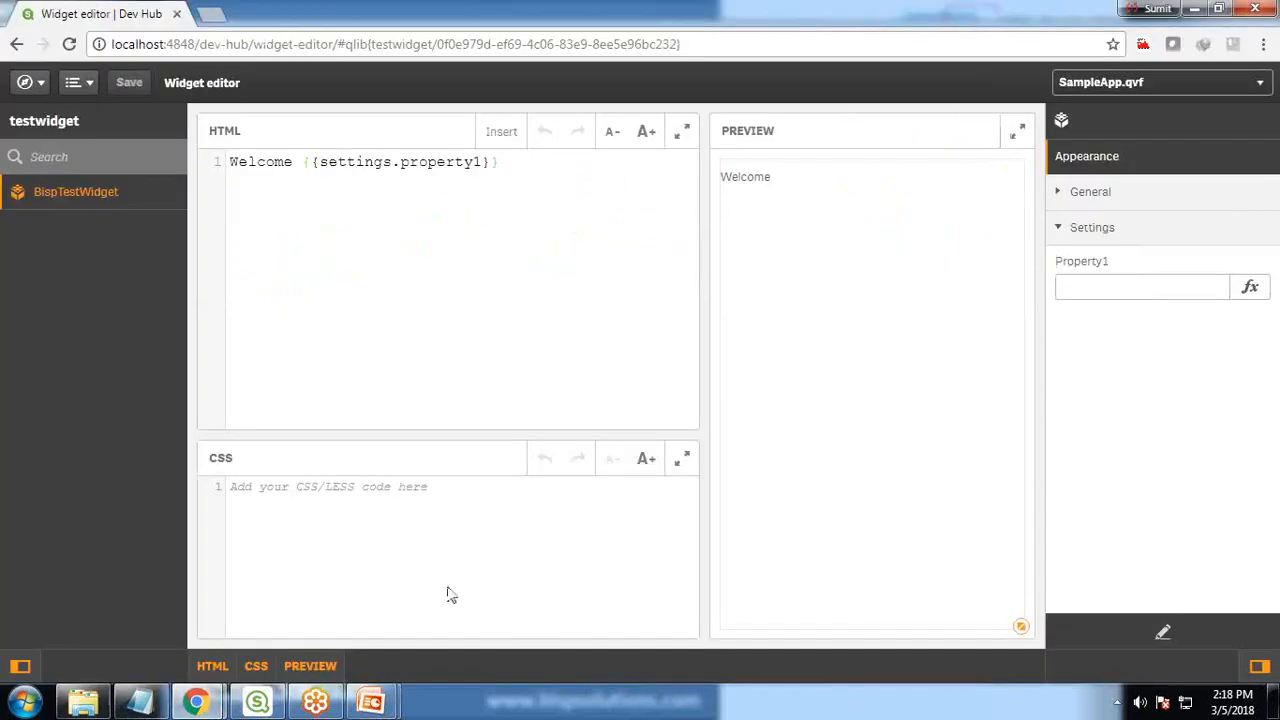
mouse_move(1227, 138)
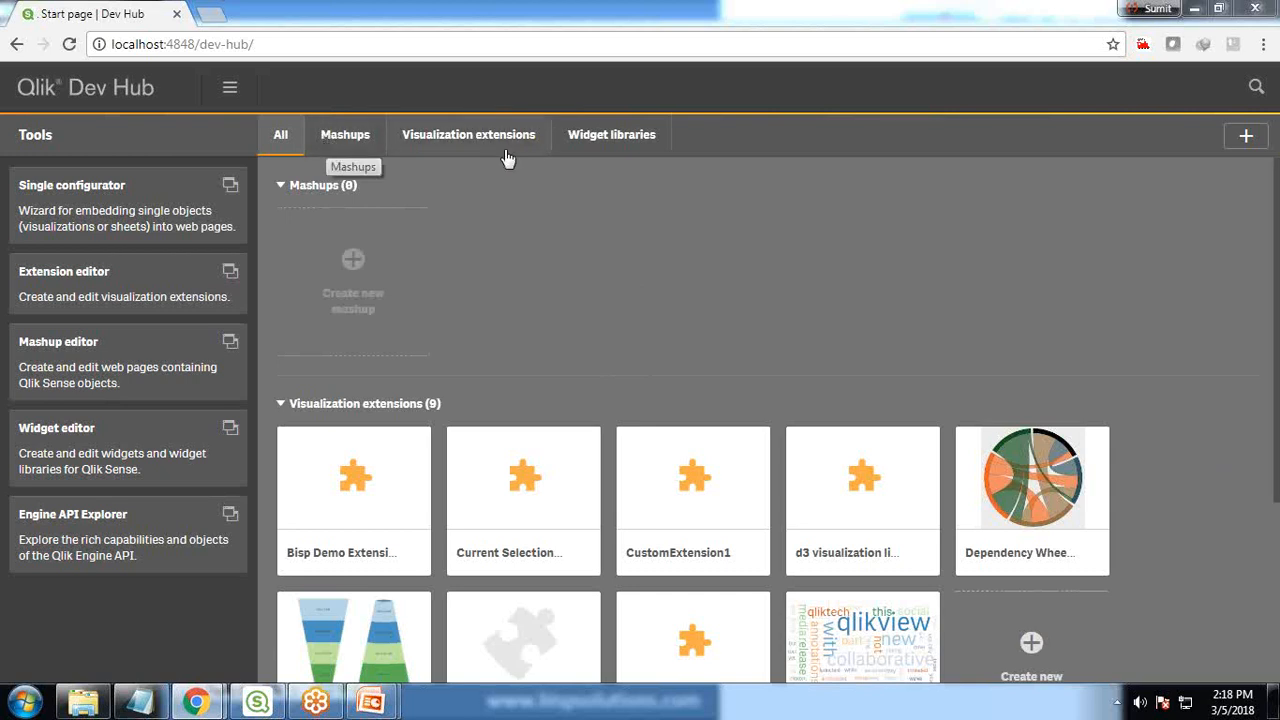
mouse_move(72, 463)
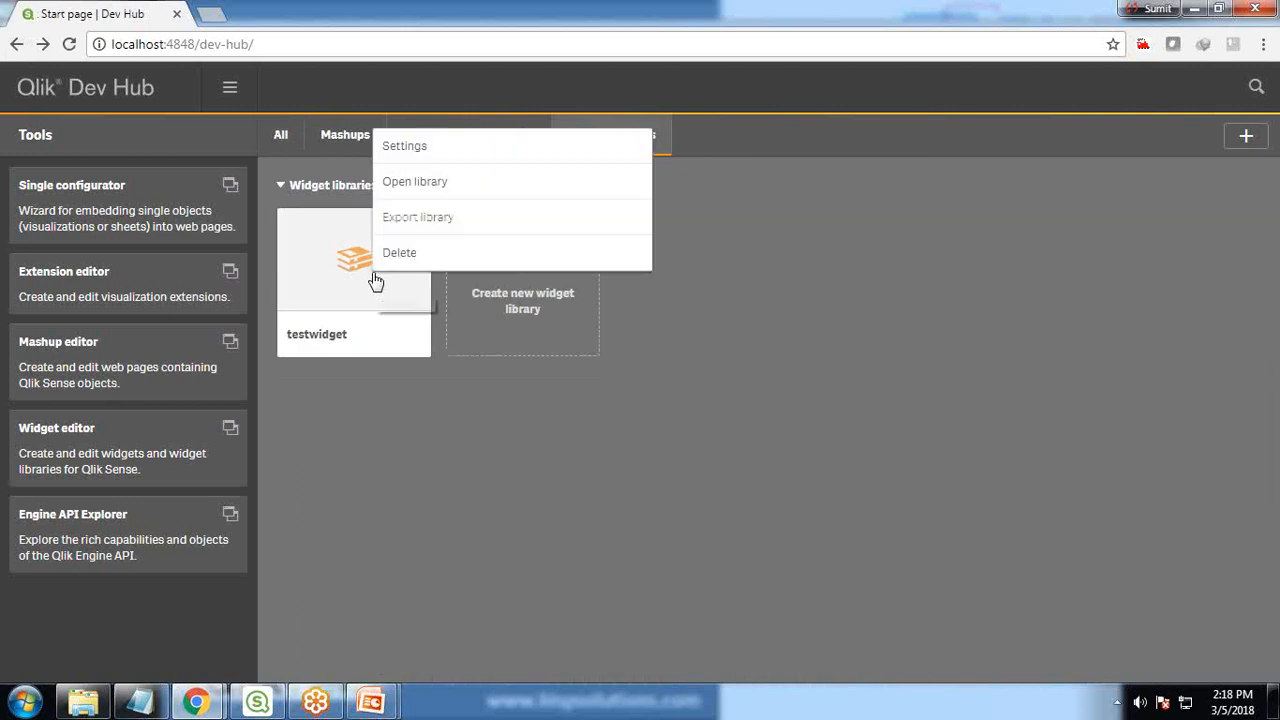
Delete the testwidget library and filter the Dev Hub list to widget libraries
click(399, 252)
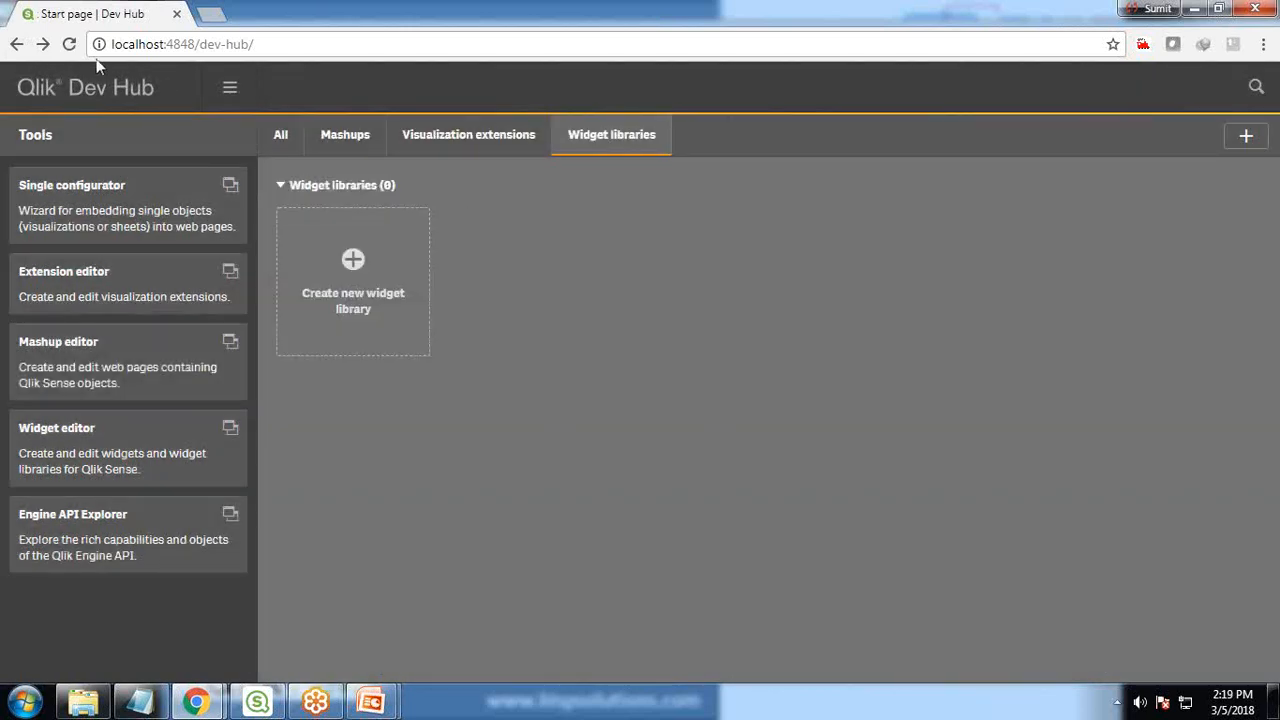
click(280, 134)
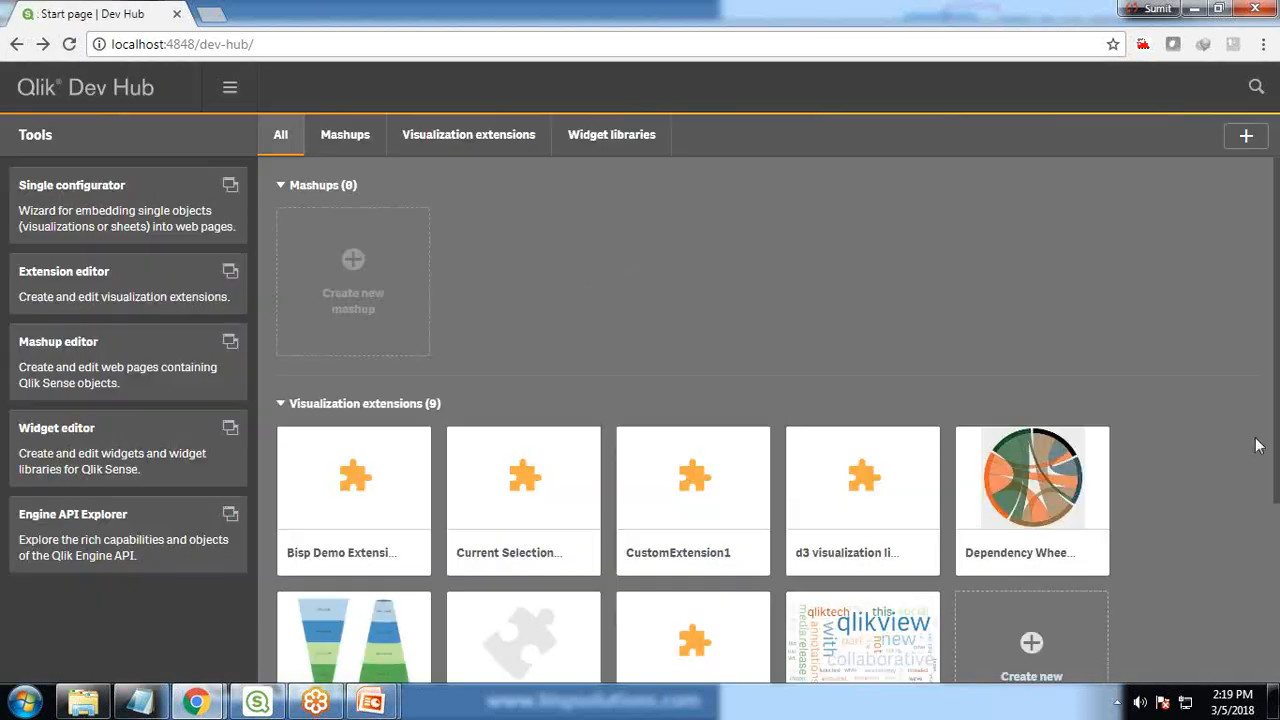
mouse_move(624, 145)
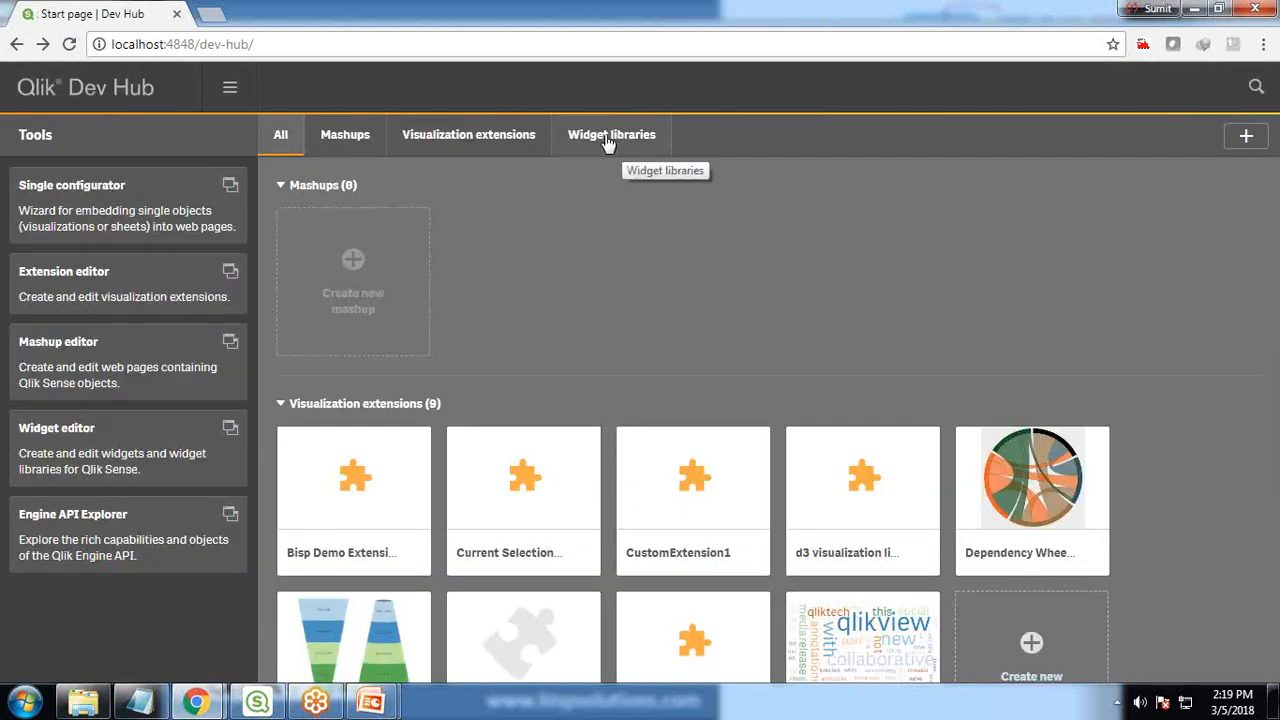
click(611, 134)
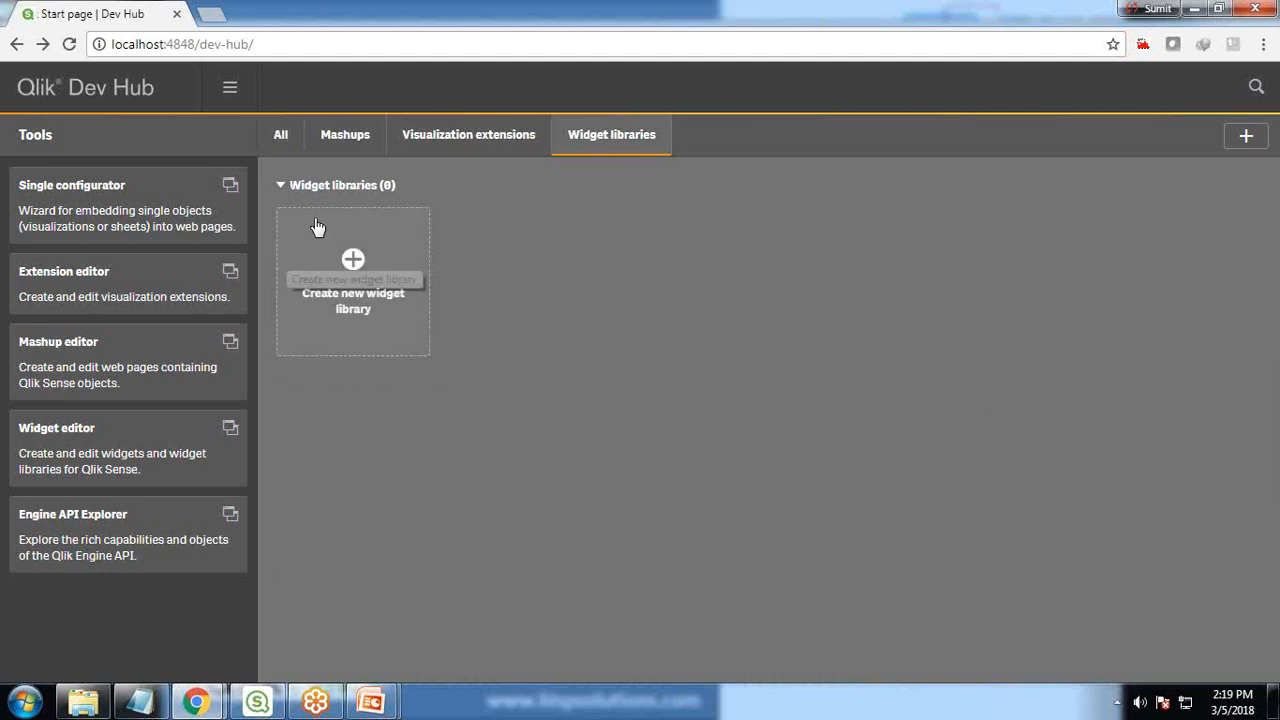
mouse_move(363, 301)
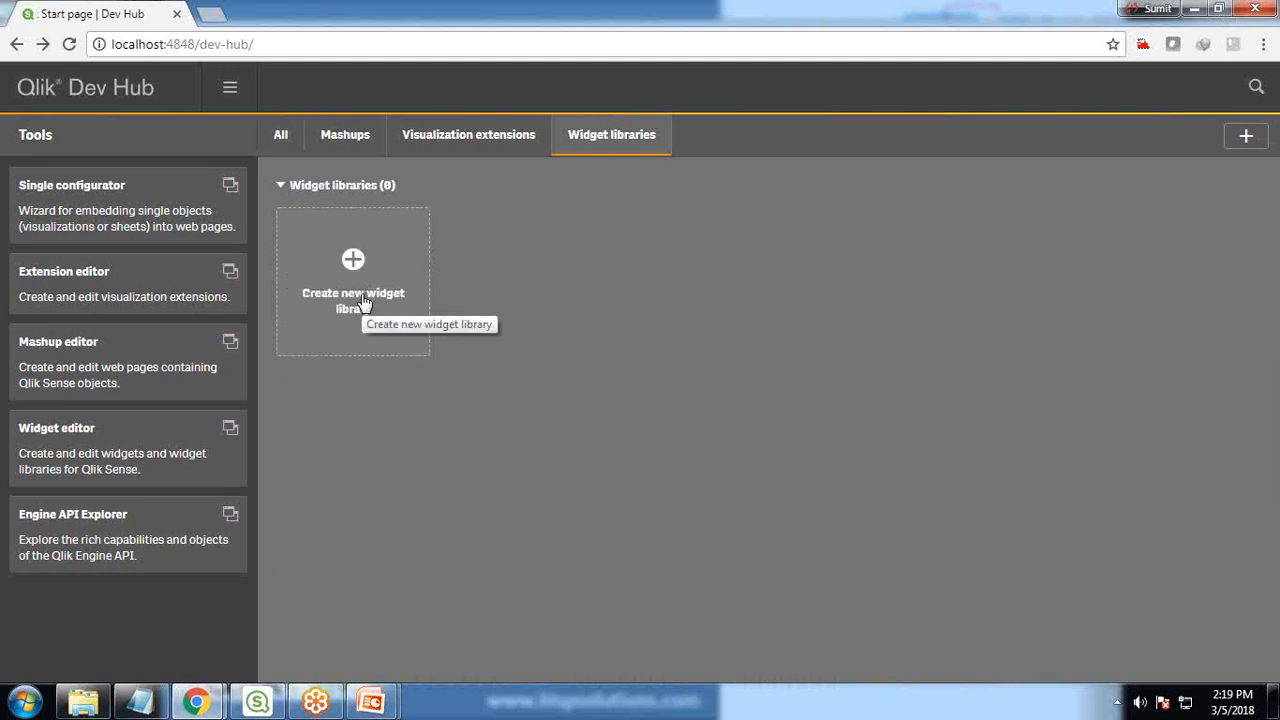
Create a widget library named BispTestWidget from the create-new widget library dialog
click(352, 258)
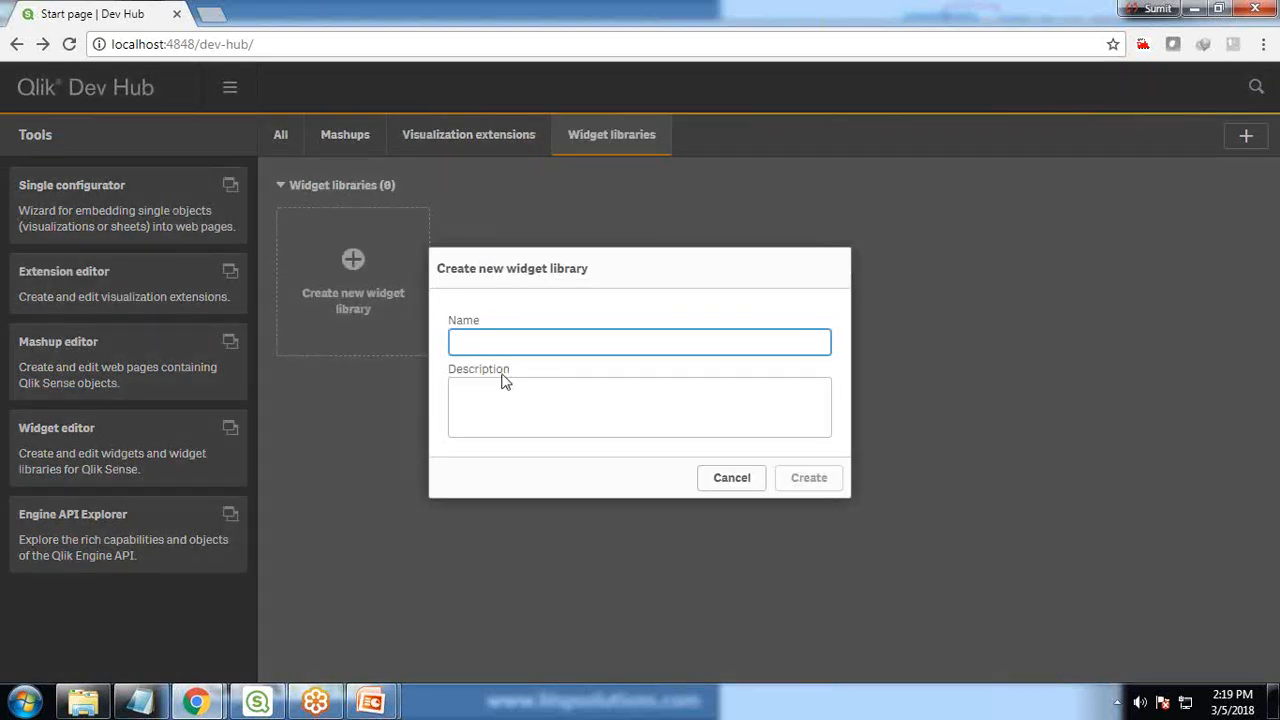
click(639, 342)
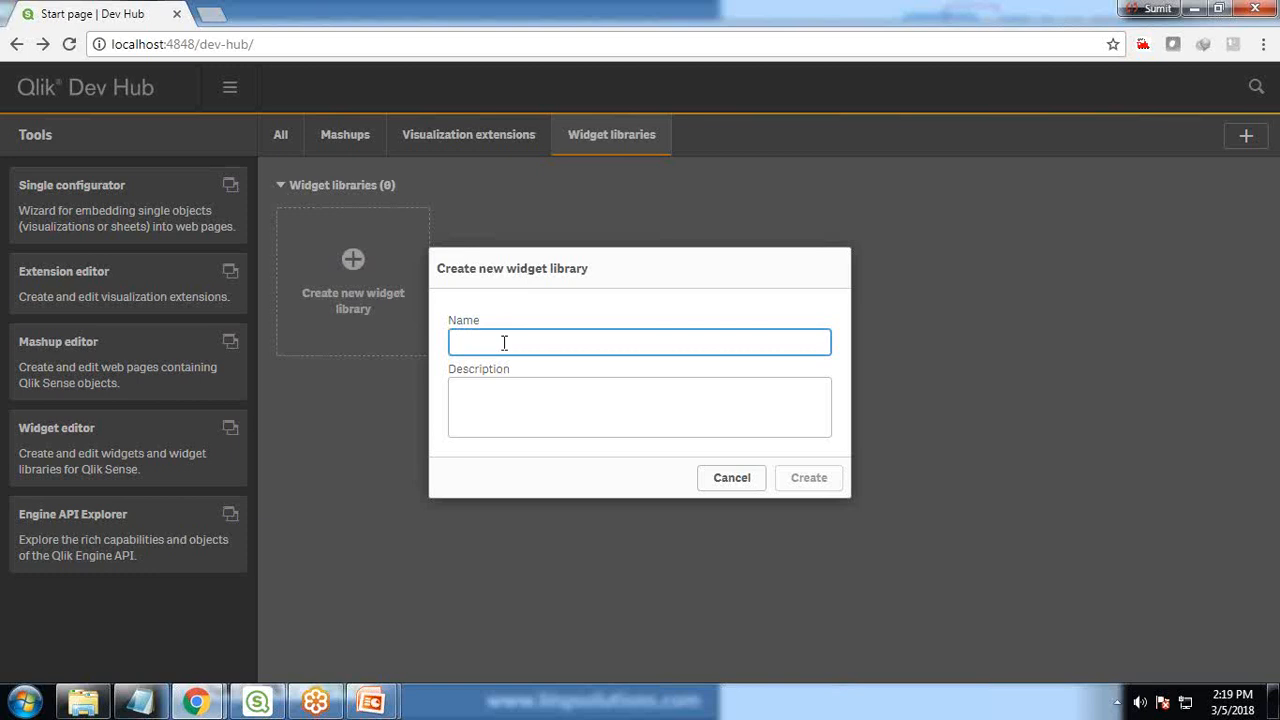
text(BisoT)
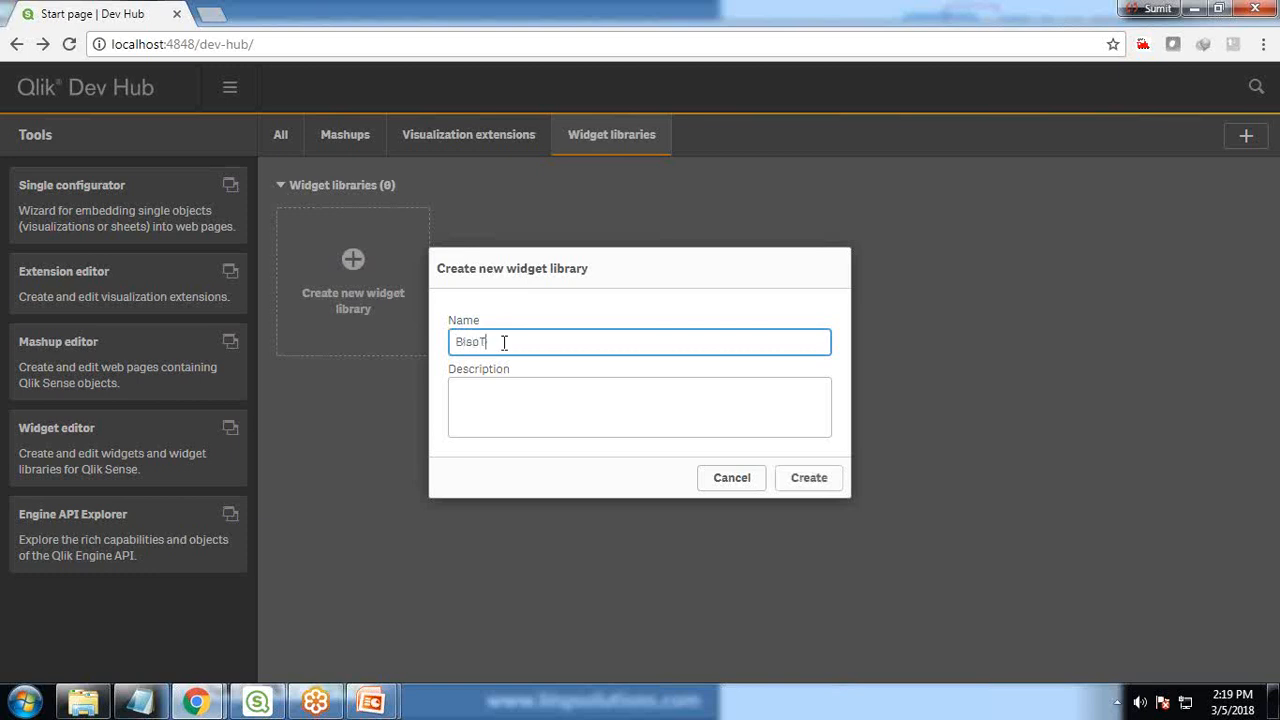
text(Test Widget)
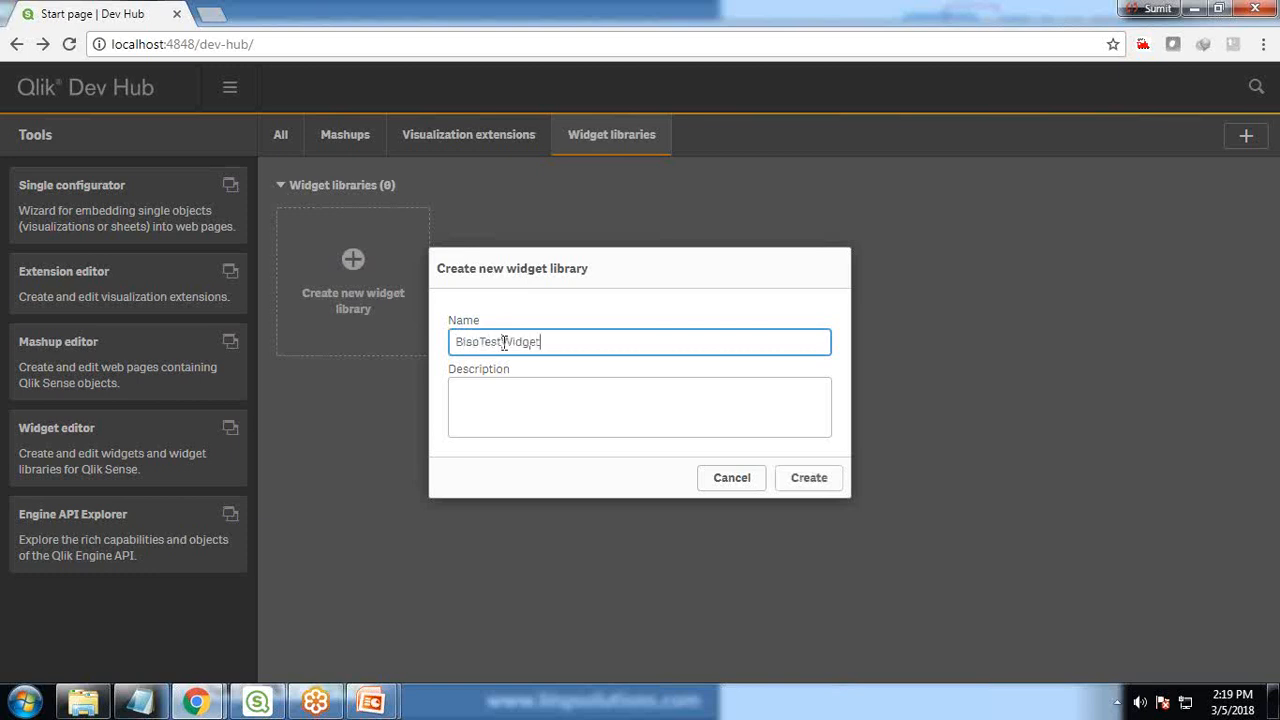
click(639, 407)
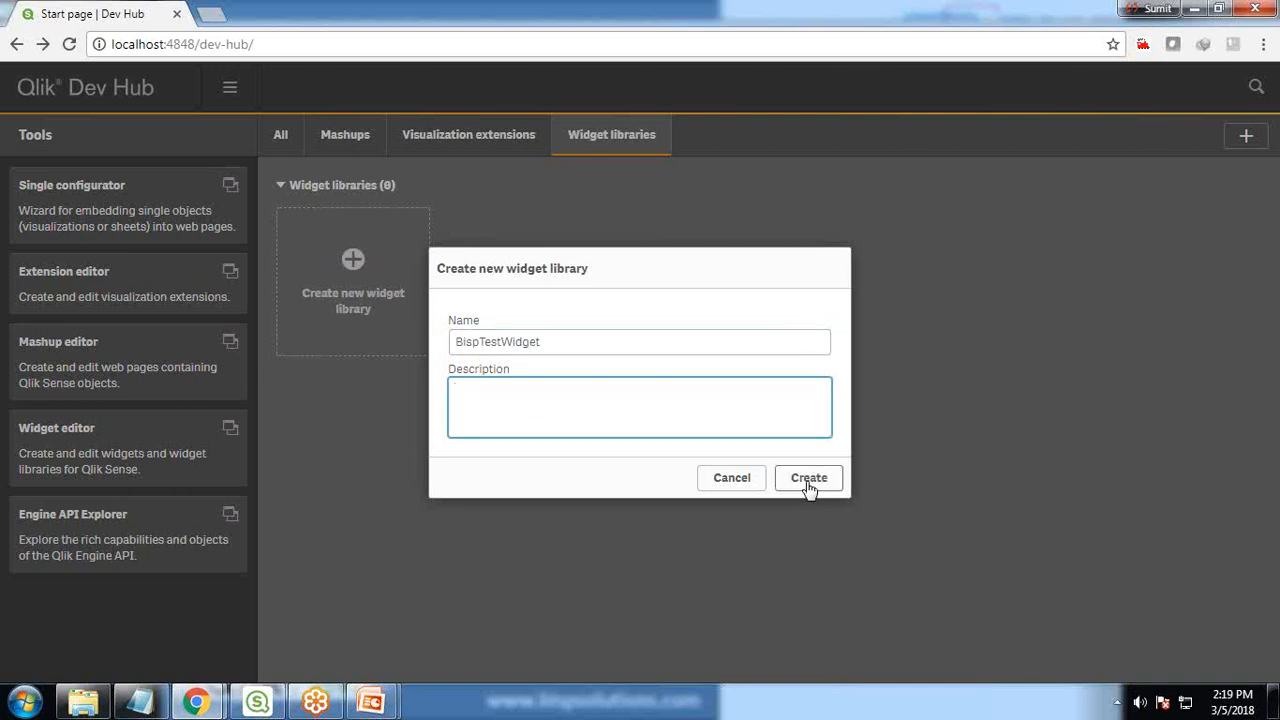
click(808, 478)
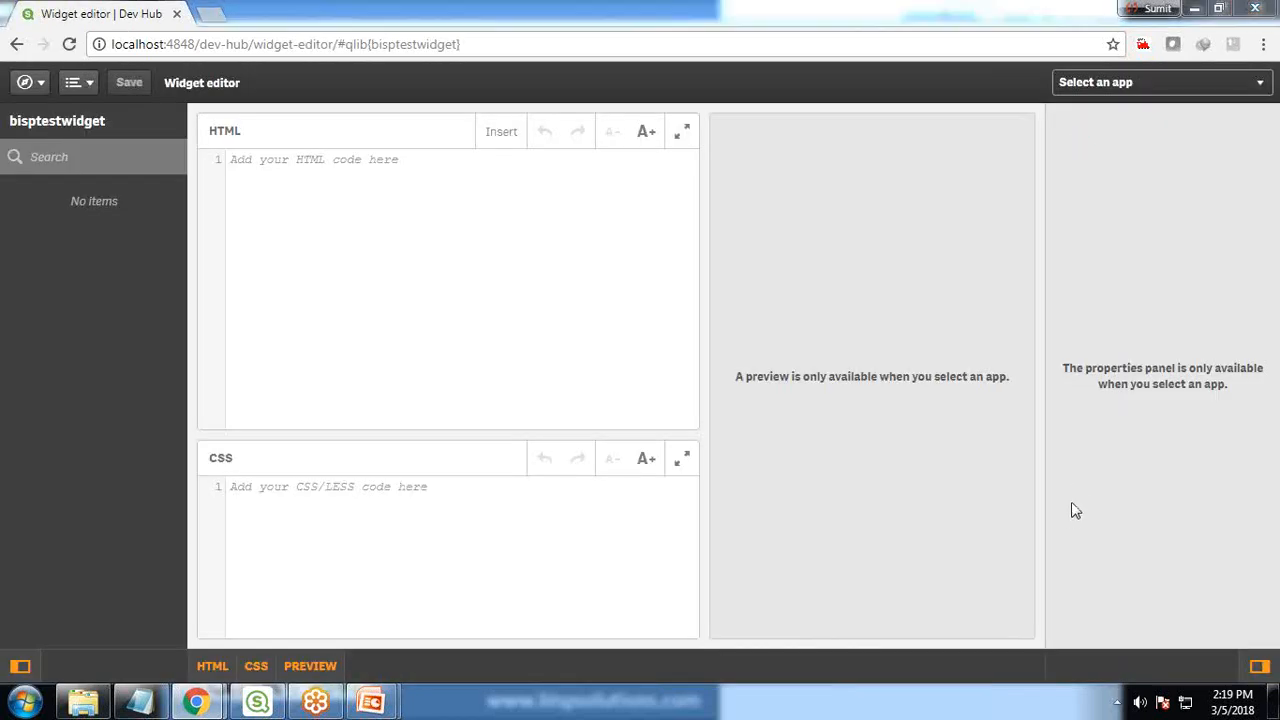
mouse_move(1248, 105)
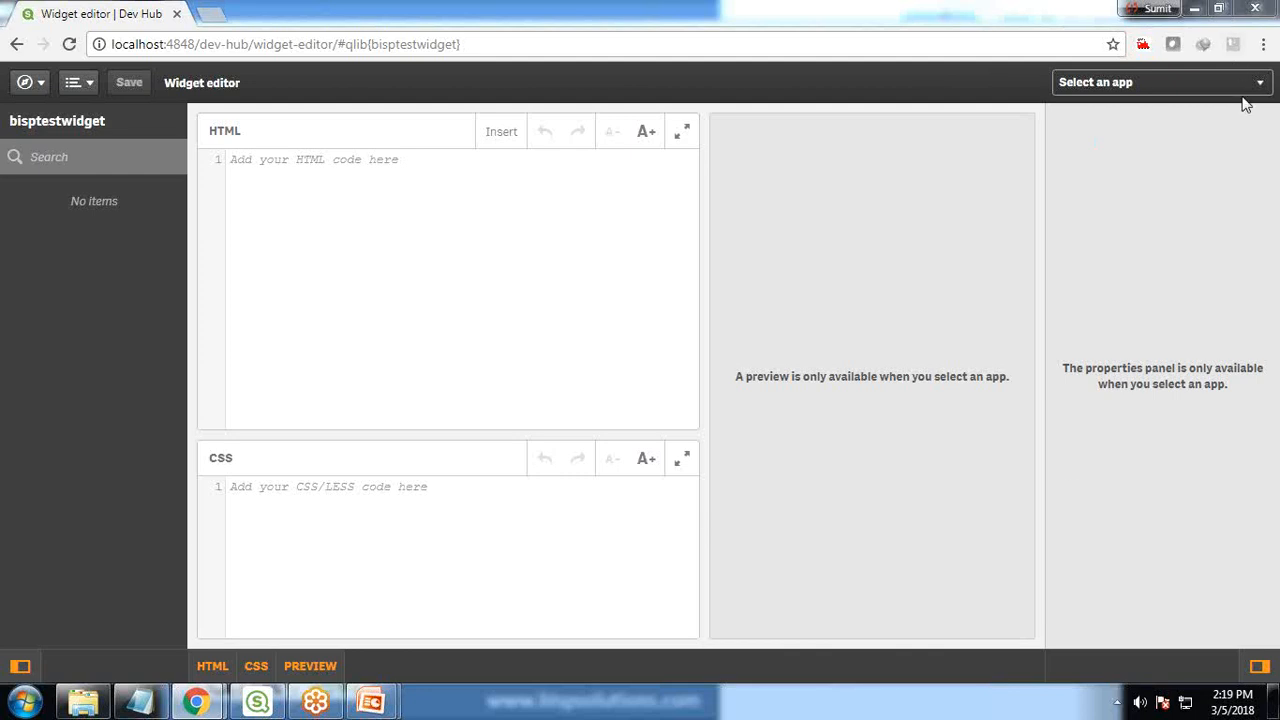
mouse_move(211, 143)
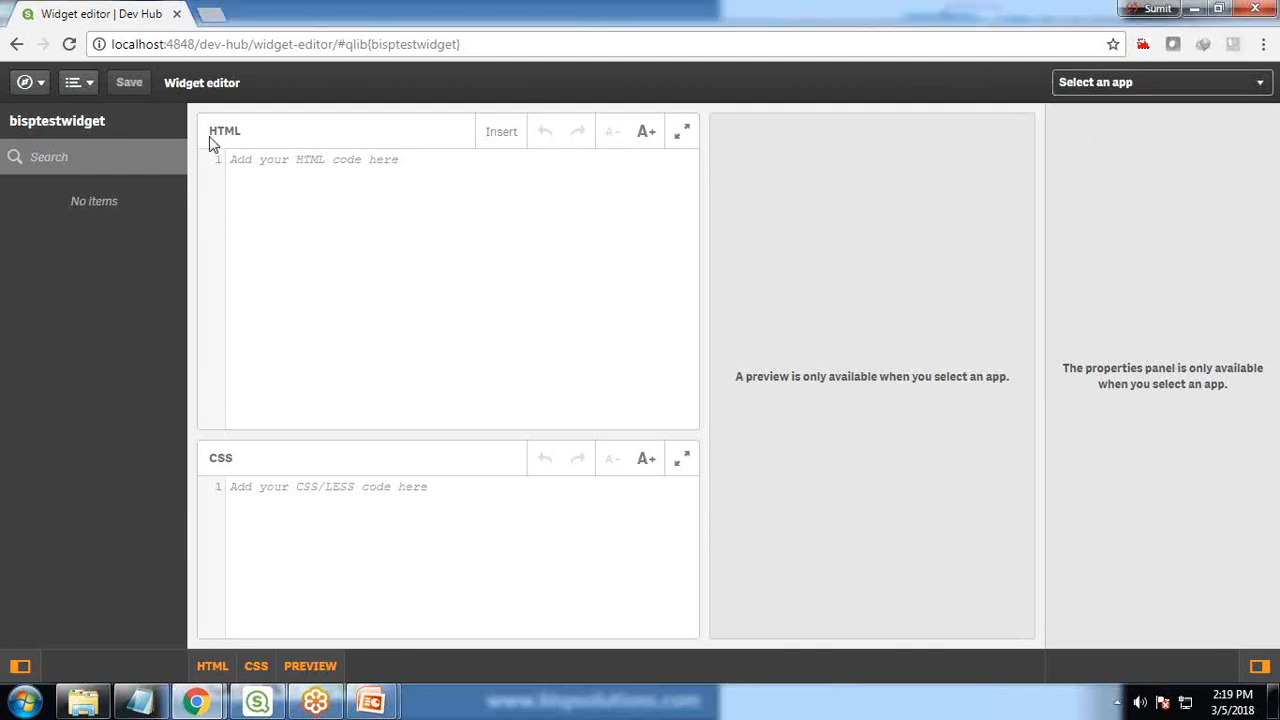
mouse_move(564, 217)
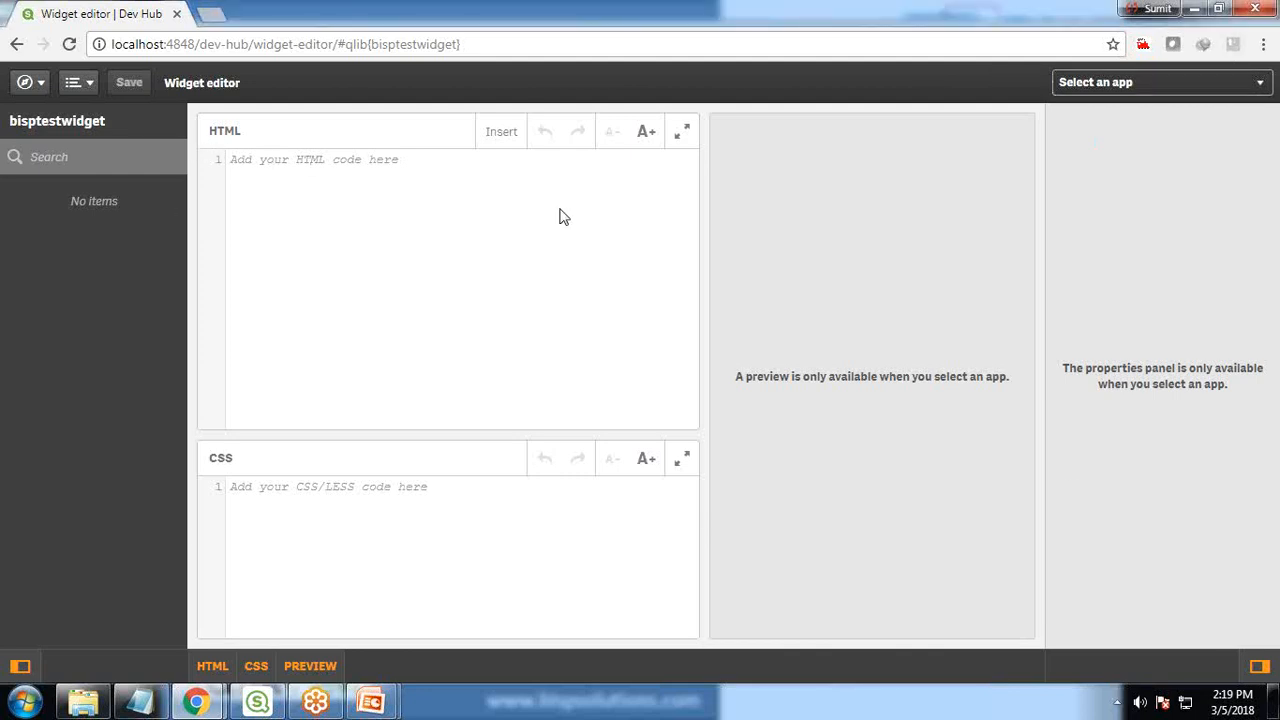
click(362, 160)
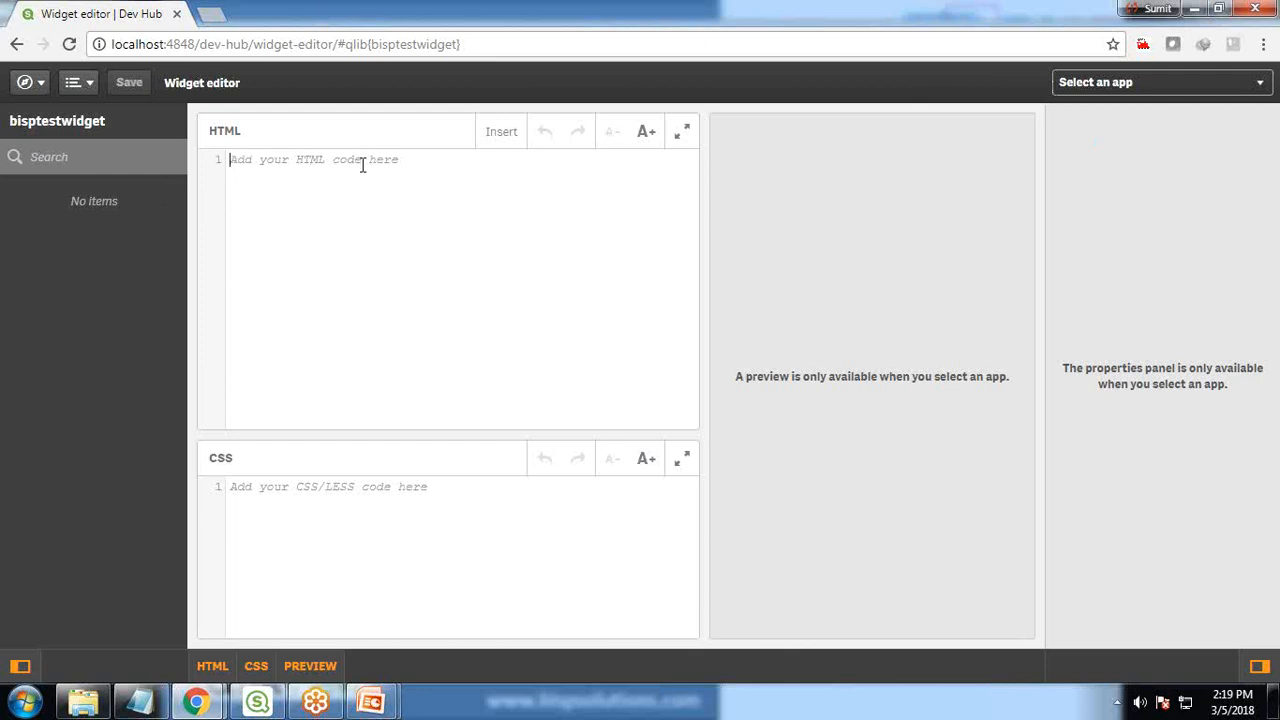
mouse_move(303, 482)
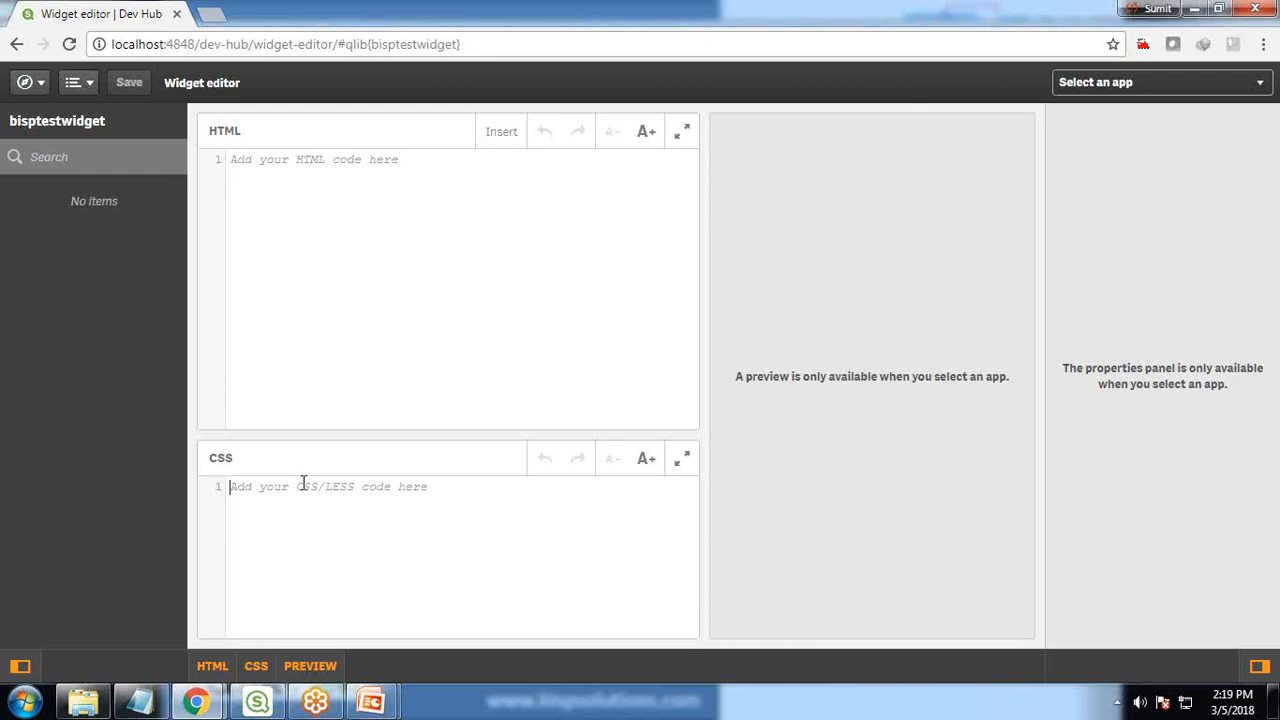
mouse_move(292, 449)
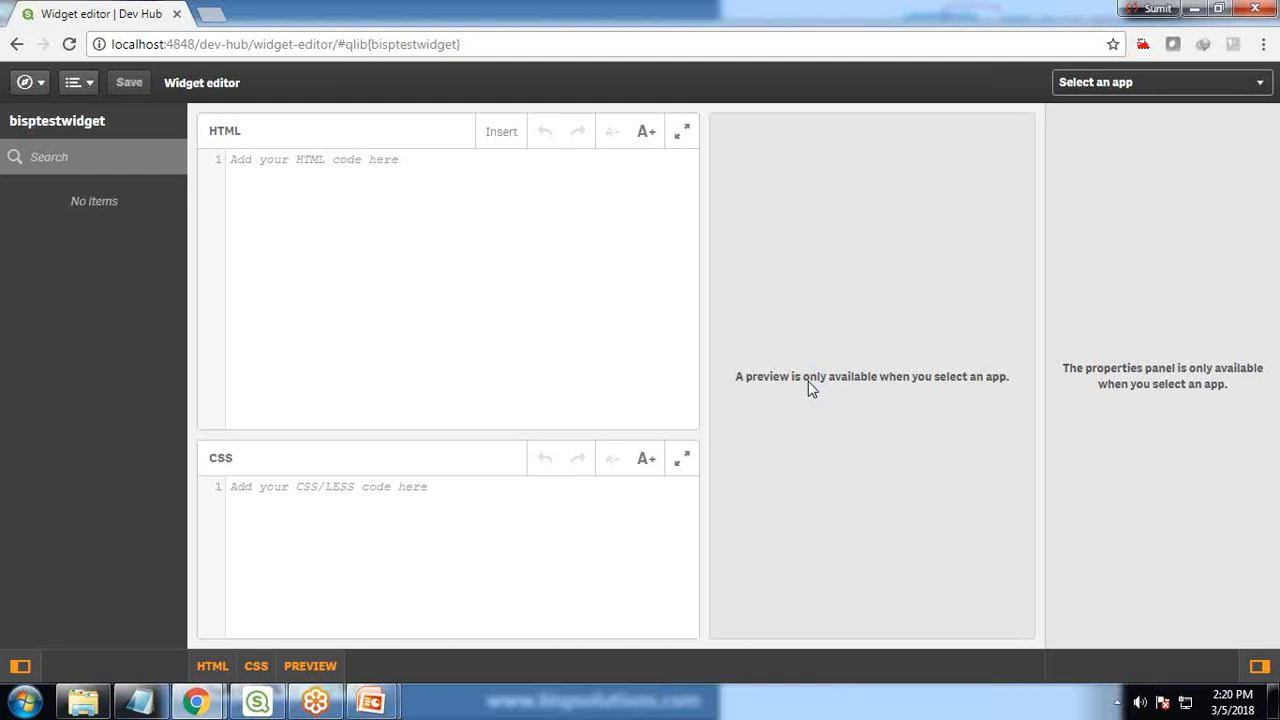
mouse_move(1142, 247)
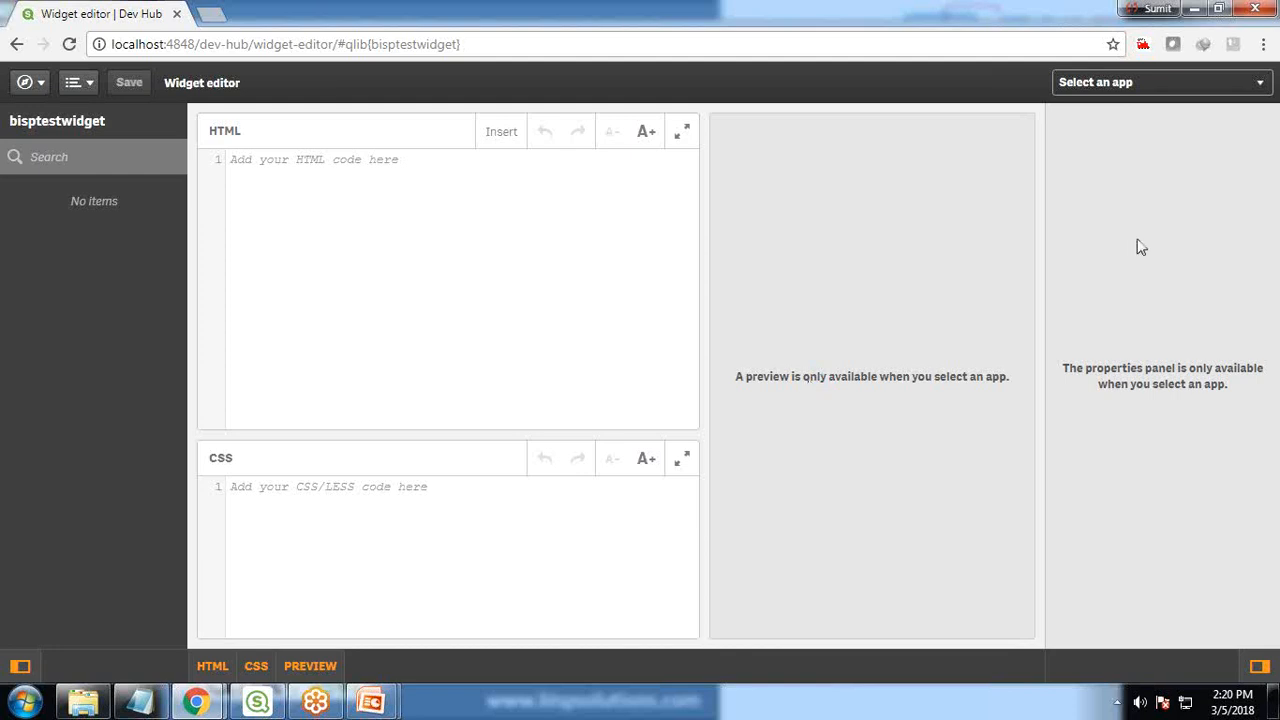
mouse_move(1122, 390)
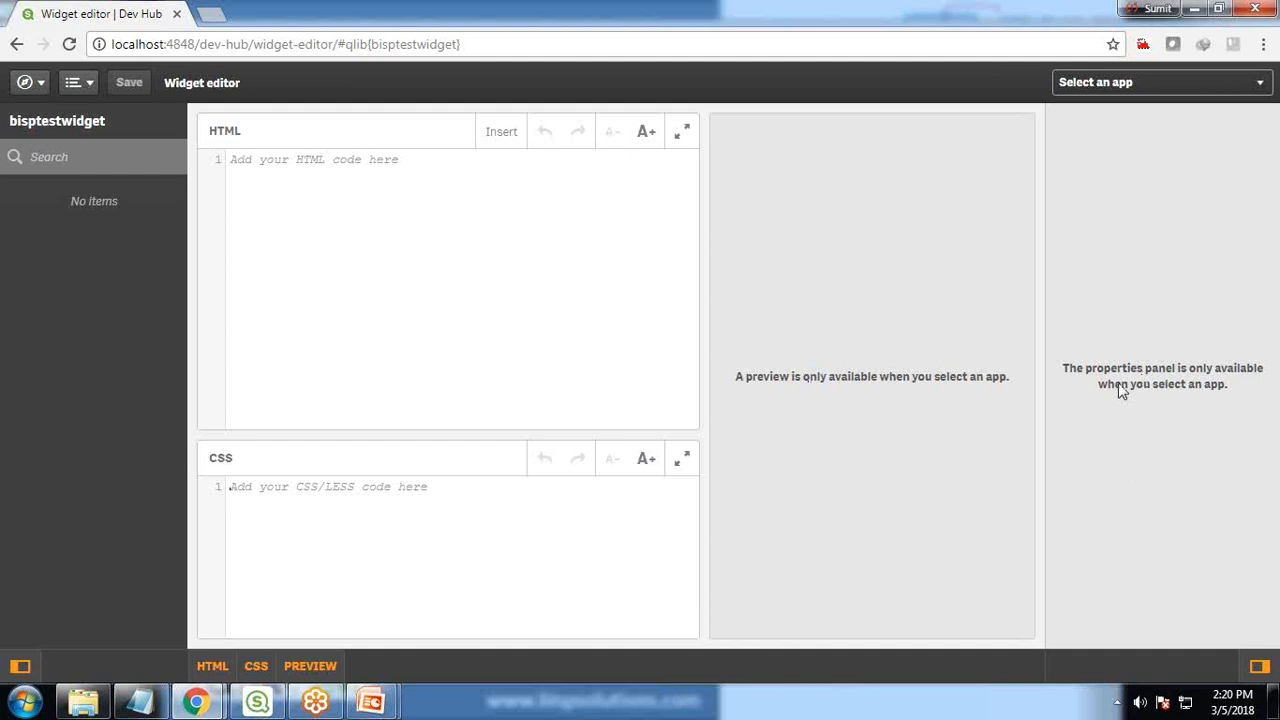
mouse_move(1181, 326)
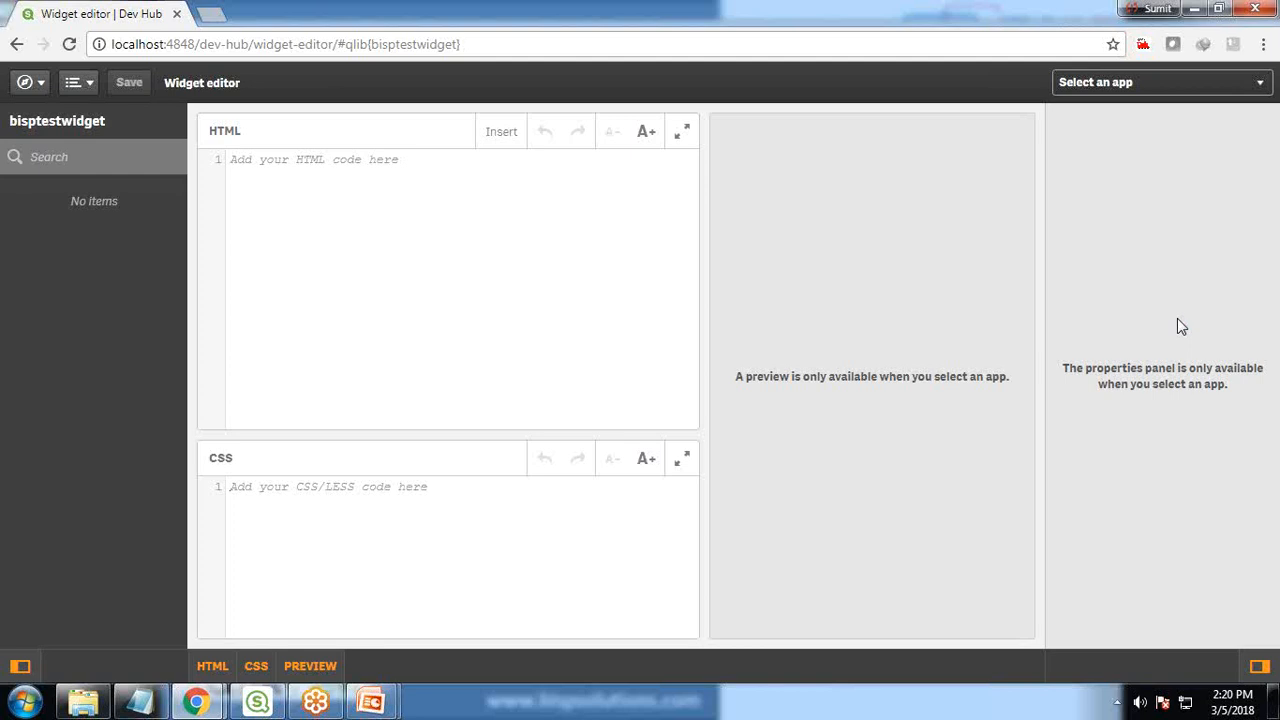
mouse_move(384, 211)
text(Hello wo)
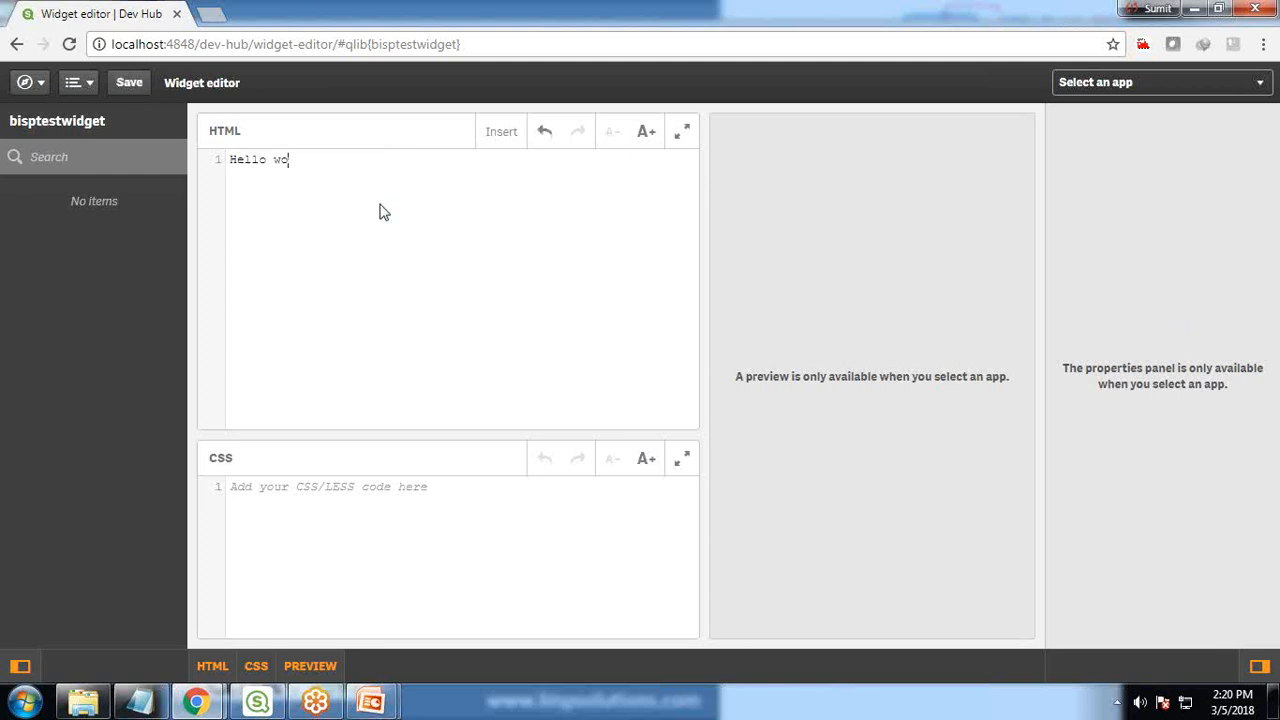
Enter 'Hello world' in the HTML and preview the widget against SampleApp.qvf
text(rld)
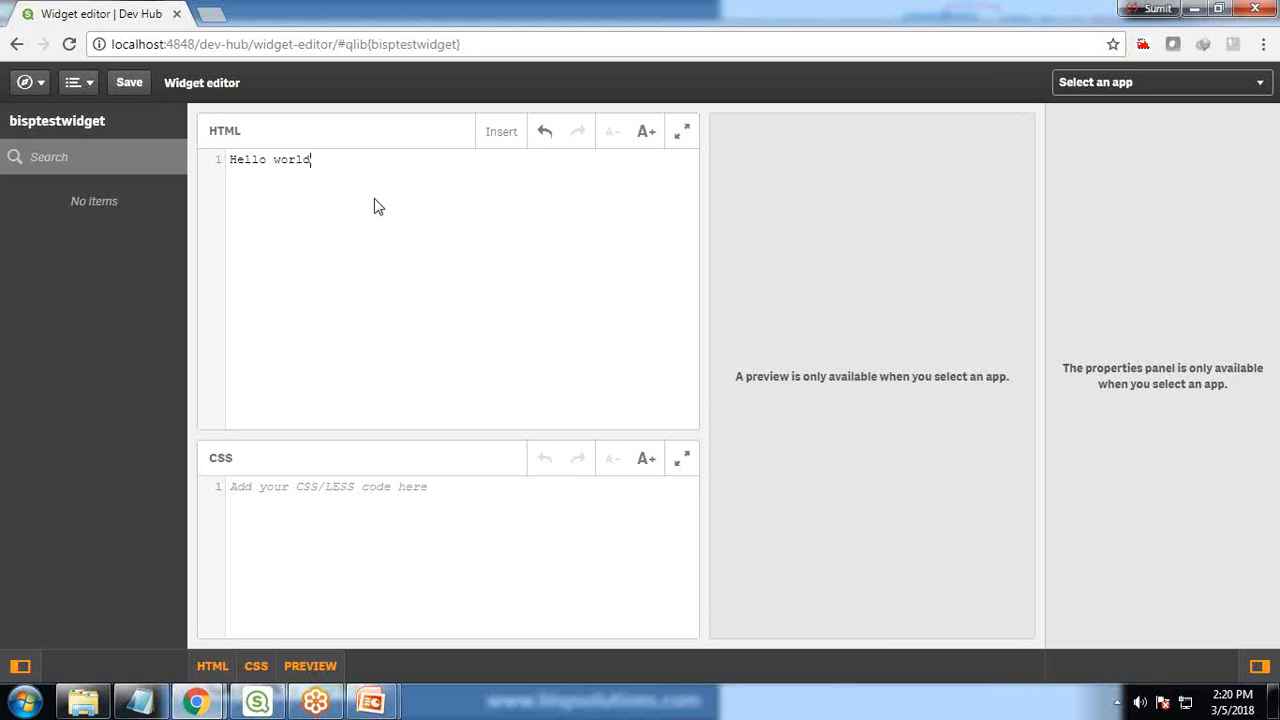
mouse_move(341, 194)
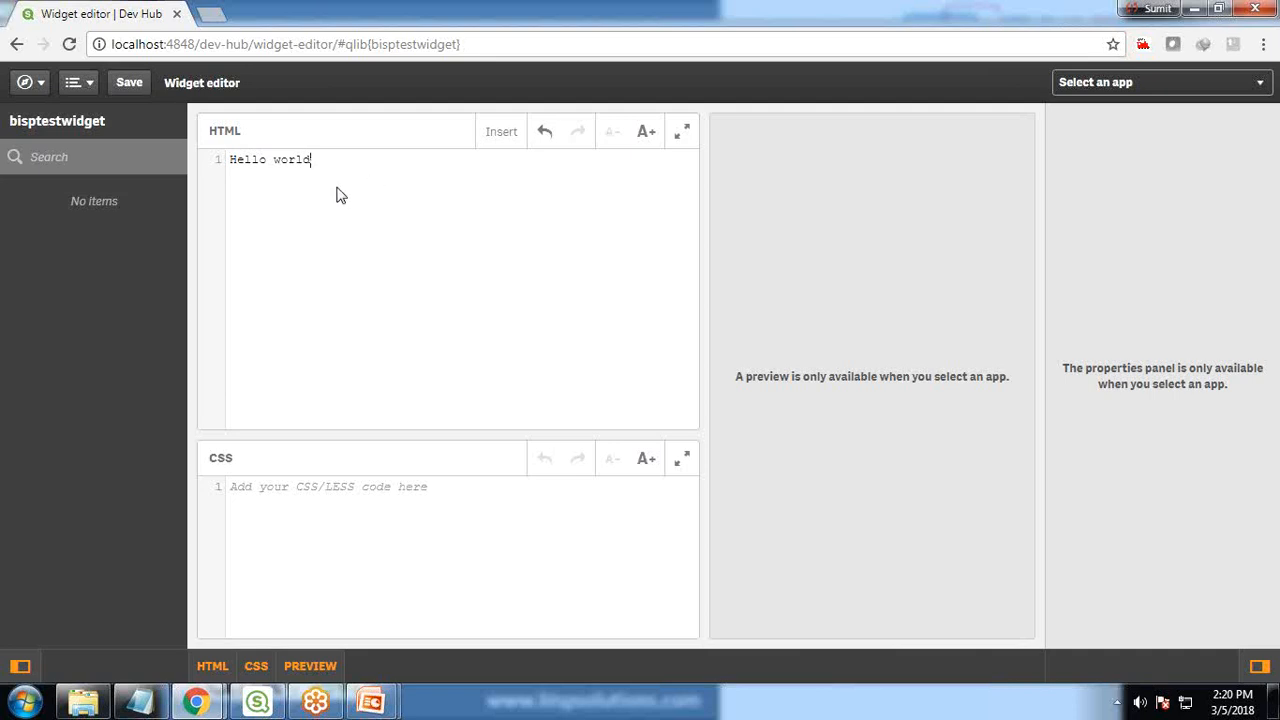
mouse_move(310, 666)
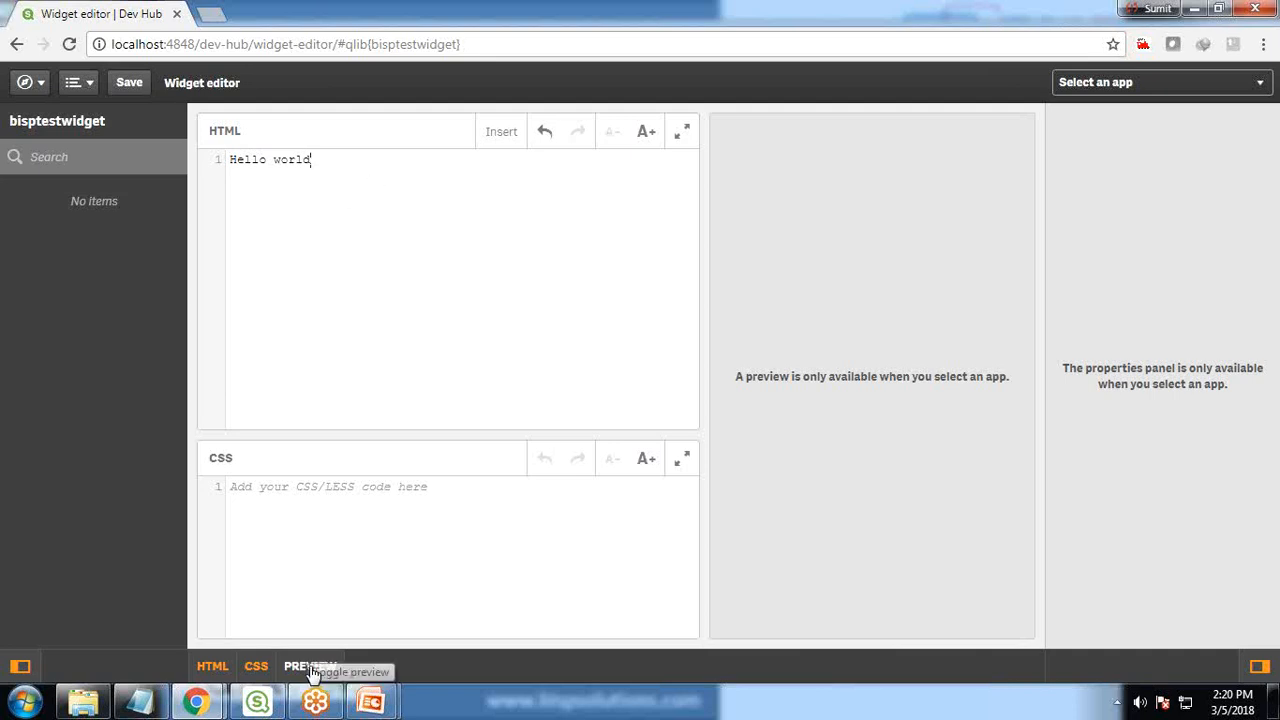
click(310, 666)
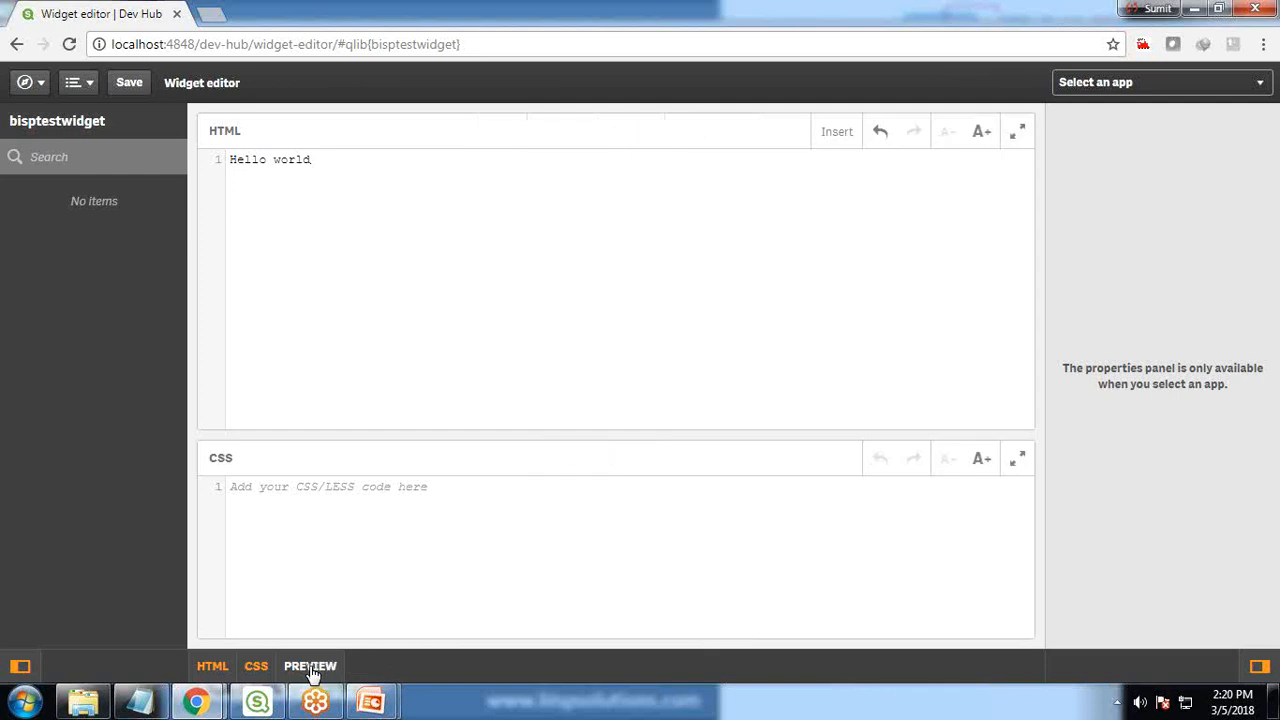
click(310, 666)
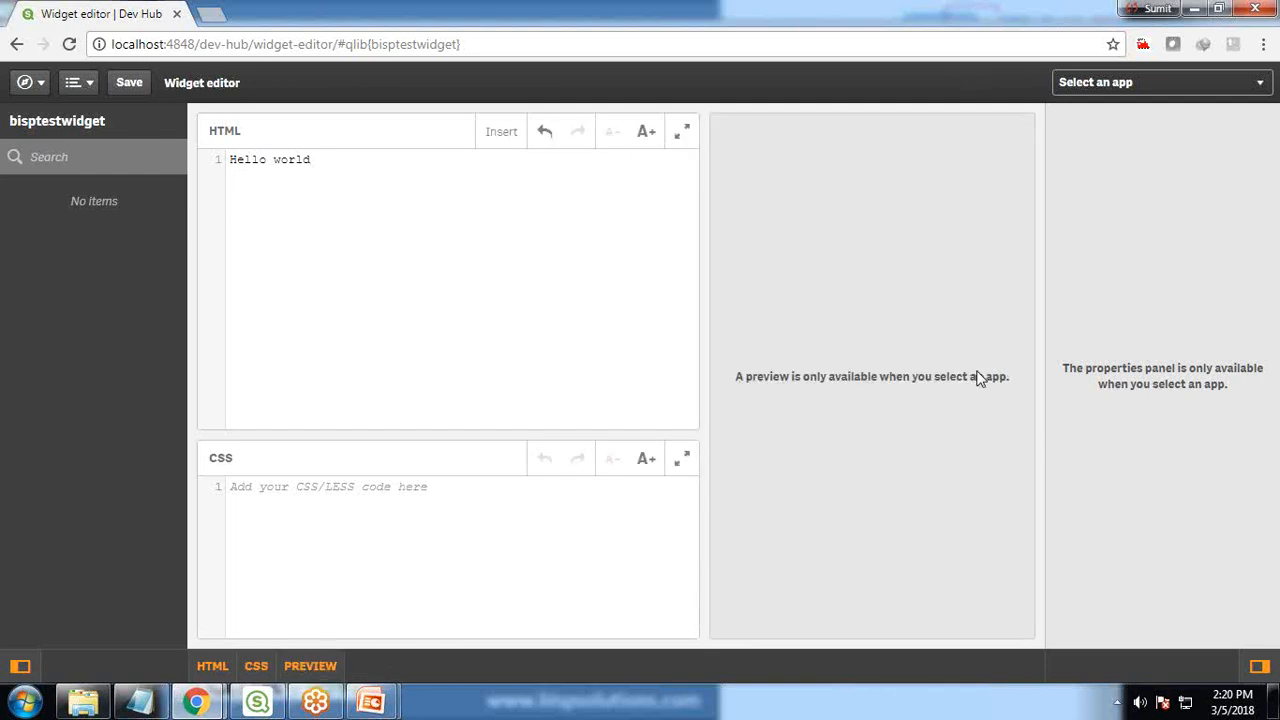
mouse_move(813, 390)
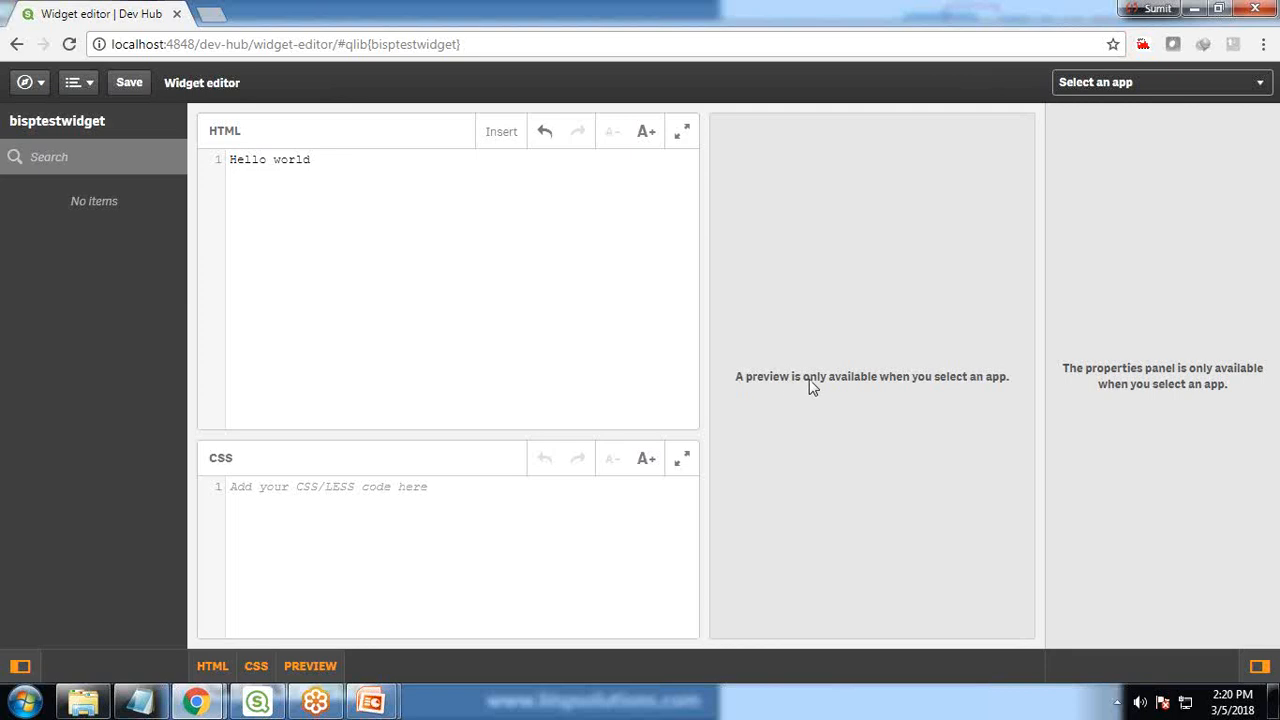
click(1160, 82)
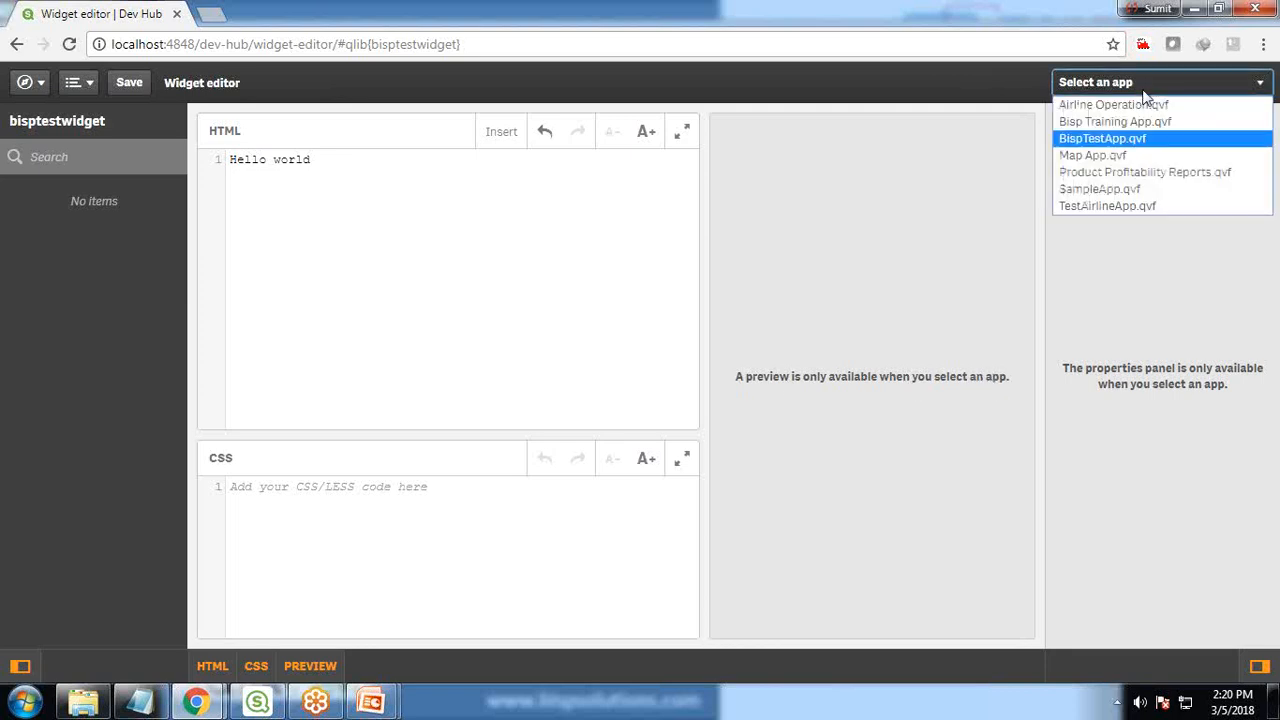
mouse_move(1115, 198)
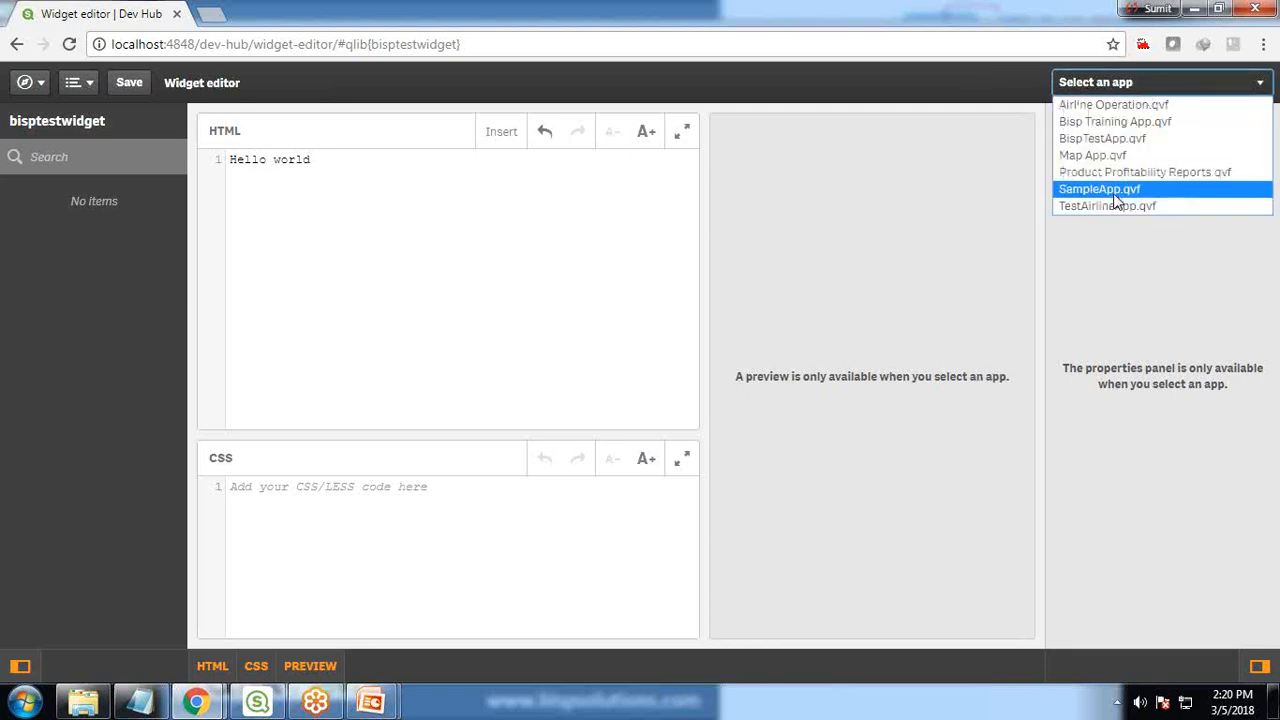
click(1099, 188)
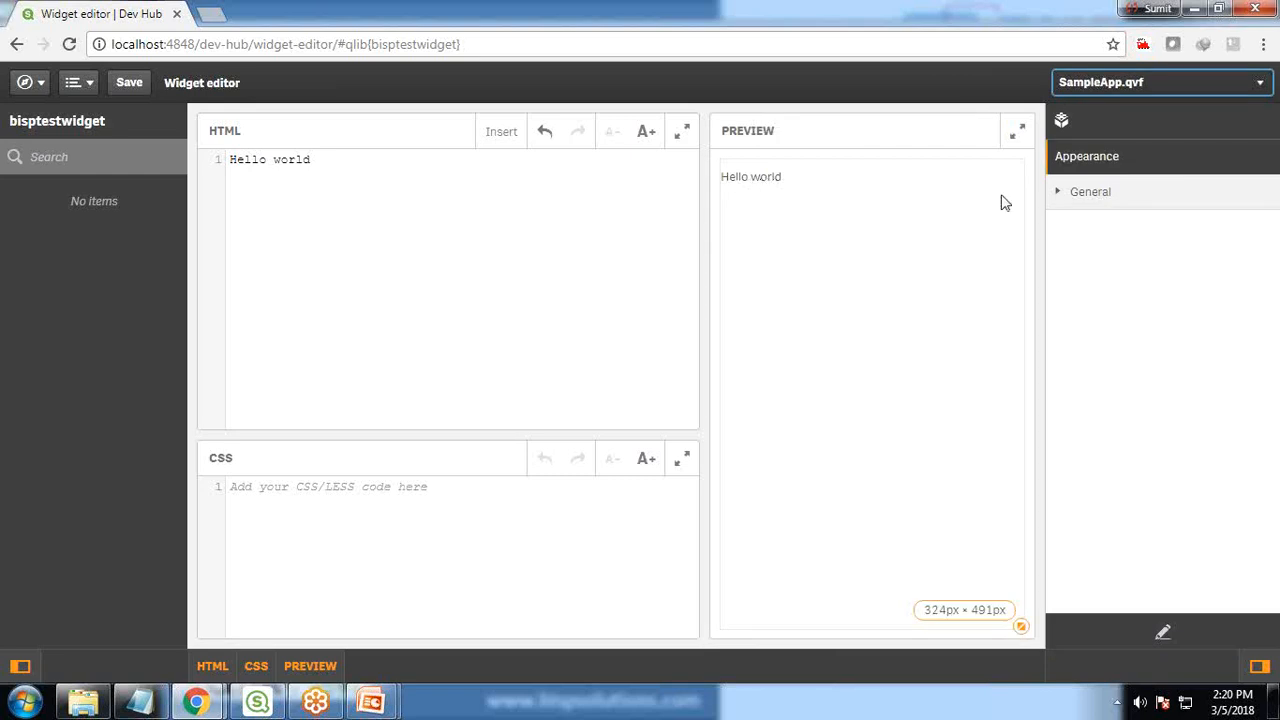
Expand General appearance, try the title 'Test Widget', and add a blank line above Hello world
click(1090, 191)
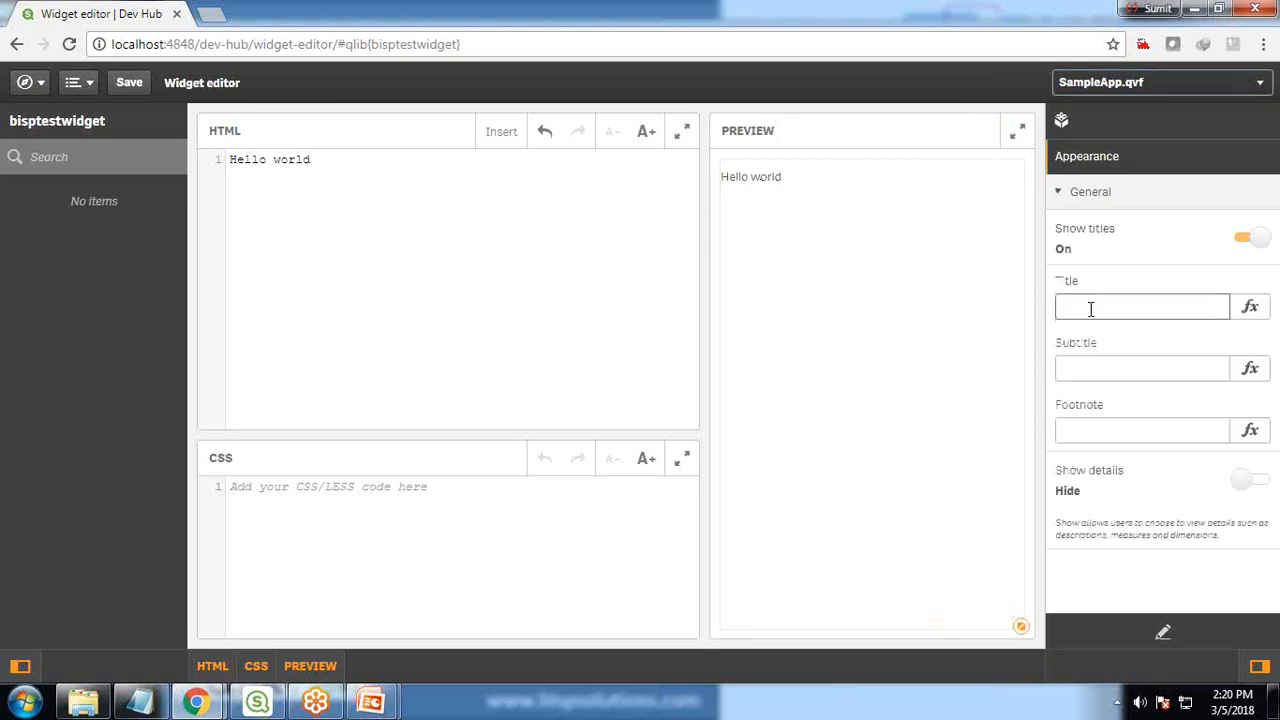
click(1142, 306)
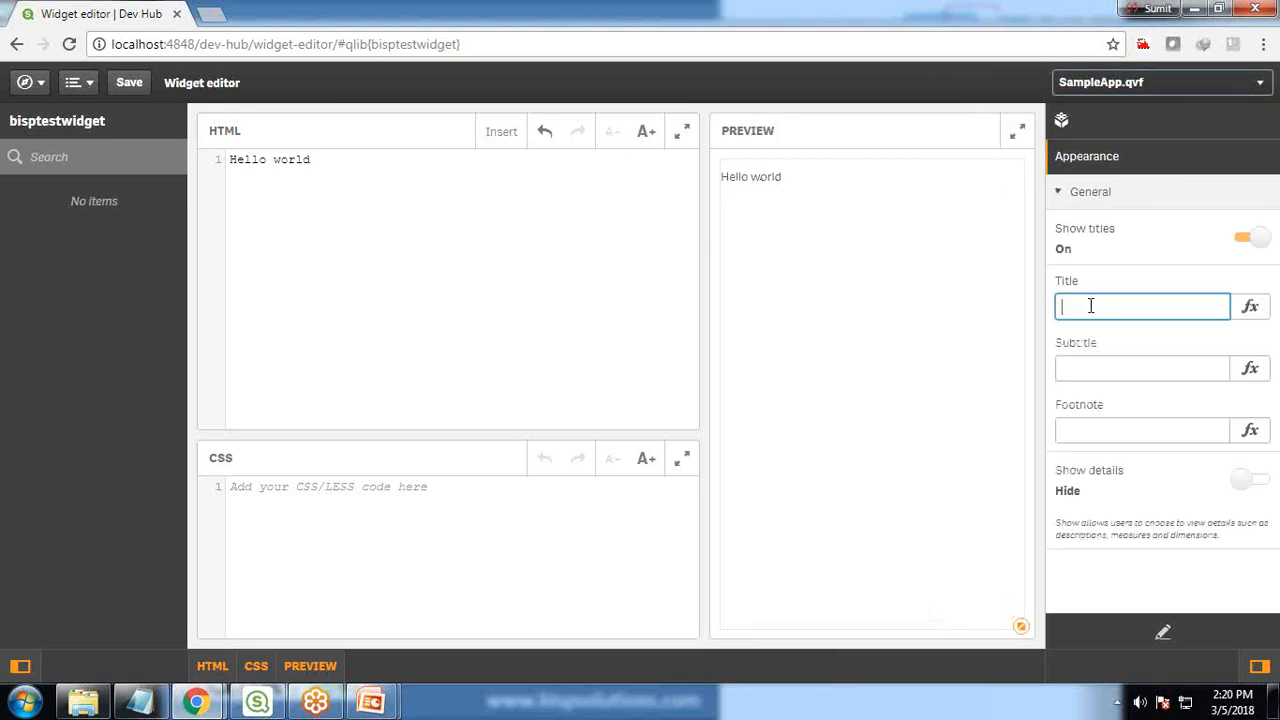
text(Test Widget)
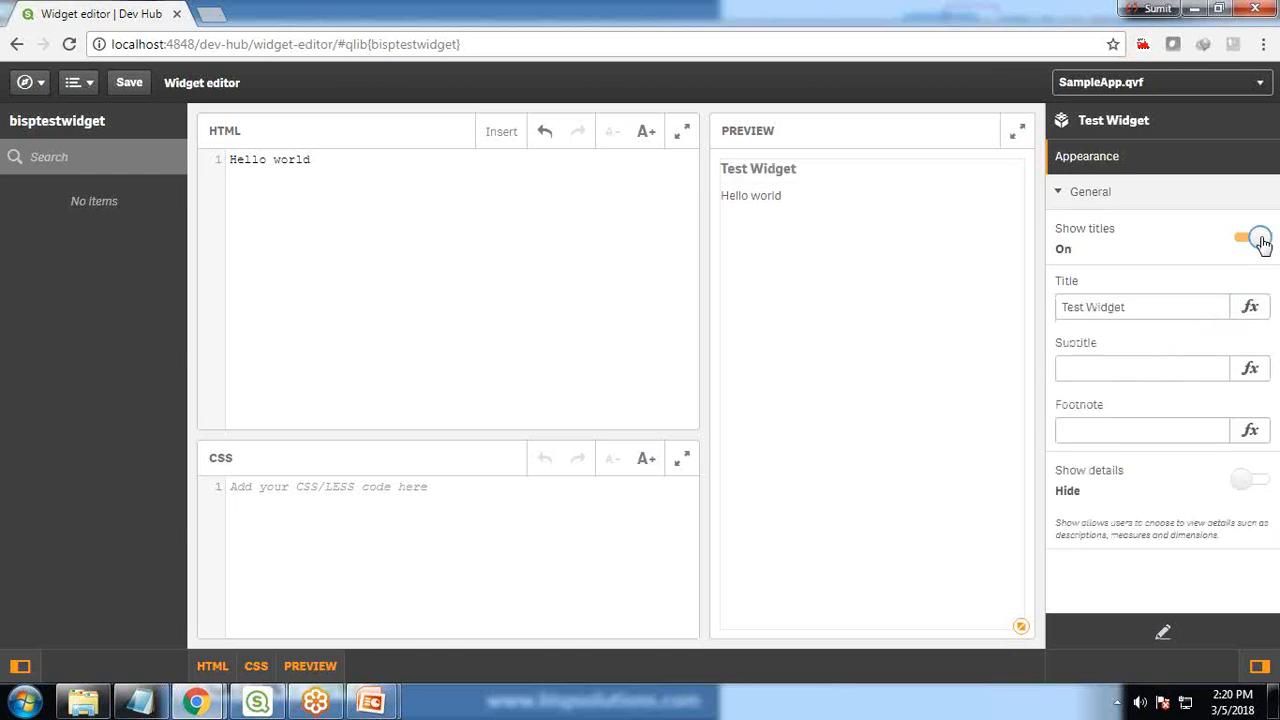
click(1142, 307)
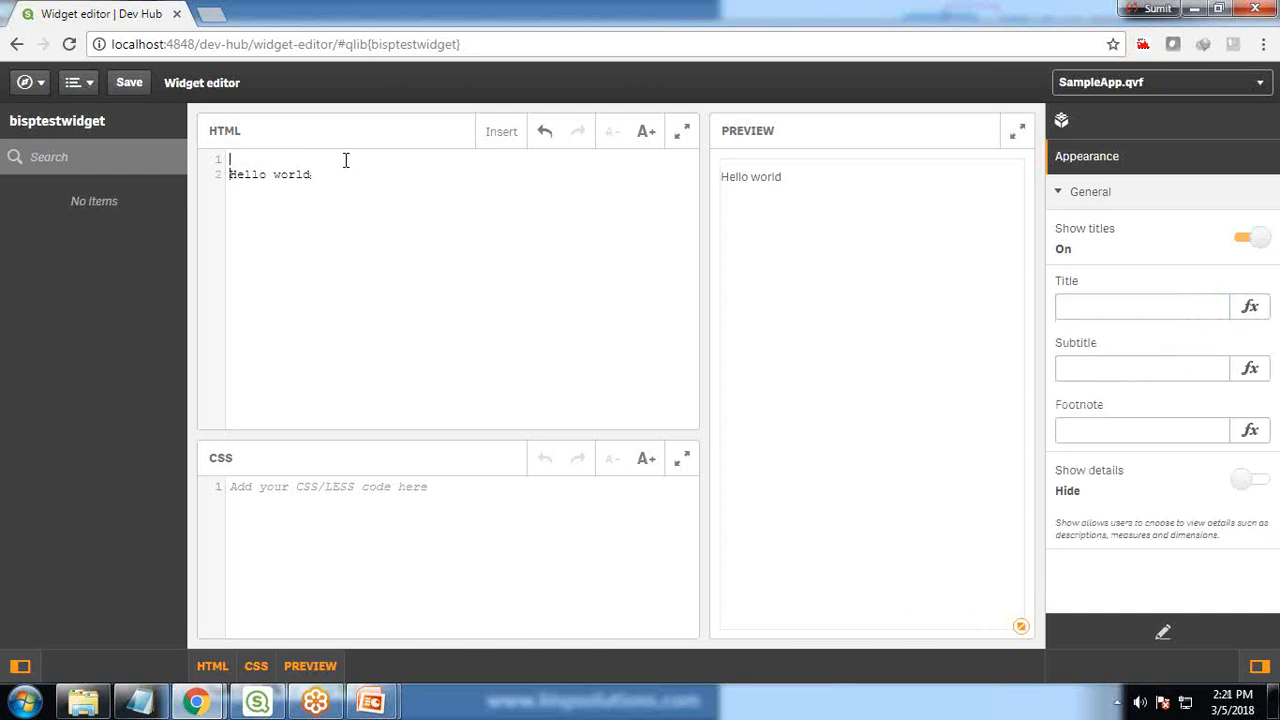
Wrap Hello world in an H1 with a color style, trying red, green and Blue before Black
text(<H1>)
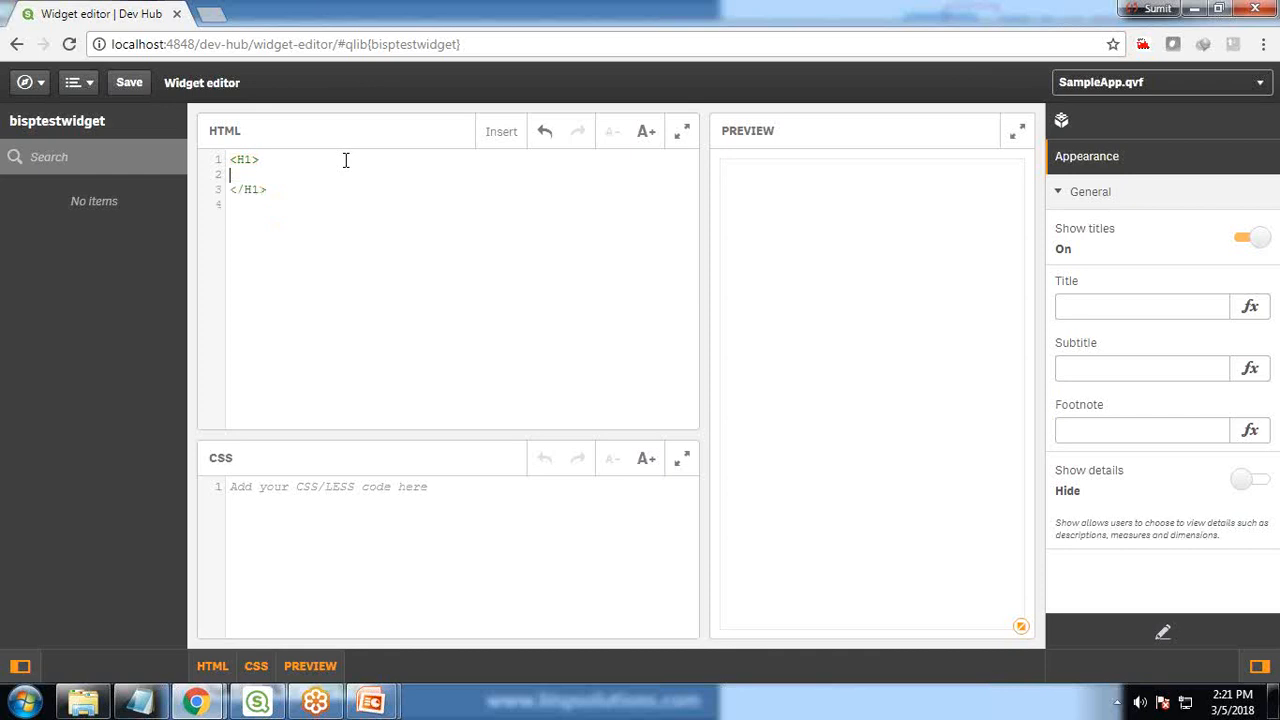
text(Hello world)
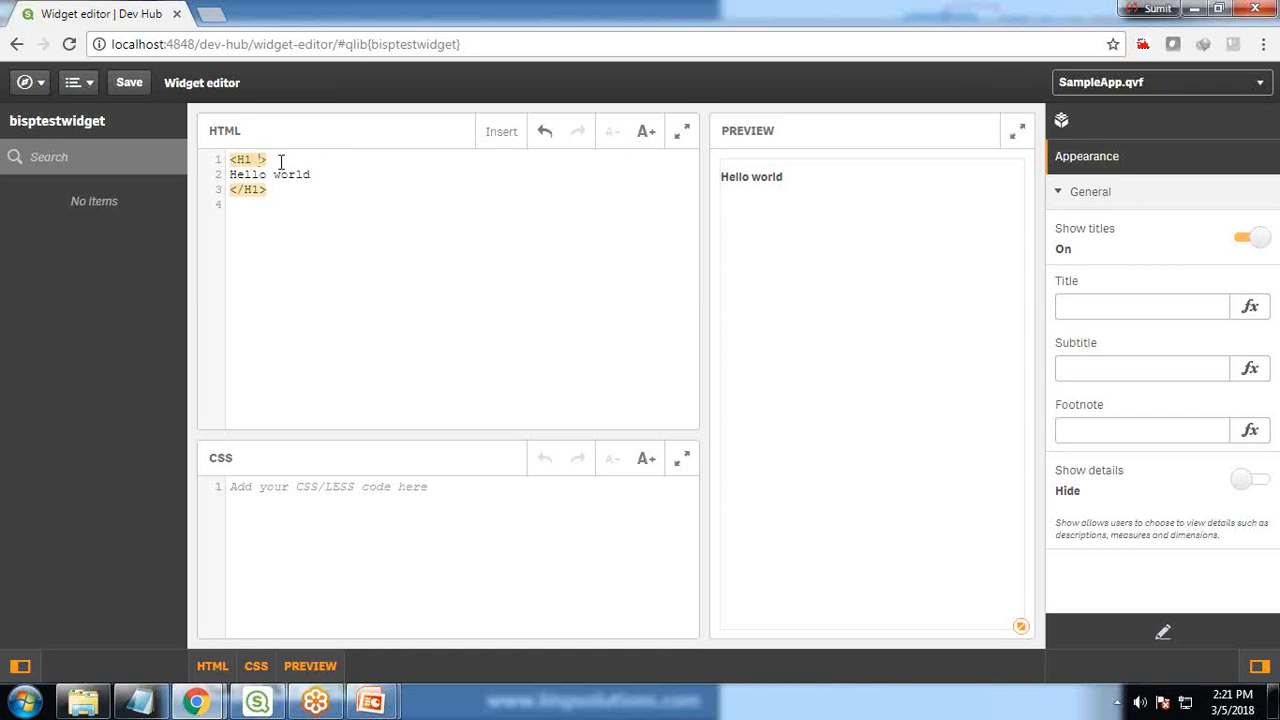
key(F12)
text(style=)
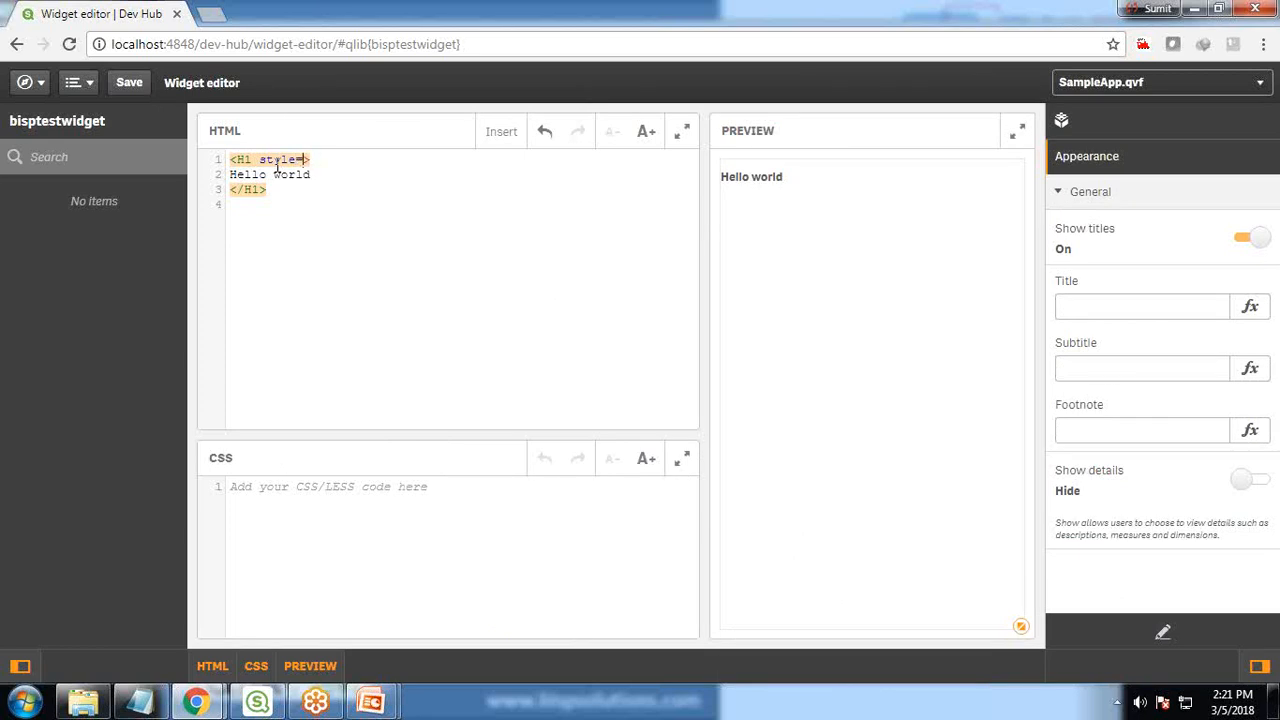
text(color:re')
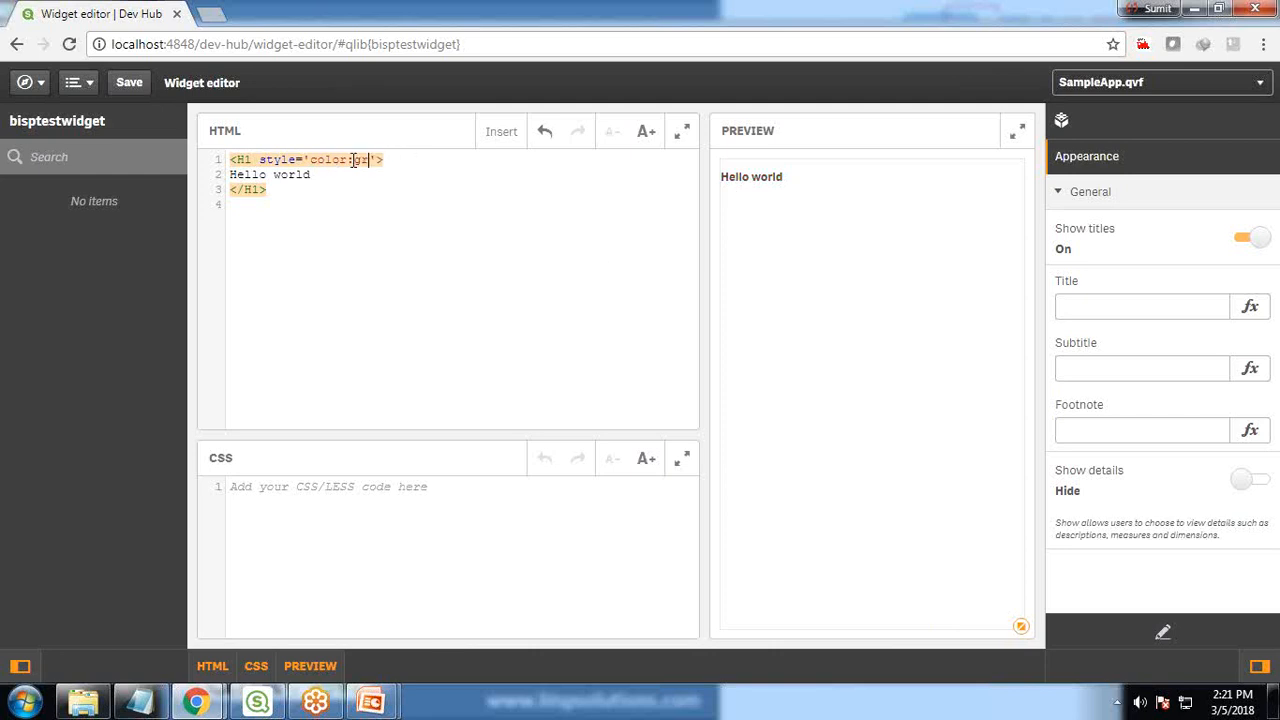
text(green)
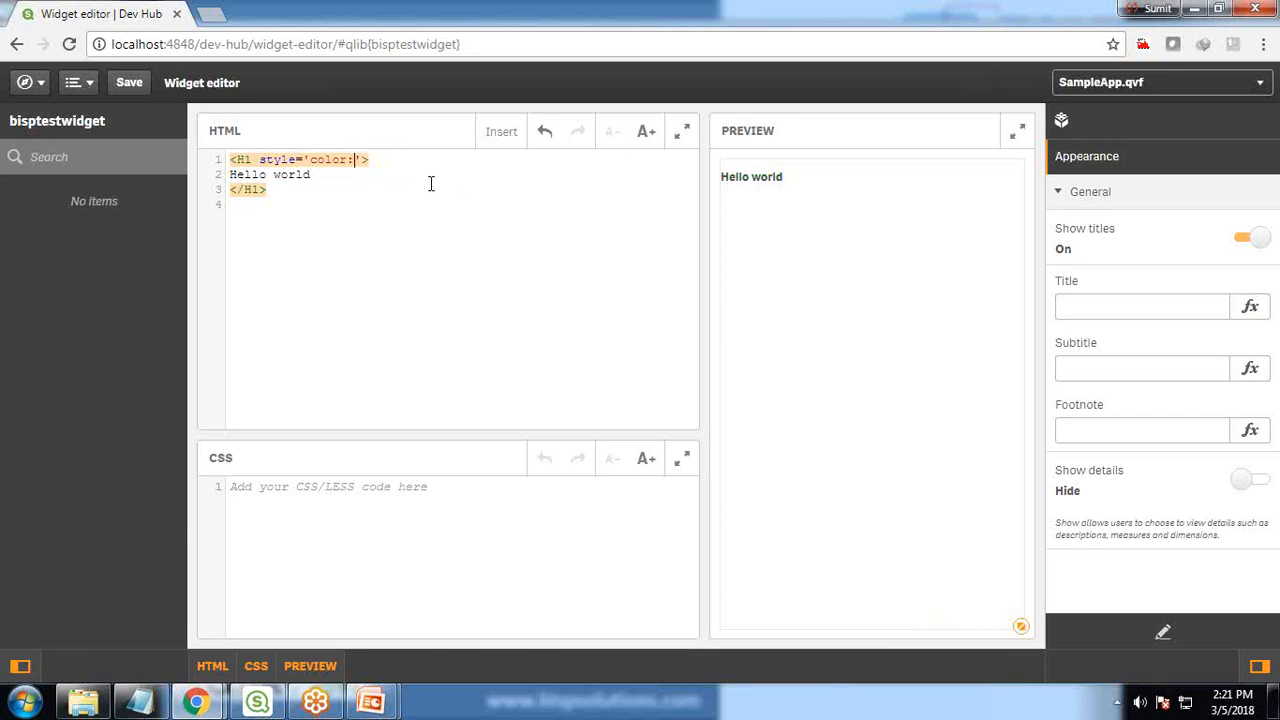
text(Blue)
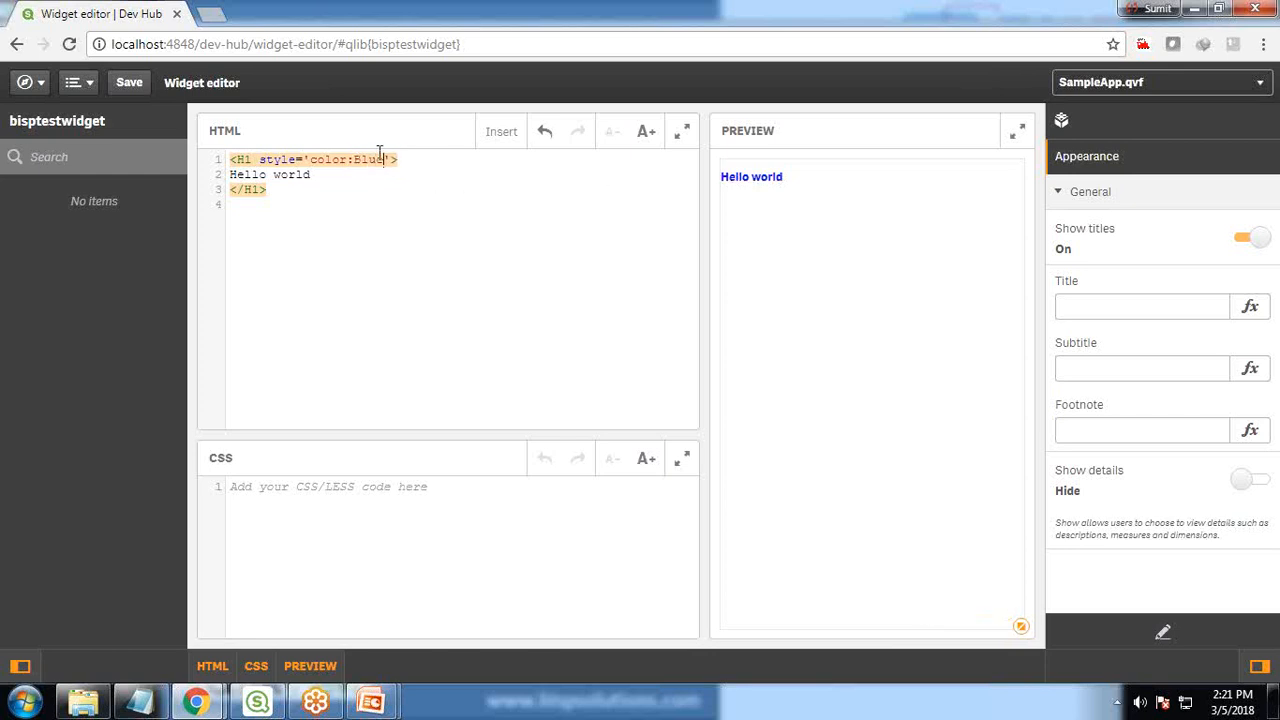
text(Black)
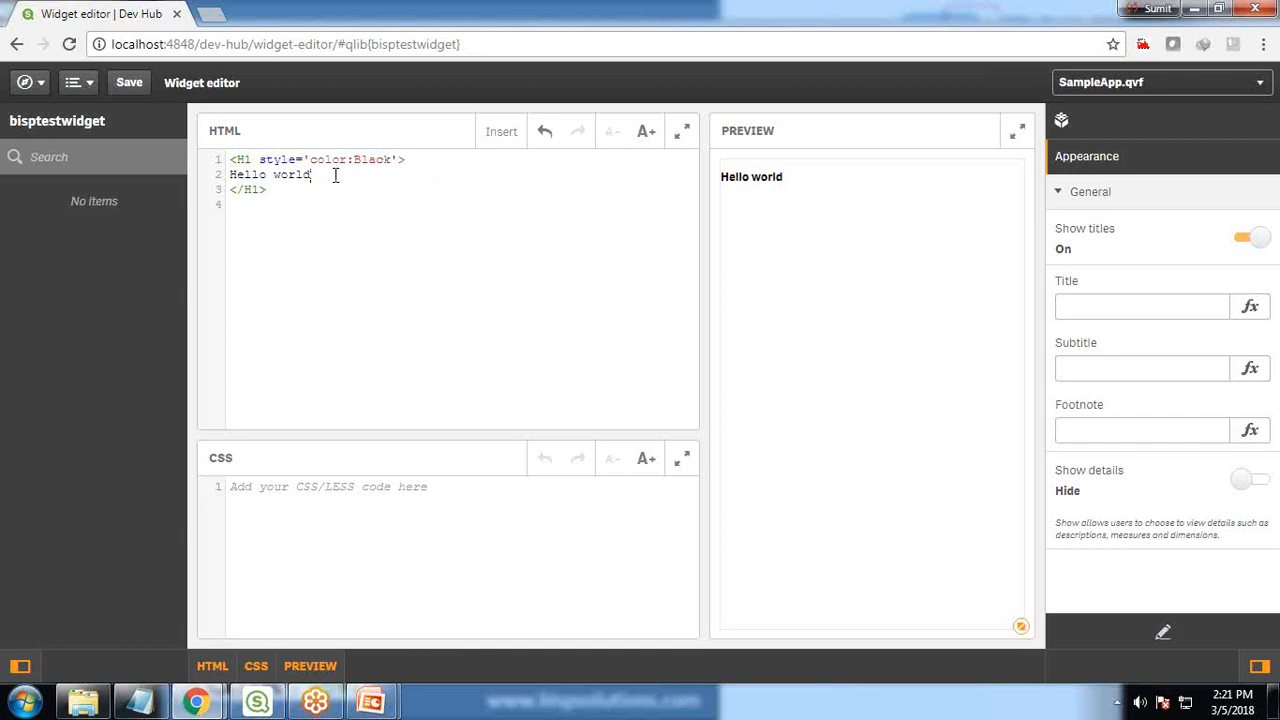
Delete the word world so the black heading reads just Hello
double_click(277, 160)
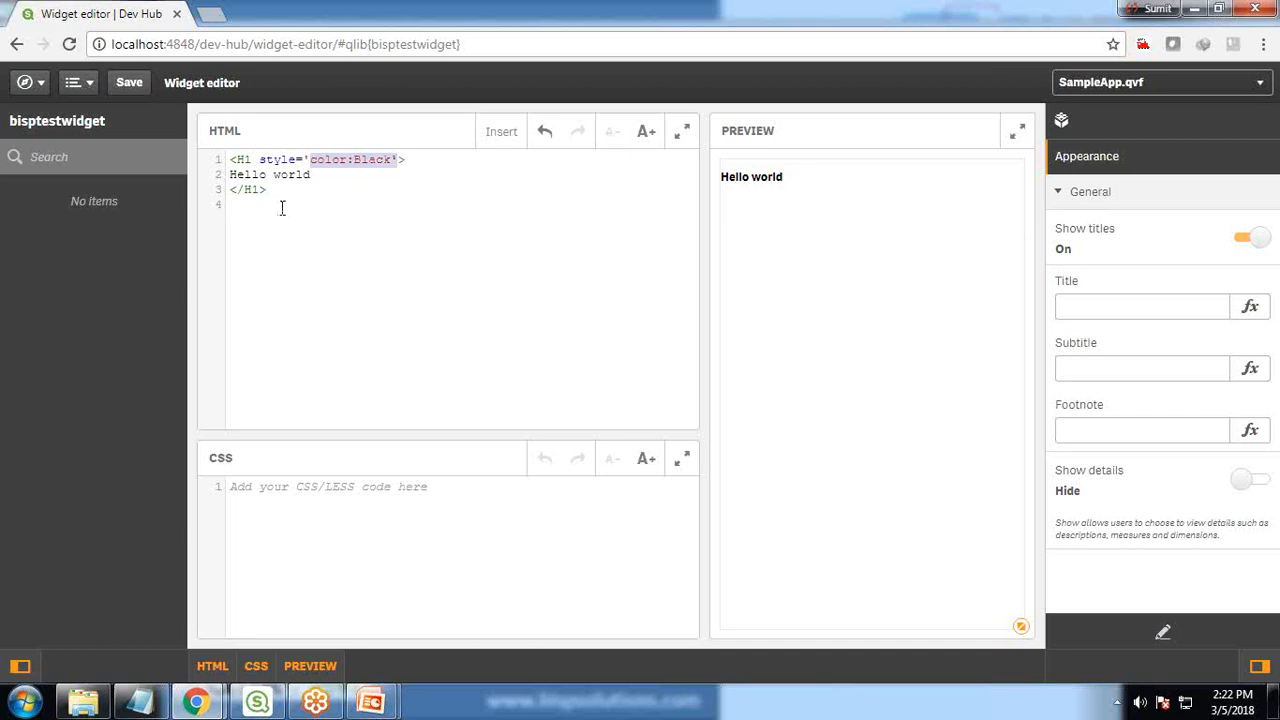
double_click(291, 174)
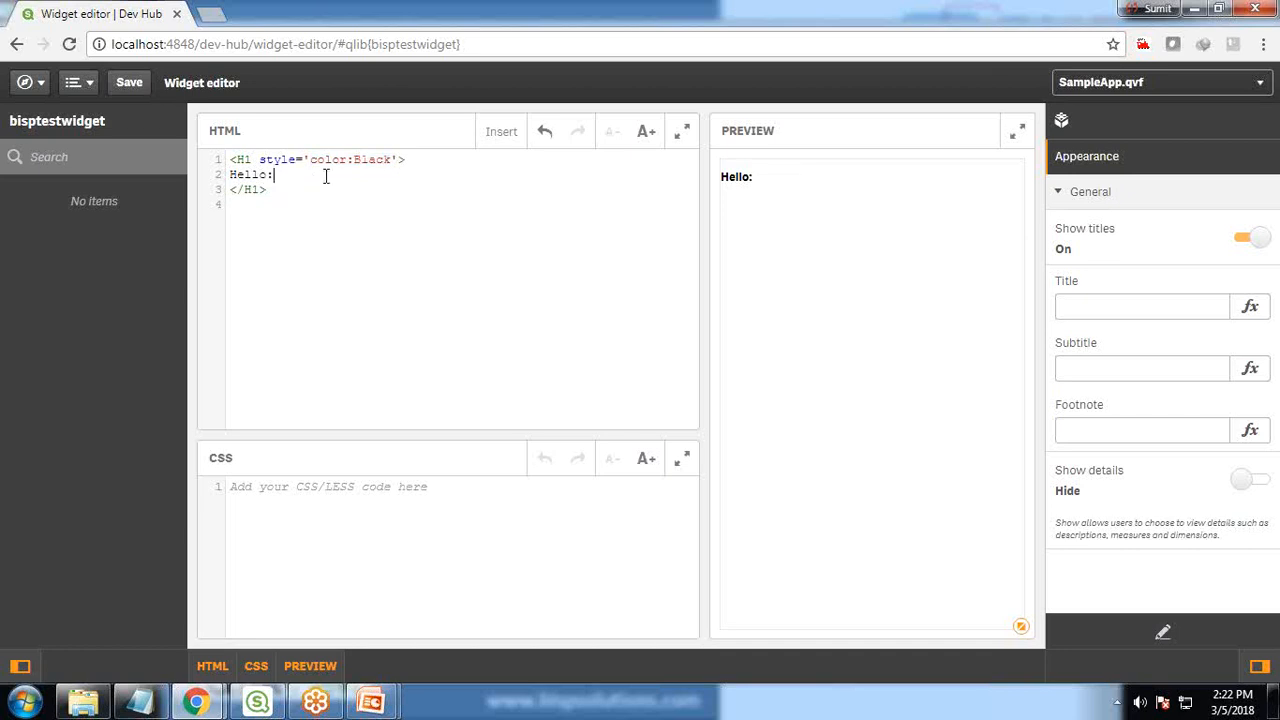
key(Backspace)
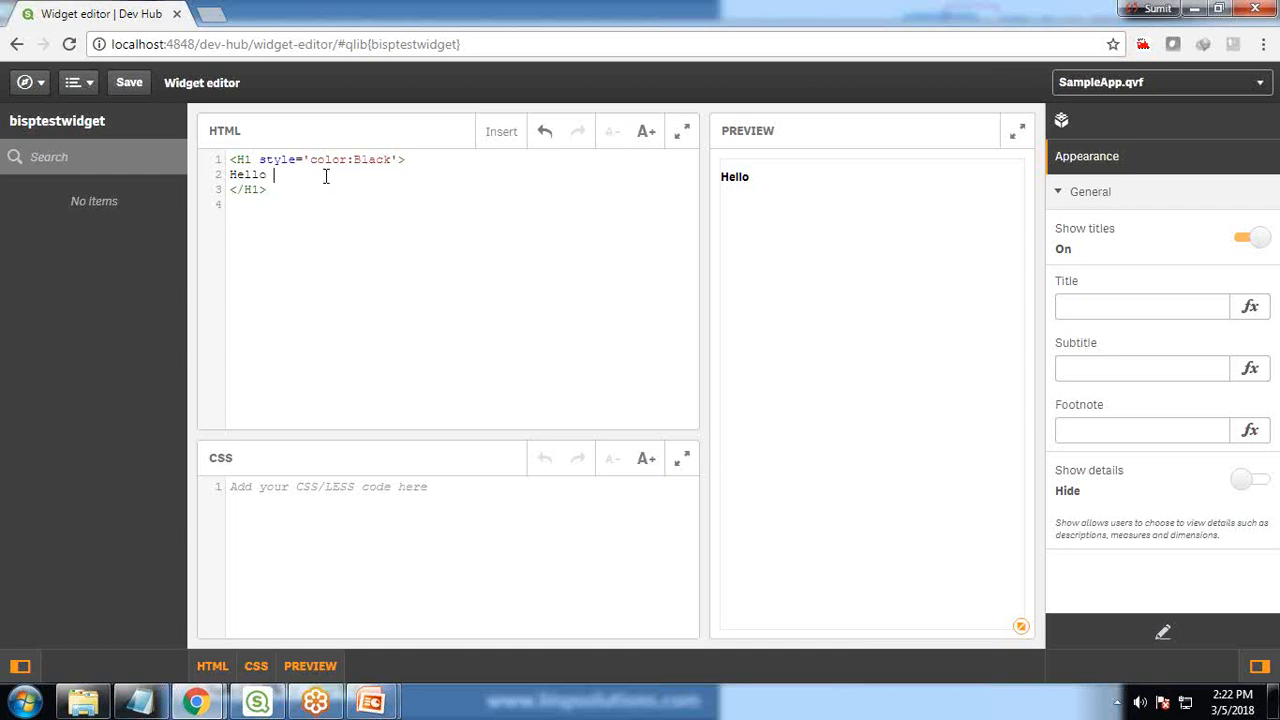
mouse_move(558, 224)
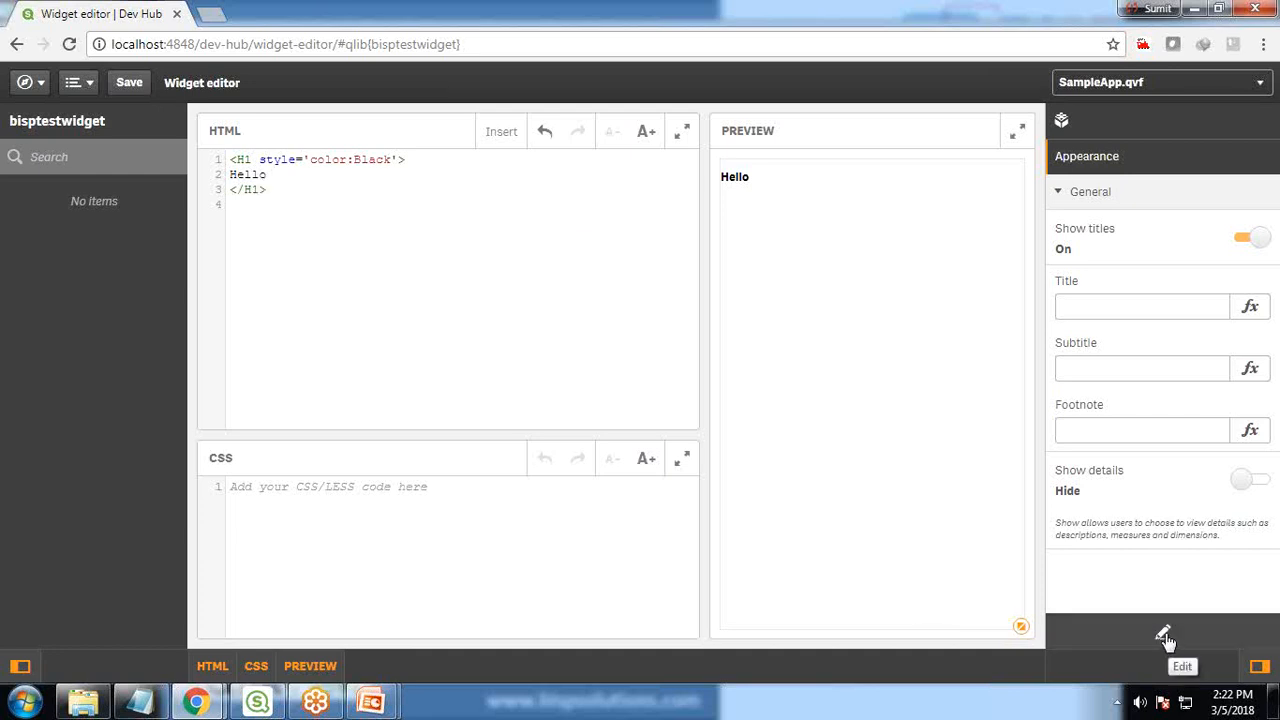
Add an Input field to the Settings section and relabel Property1 as 'Enter Name'
click(1164, 635)
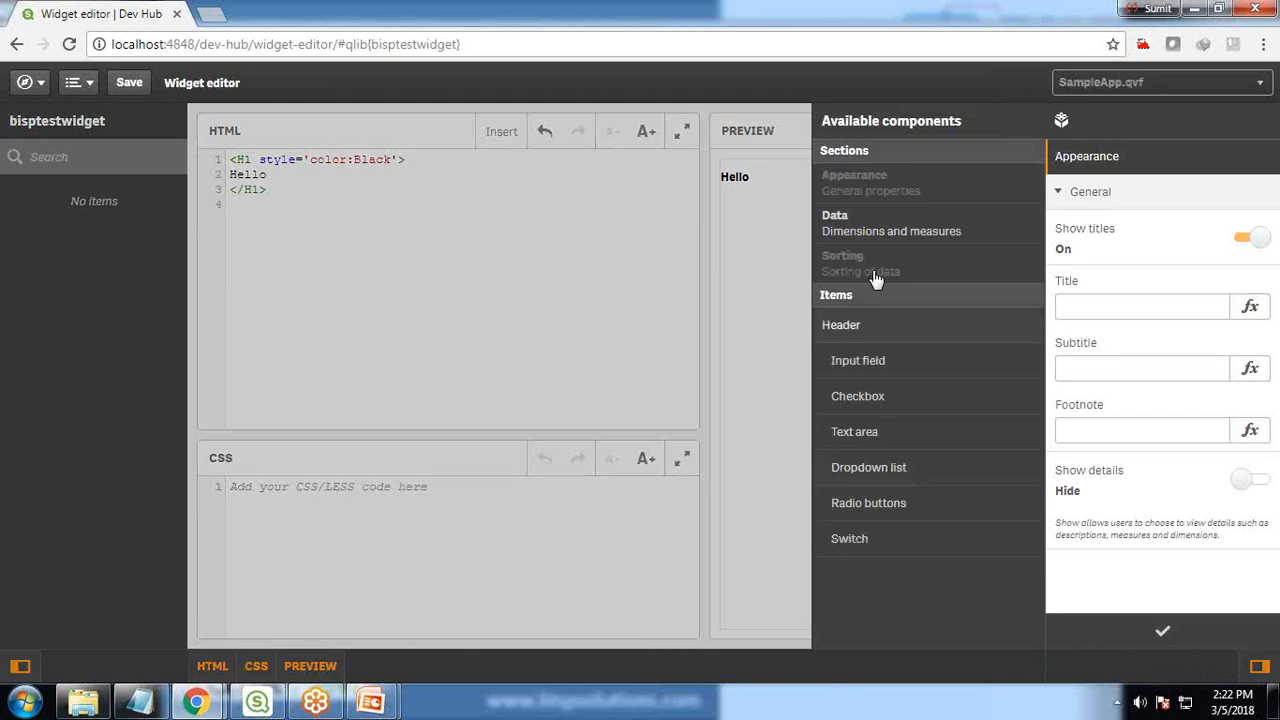
mouse_move(847, 330)
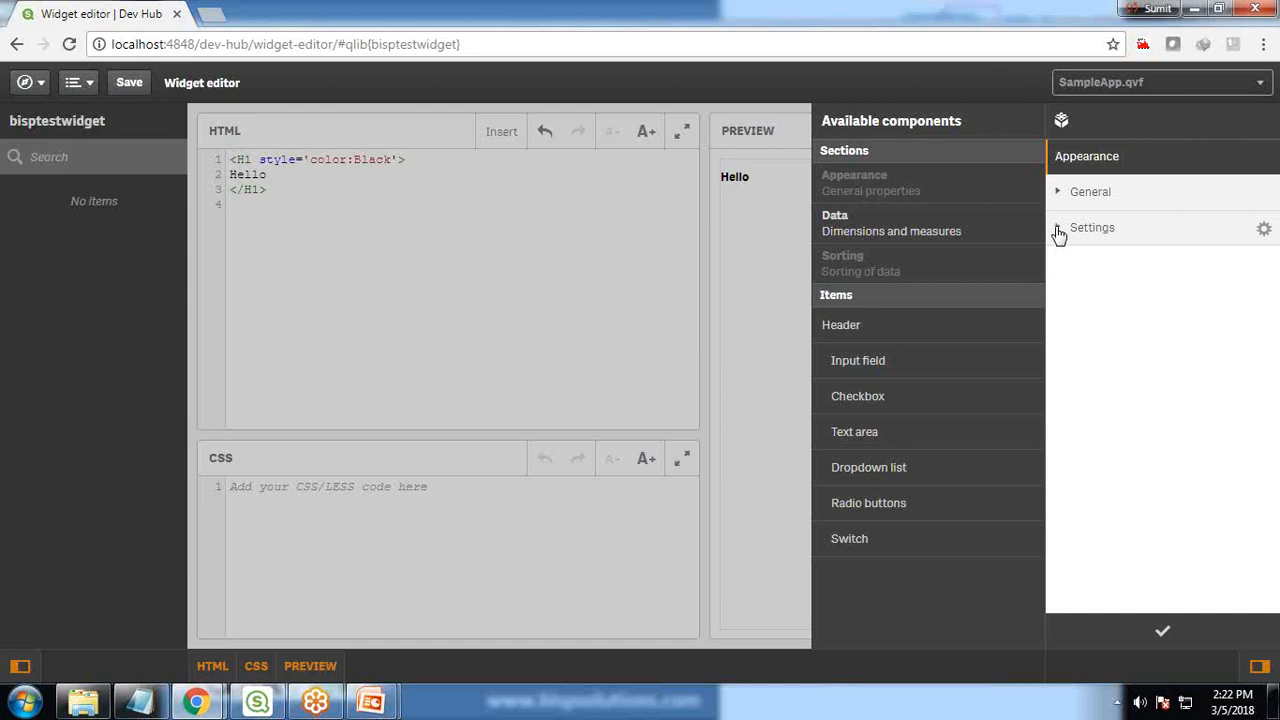
click(1059, 228)
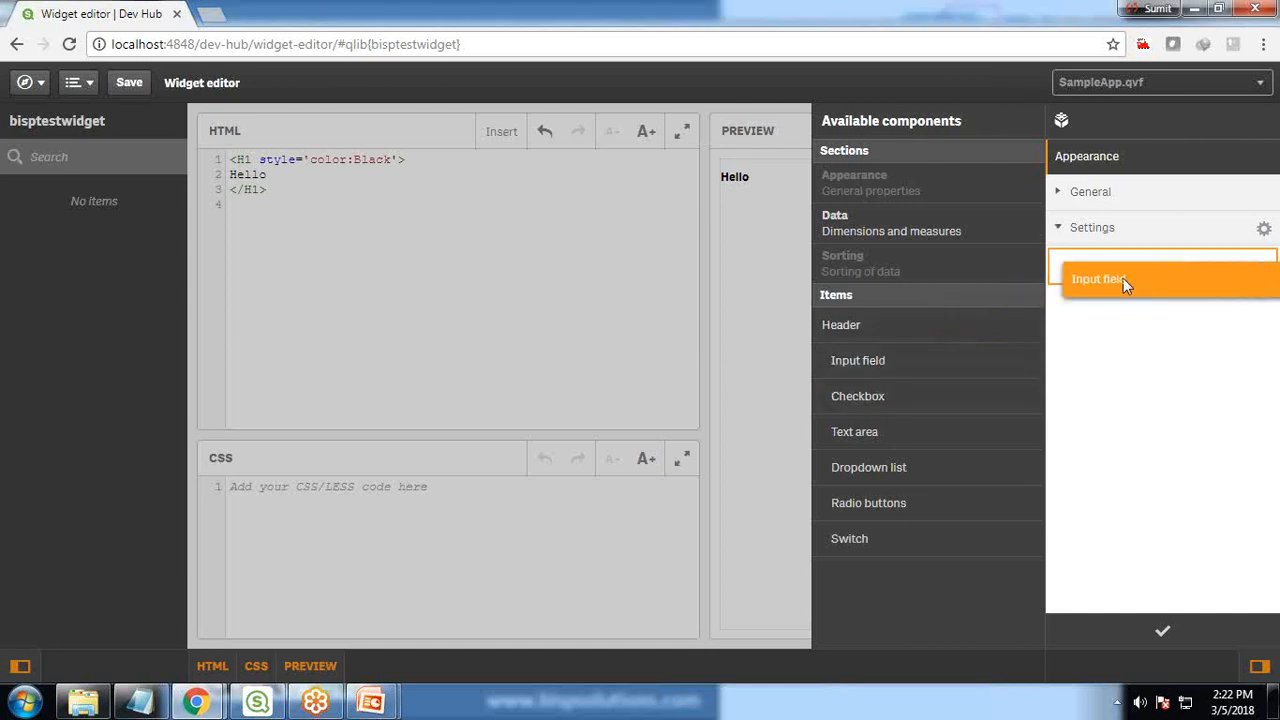
click(1098, 279)
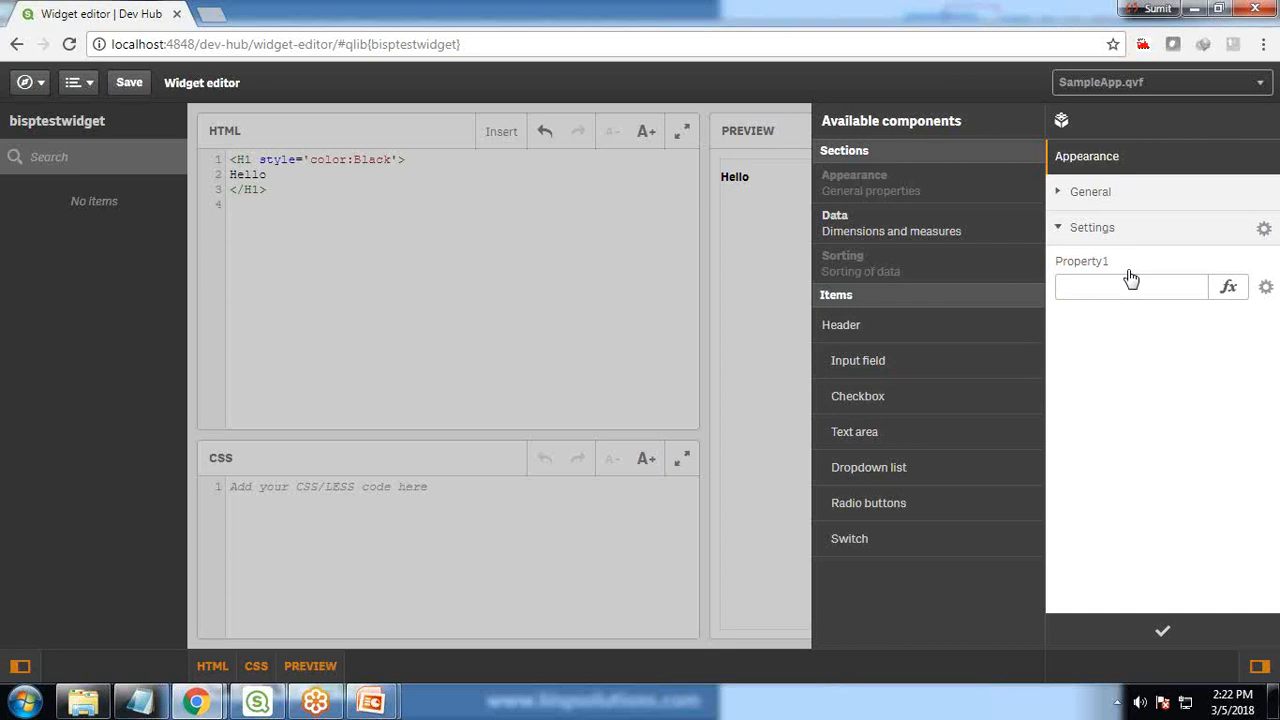
mouse_move(1091, 270)
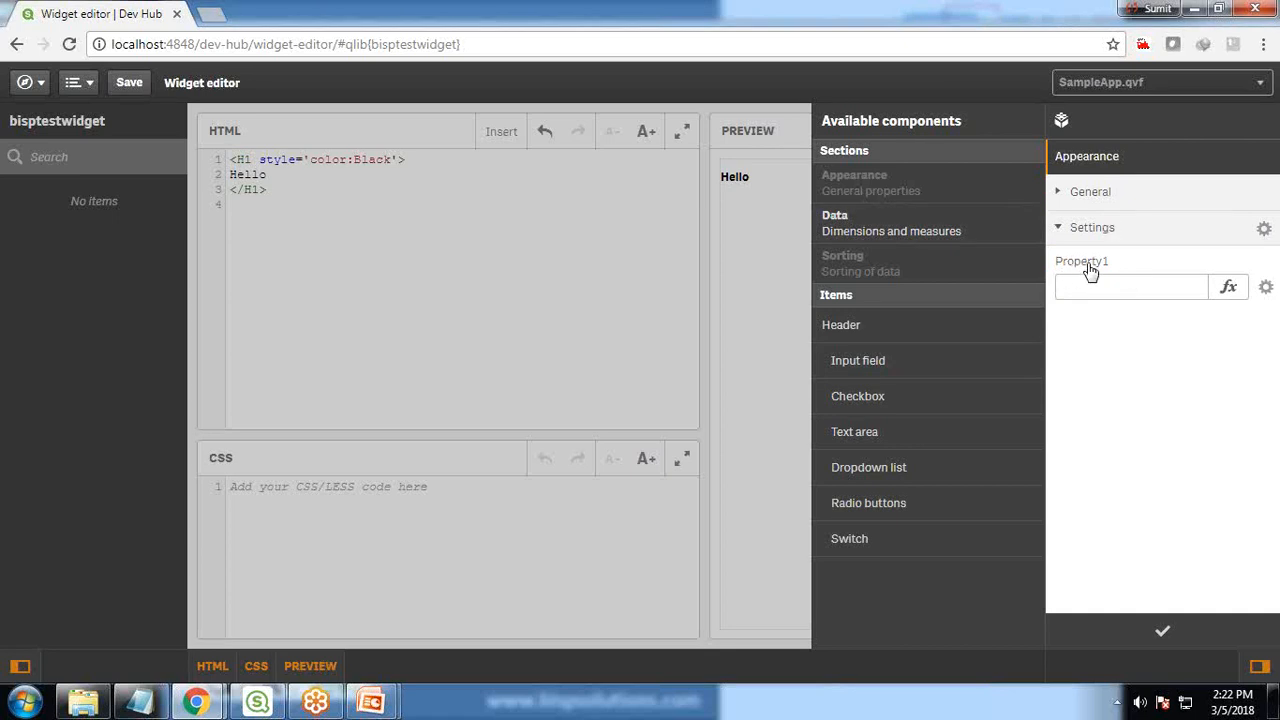
click(1265, 287)
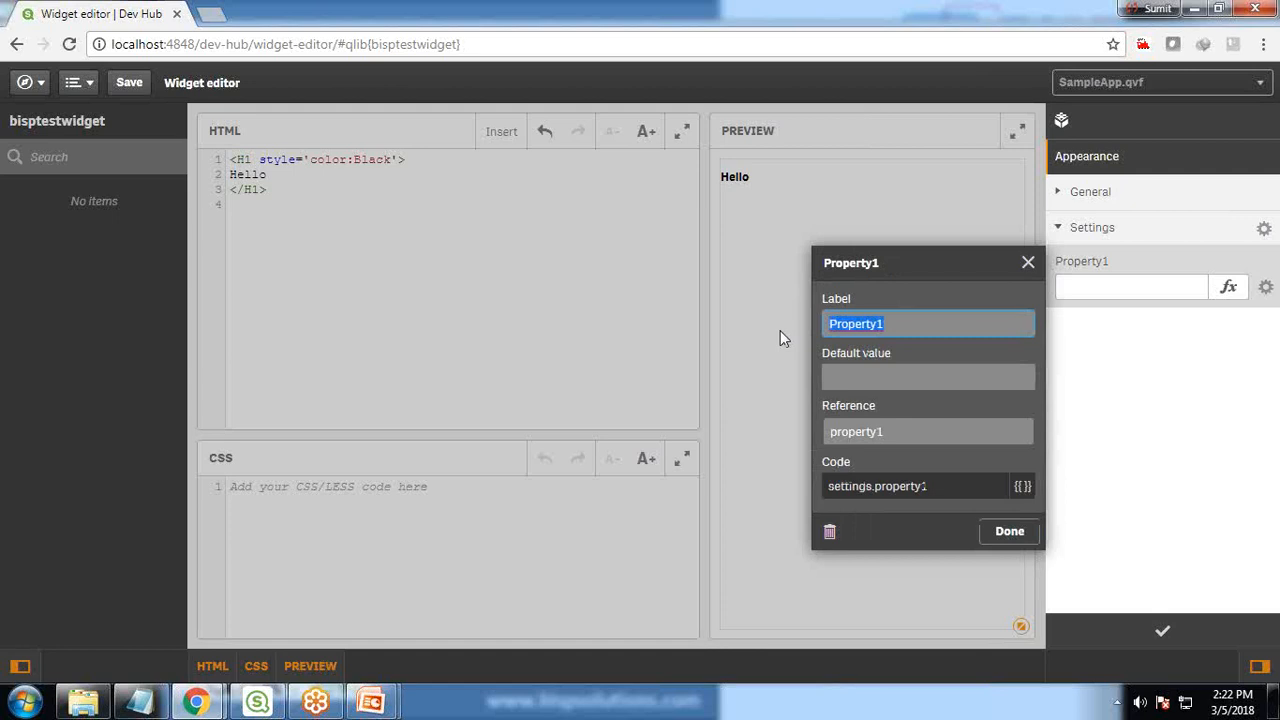
text(Enter Nam)
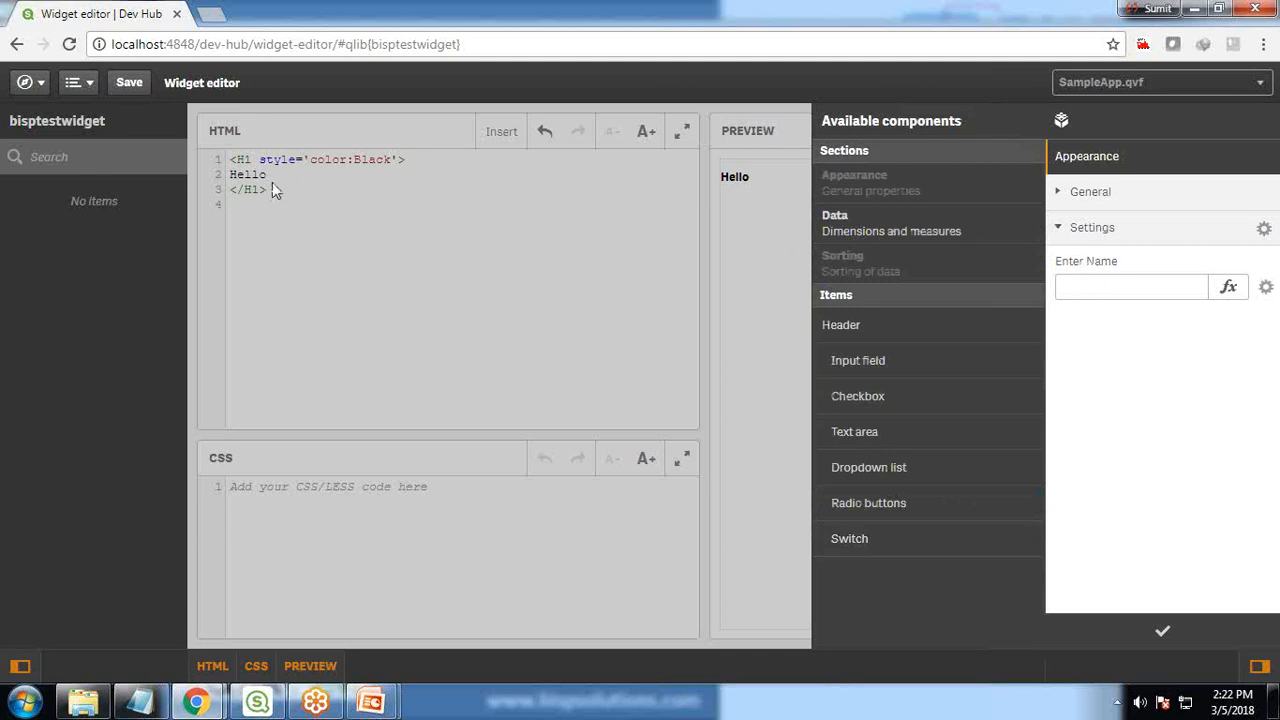
mouse_move(1185, 630)
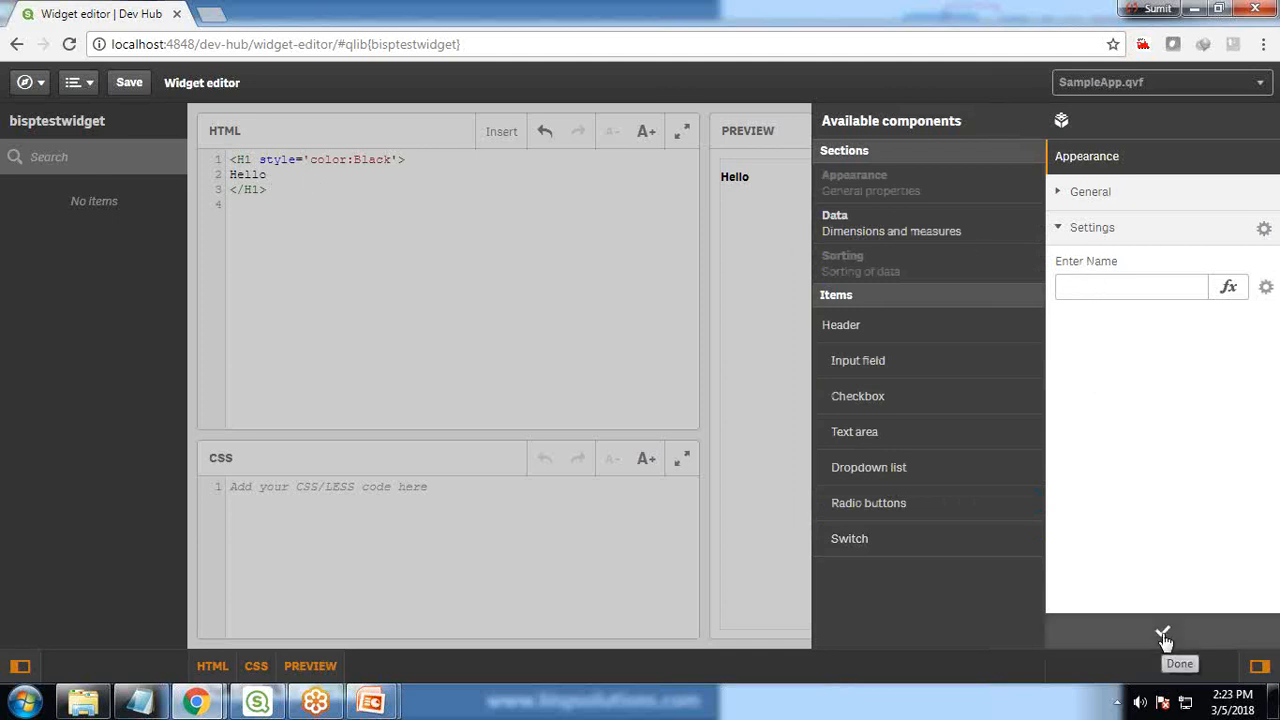
Finish the property layout, enter Sumit in Enter Name, and place the cursor after Hello
click(1164, 633)
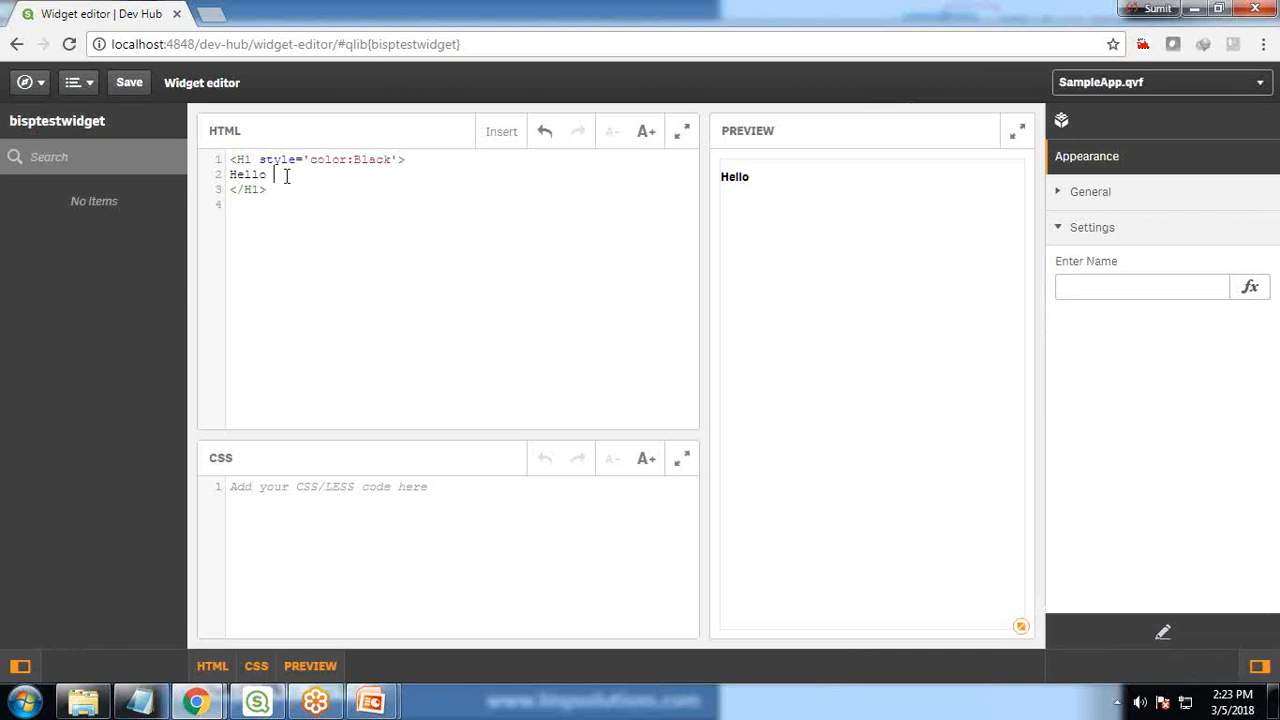
text(s)
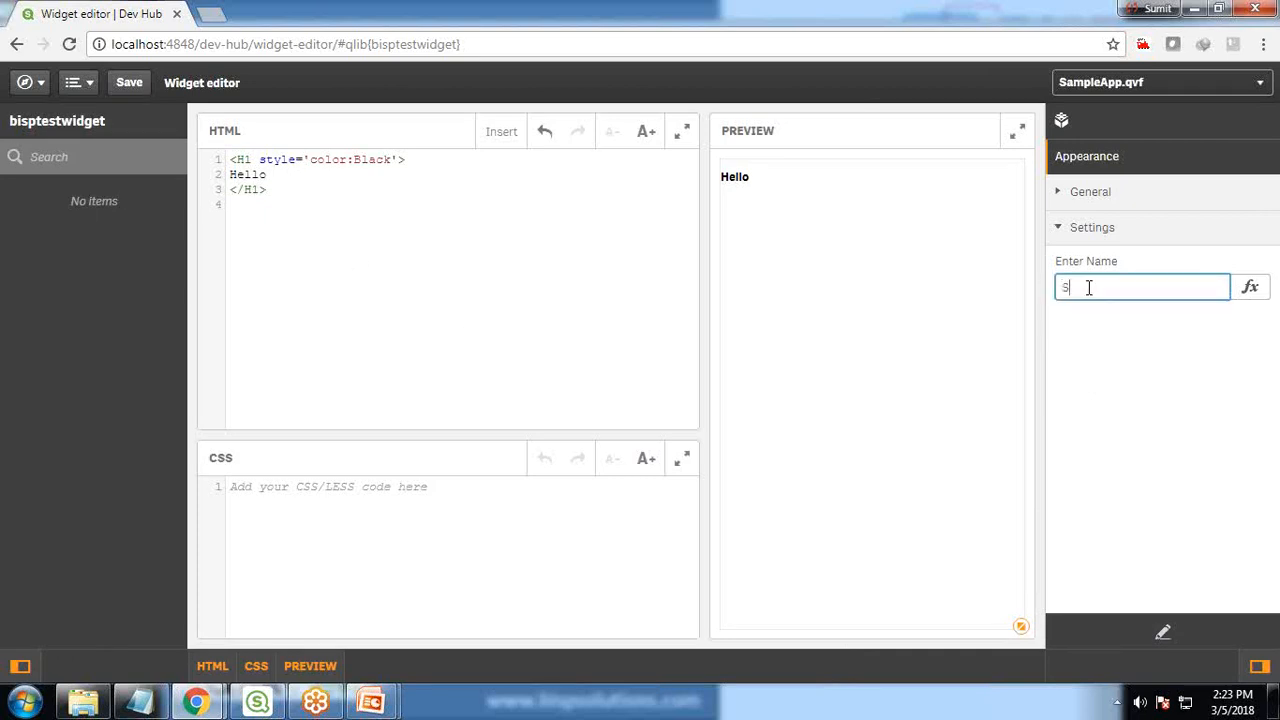
text(umit)
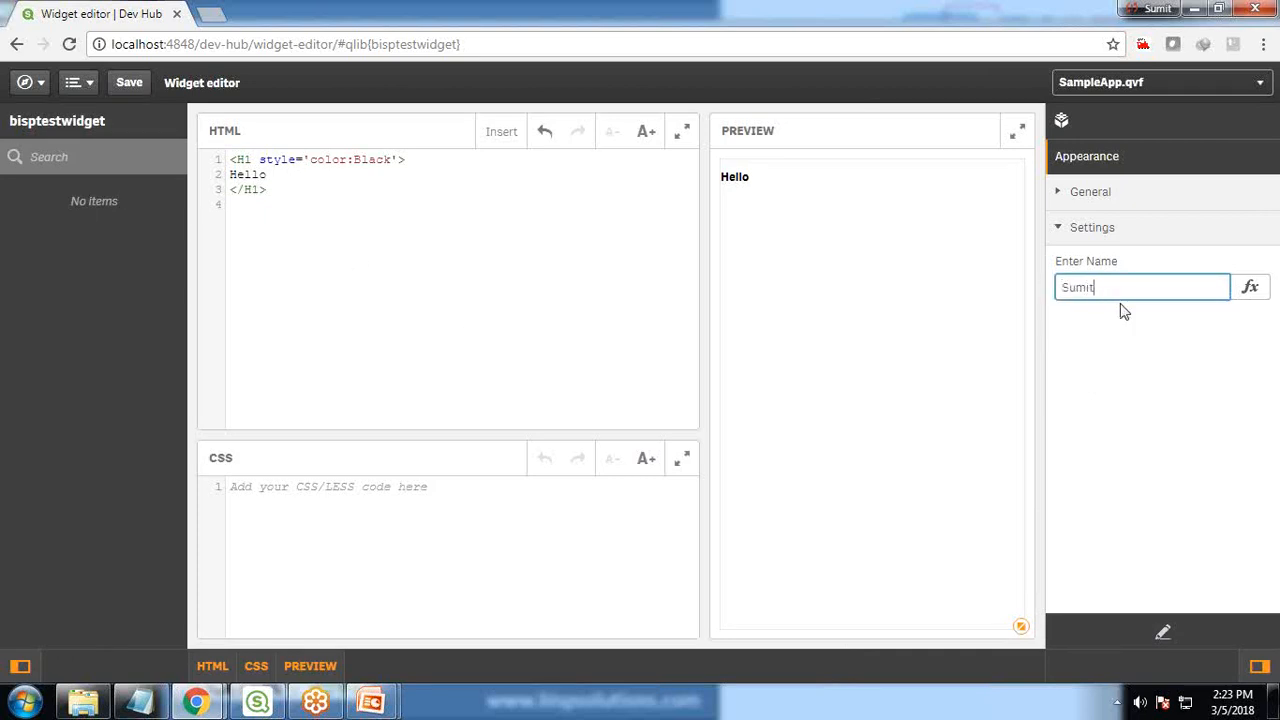
click(280, 175)
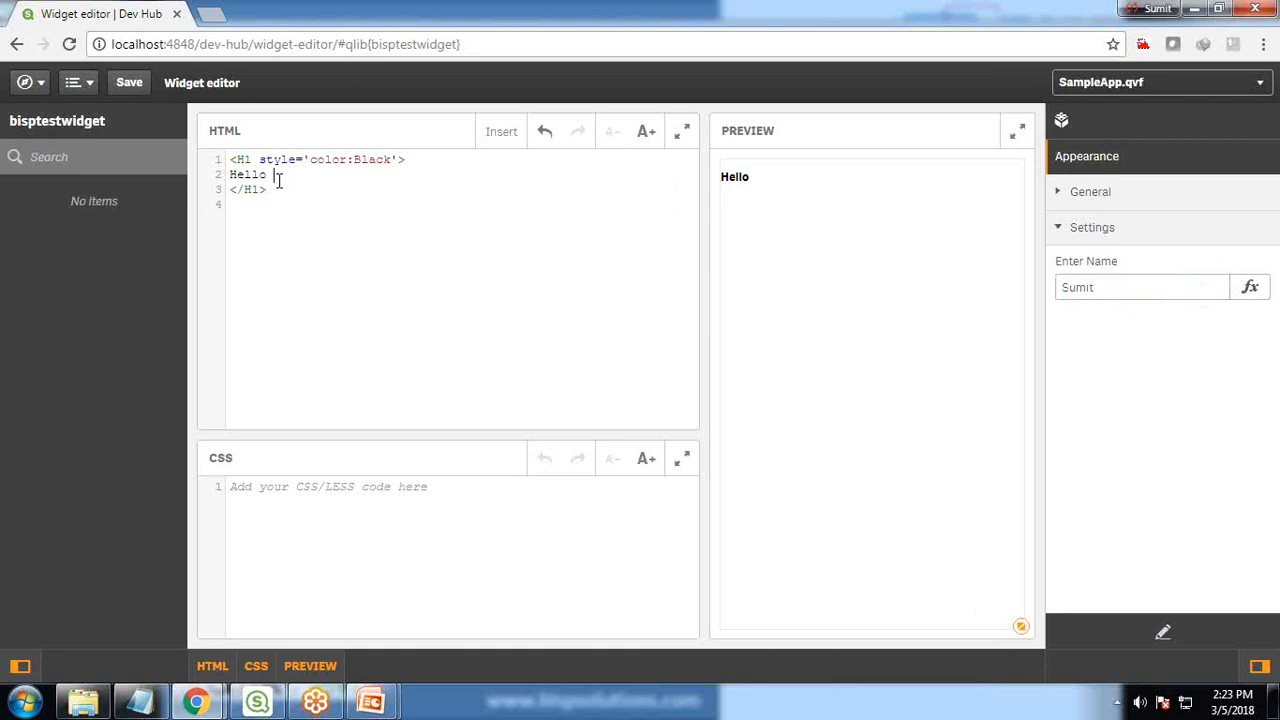
mouse_move(1135, 266)
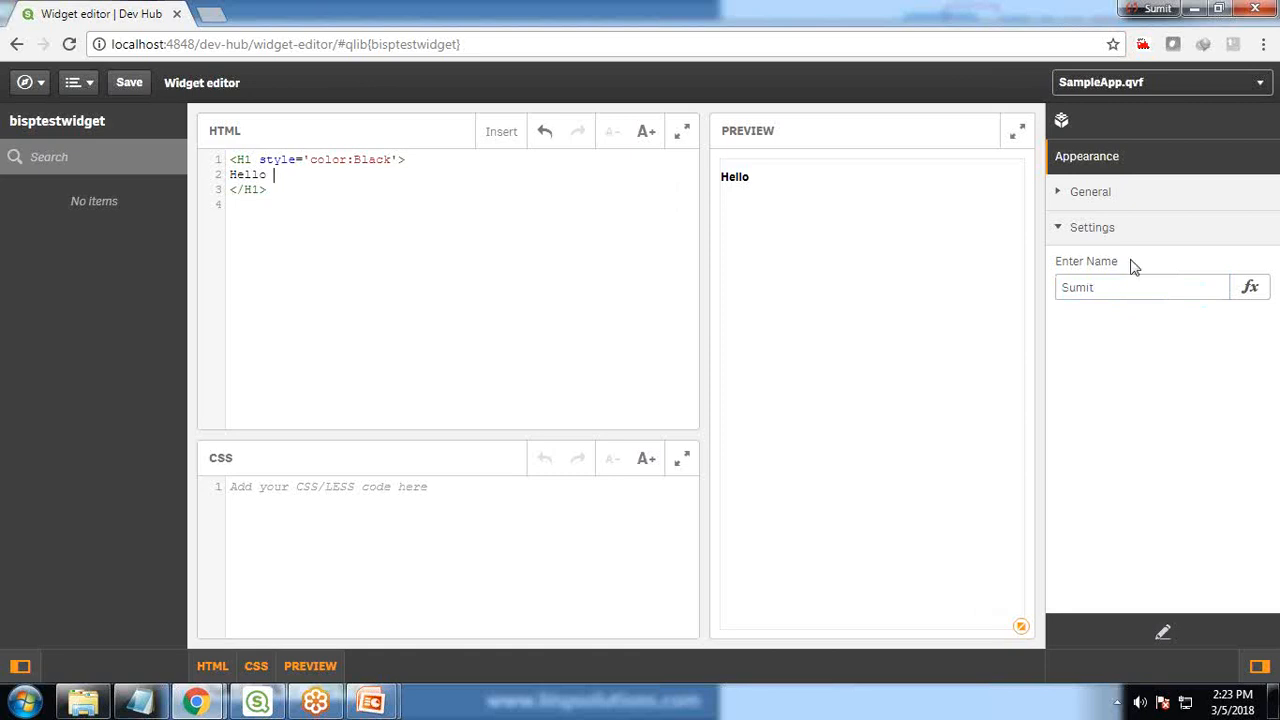
click(280, 174)
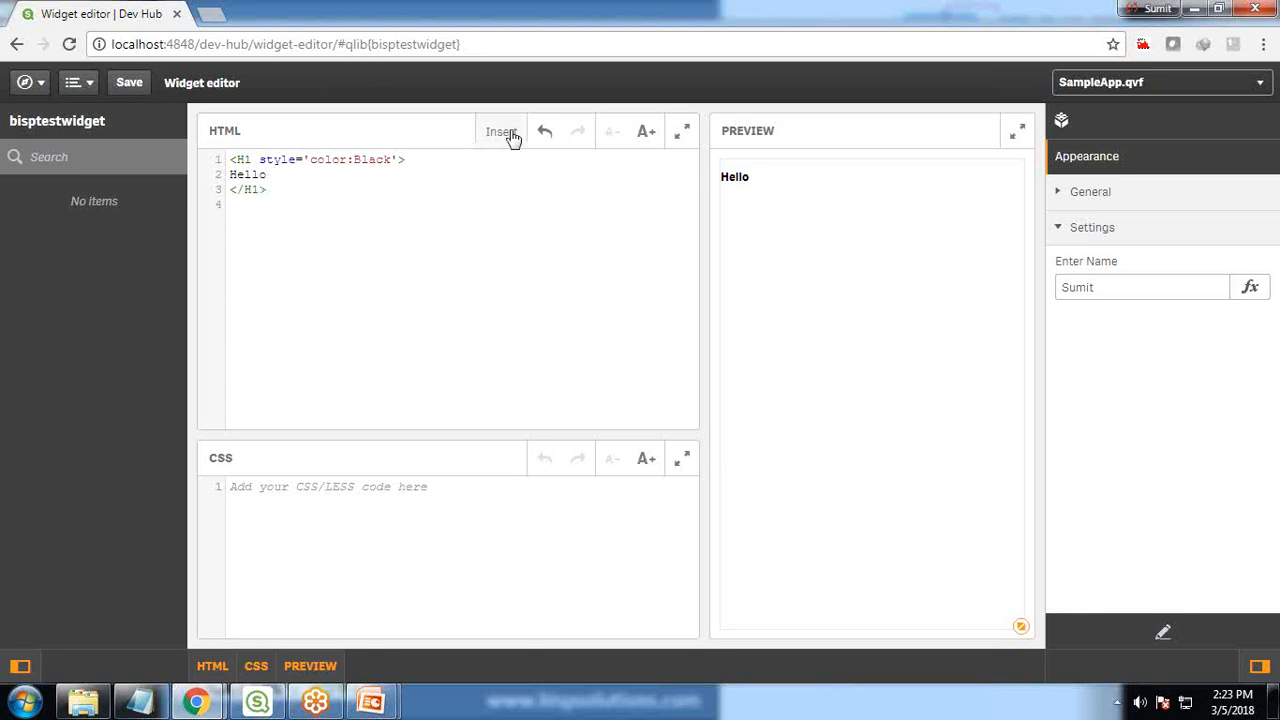
Insert settings.property1 in curly braces after Hello from the Settings property references
click(500, 131)
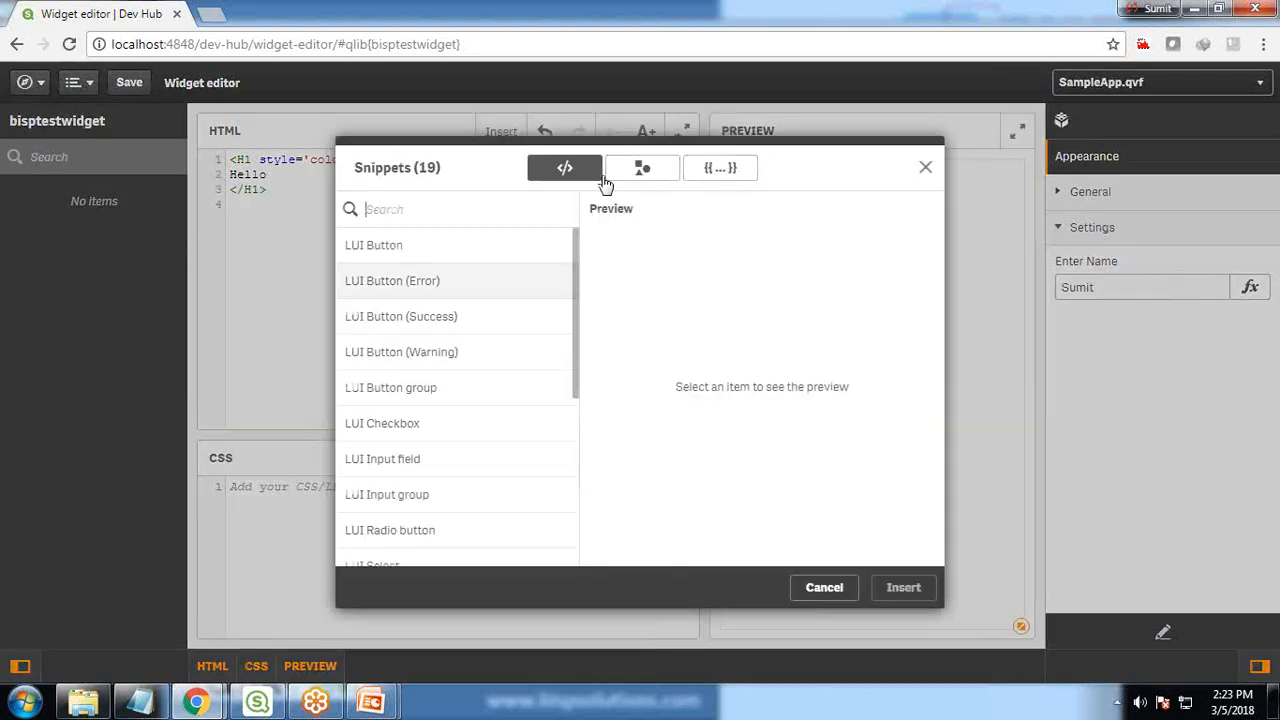
scroll(down, 3)
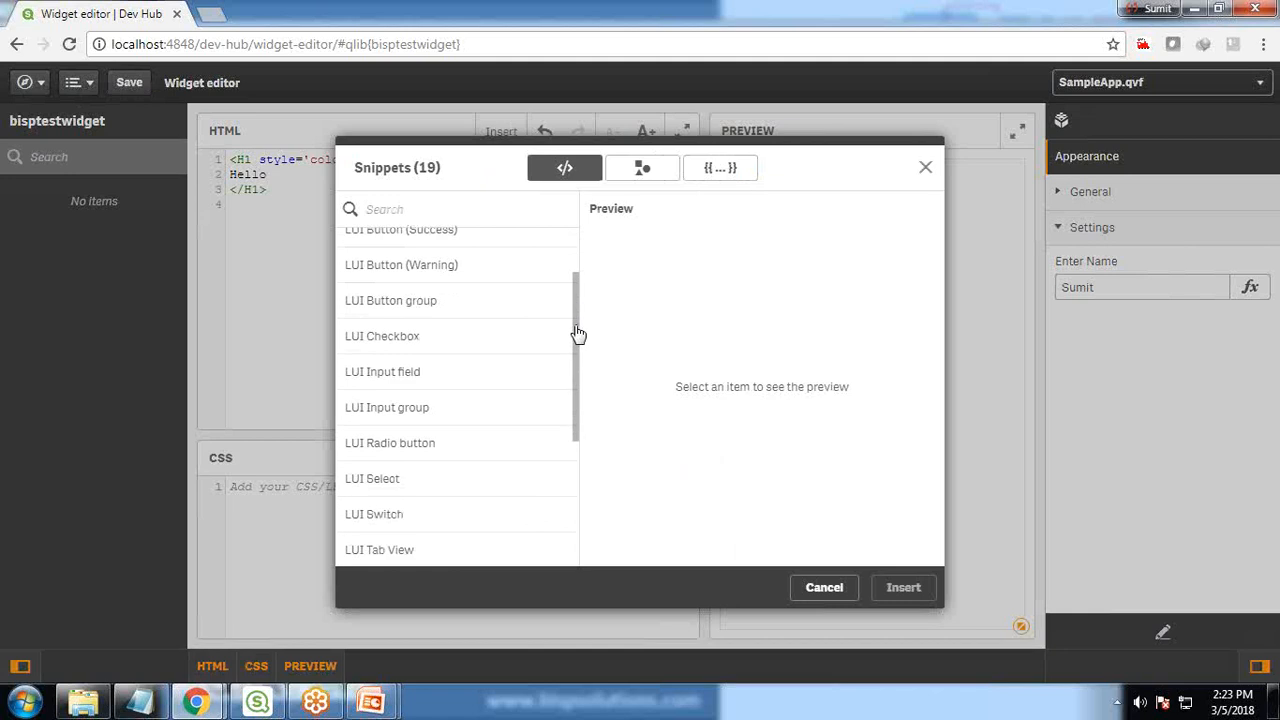
scroll(down, 3)
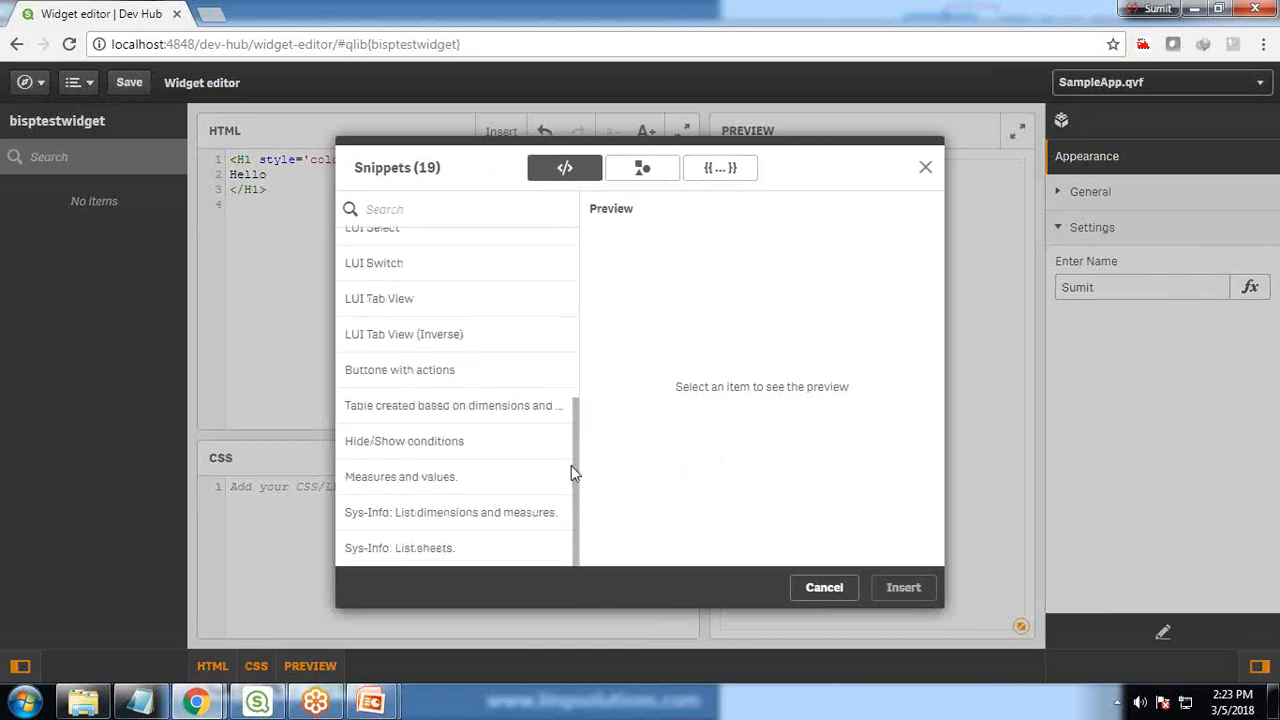
mouse_move(419, 495)
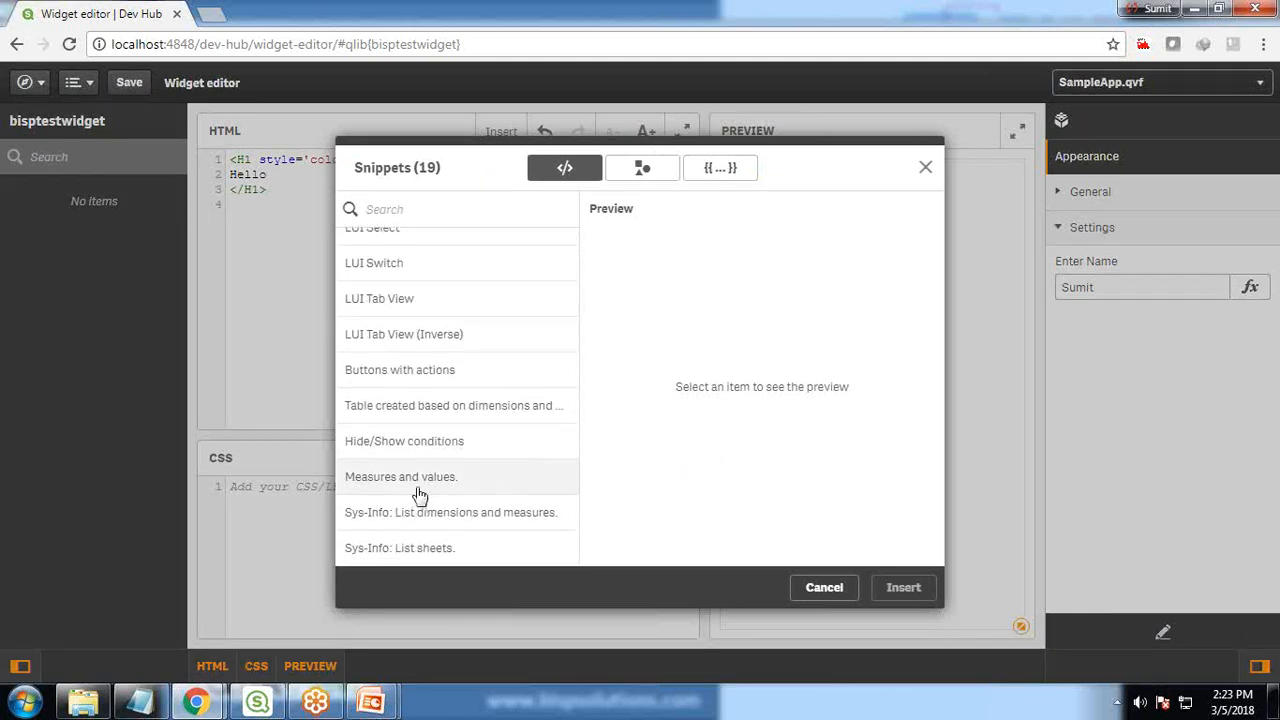
mouse_move(371, 308)
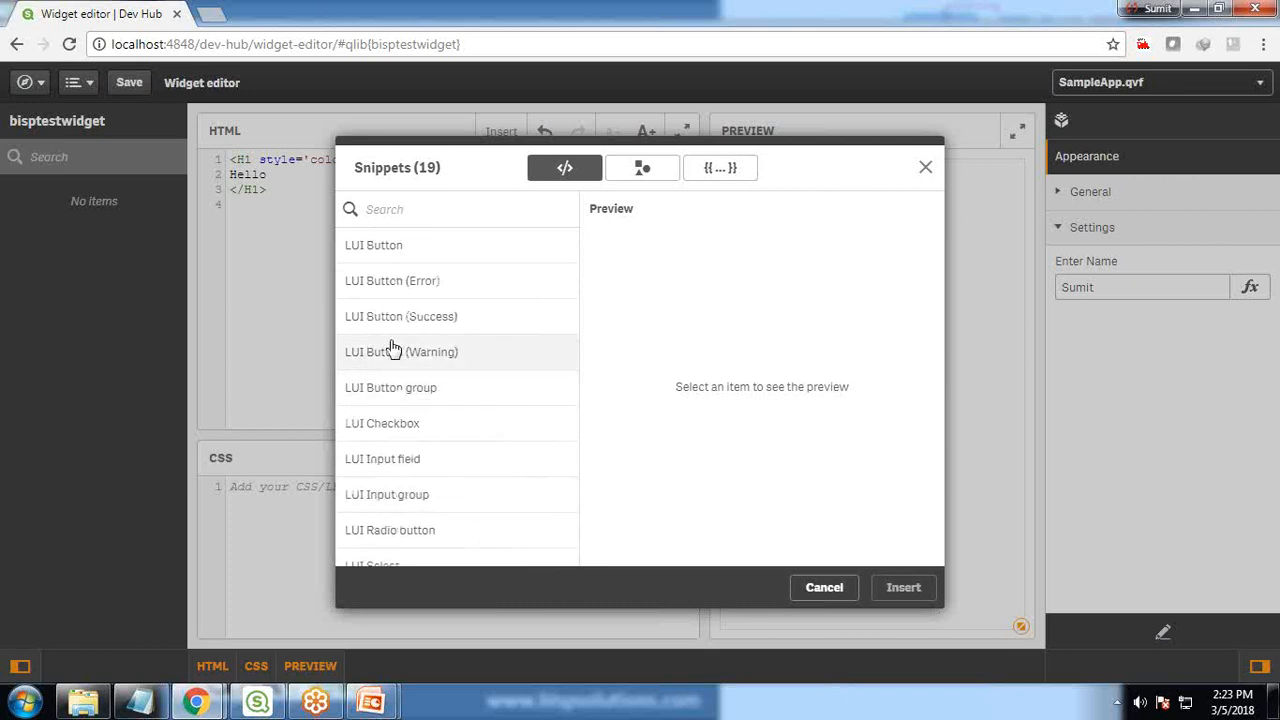
click(642, 167)
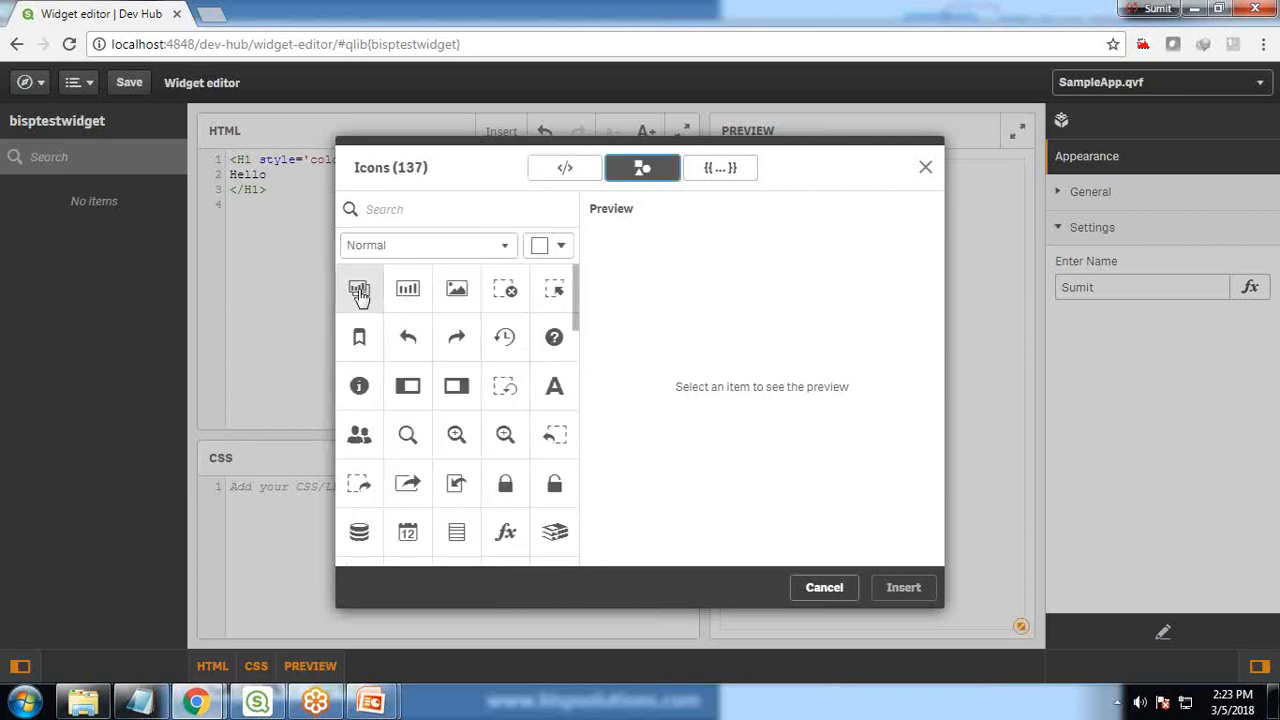
scroll(down, 3)
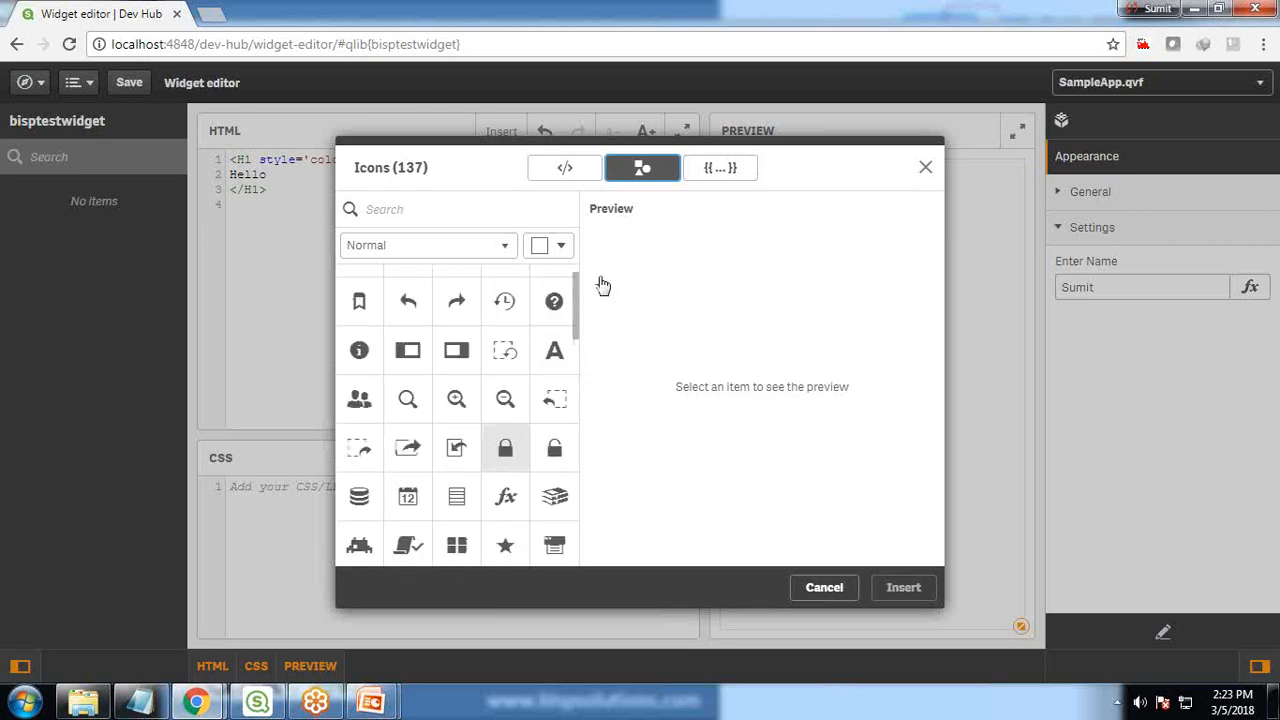
click(720, 167)
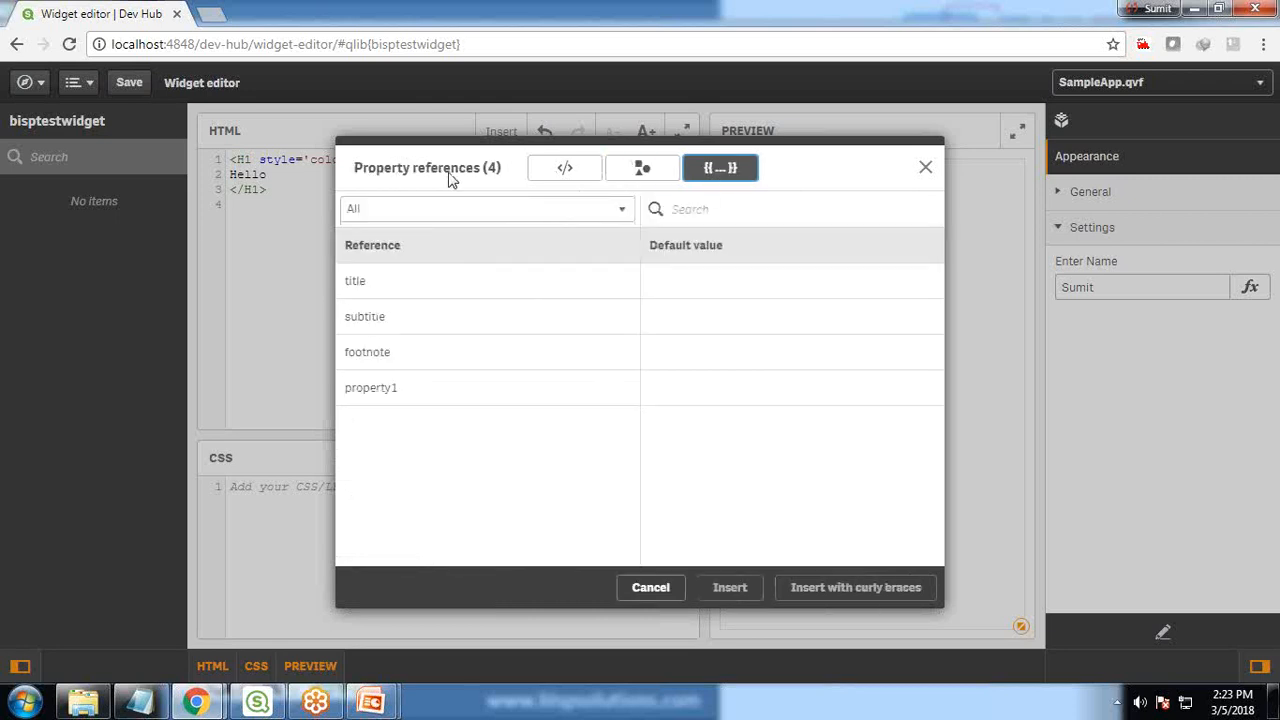
click(487, 208)
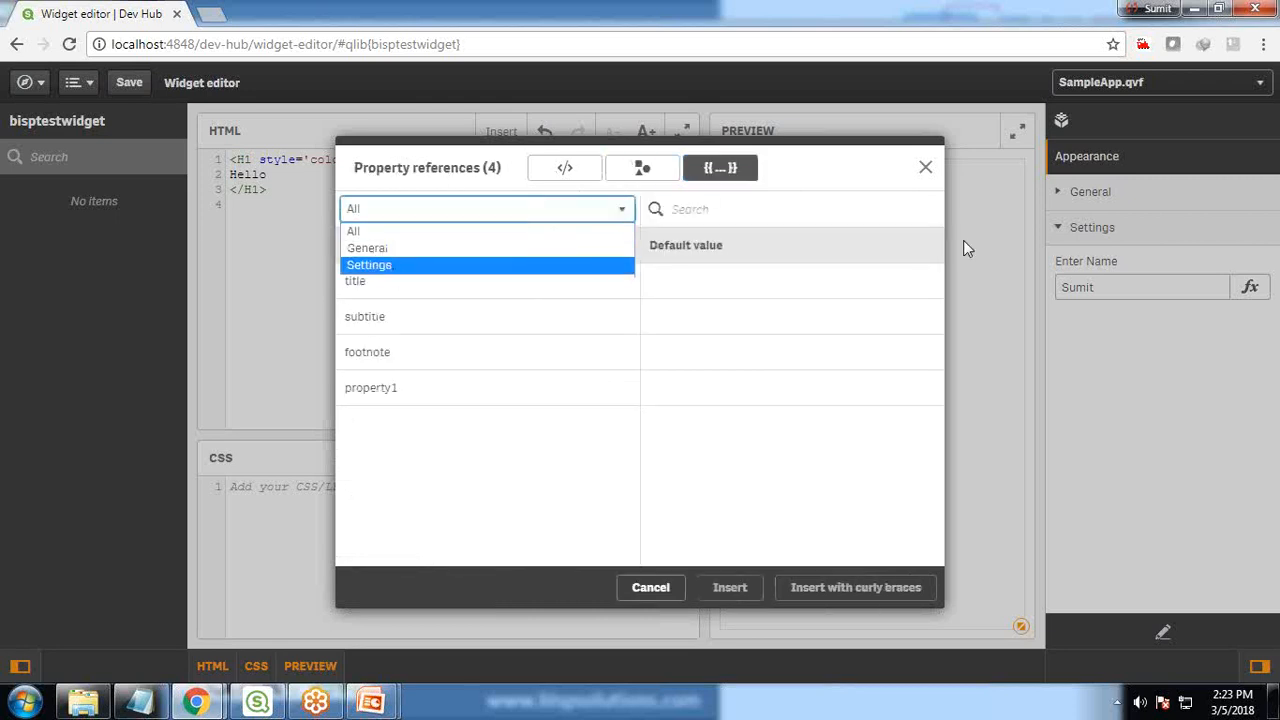
mouse_move(1080, 202)
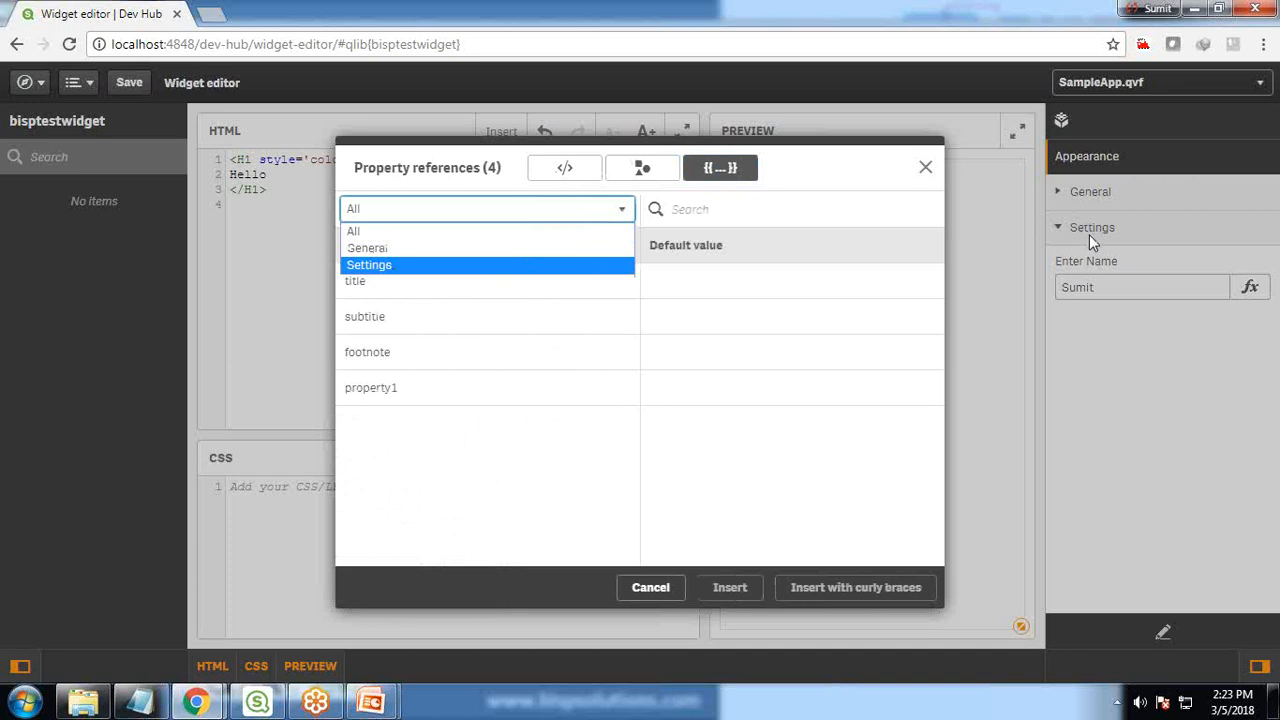
click(369, 264)
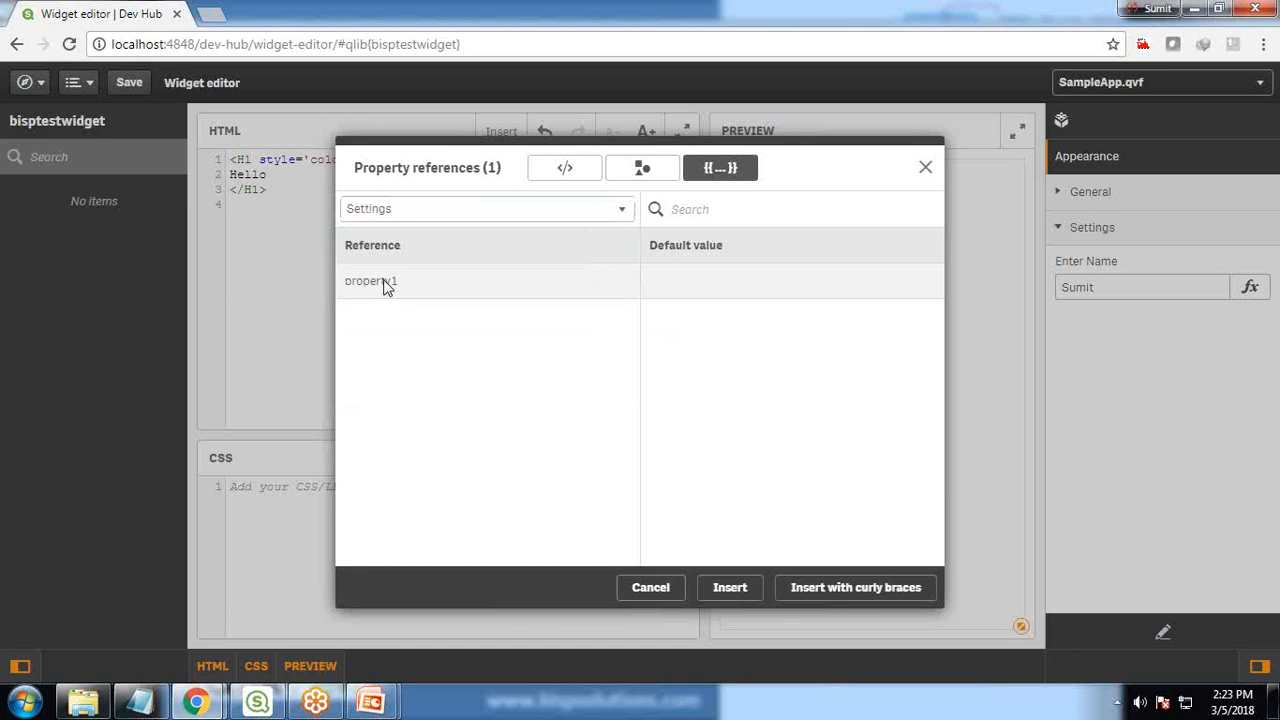
mouse_move(383, 288)
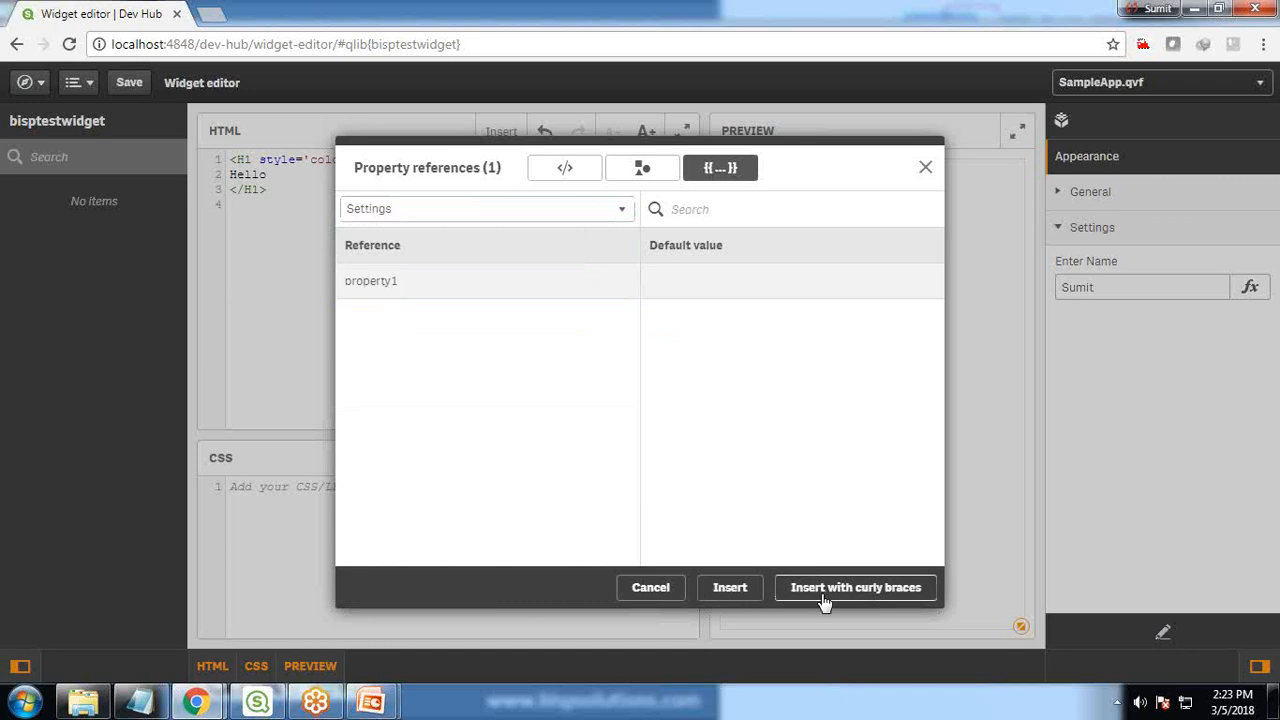
click(855, 587)
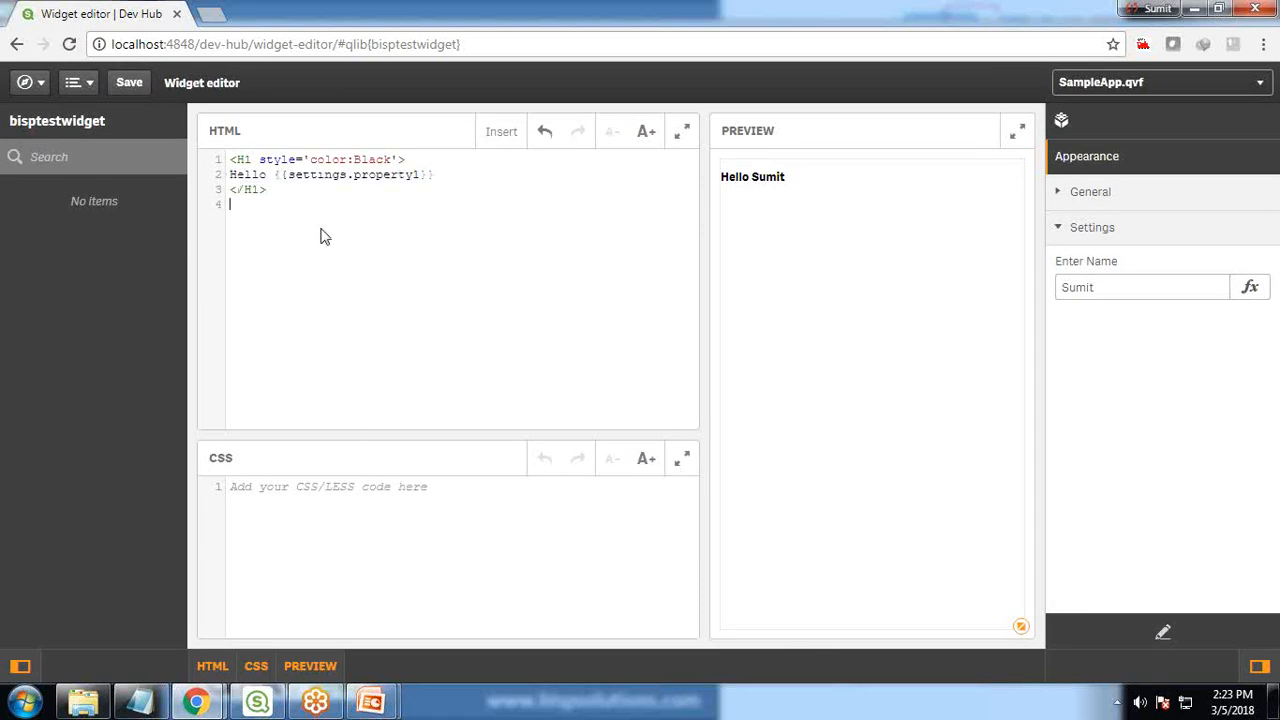
Replace the Enter Name value Sumit with Bisp so the preview reads Hello Bisp
click(1140, 287)
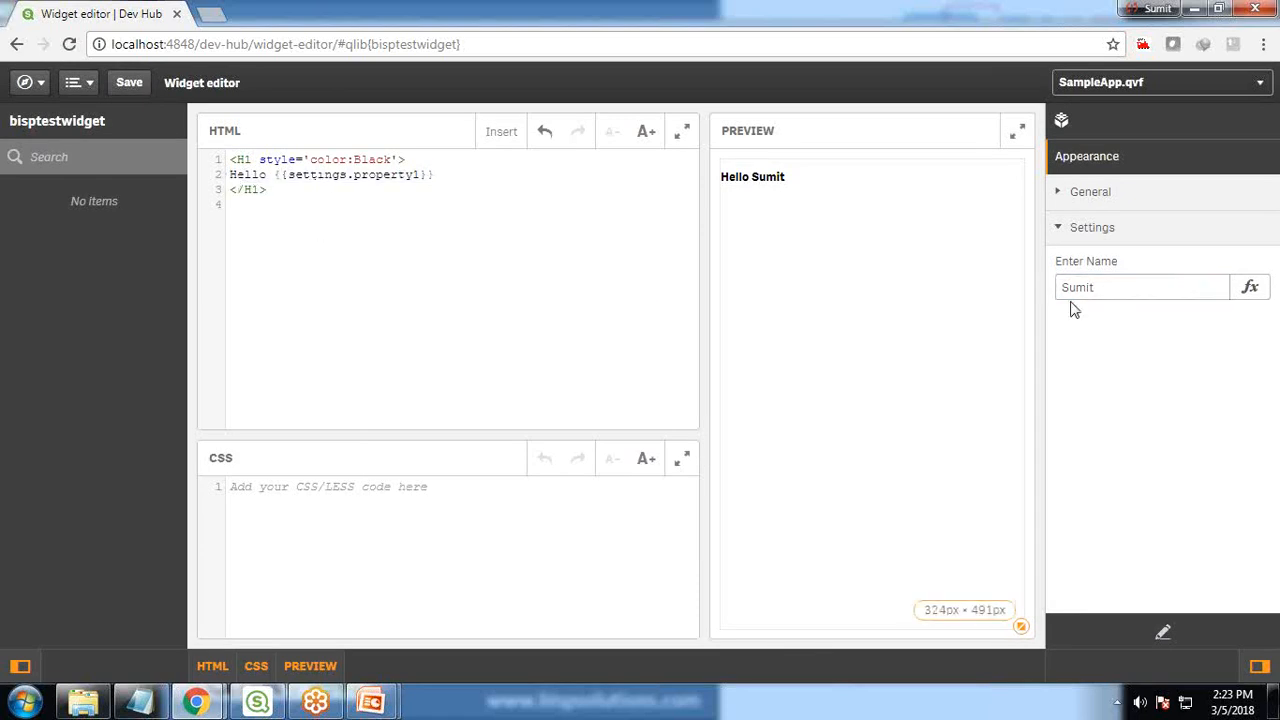
double_click(1079, 287)
text(B)
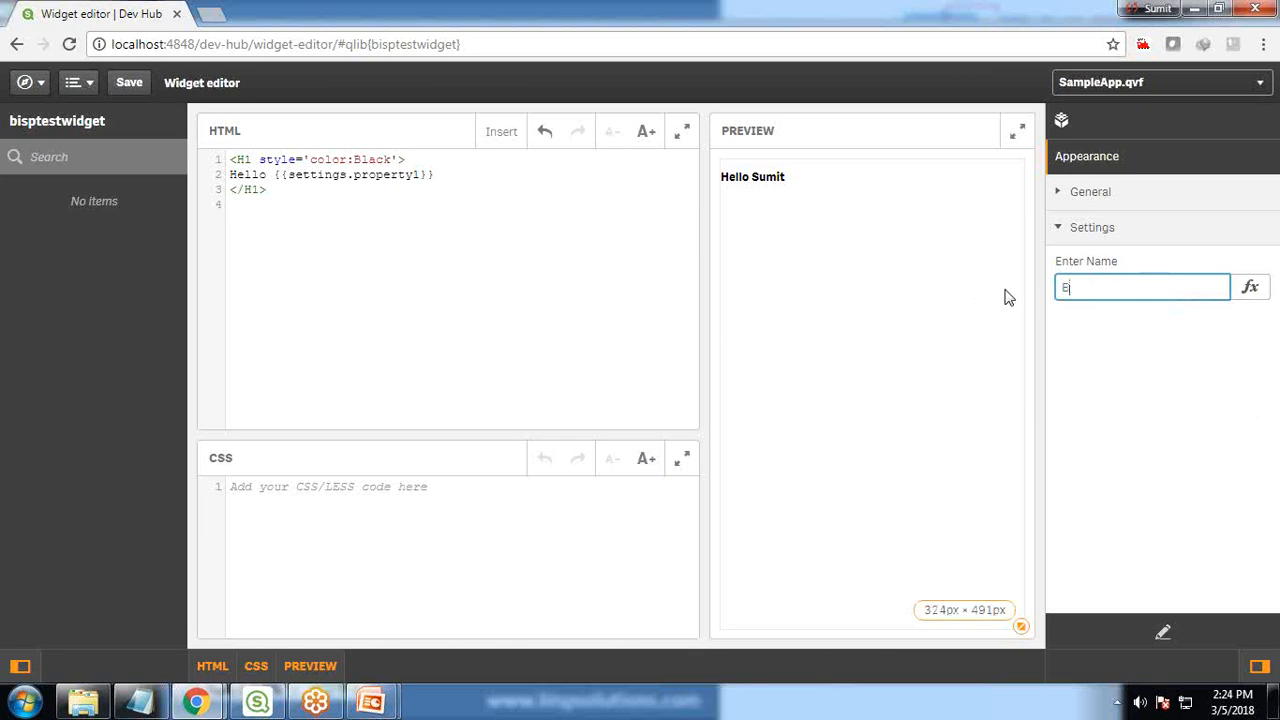
text(isp)
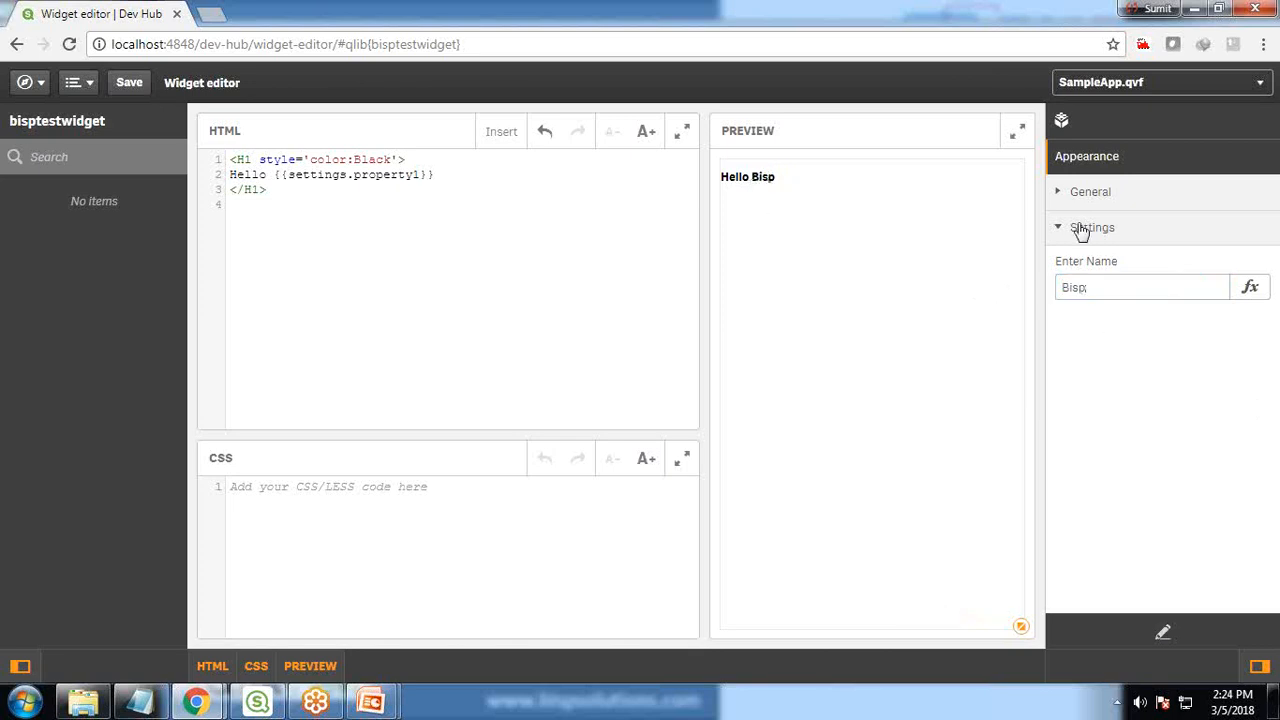
click(1091, 227)
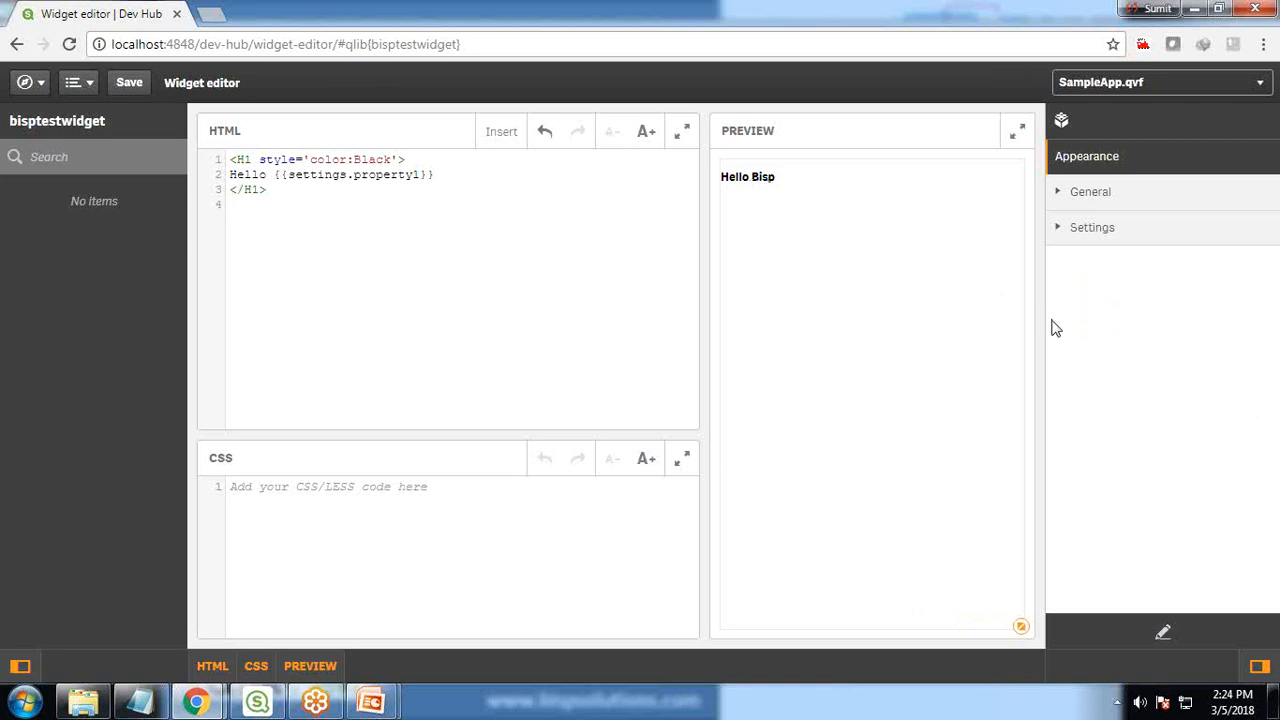
double_click(350, 159)
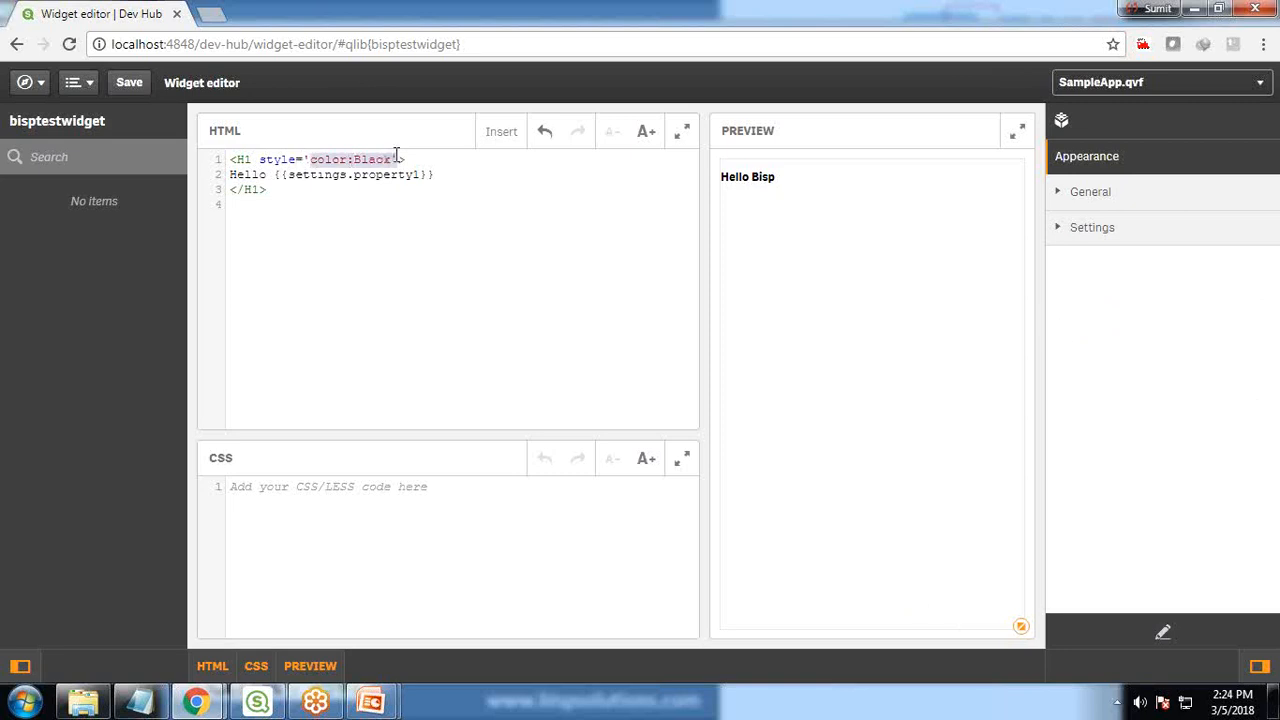
mouse_move(1012, 457)
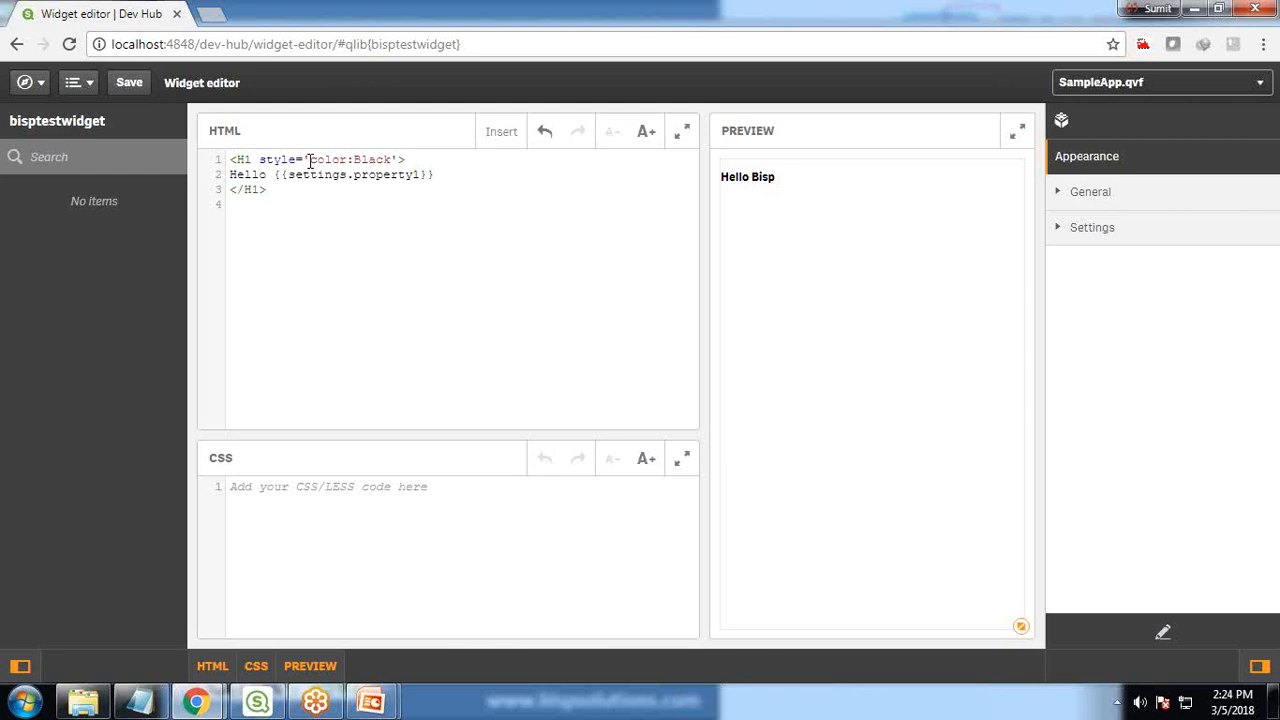
Save the widget as TestWidget with widget type Other, then enter Sumit as the name
click(126, 83)
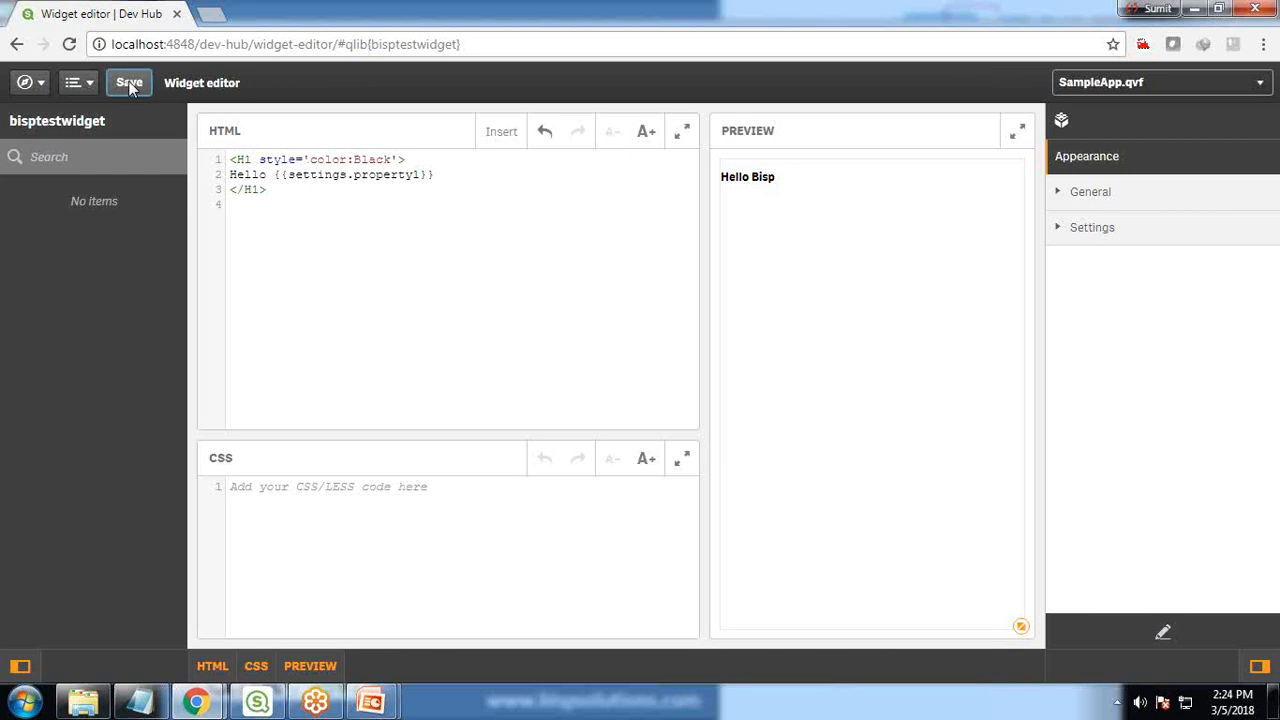
click(128, 83)
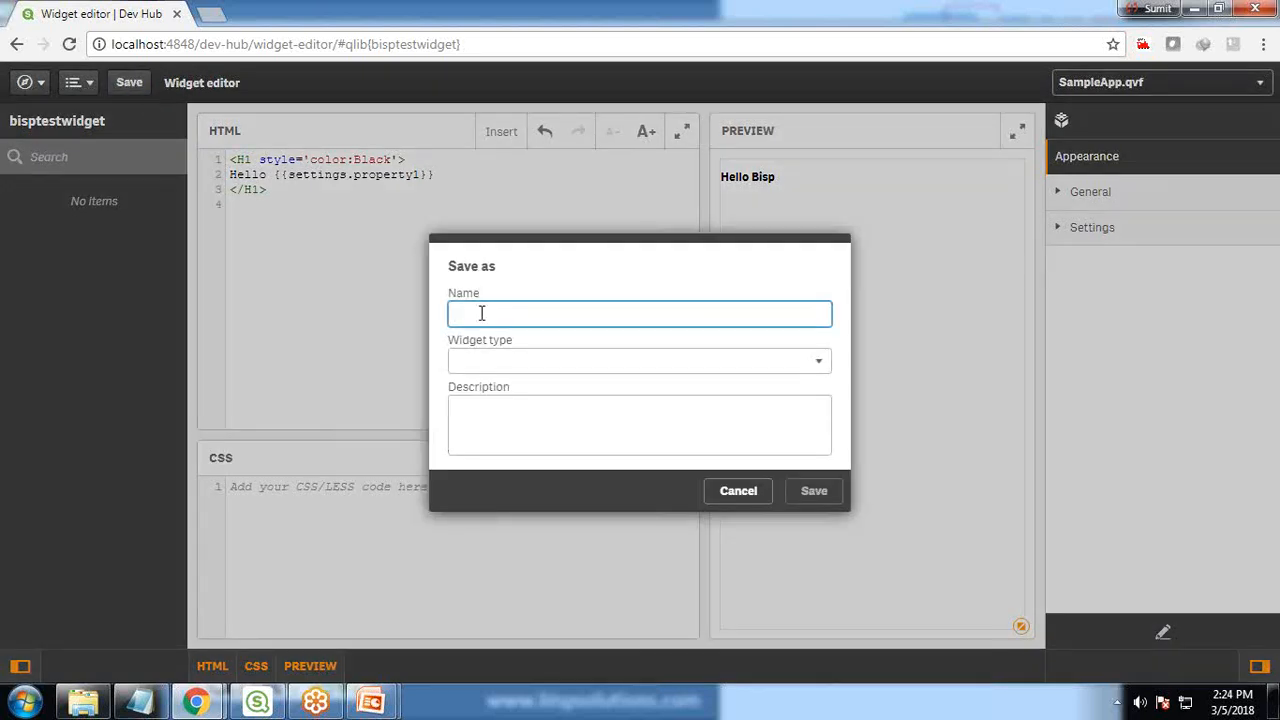
text(TestWidget)
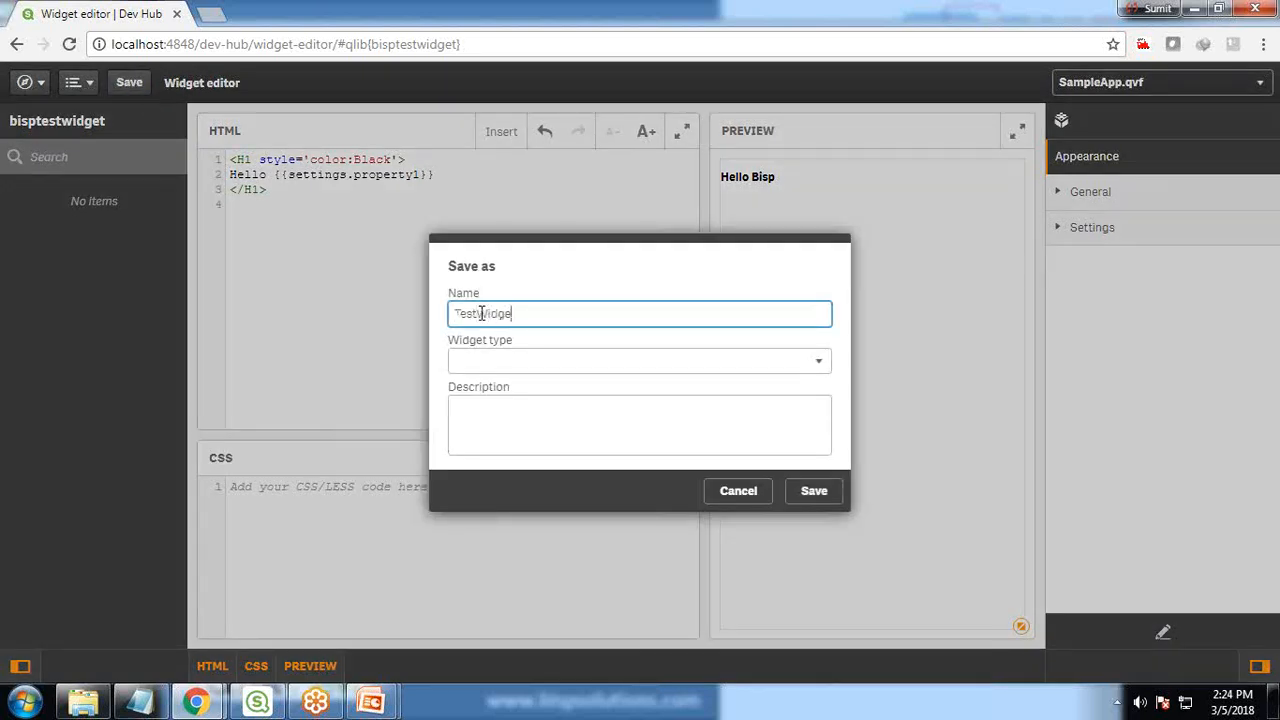
click(638, 360)
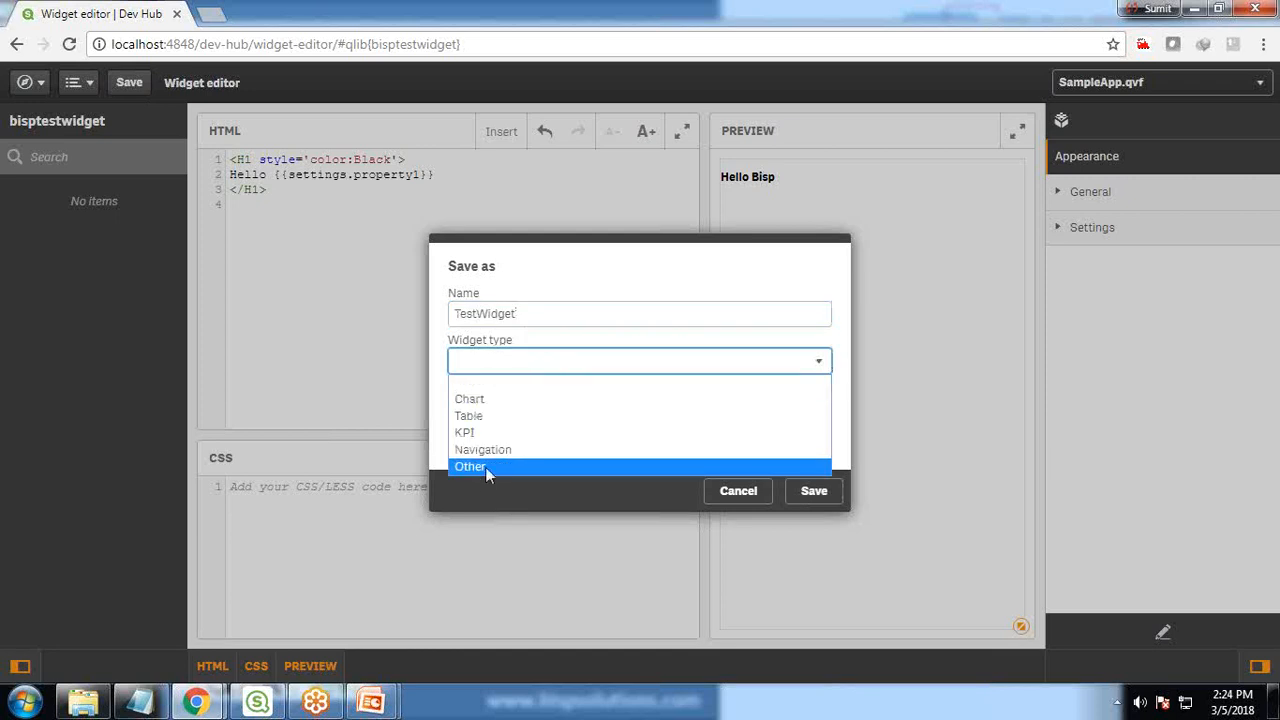
click(470, 466)
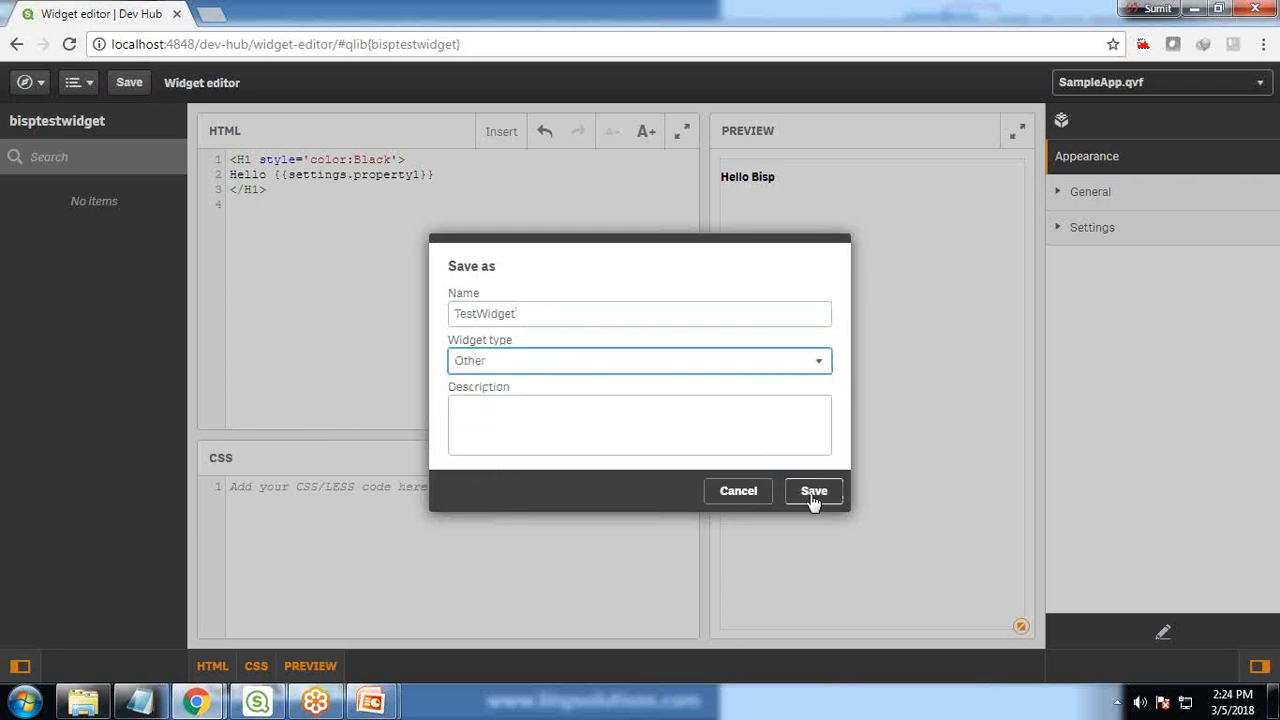
click(813, 491)
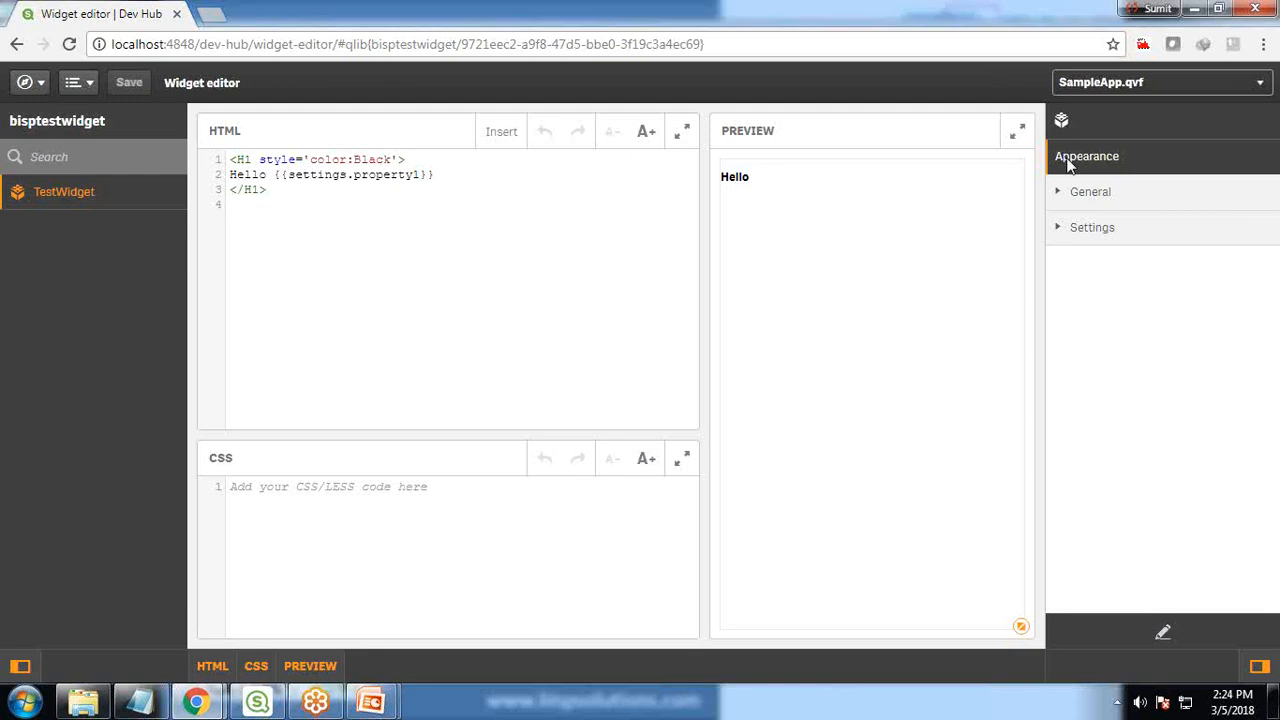
click(1092, 227)
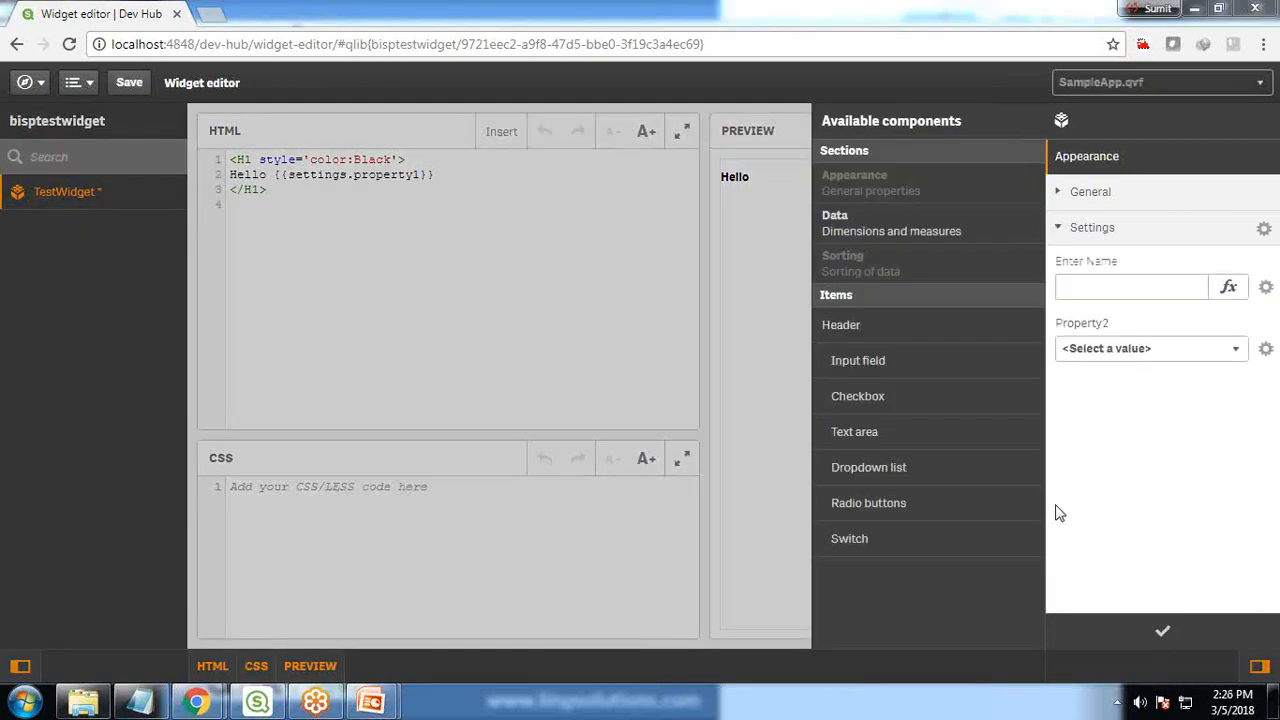
text(Sumit)
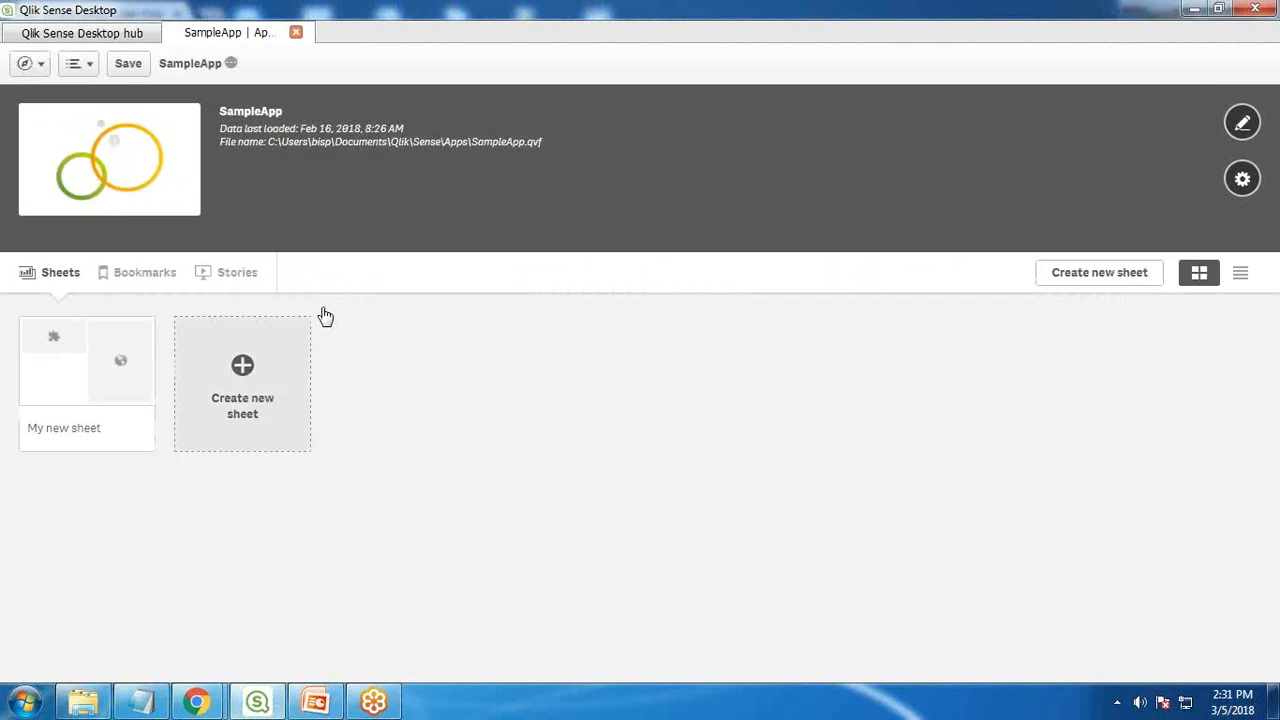
mouse_move(332, 379)
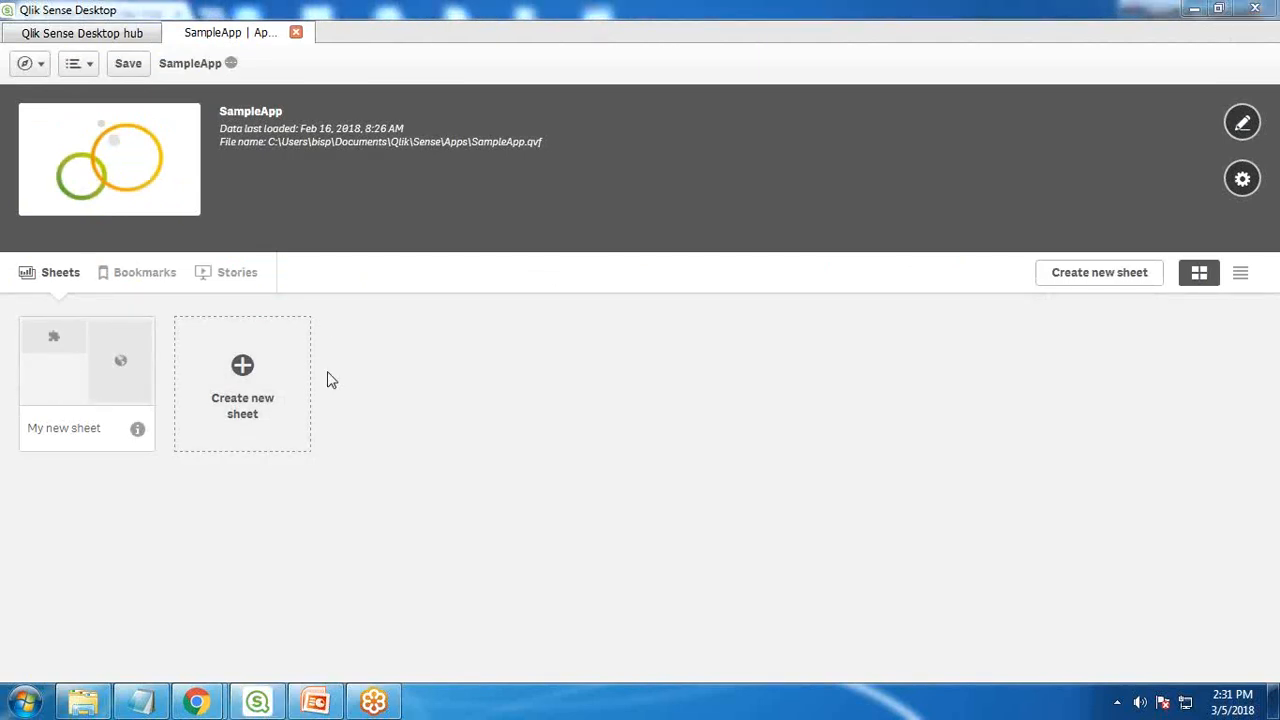
Open My new sheet in edit mode and set the widget's Enter Name to Sumit Goyal
double_click(86, 360)
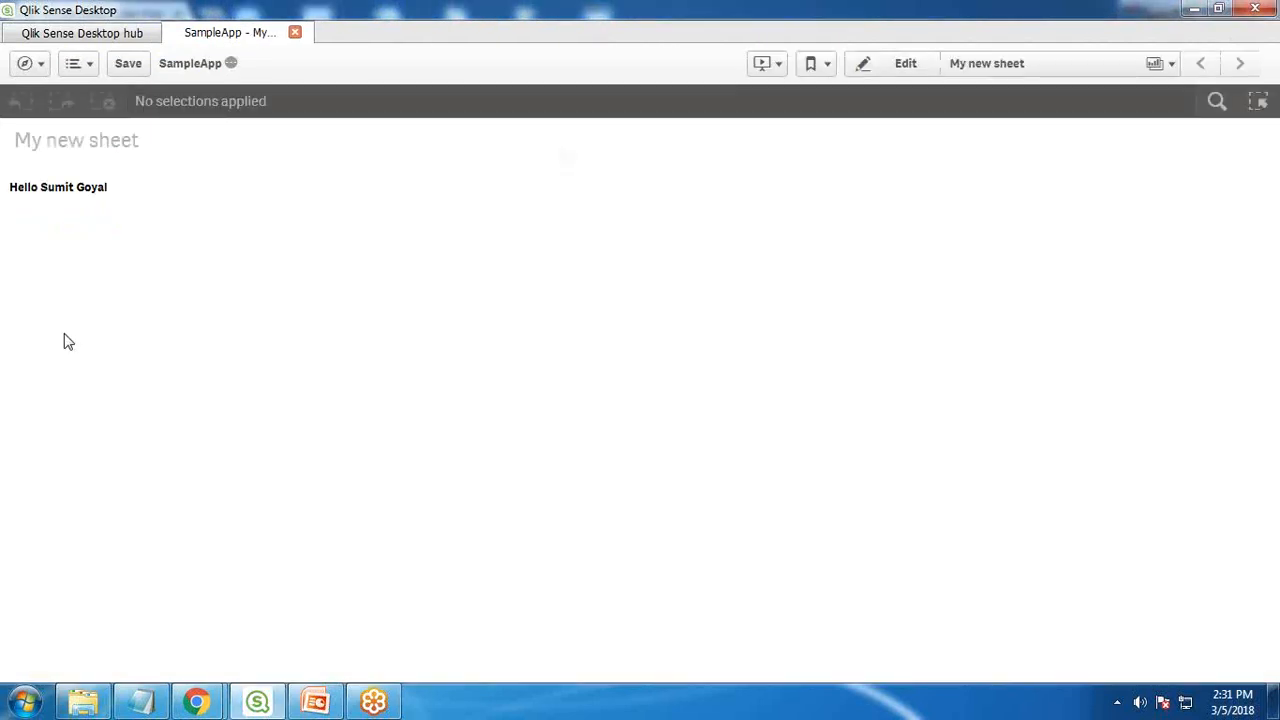
click(892, 63)
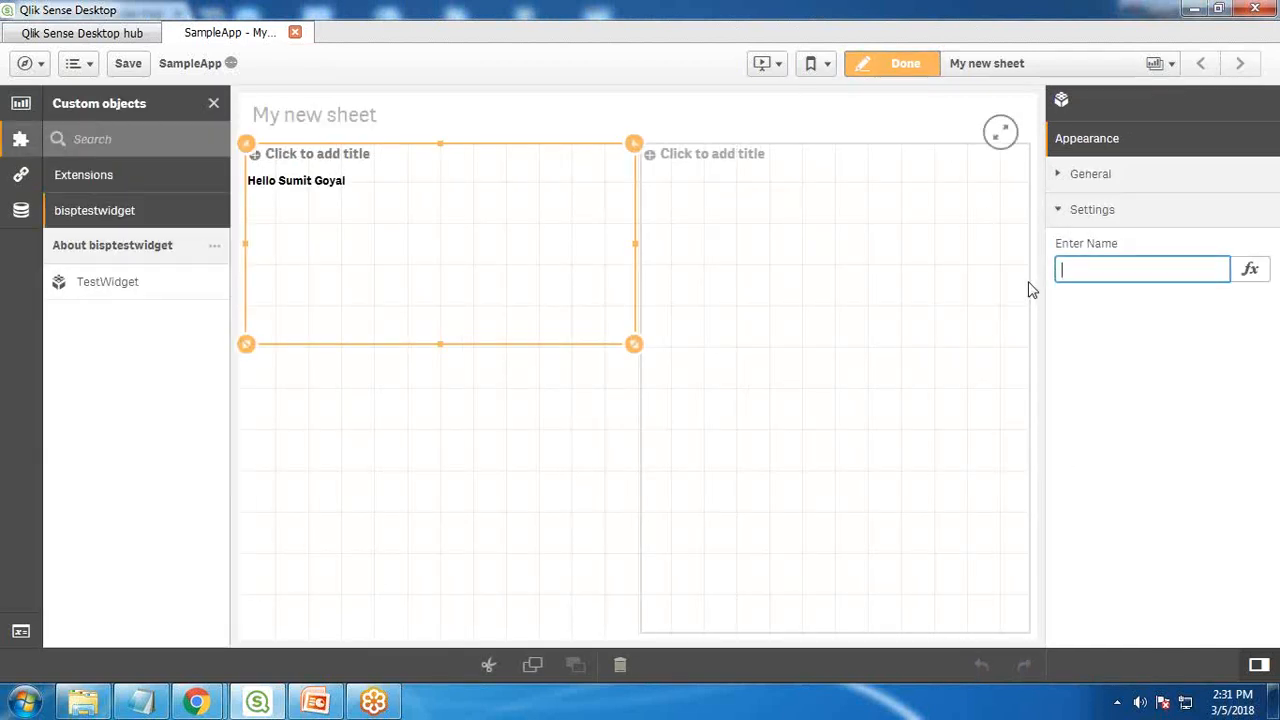
text(BIsp)
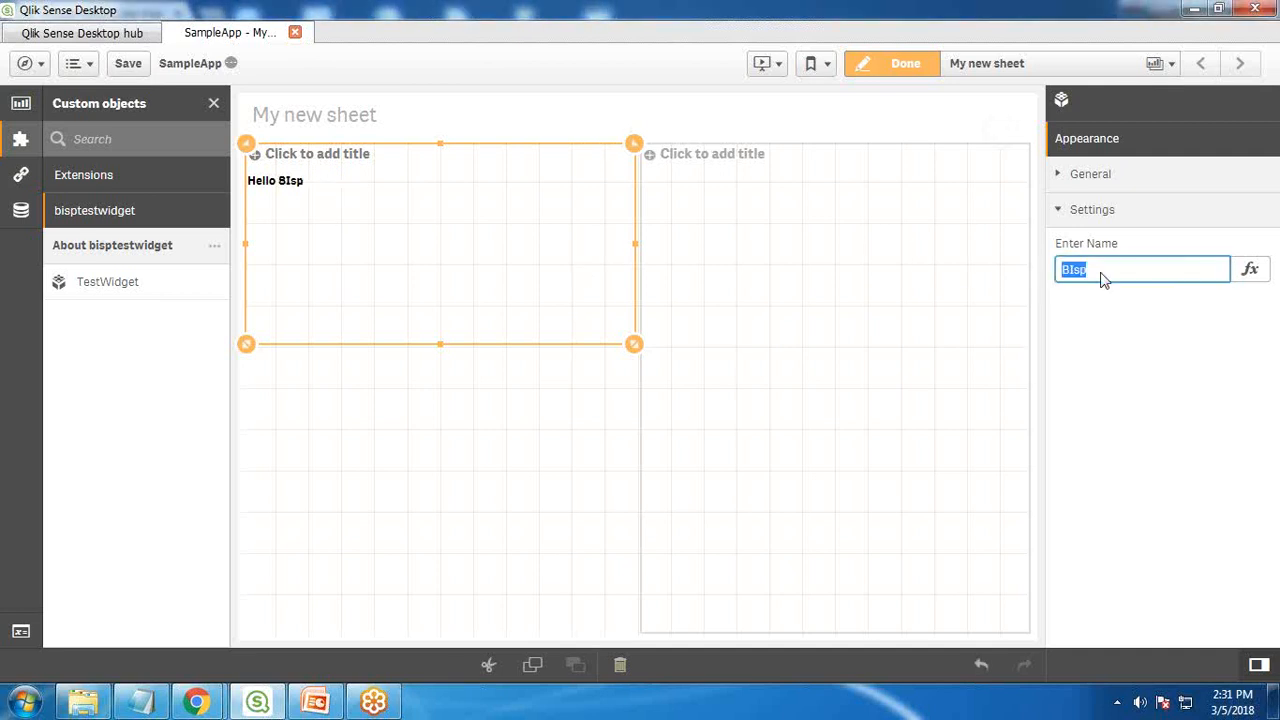
text(Sumit Goyal)
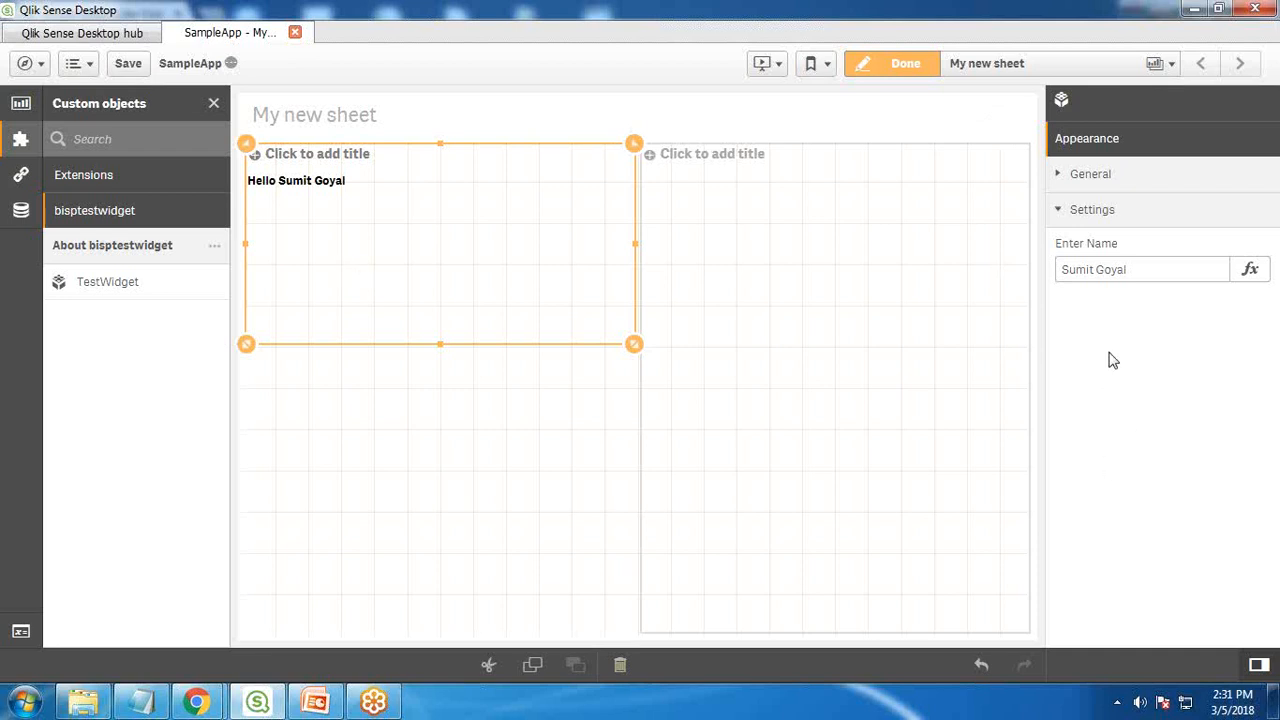
mouse_move(1109, 369)
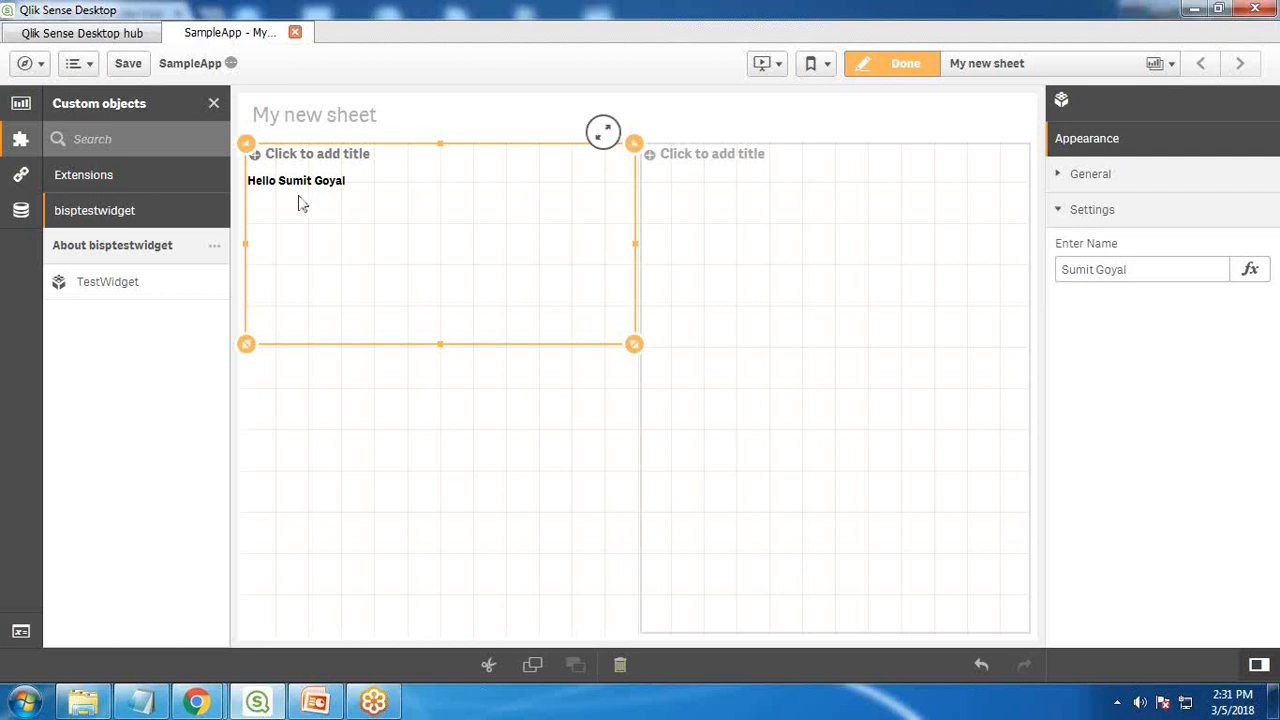
mouse_move(313, 180)
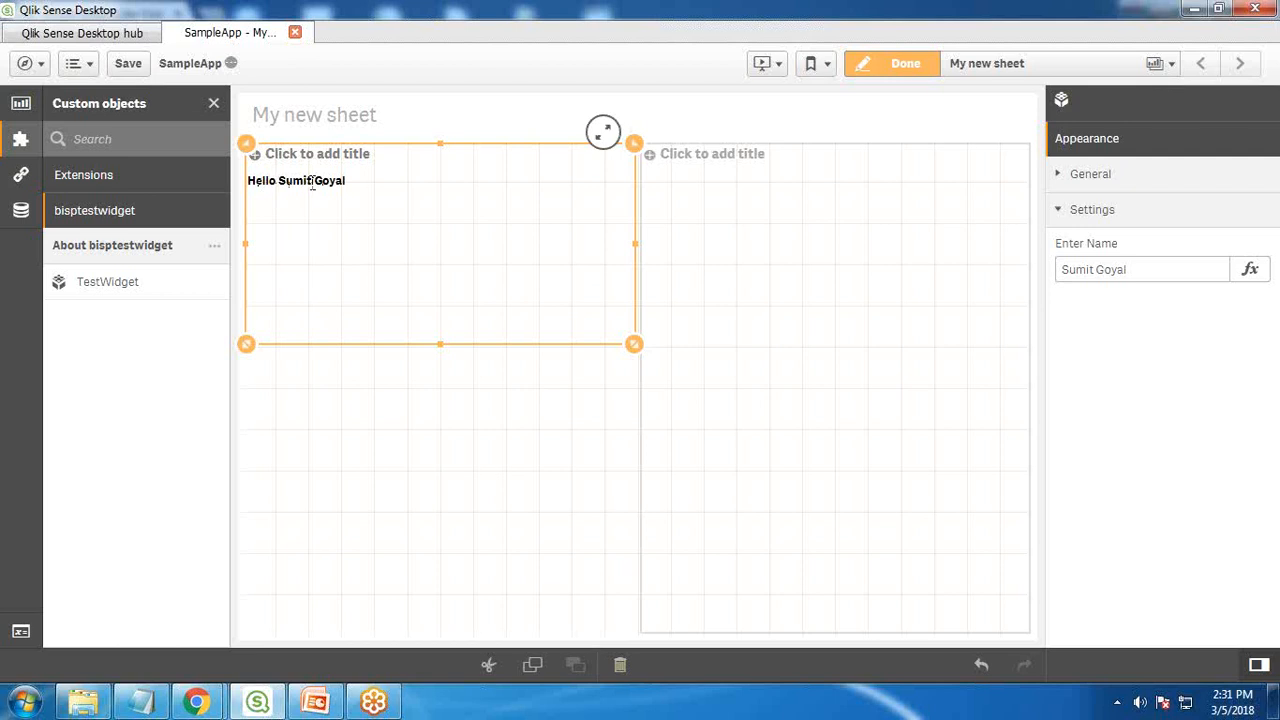
mouse_move(1228, 421)
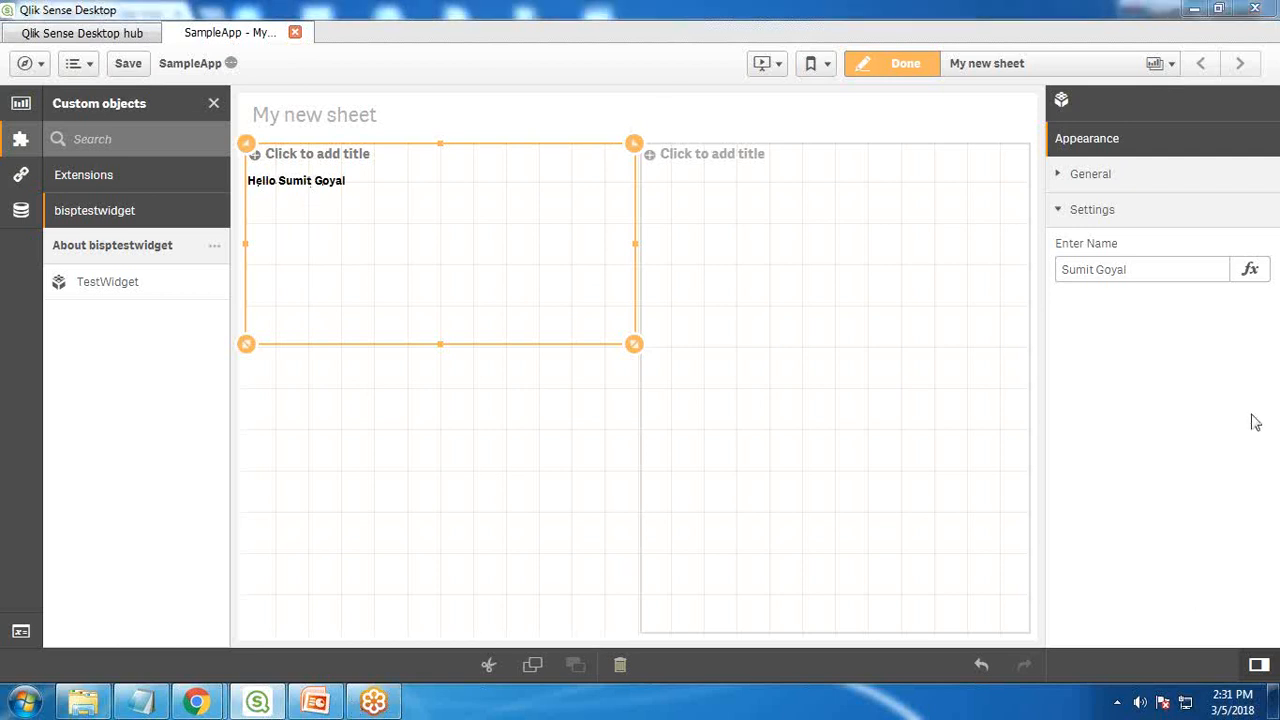
mouse_move(185, 670)
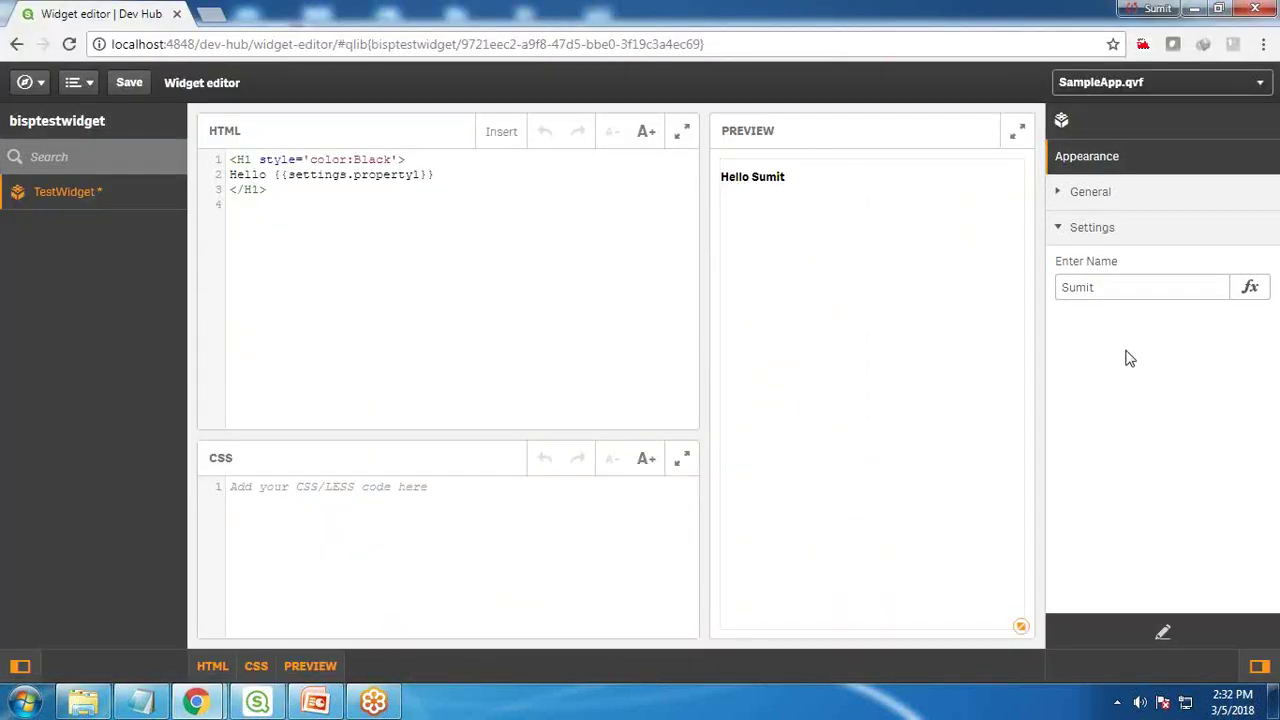
mouse_move(1118, 355)
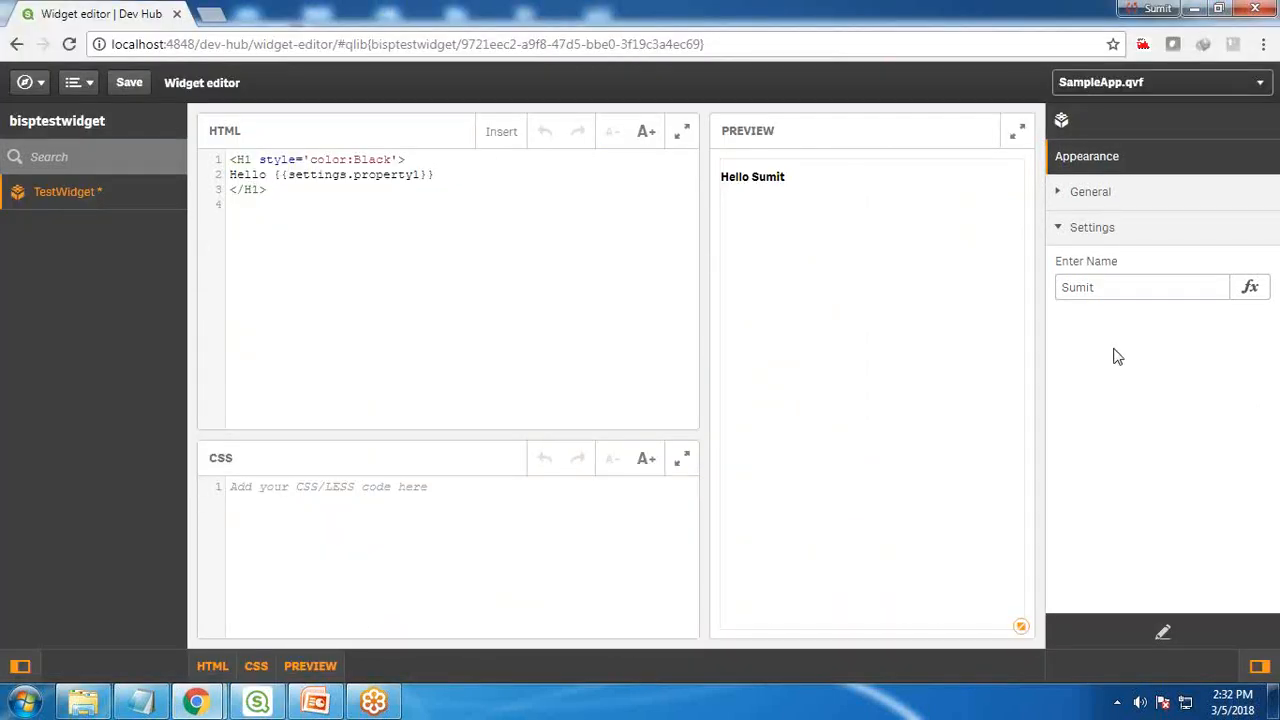
mouse_move(1088, 338)
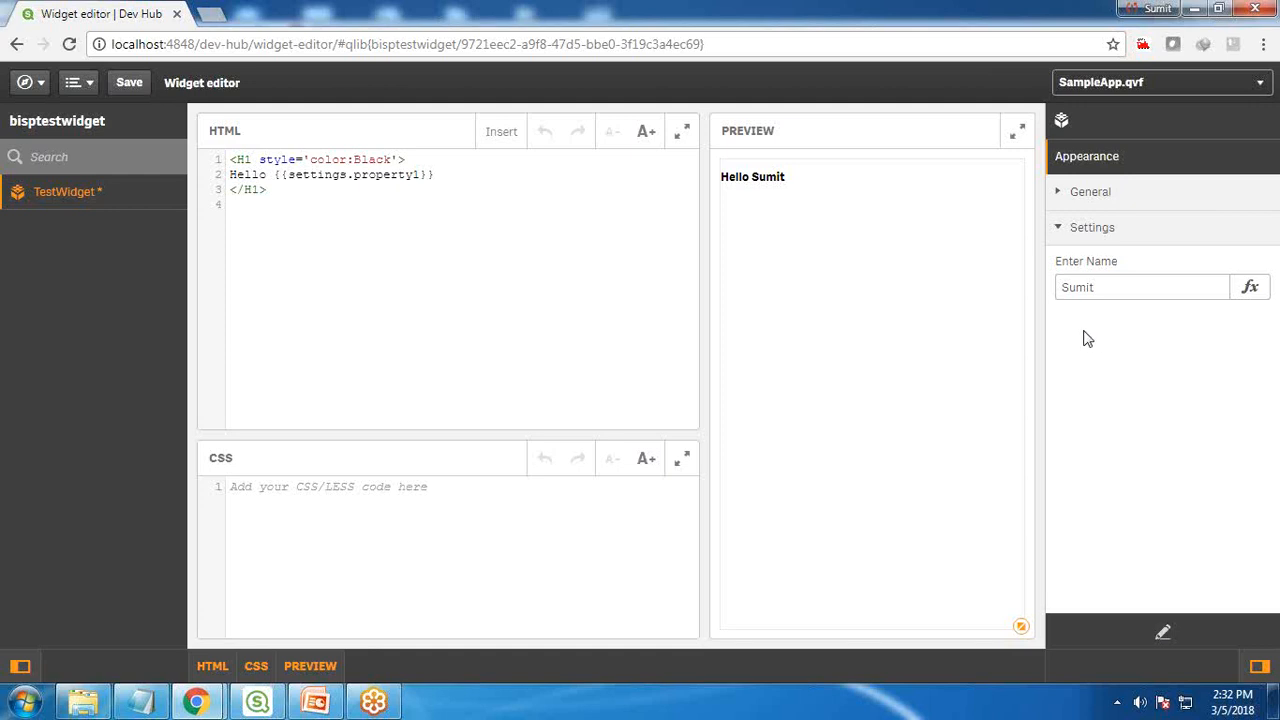
mouse_move(890, 285)
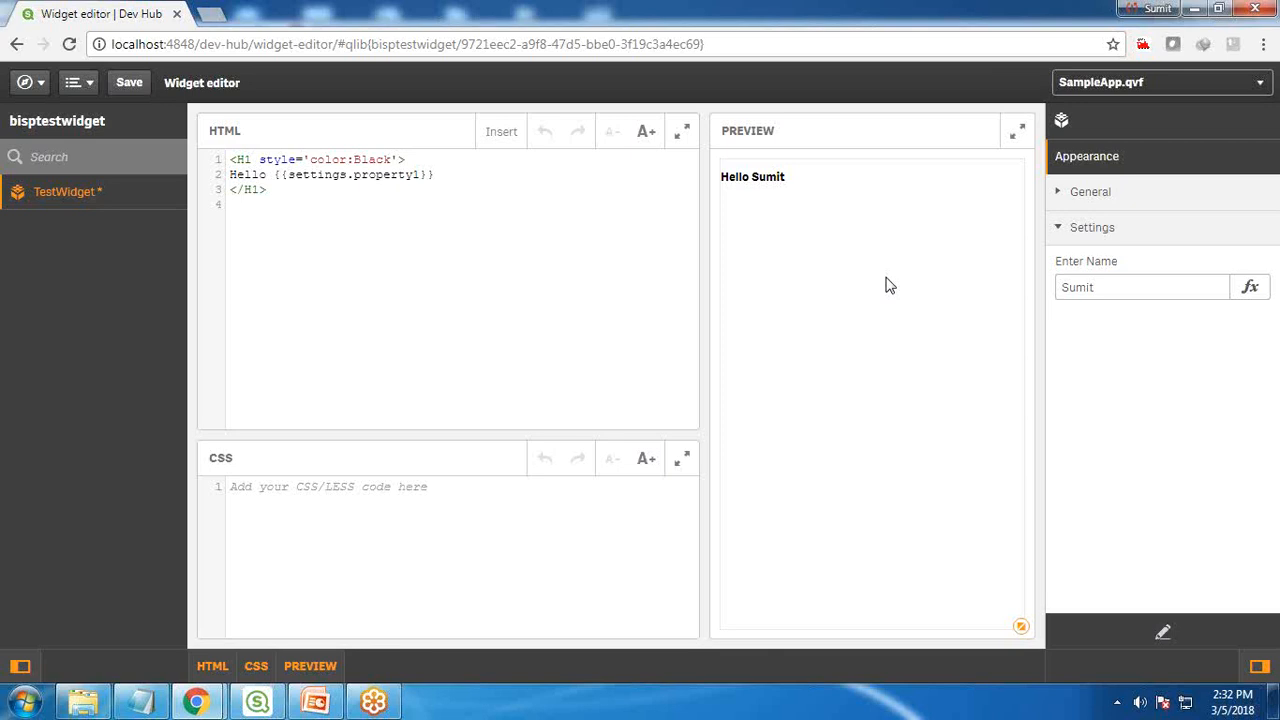
mouse_move(1162, 635)
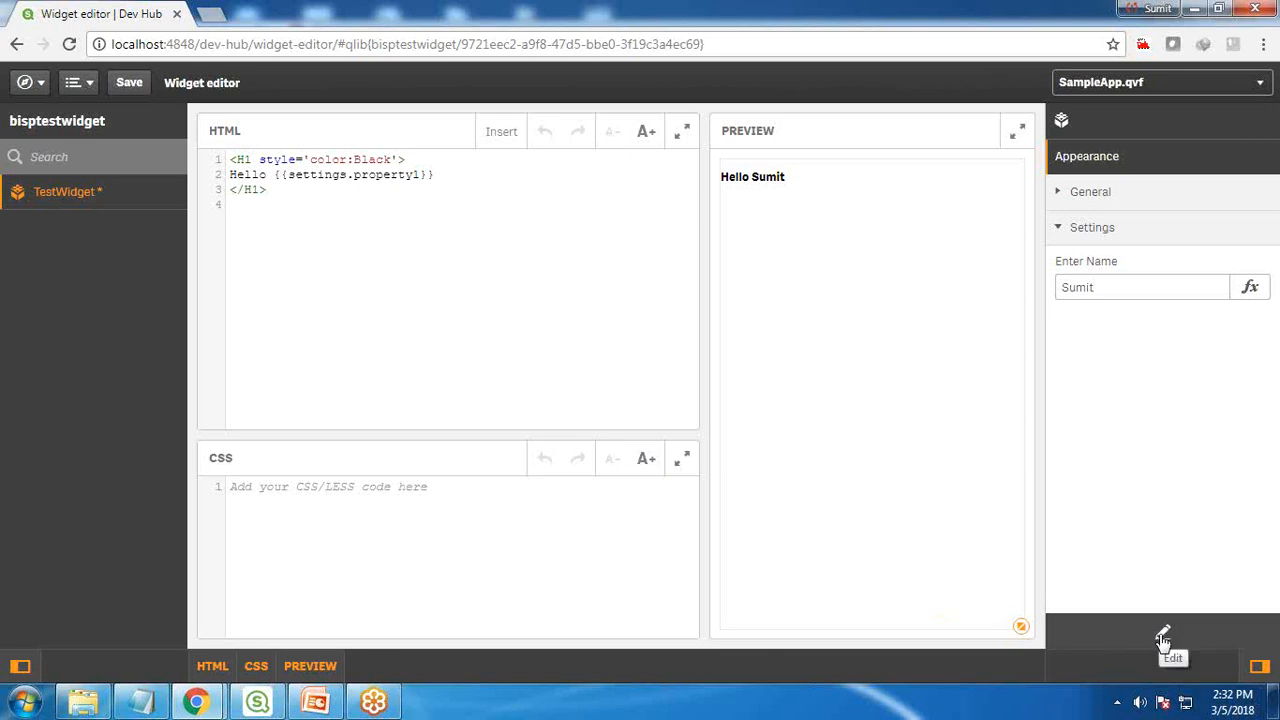
Add a Property2 dropdown list to the widget's Settings and open its options
click(1162, 640)
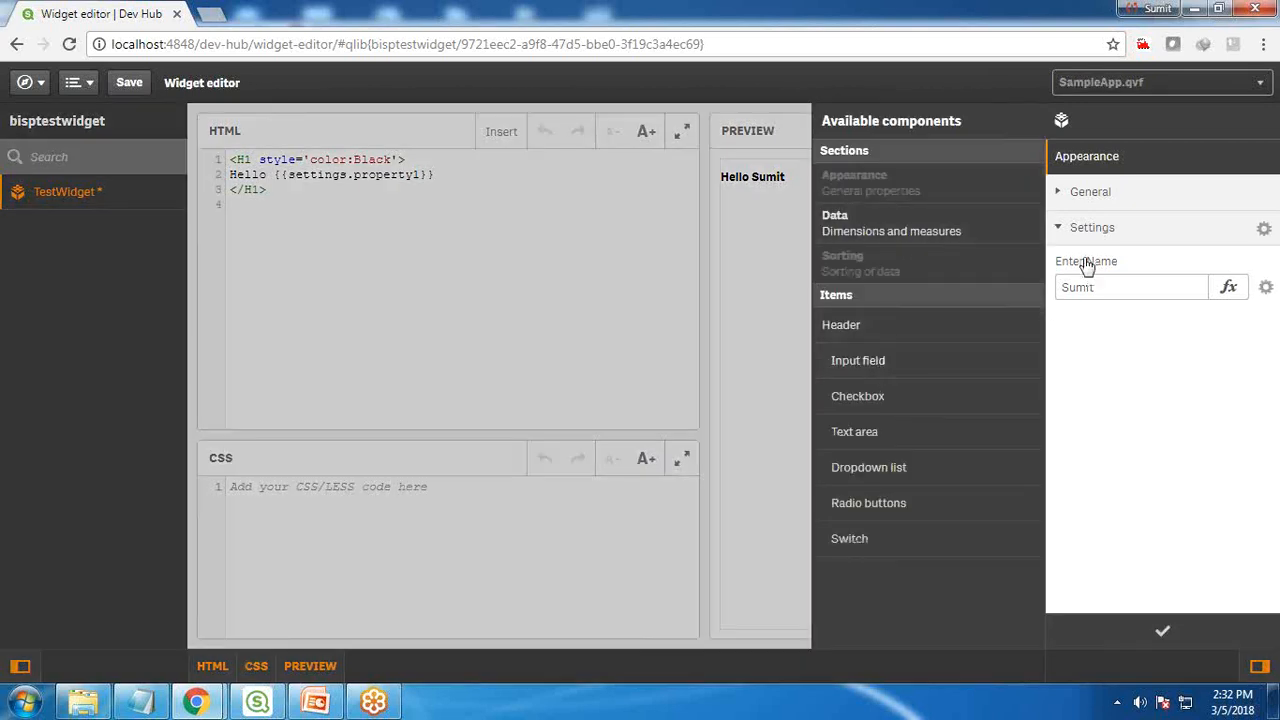
mouse_move(865, 408)
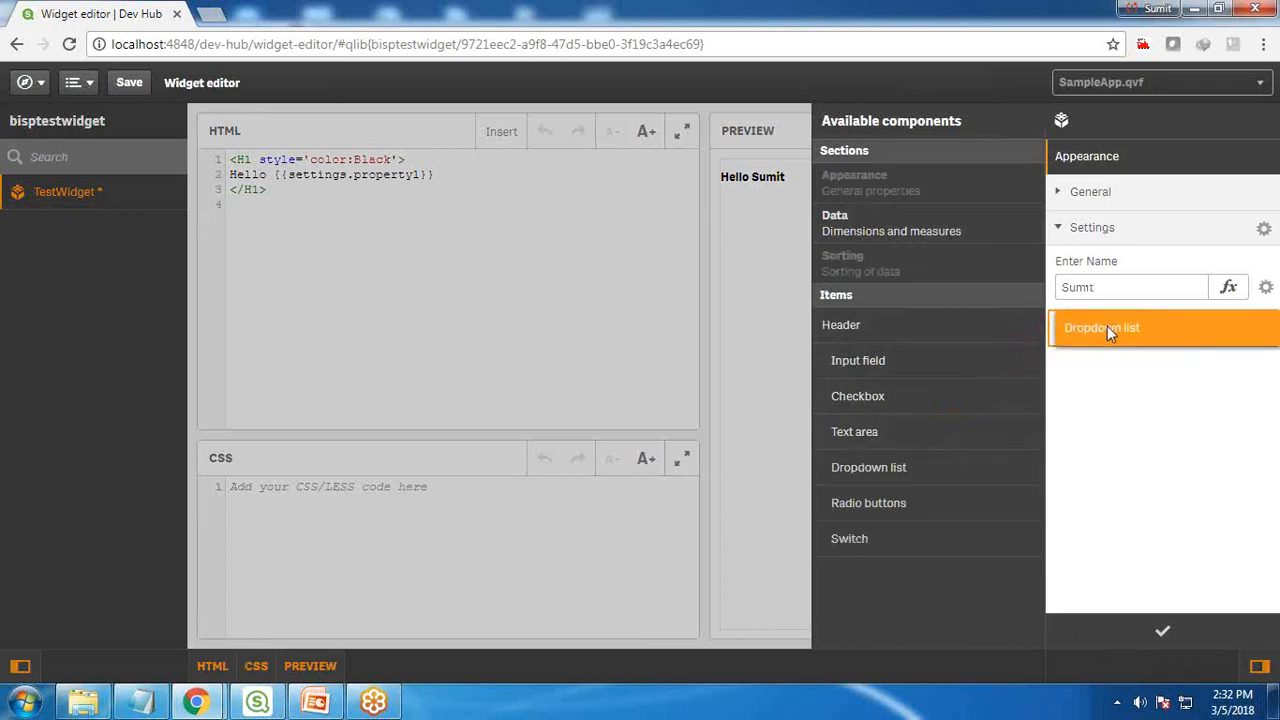
click(1102, 327)
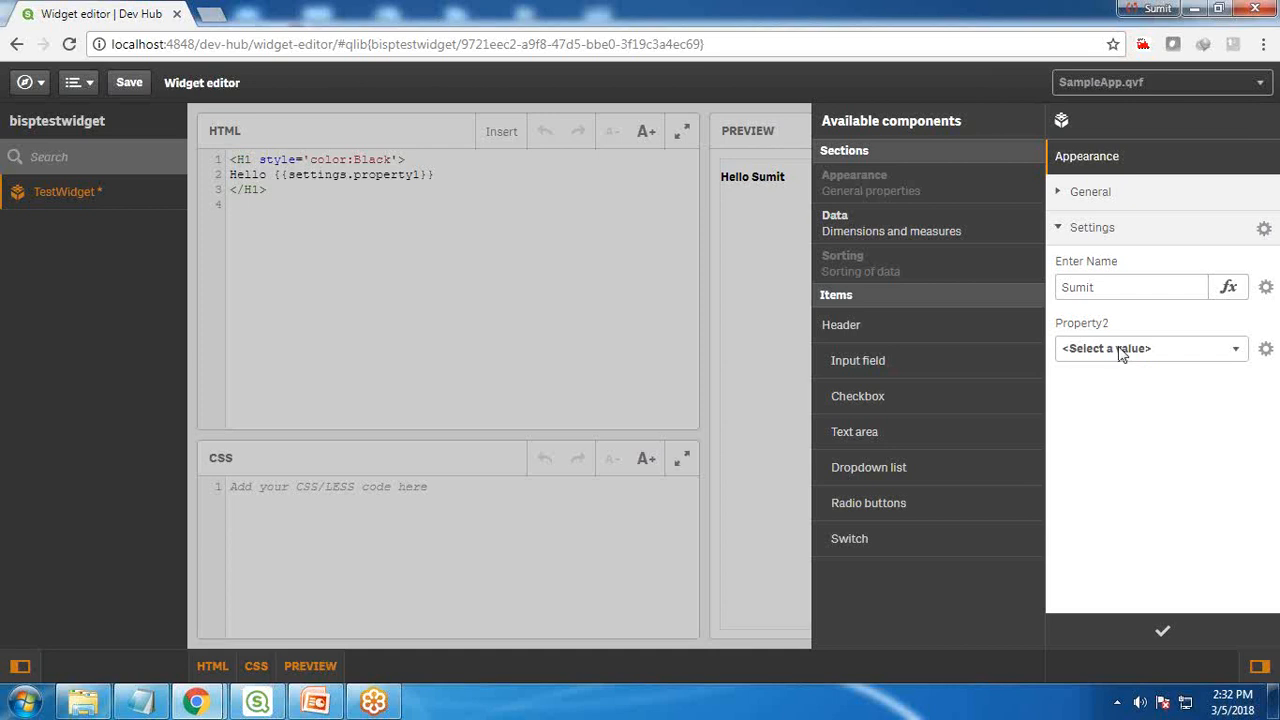
mouse_move(1266, 349)
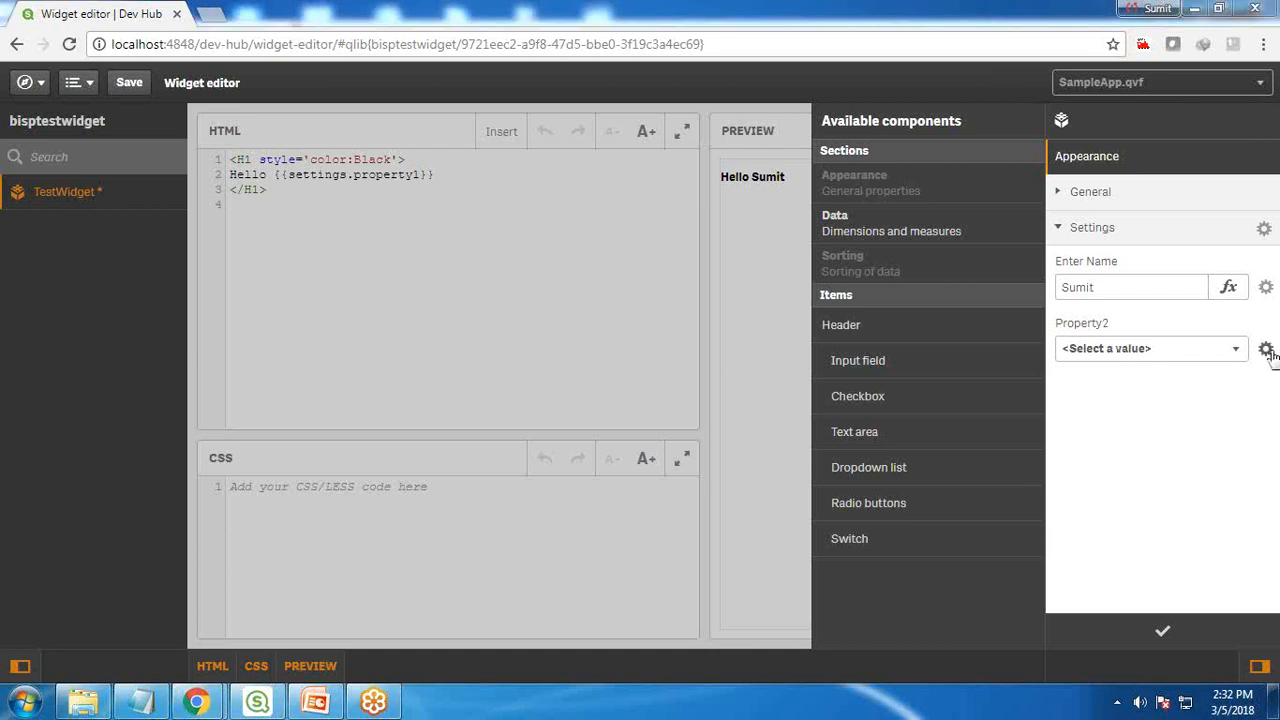
click(1265, 348)
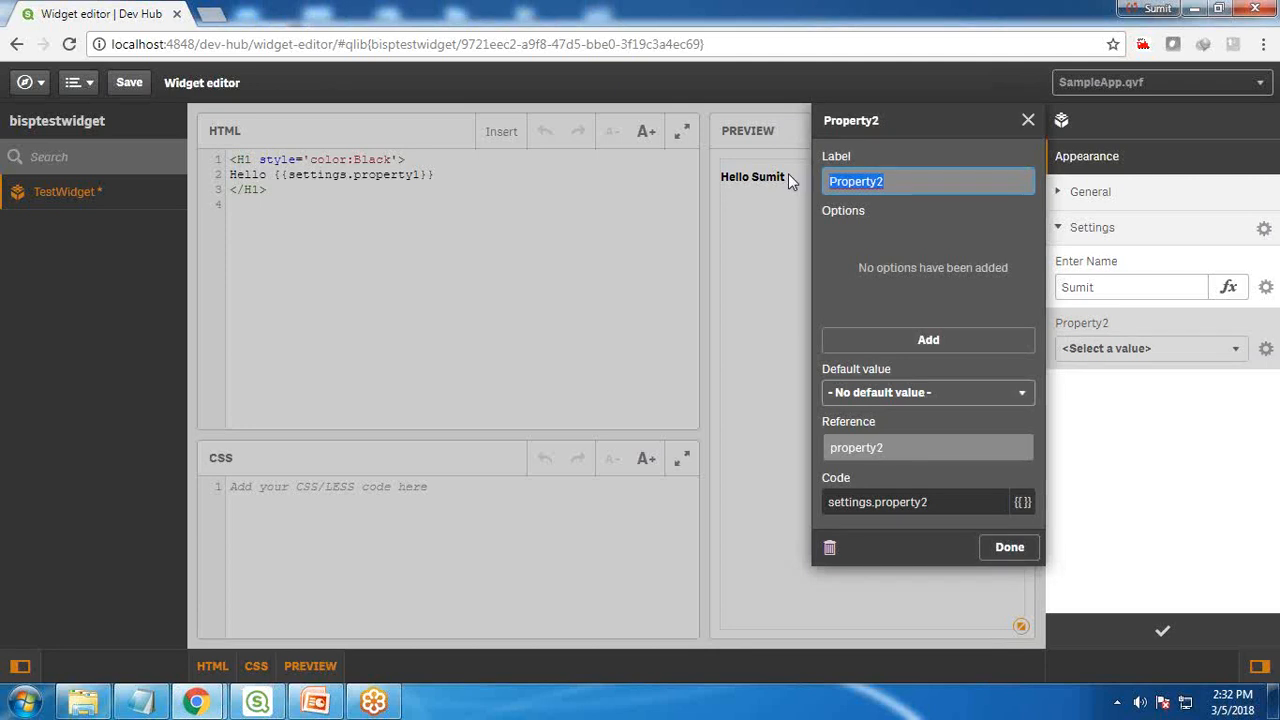
mouse_move(925, 345)
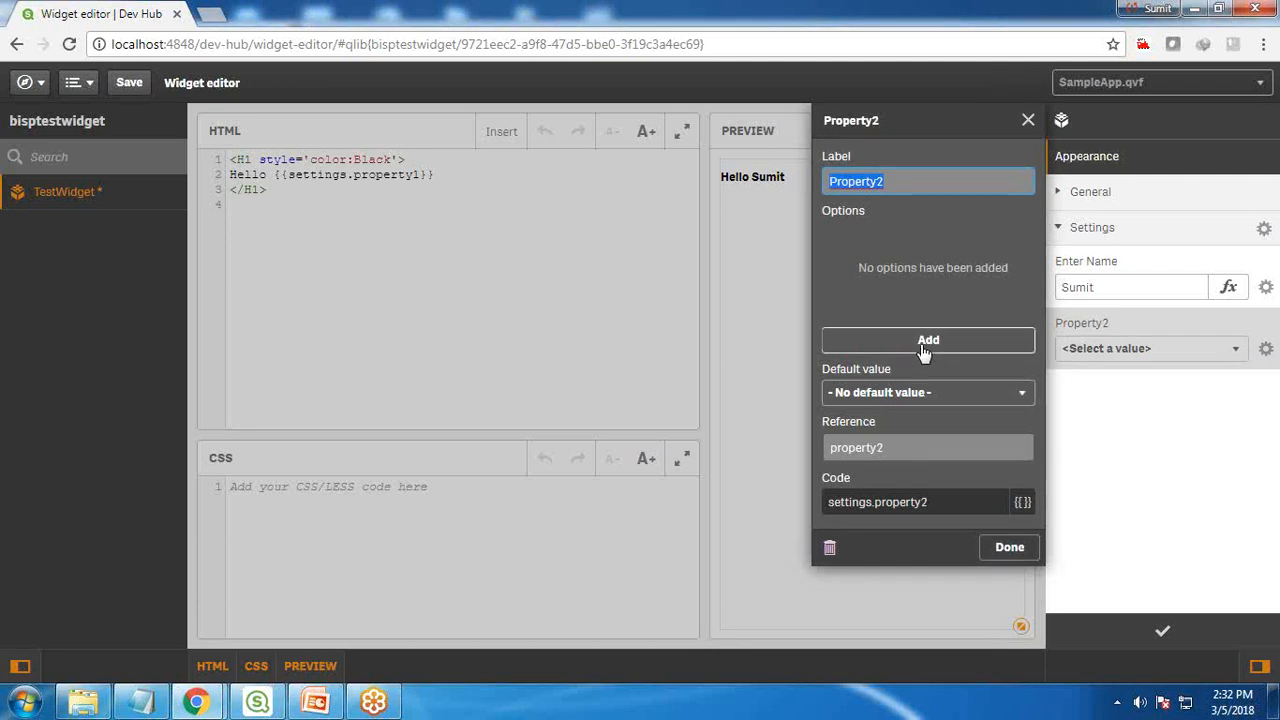
Add Property2 options red/Red, green/Green, Blue and Black
click(928, 340)
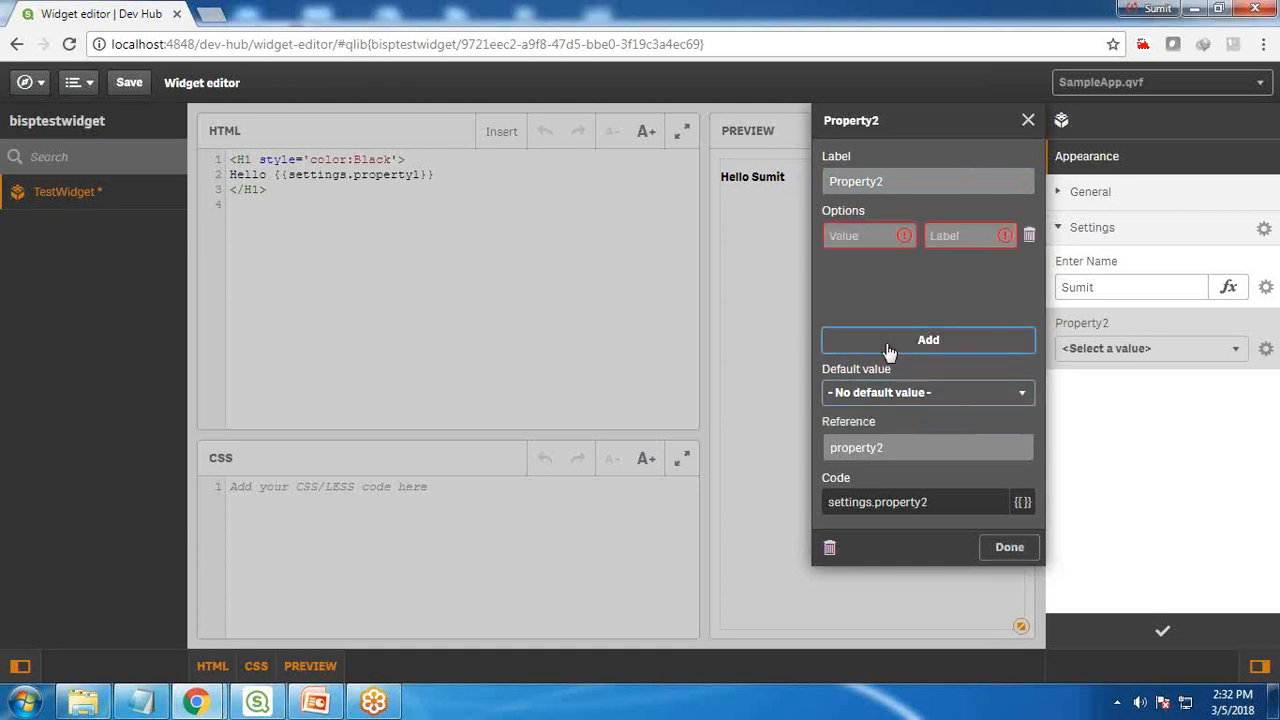
click(927, 339)
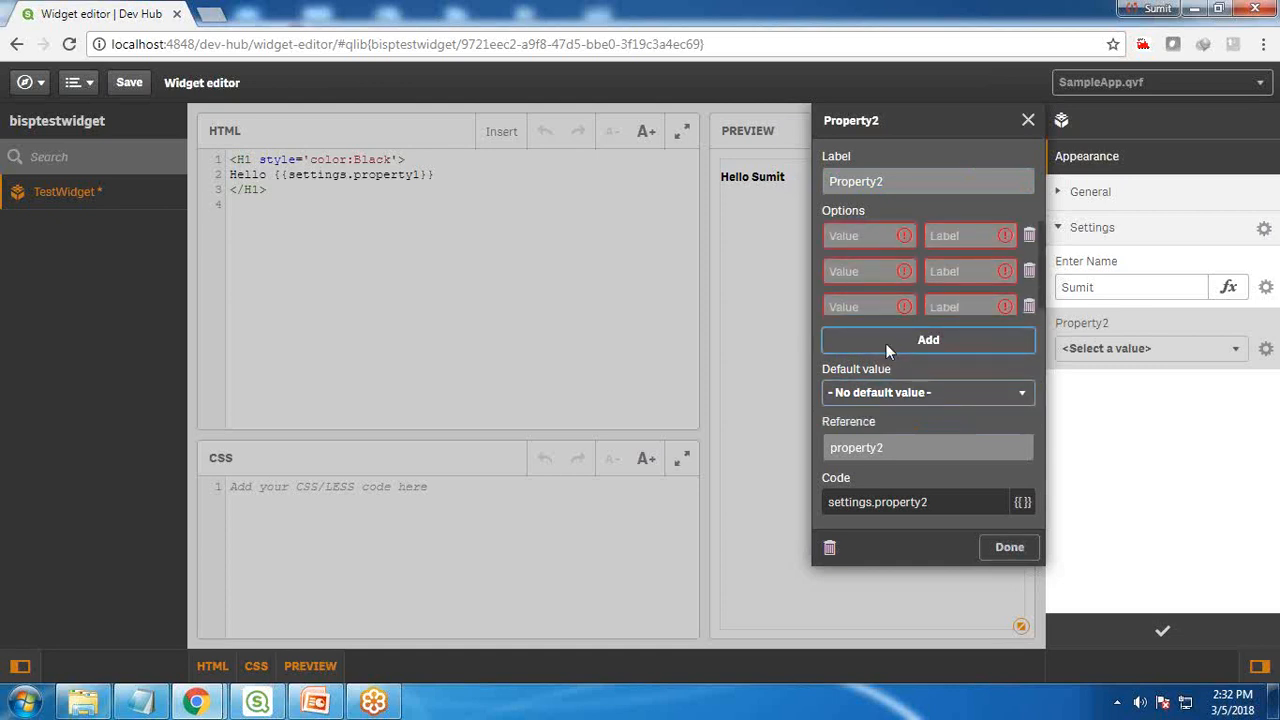
text(red)
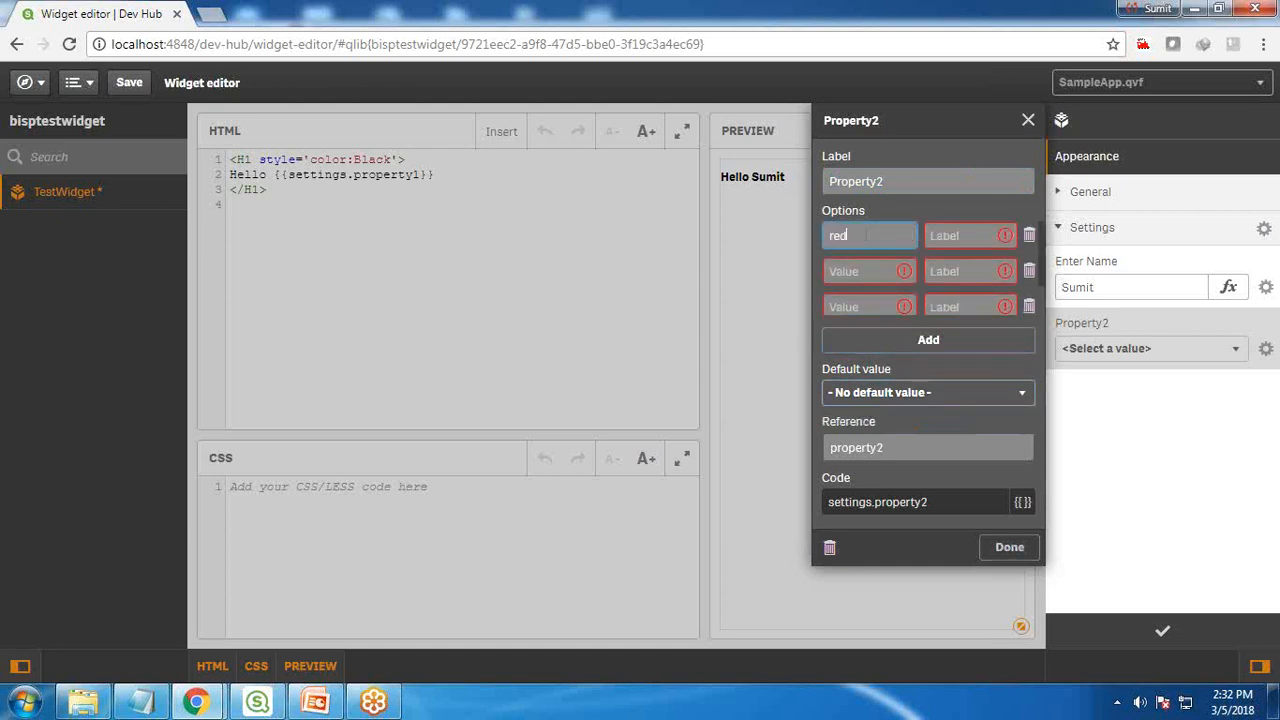
text(R)
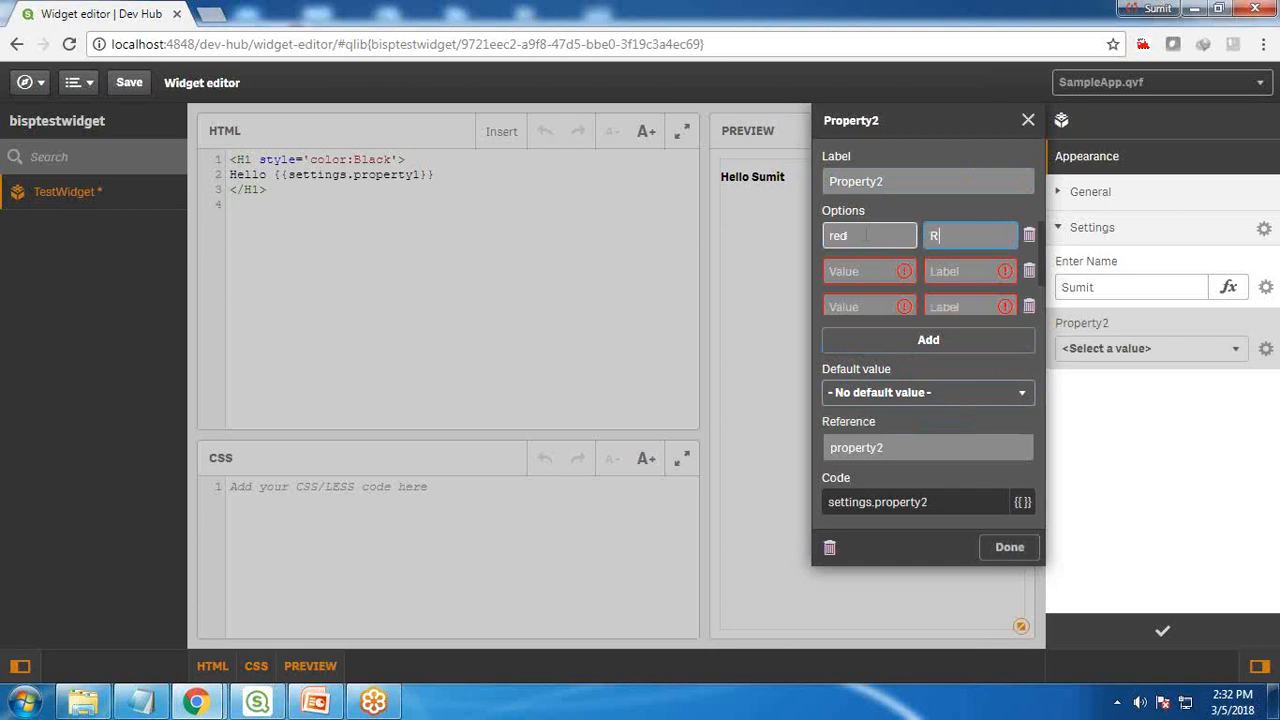
text(ed)
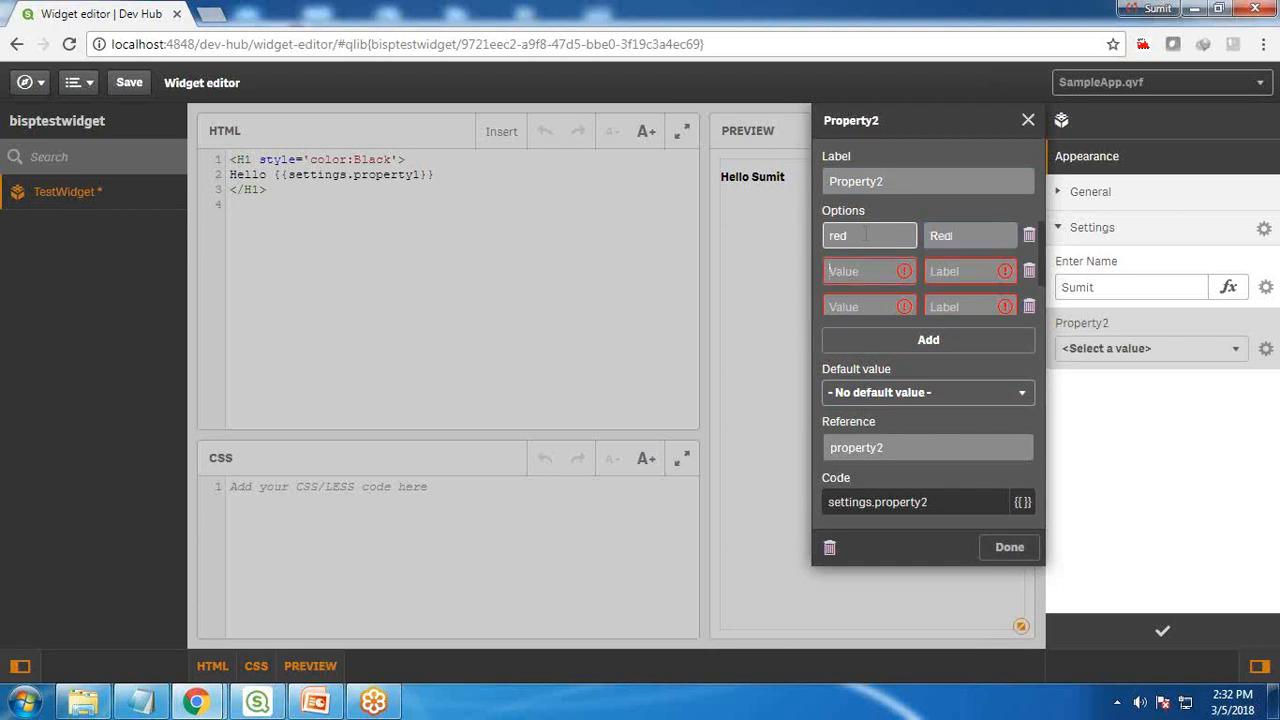
text(green)
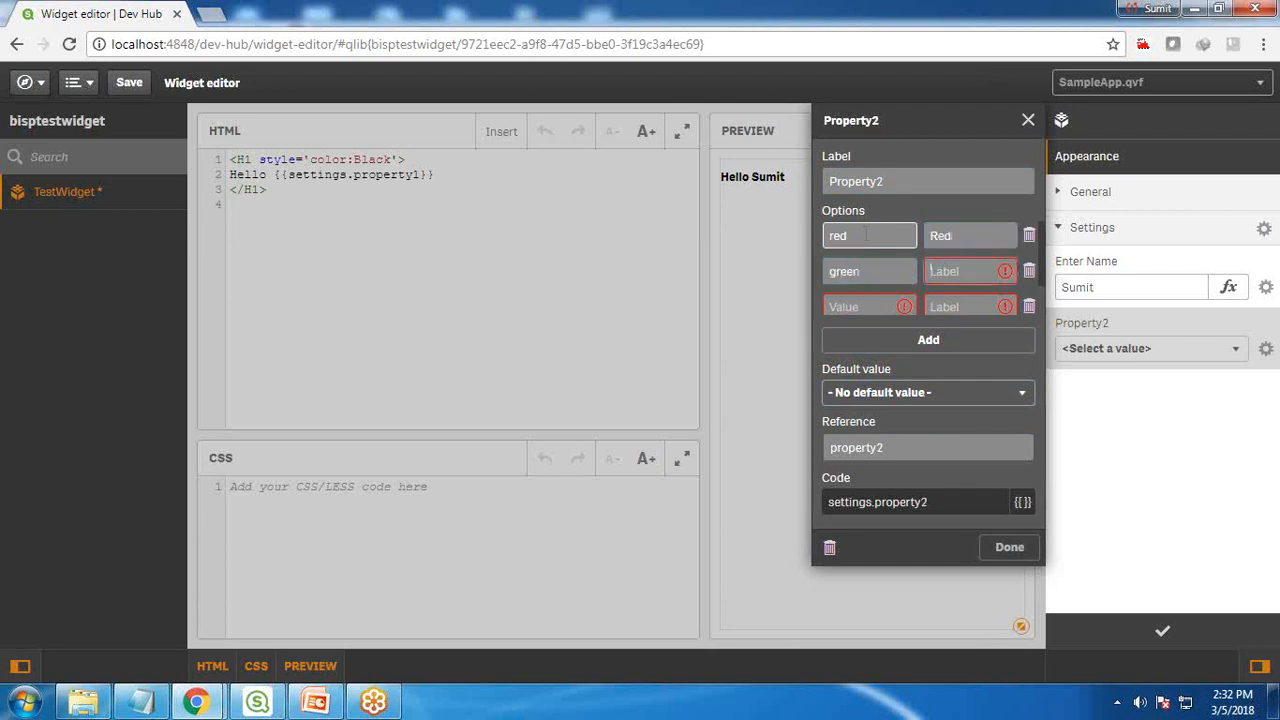
text(Green)
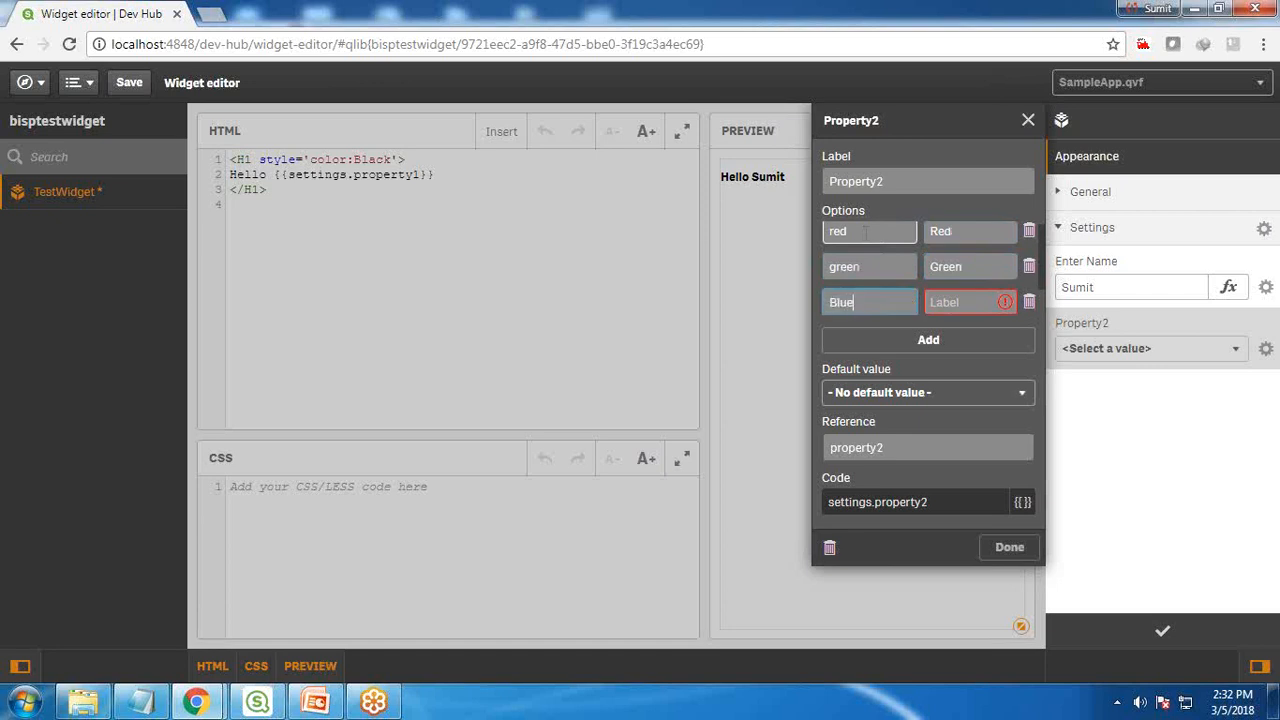
text(Blue)
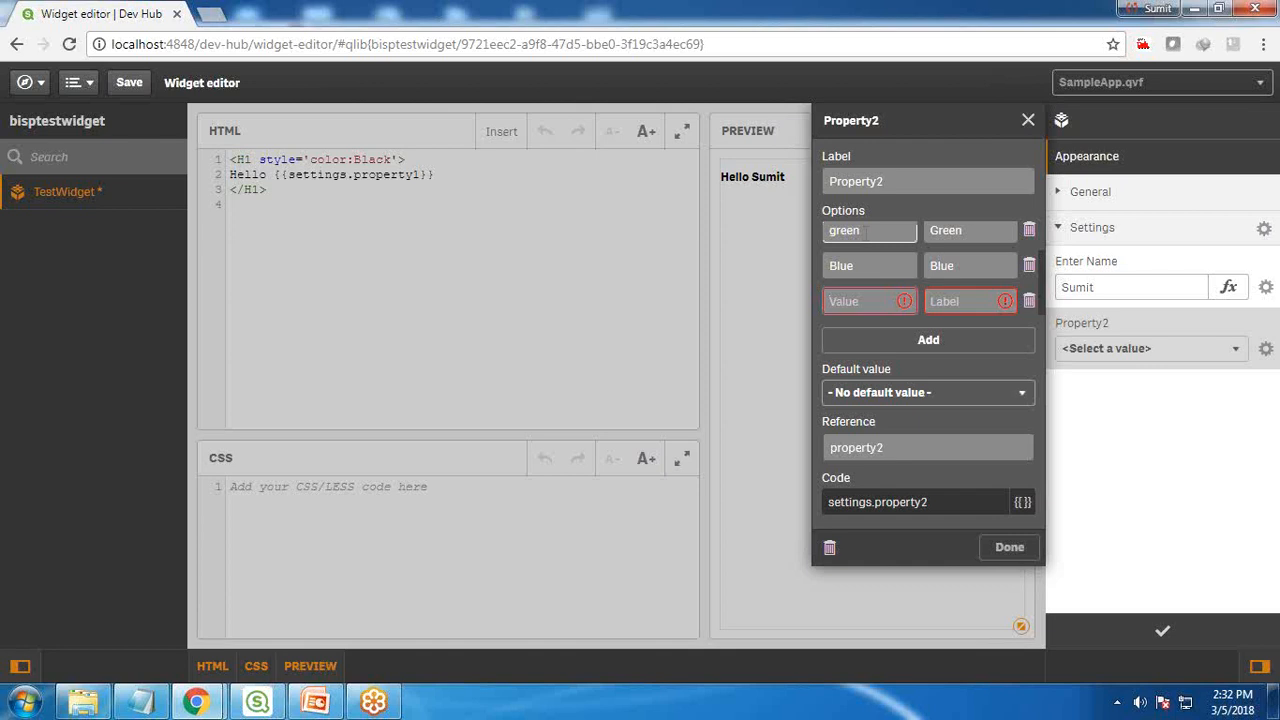
text(Black)
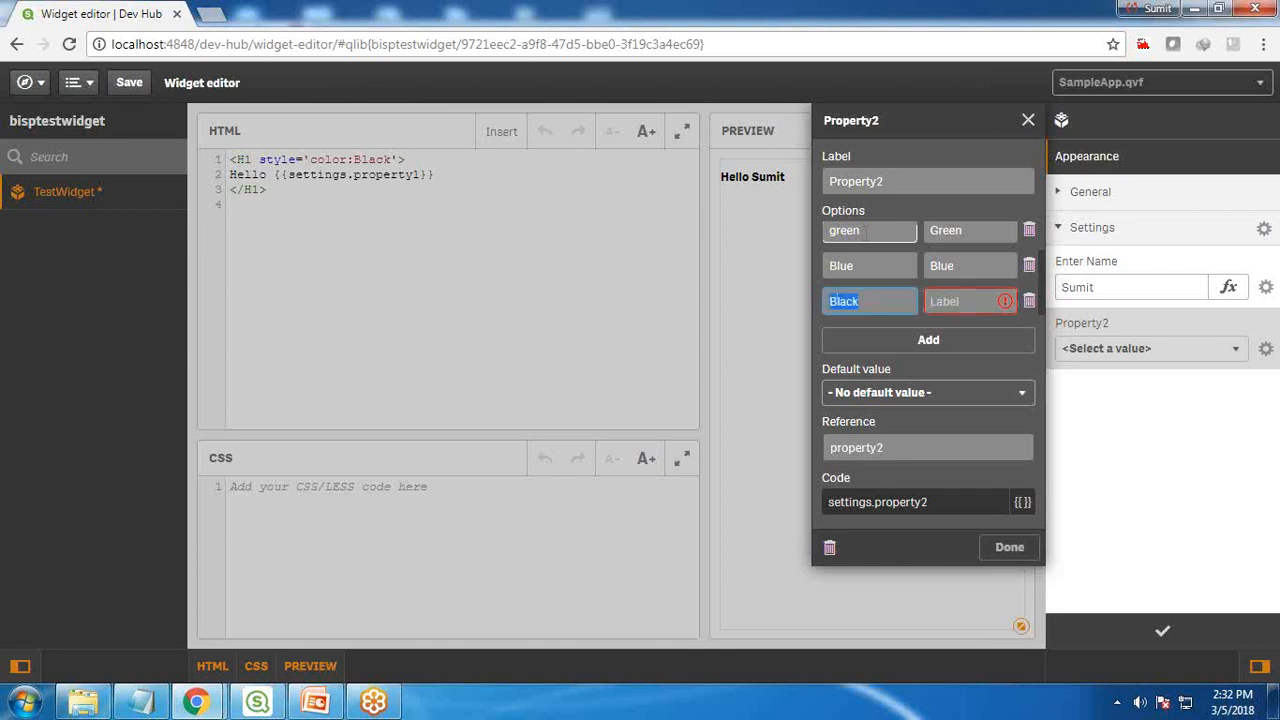
Make Black the Property2 default, finish editing, and choose Green in the preview
click(868, 265)
text(Bla)
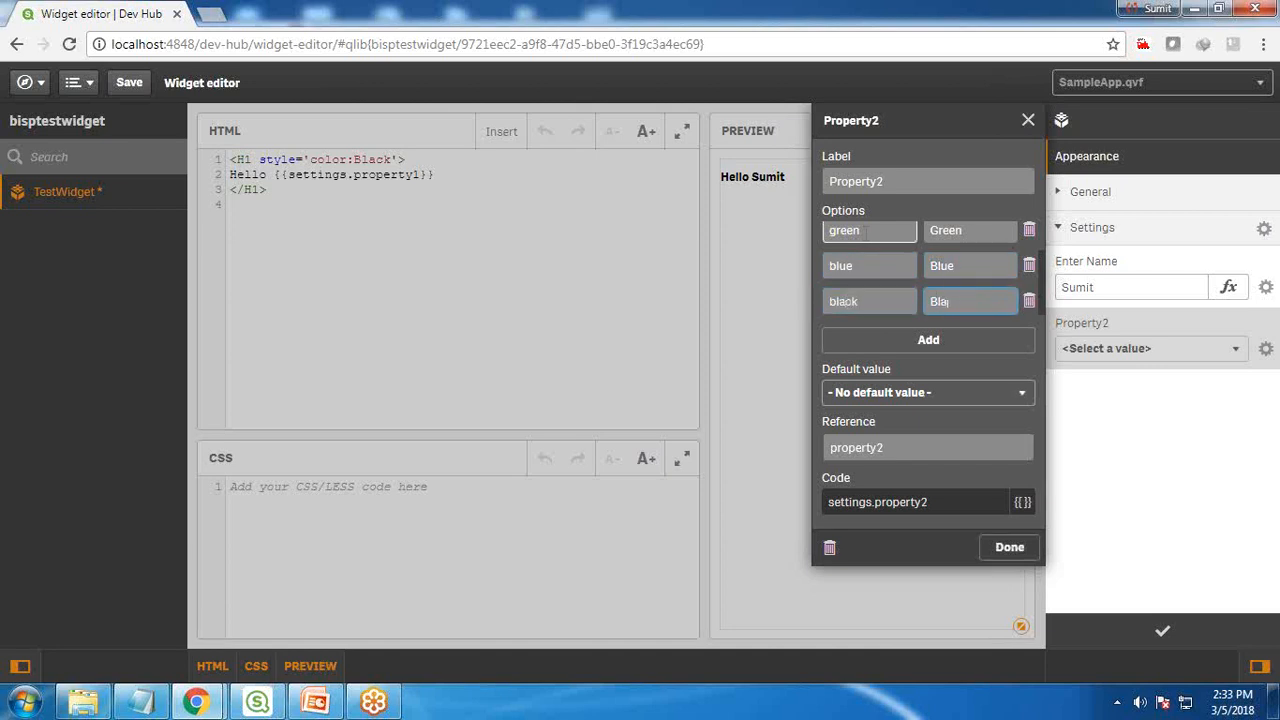
click(927, 392)
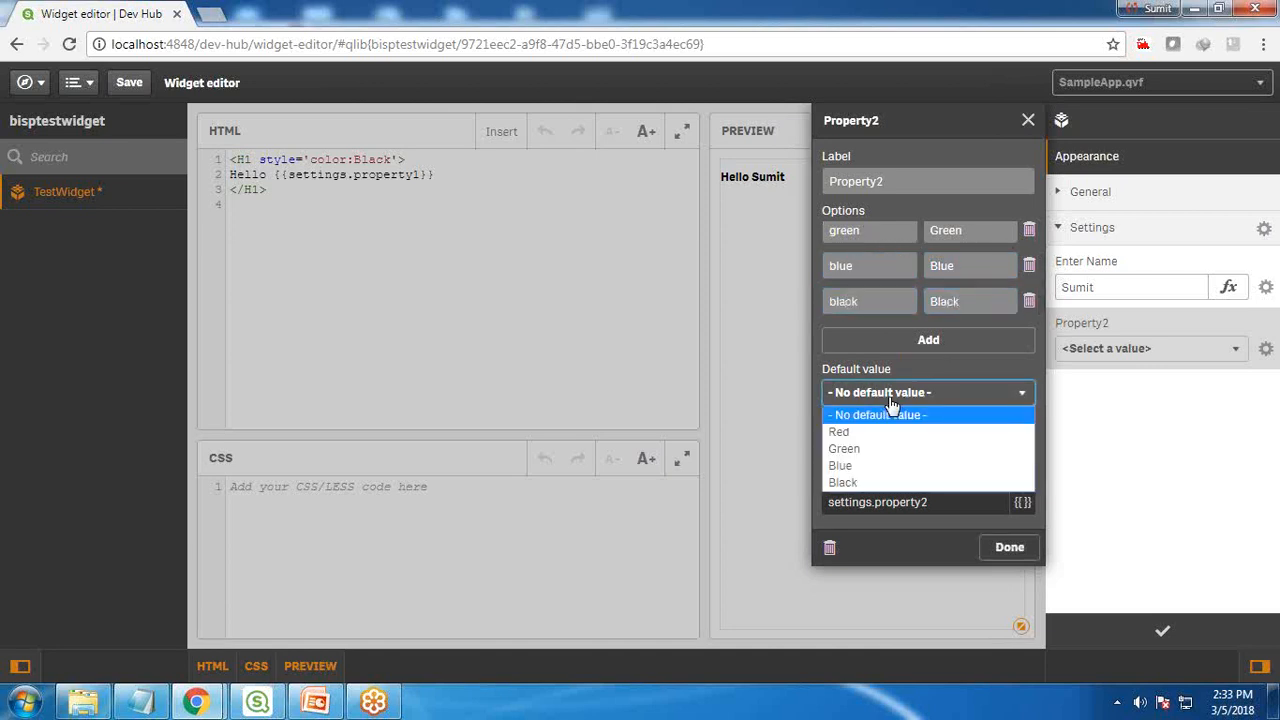
mouse_move(843, 482)
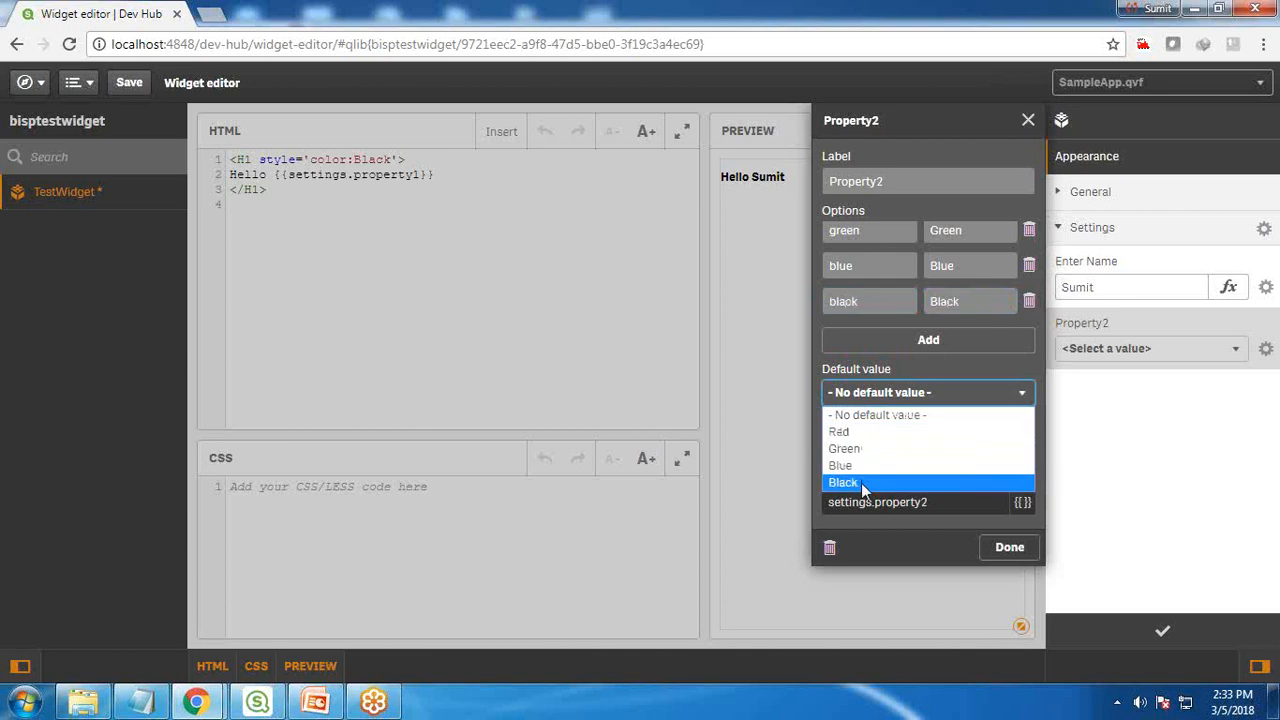
click(842, 482)
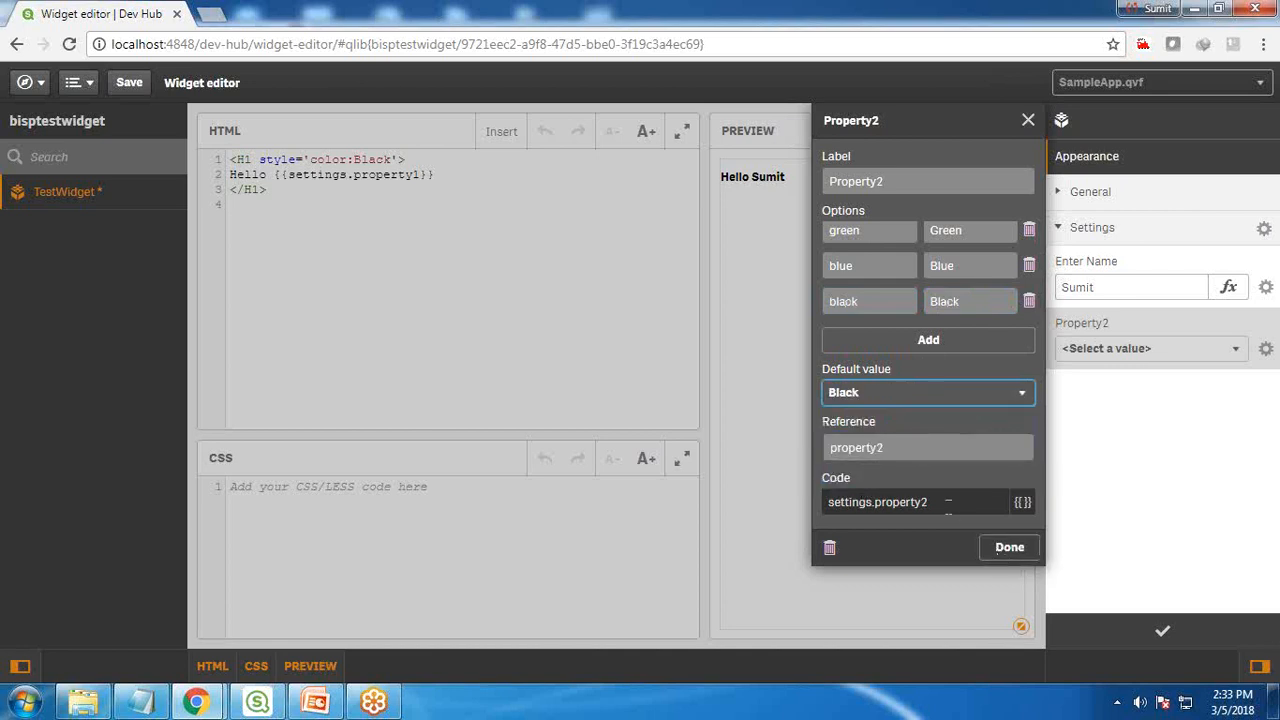
double_click(877, 502)
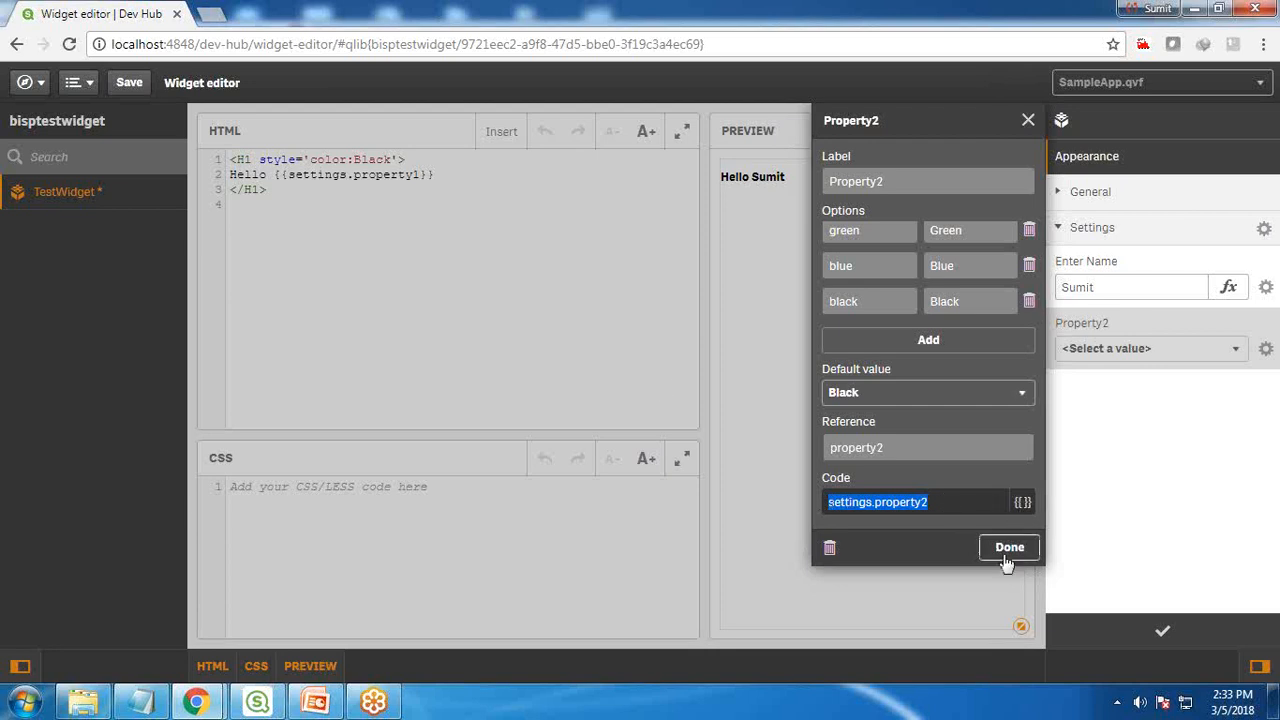
click(1009, 547)
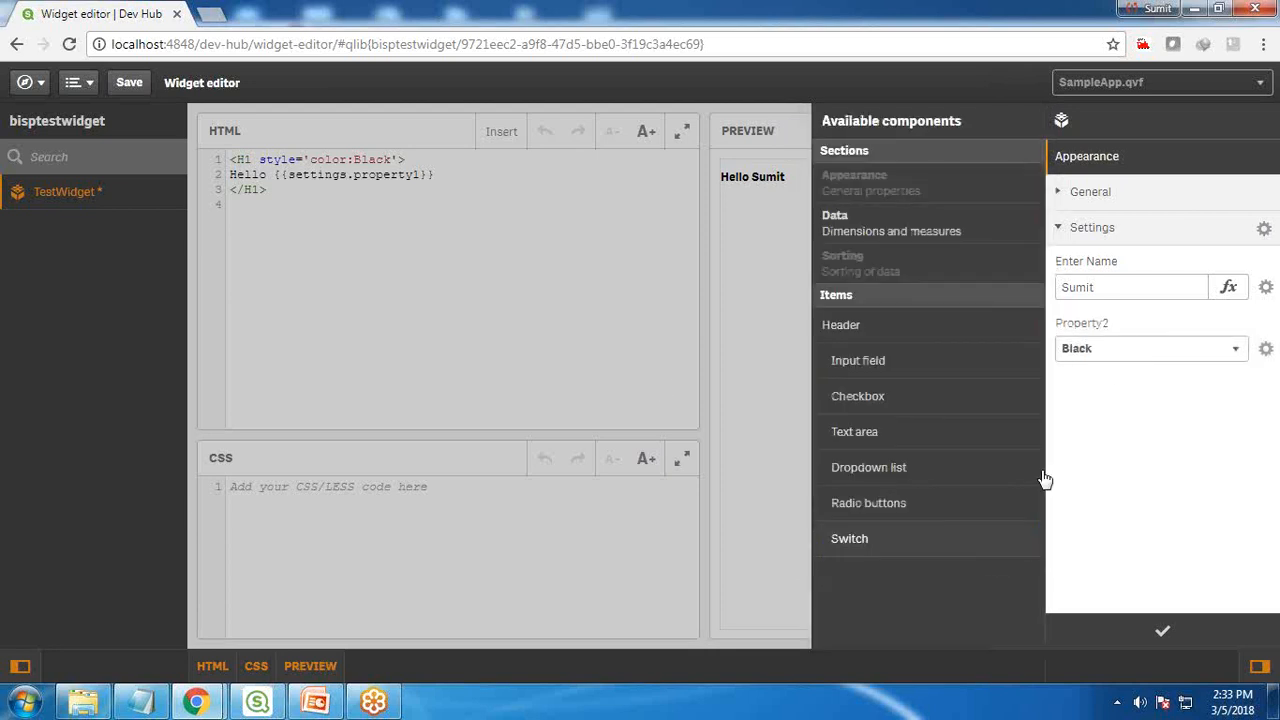
mouse_move(1241, 355)
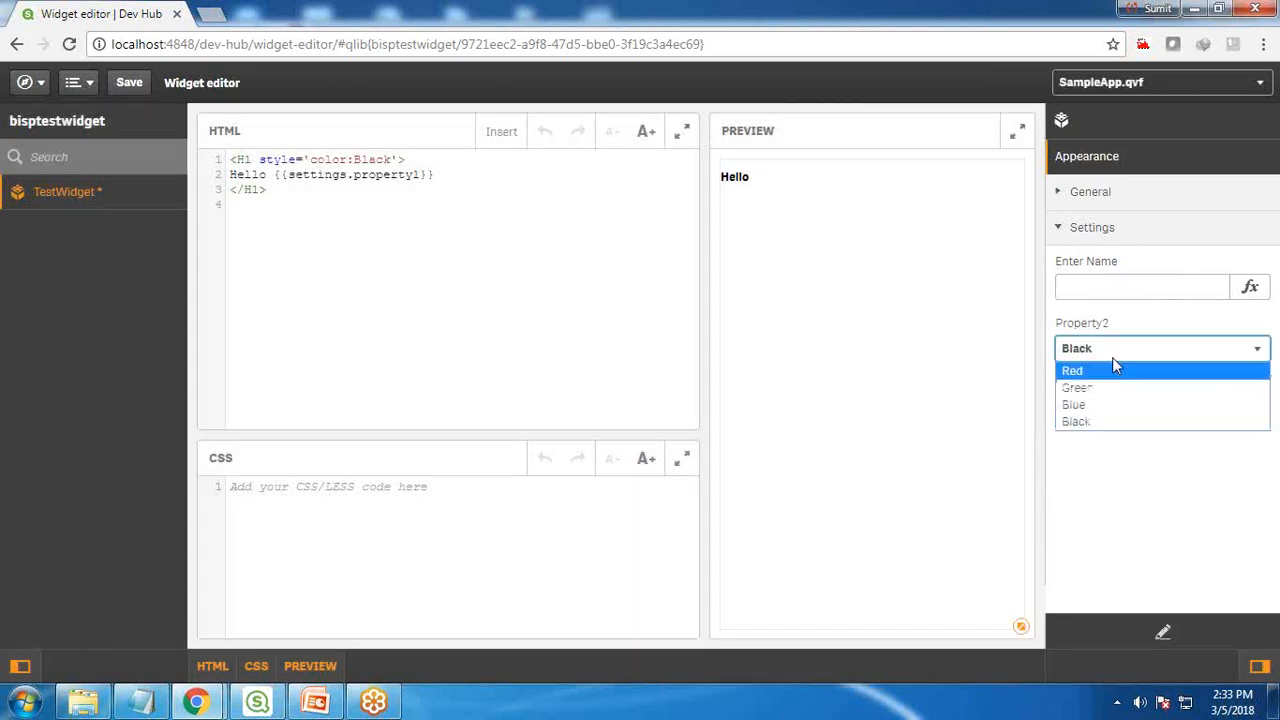
click(1074, 387)
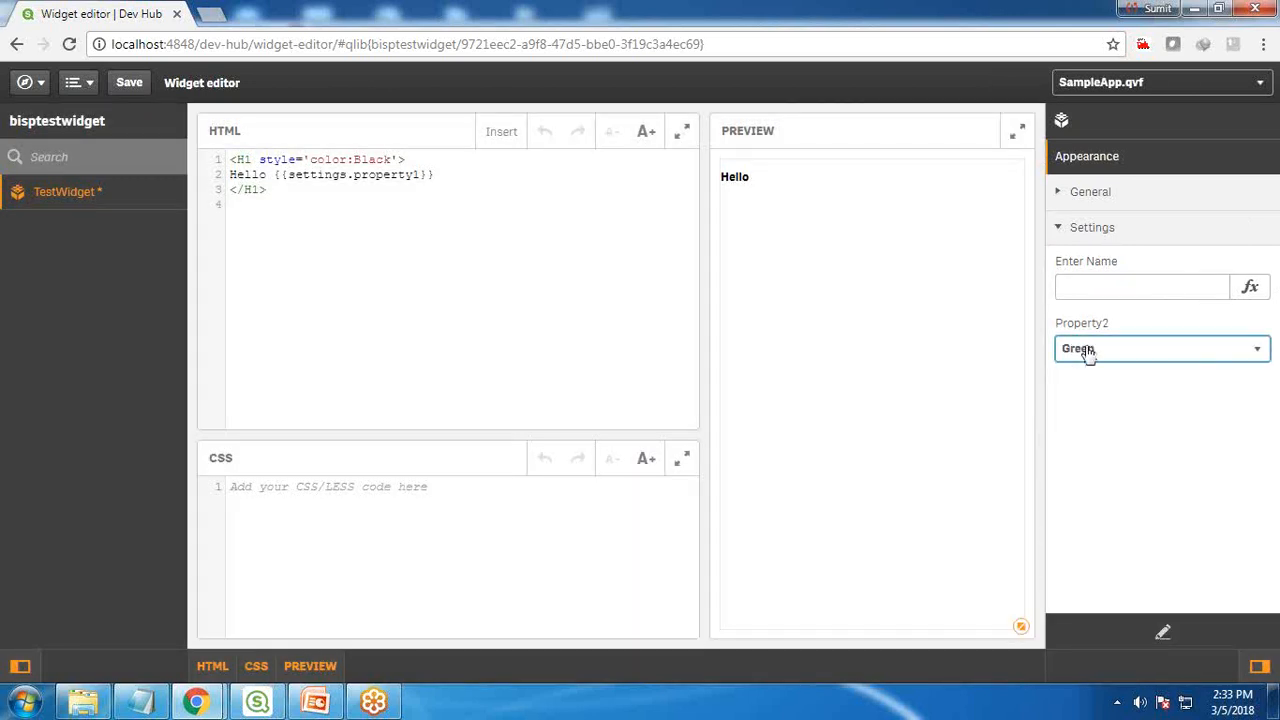
click(1160, 348)
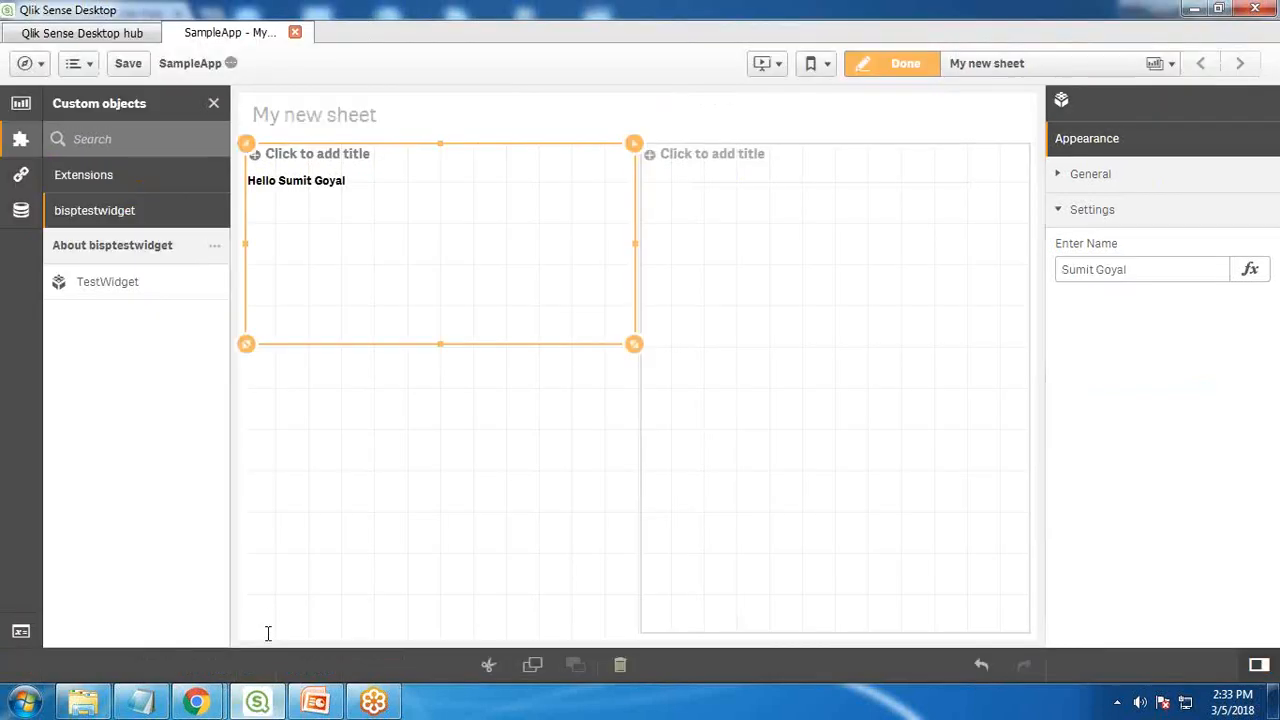
mouse_move(625, 454)
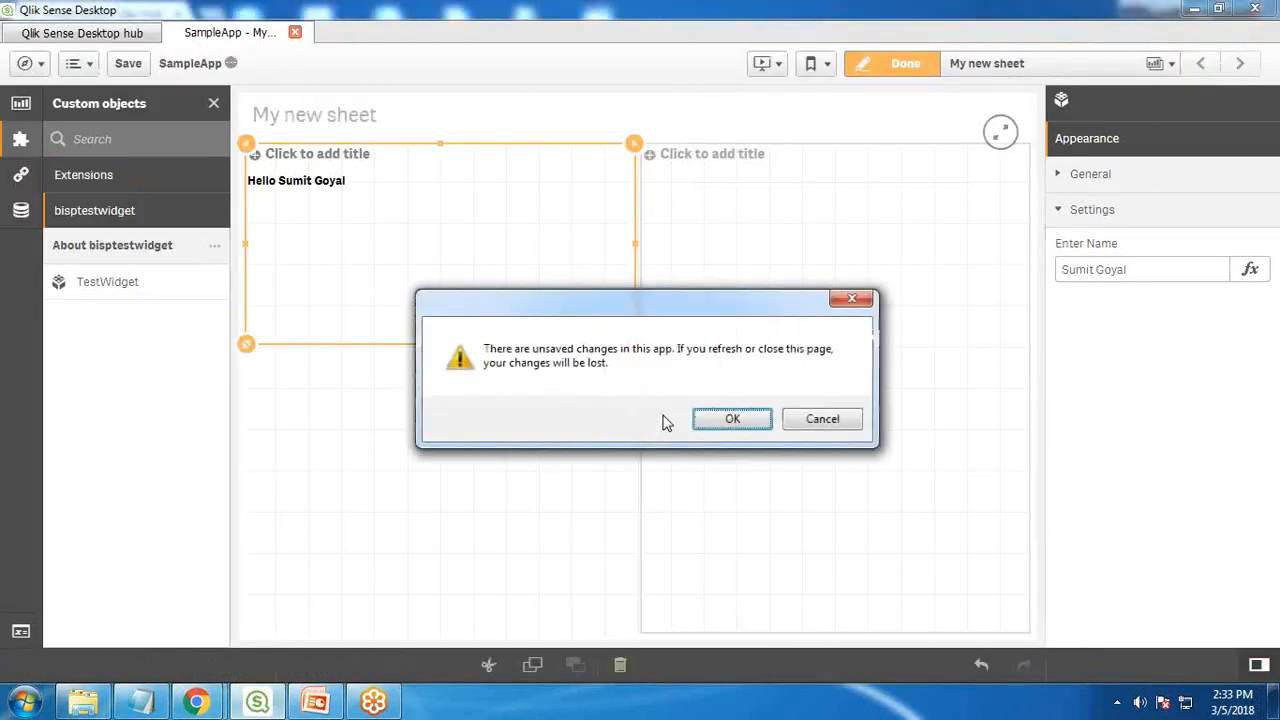
Reload SampleApp past the unsaved-changes warning and open the widget's Property2 colour dropdown
click(732, 419)
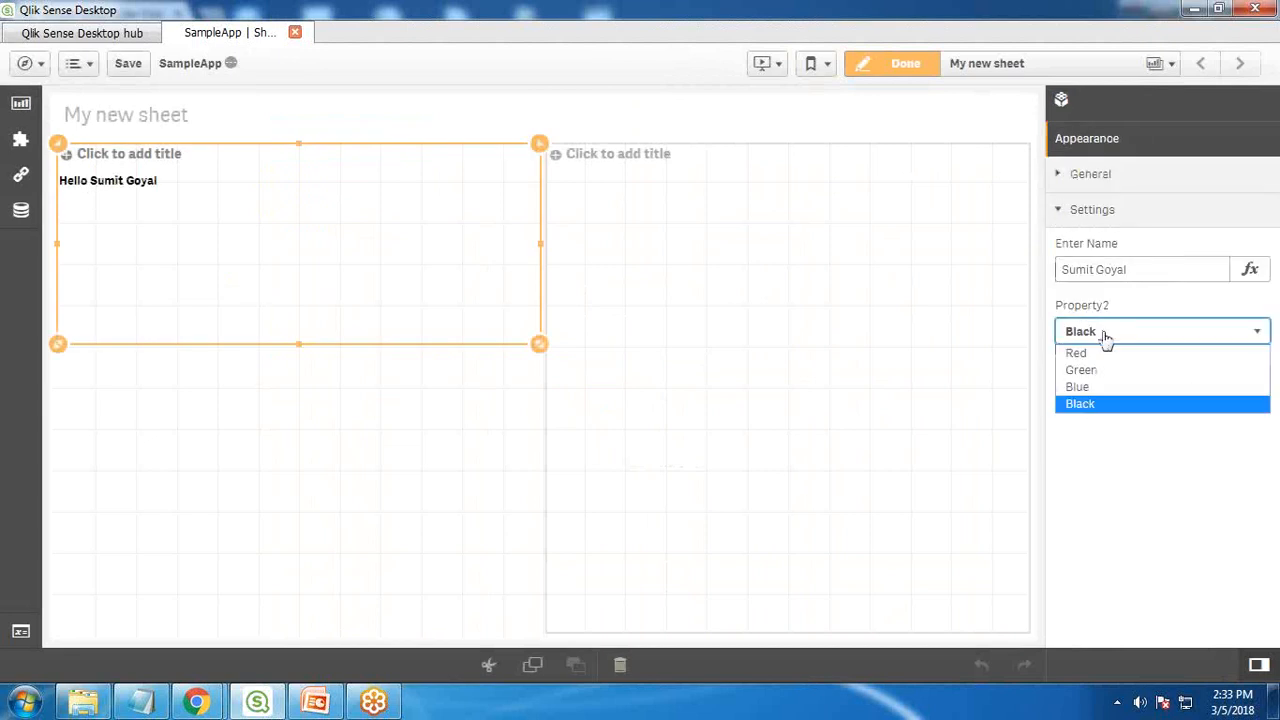
click(1075, 352)
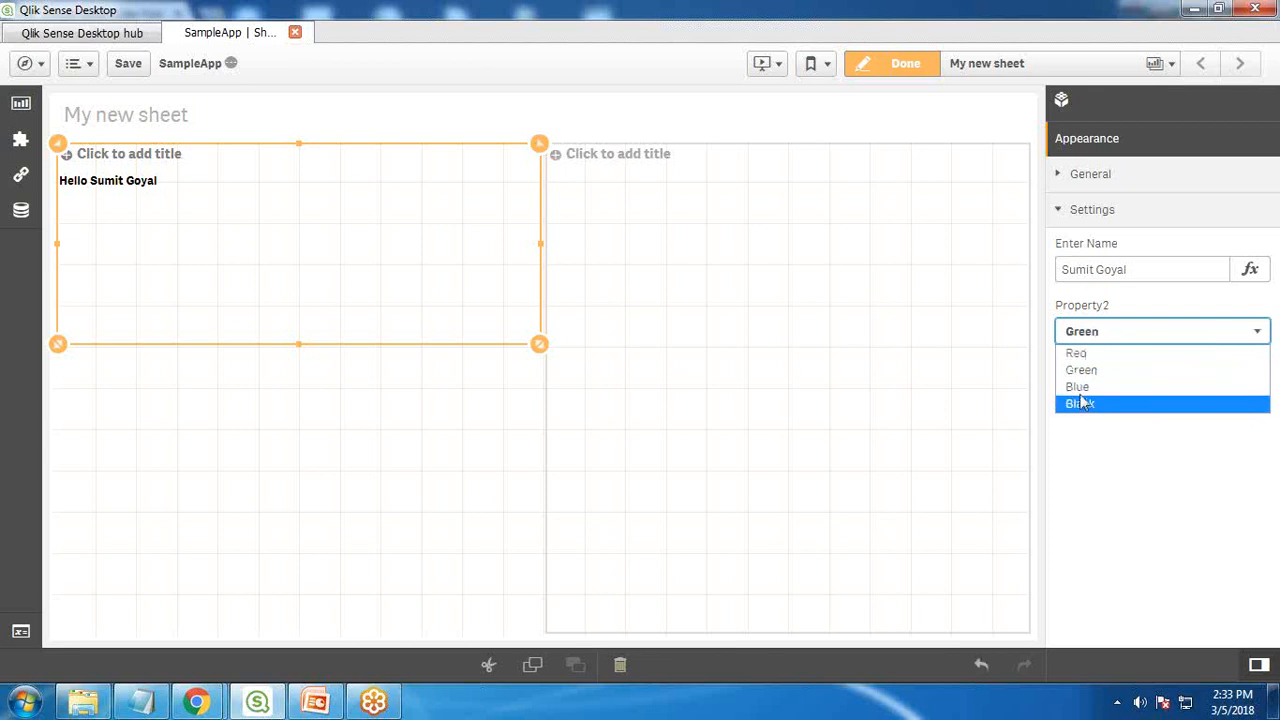
mouse_move(1079, 386)
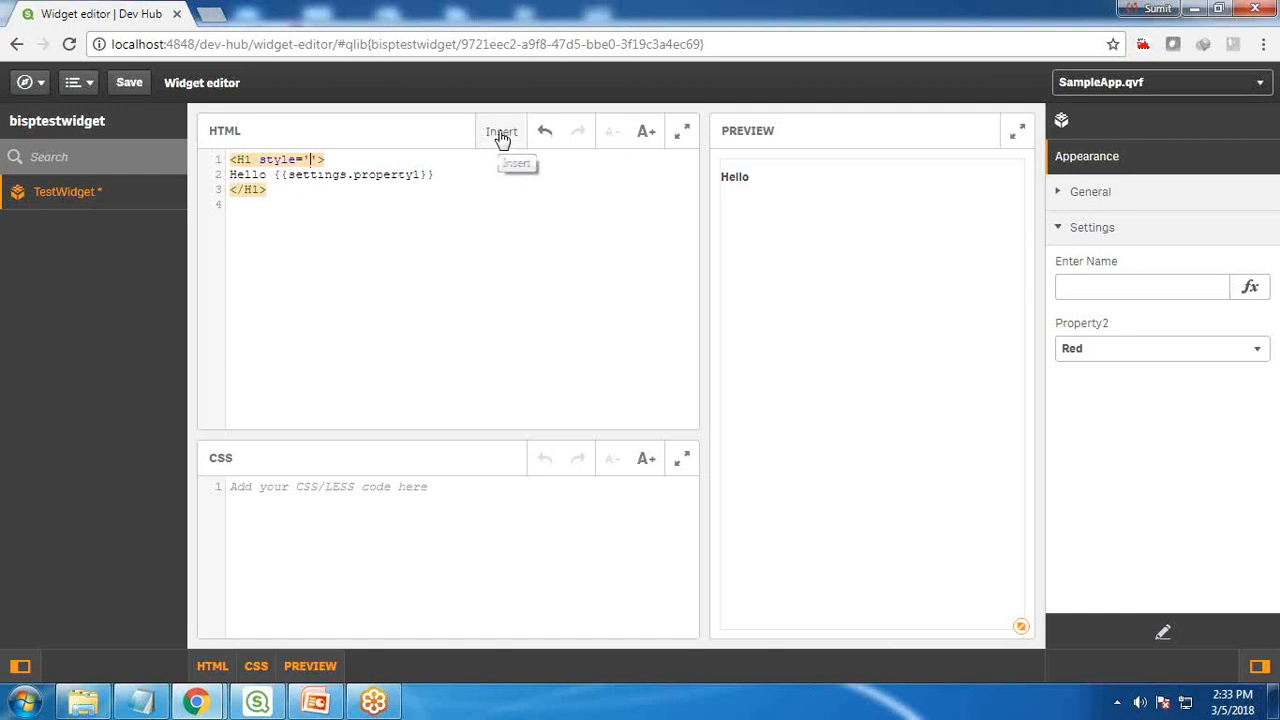
Open the property reference list for the H1 style and filter it to Settings
click(501, 131)
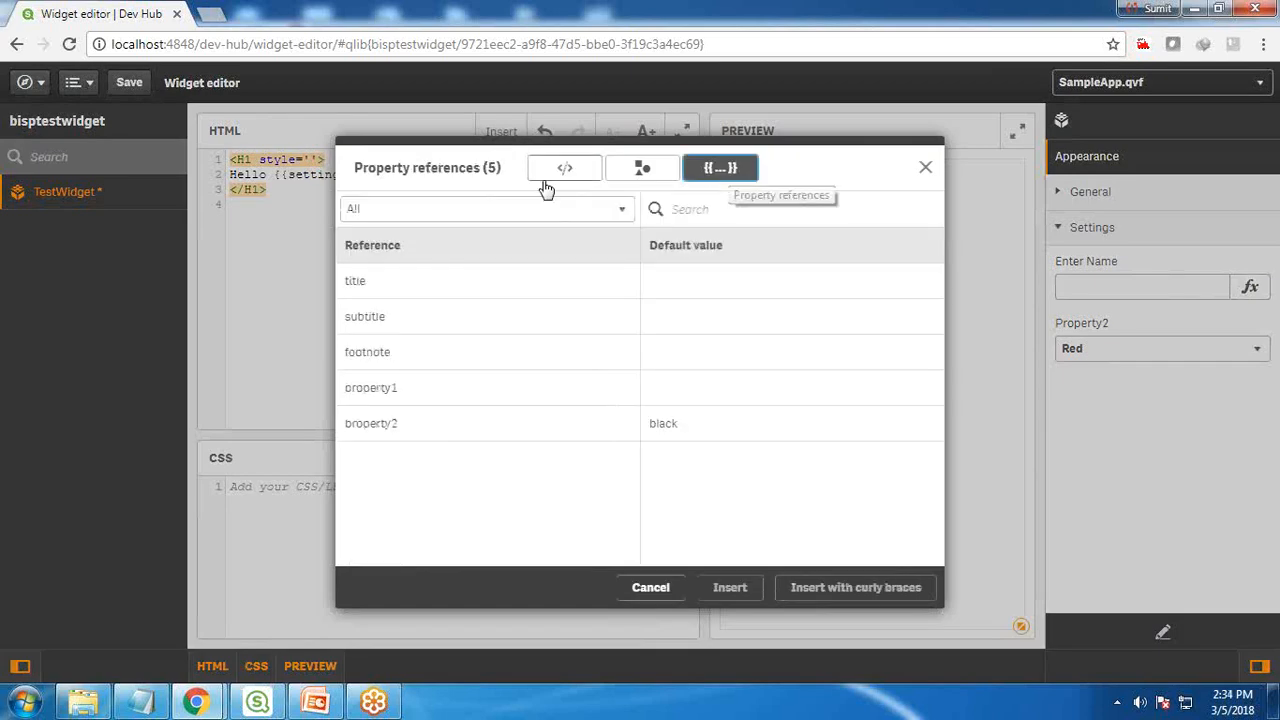
click(486, 209)
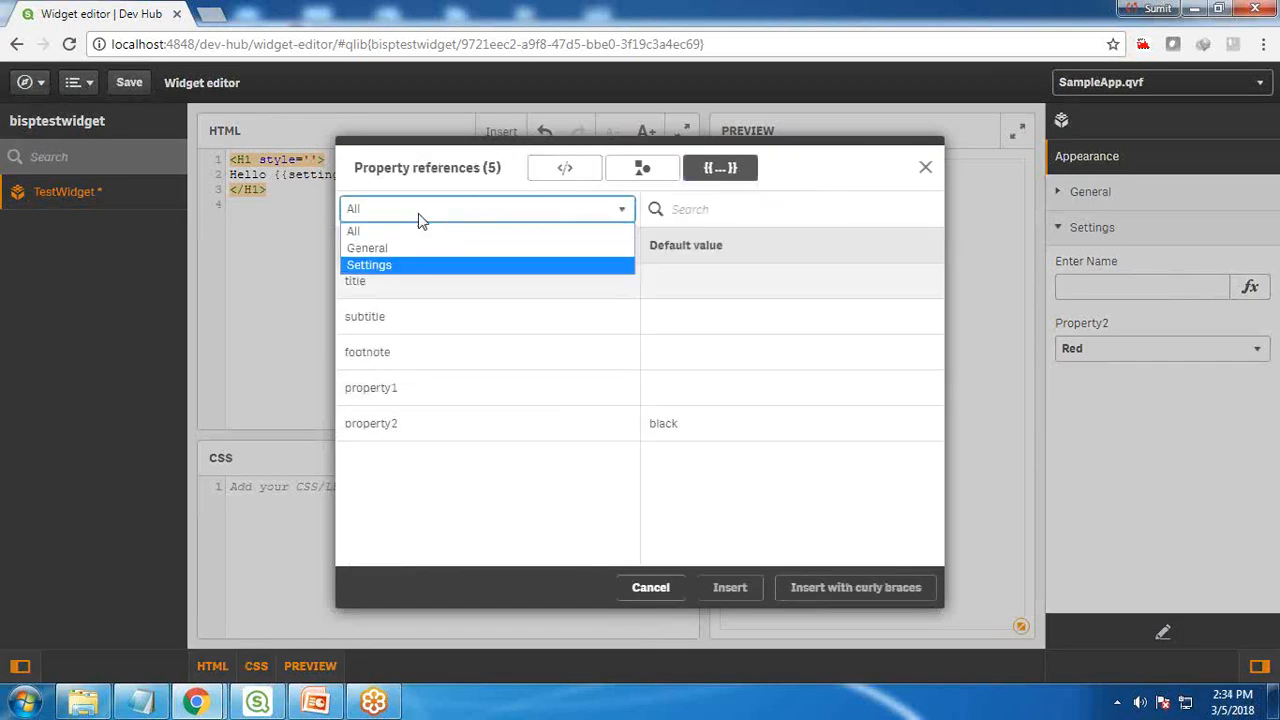
click(369, 264)
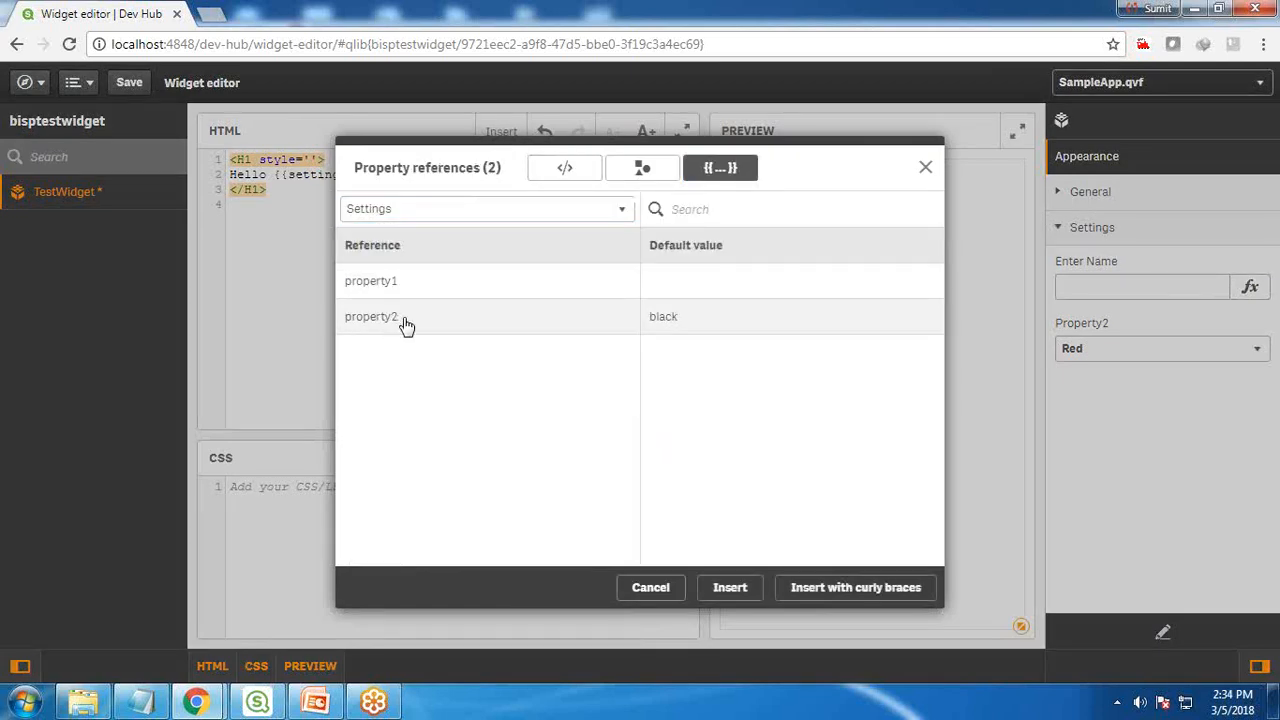
mouse_move(970, 638)
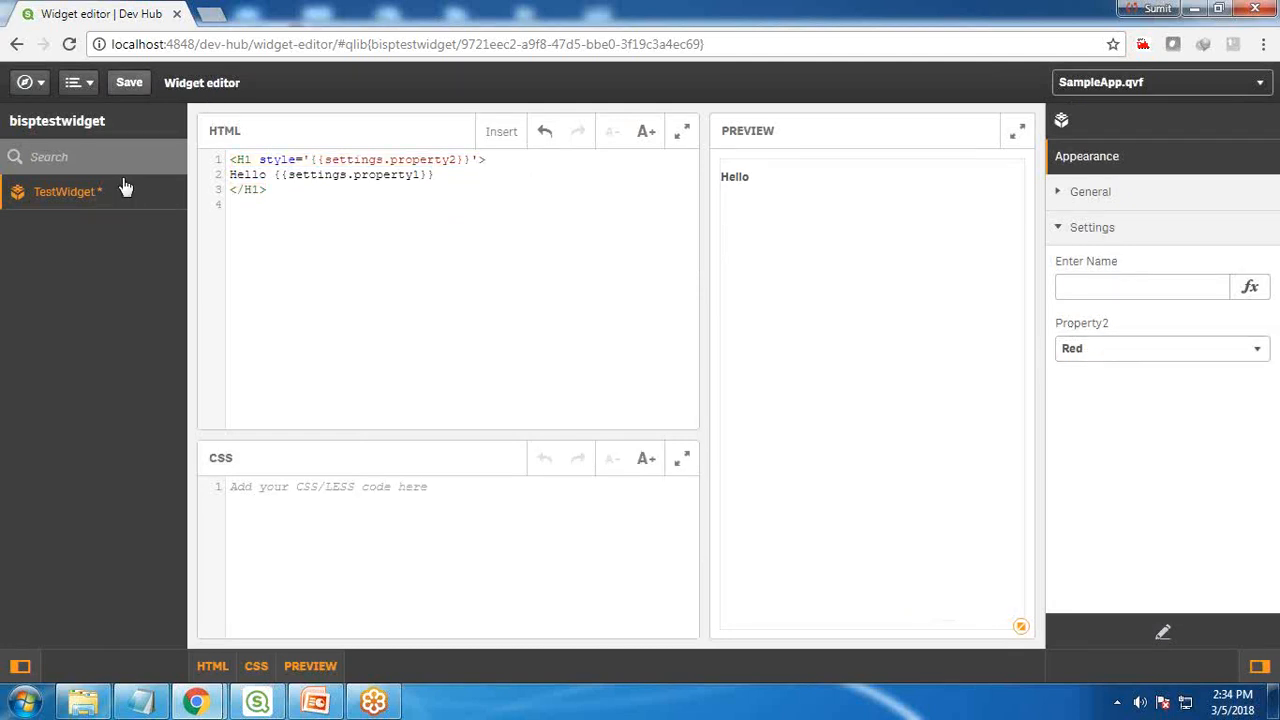
Enter Sumit as the preview name and set Property2 to Red
click(1140, 287)
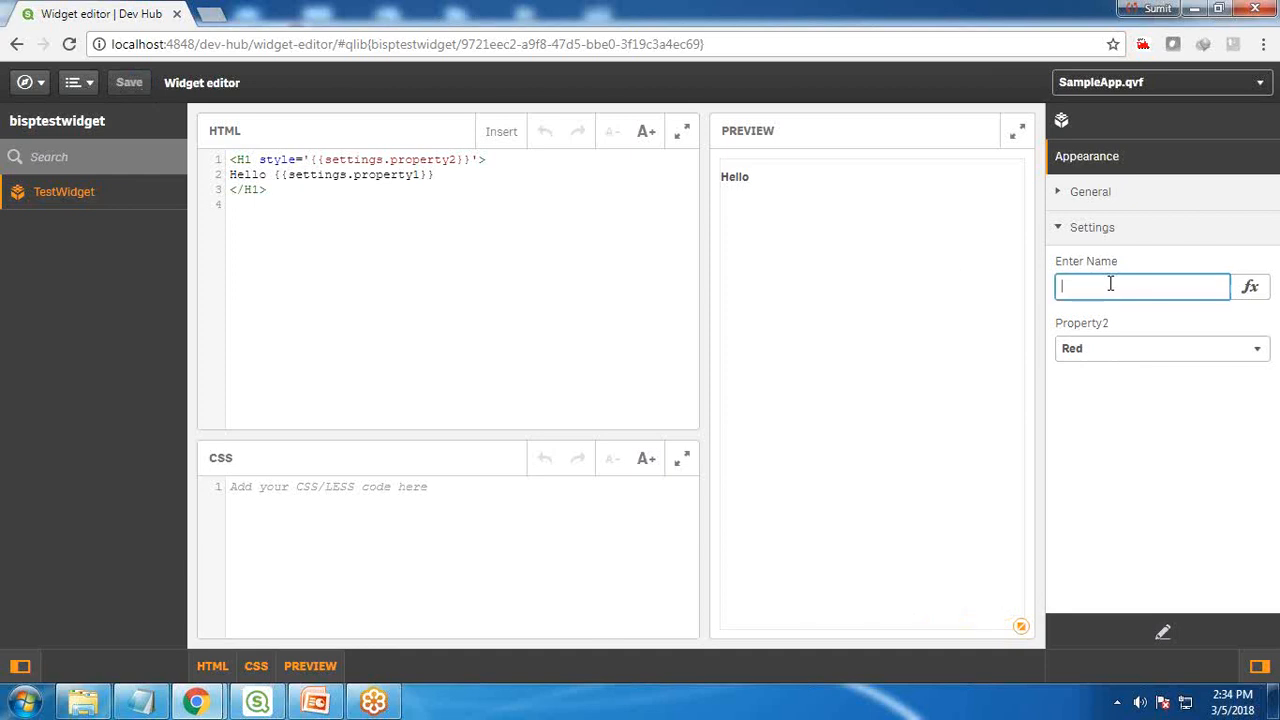
text(Sumit)
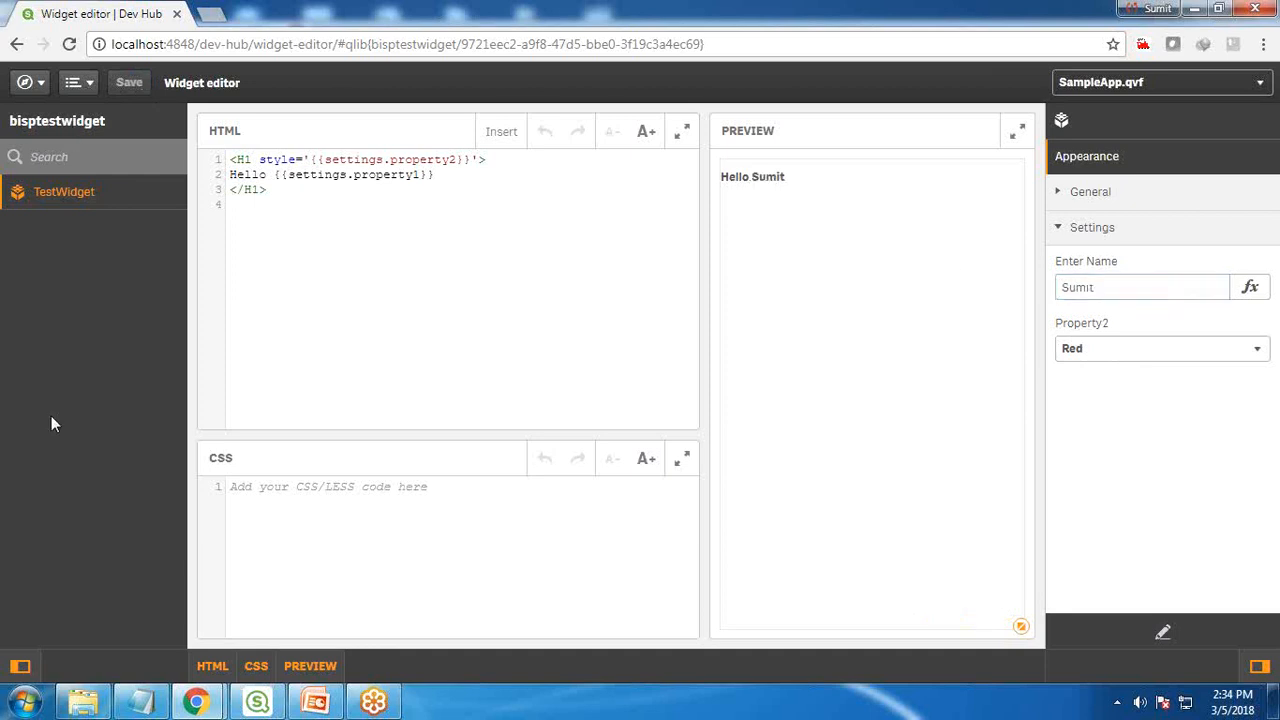
mouse_move(28, 443)
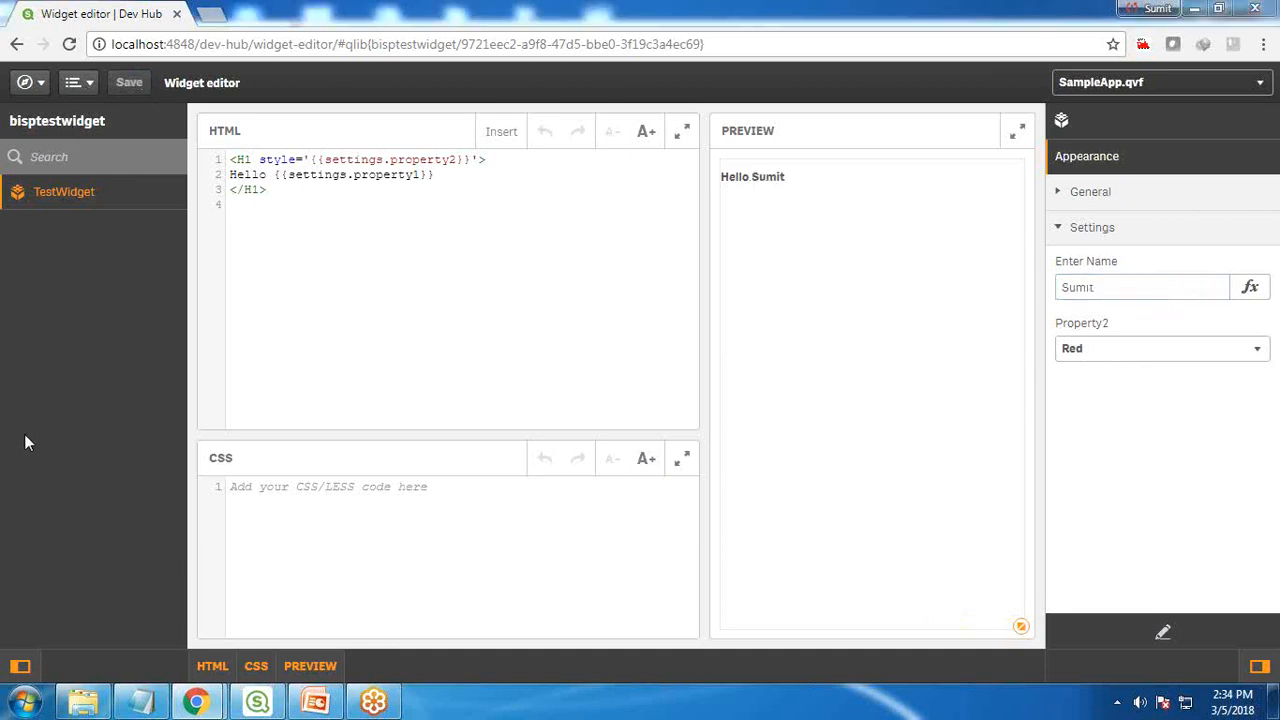
click(1160, 348)
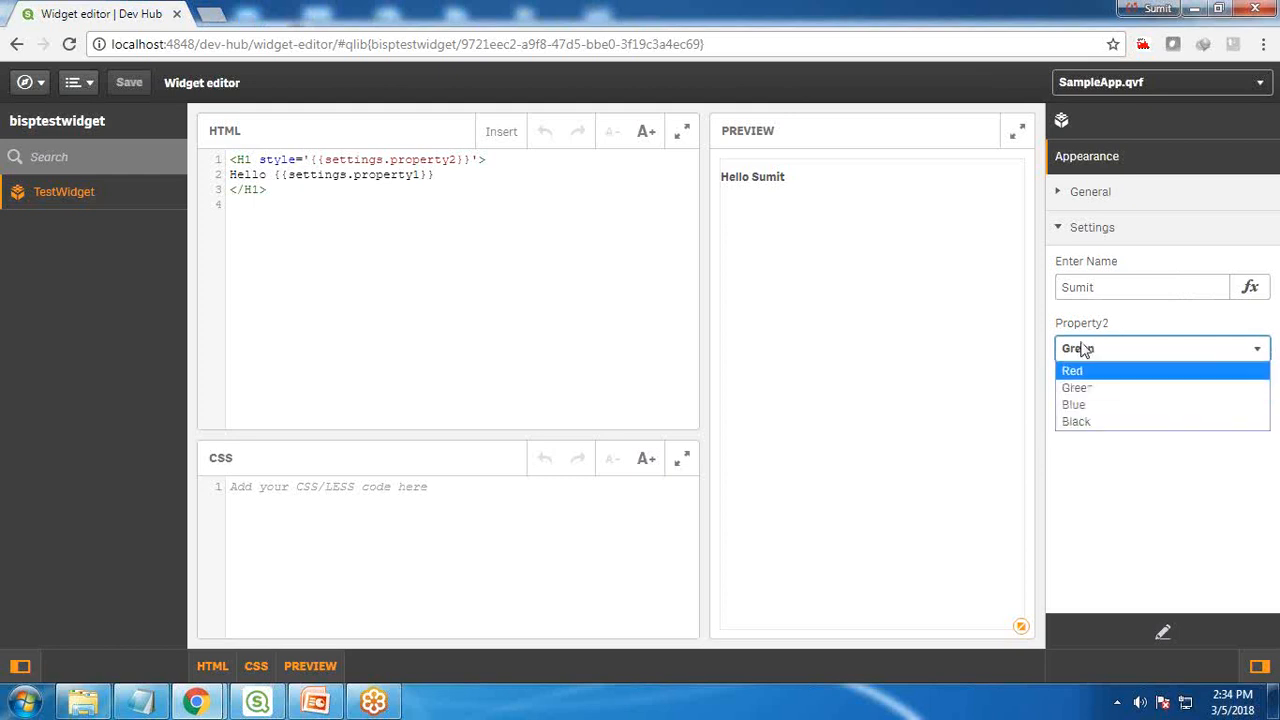
click(1072, 370)
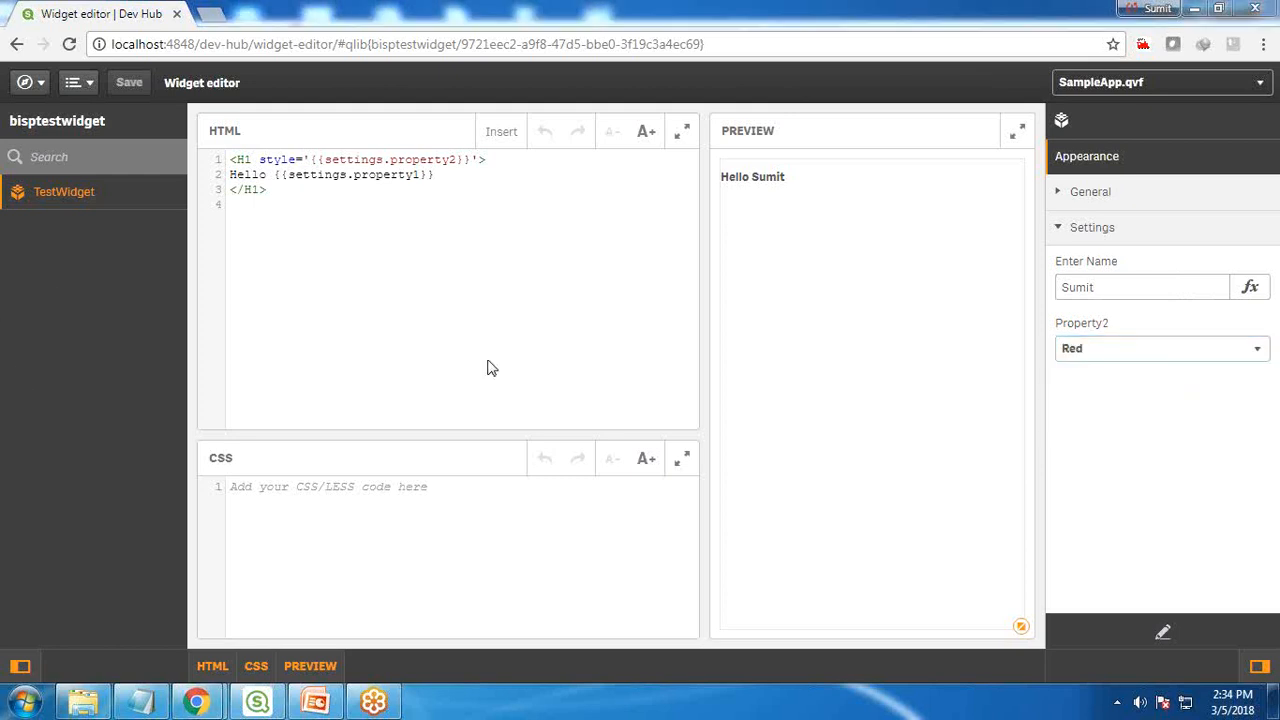
click(1141, 287)
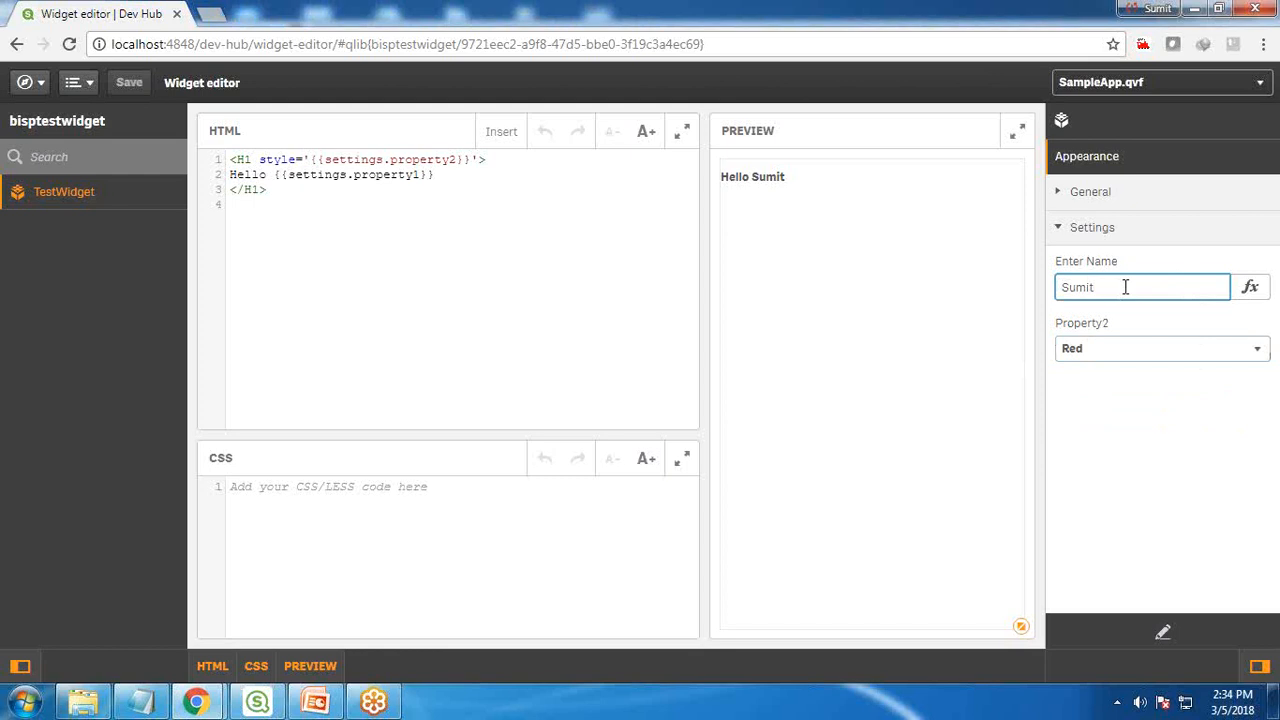
text(Goyal)
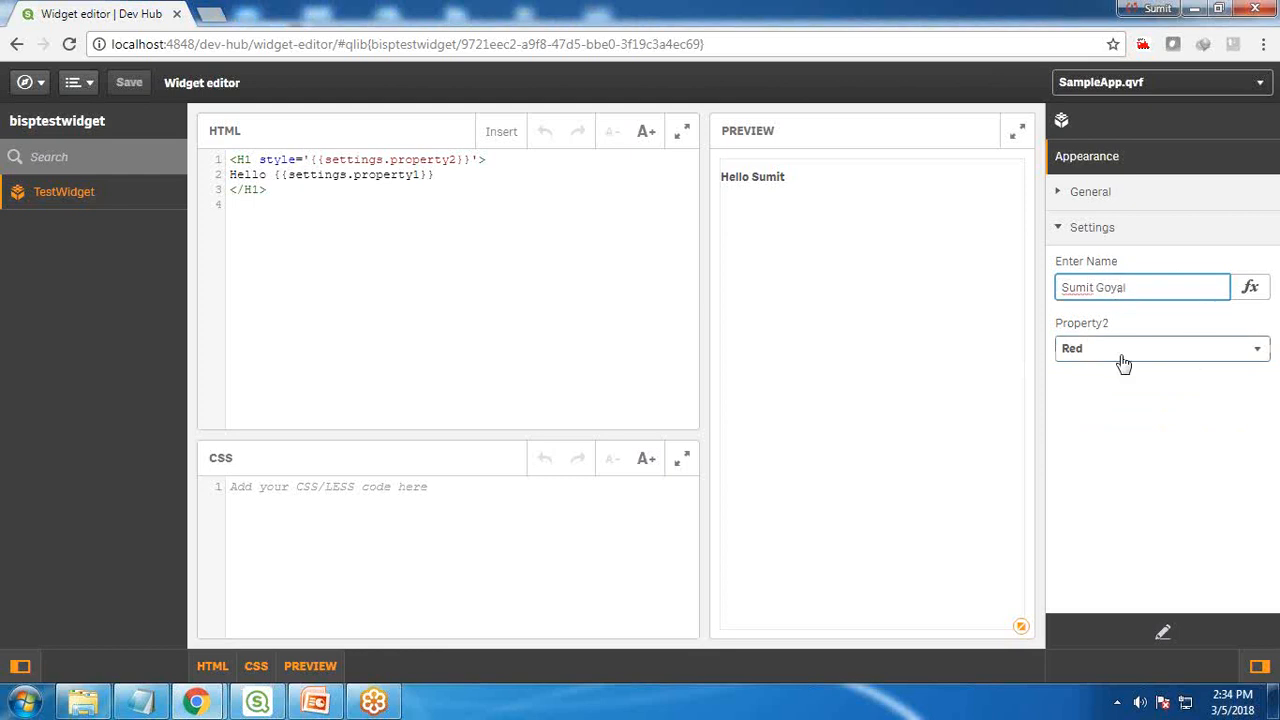
click(1160, 348)
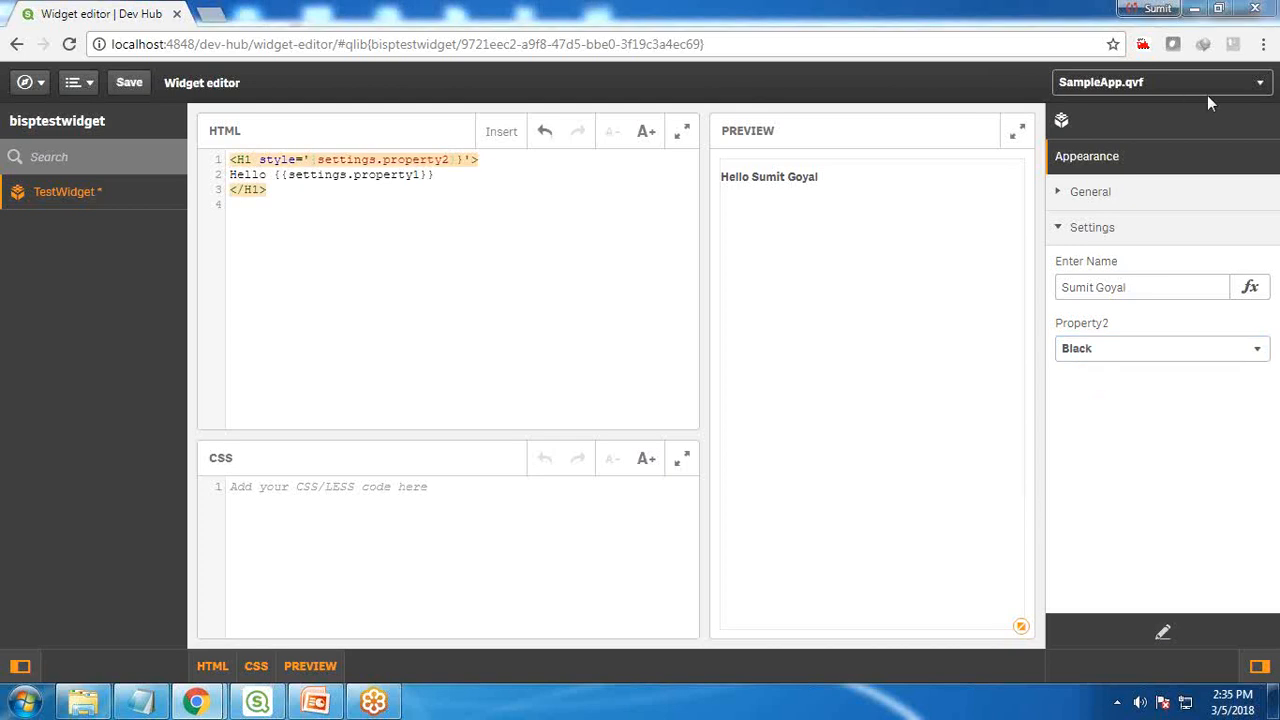
click(1160, 348)
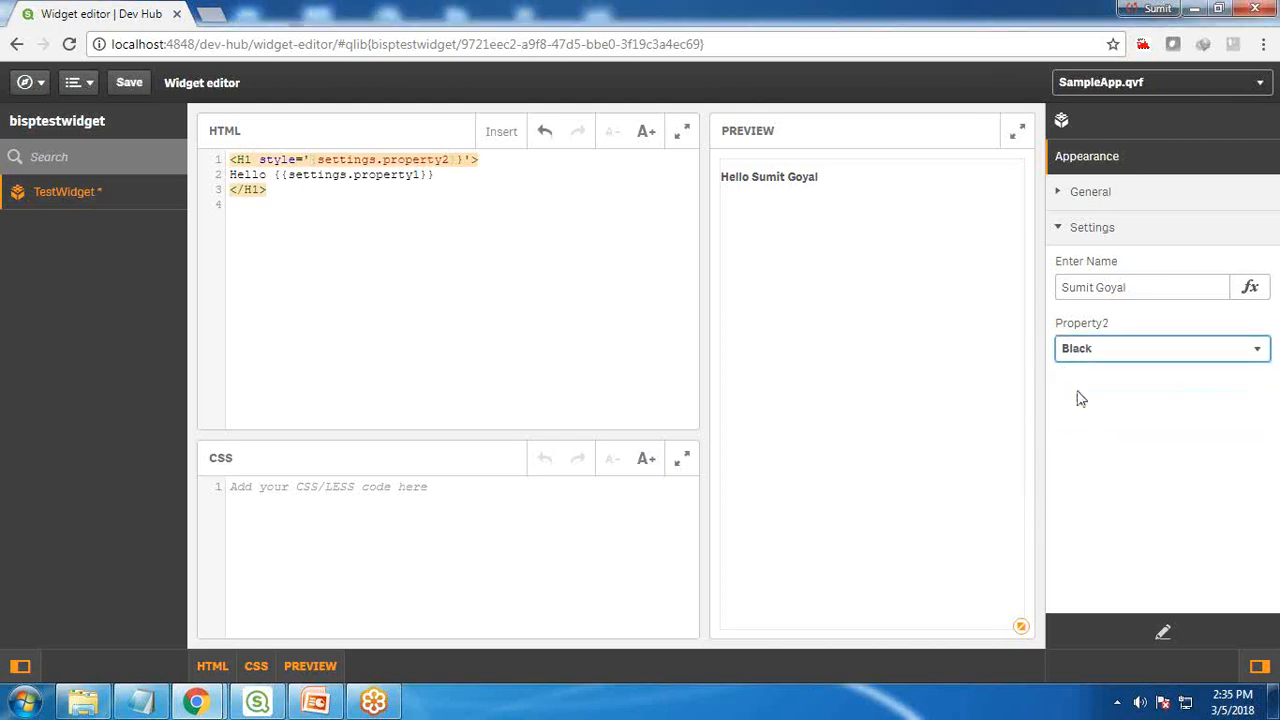
click(1160, 348)
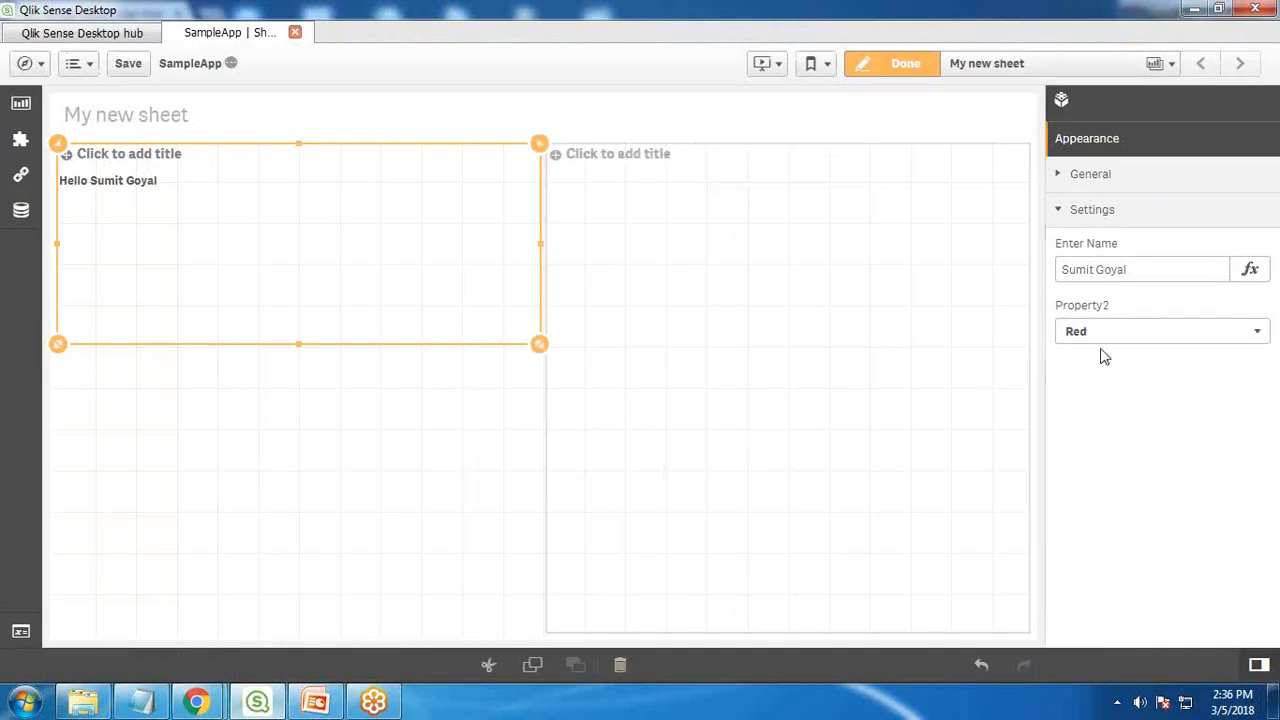
click(1160, 331)
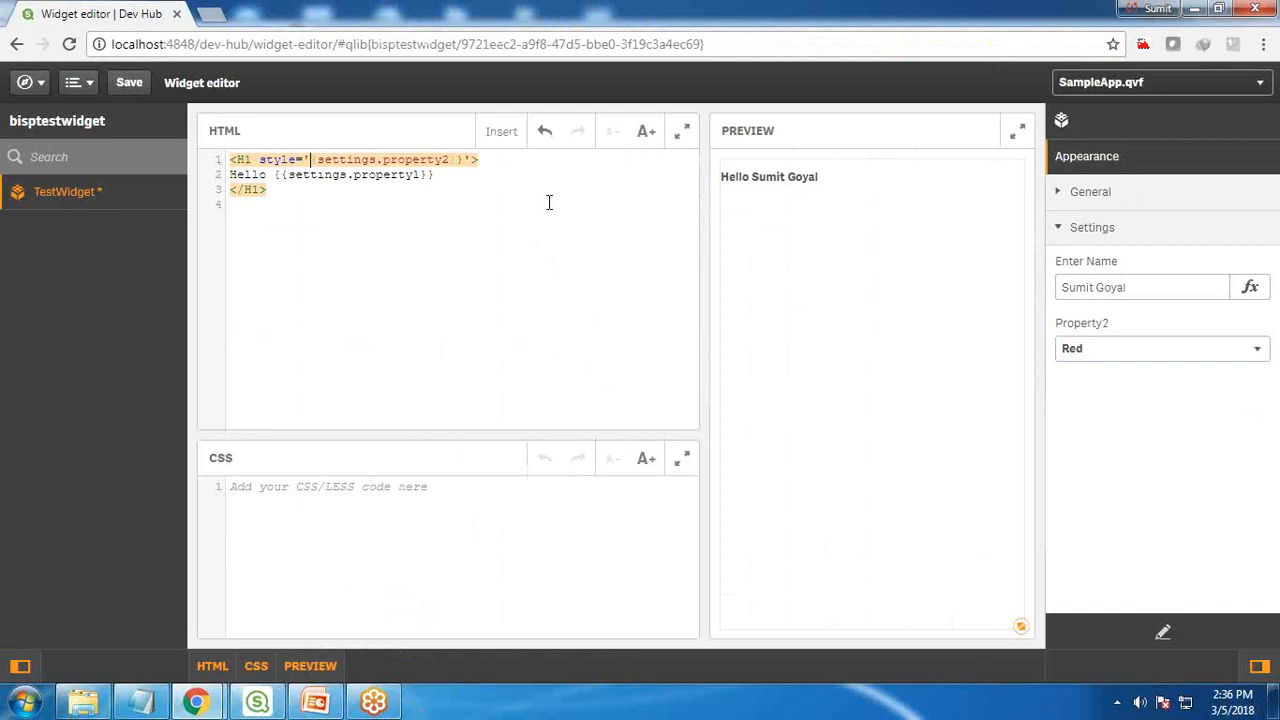
Prefix the H1 style with color: and test Green, Red, Blue and Green in Property2
text(color:)
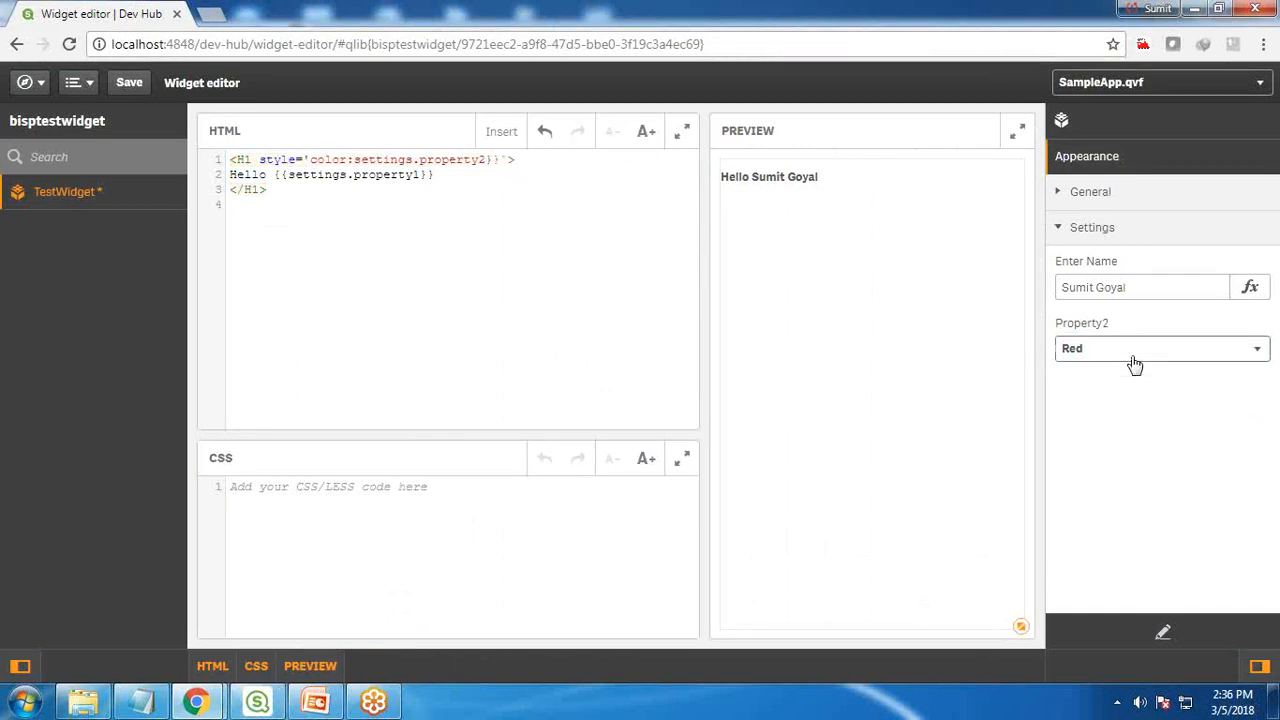
click(1160, 348)
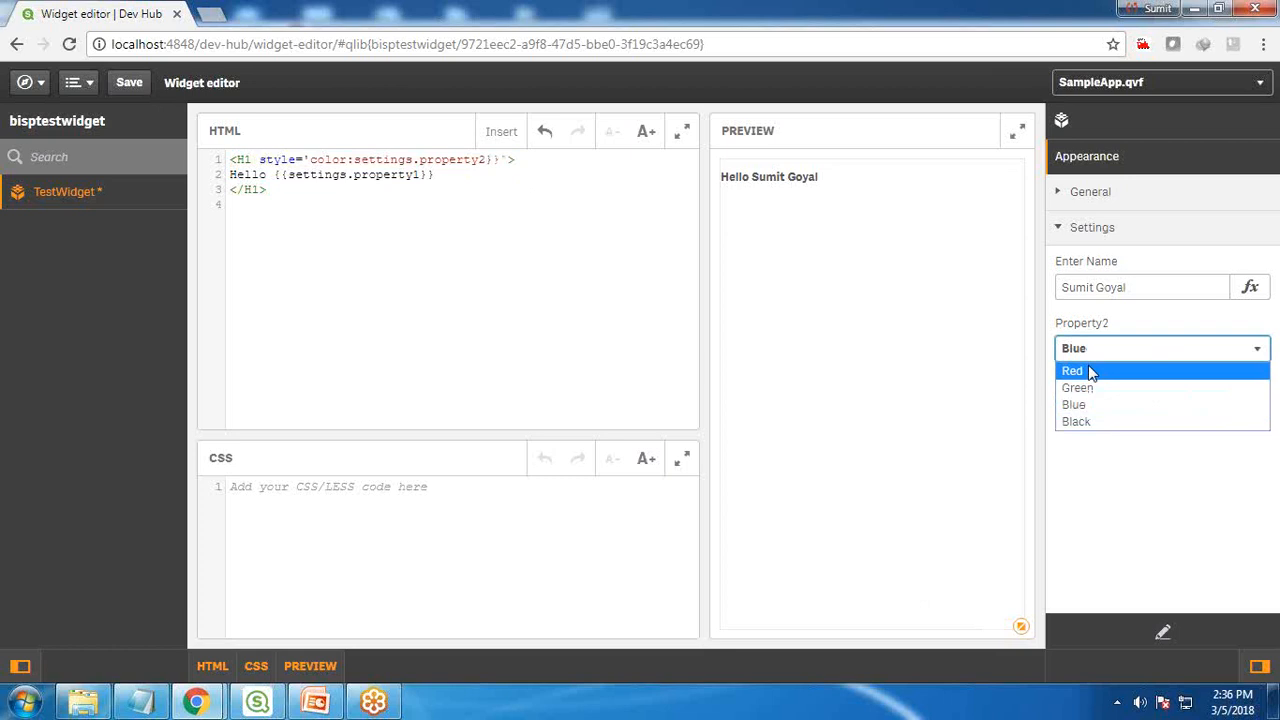
click(1075, 387)
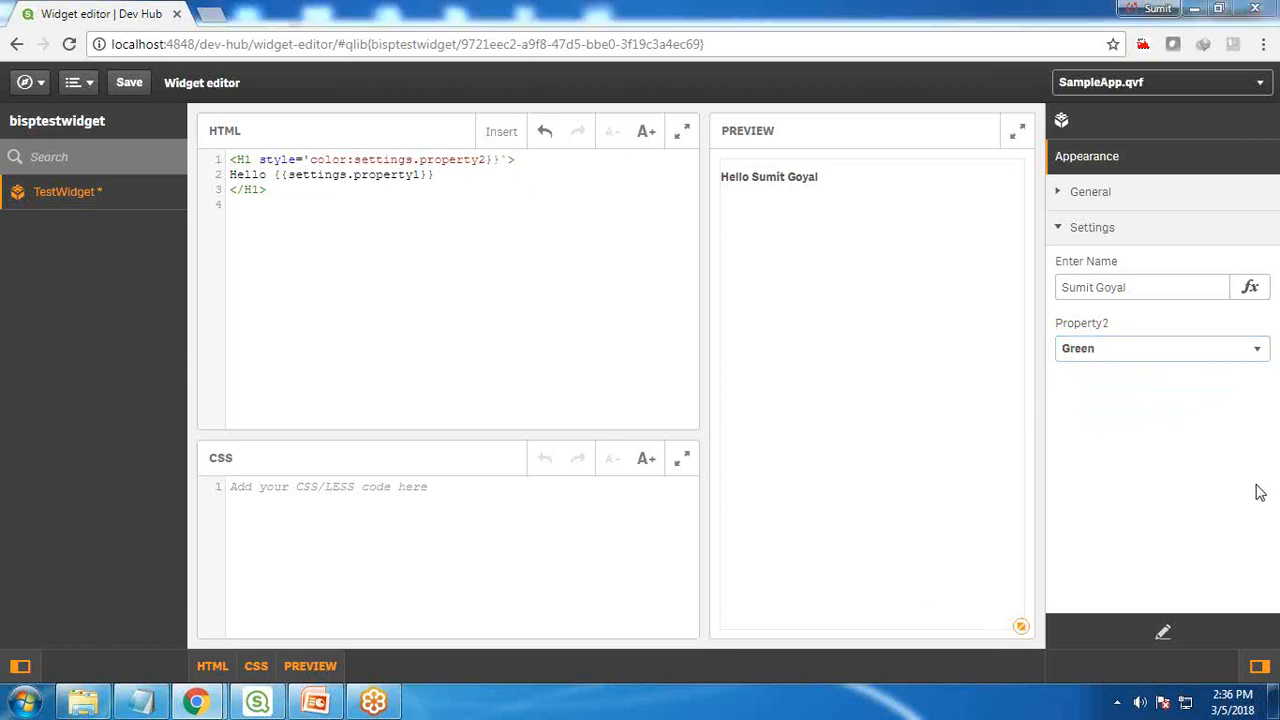
mouse_move(1004, 516)
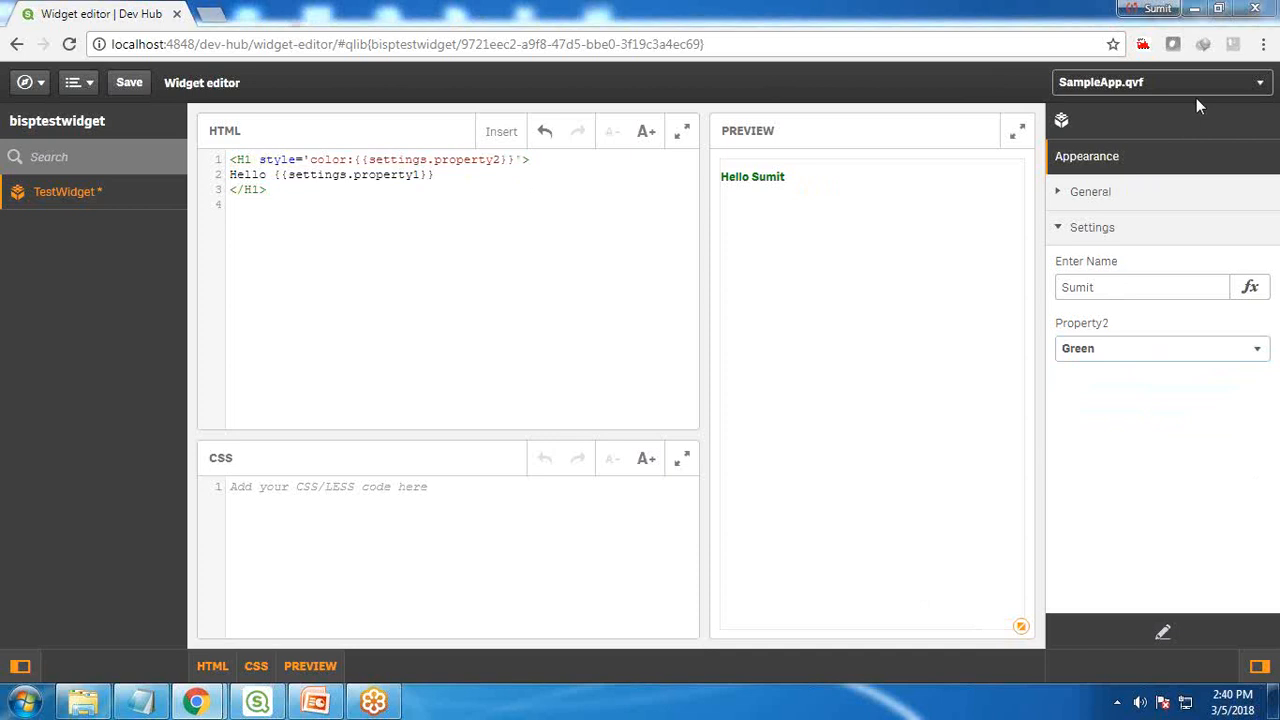
click(1160, 348)
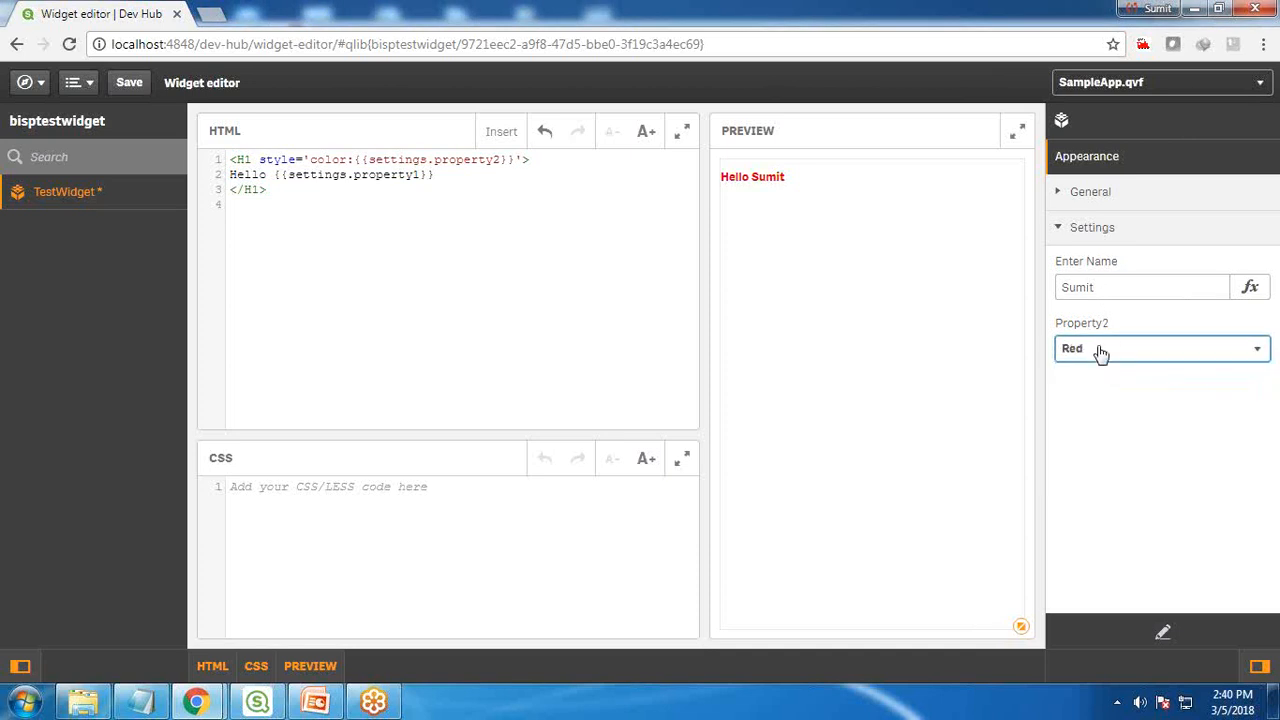
click(1159, 349)
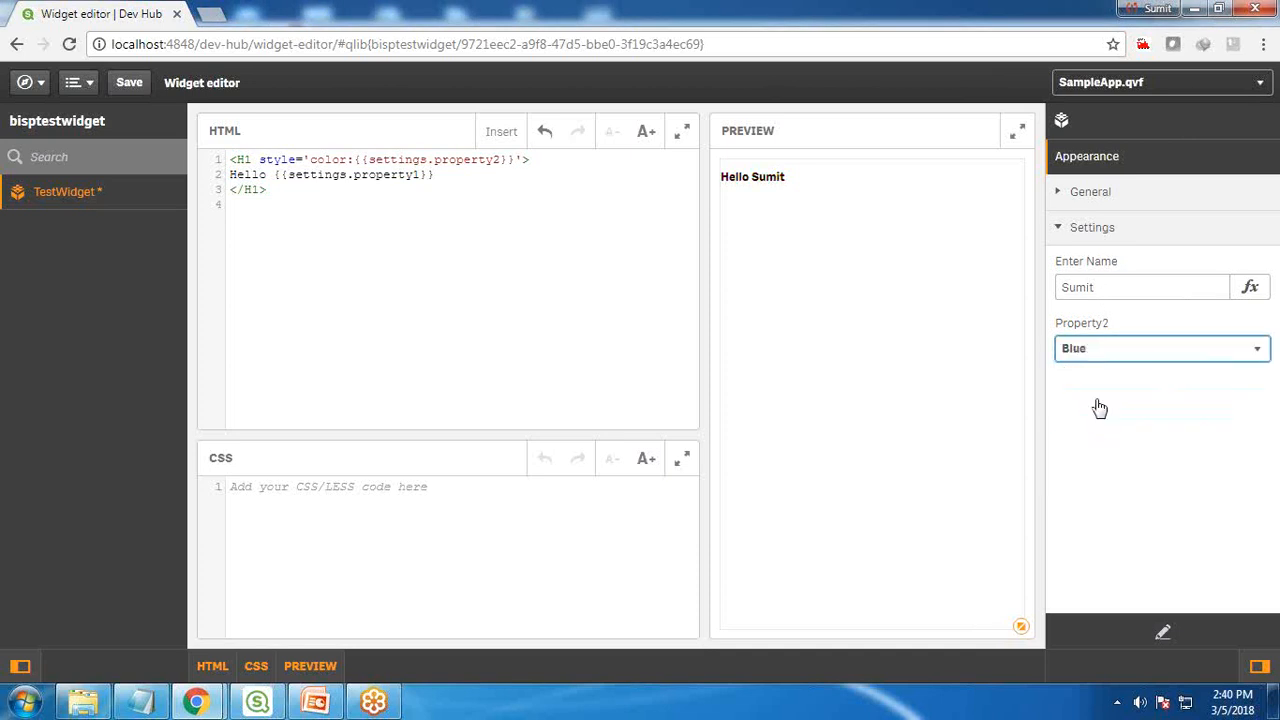
click(1160, 348)
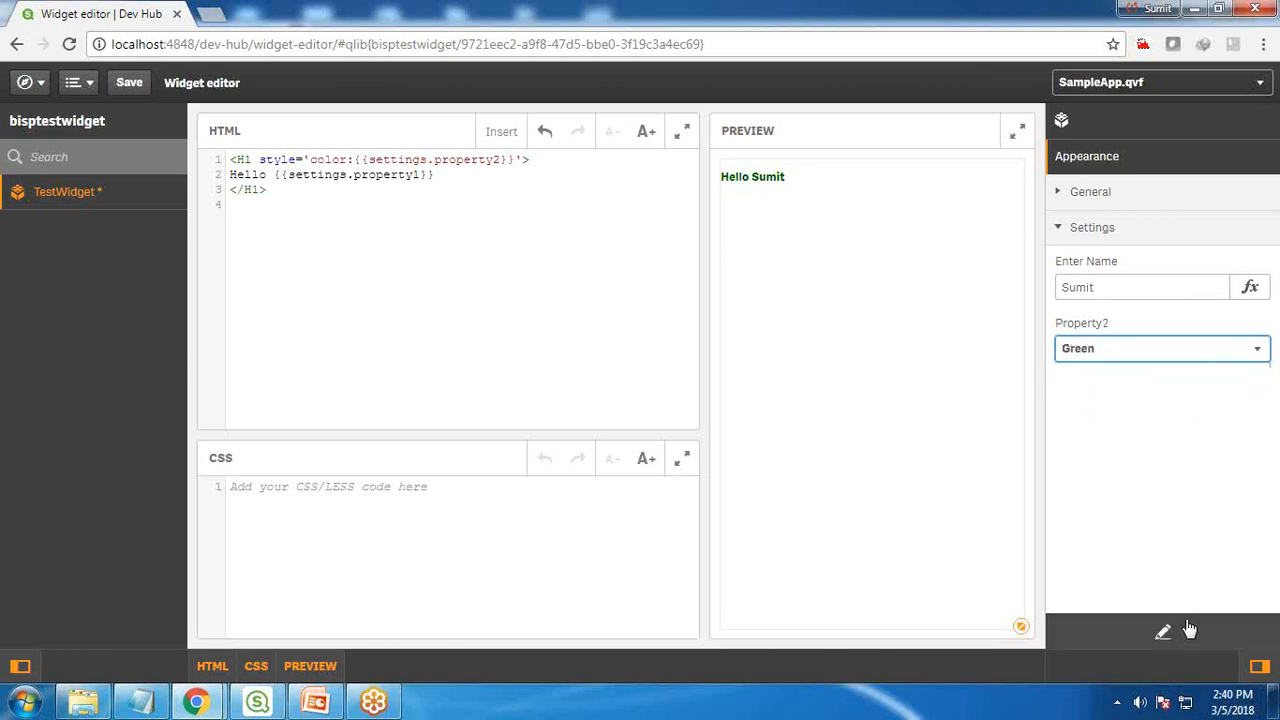
click(1163, 631)
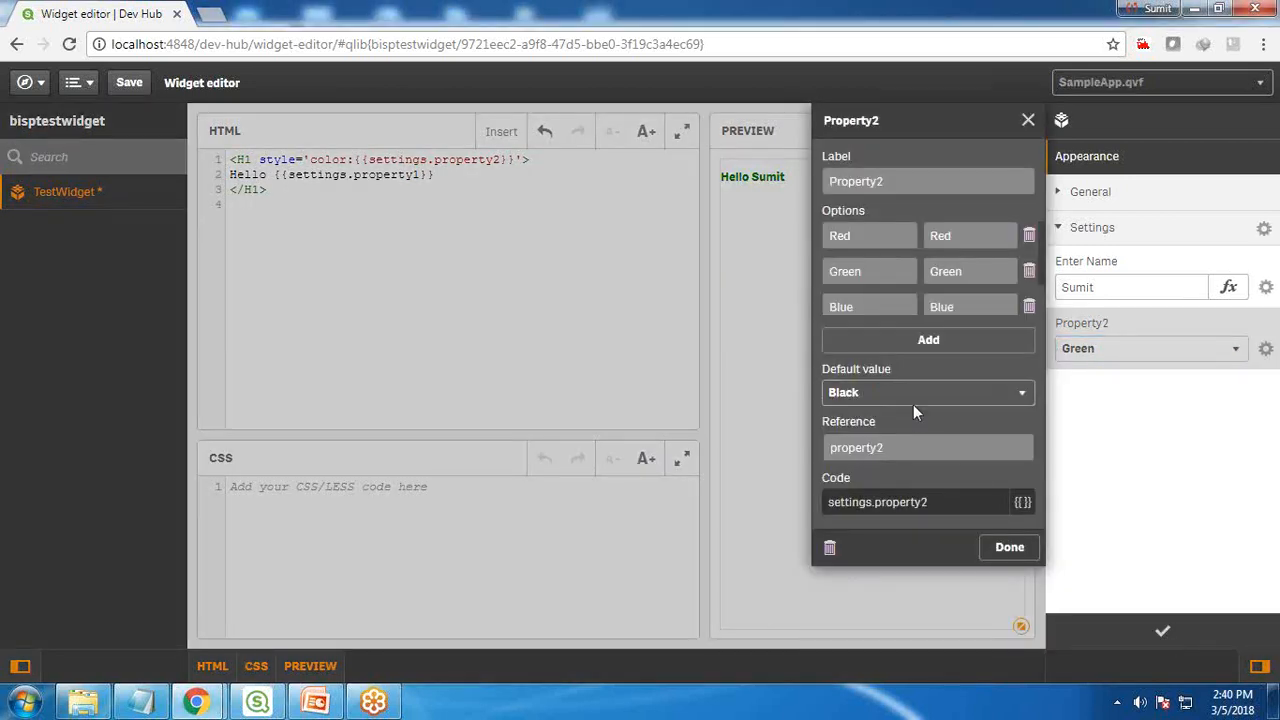
Open Property2's definition to view its colour options and Black default
click(1009, 547)
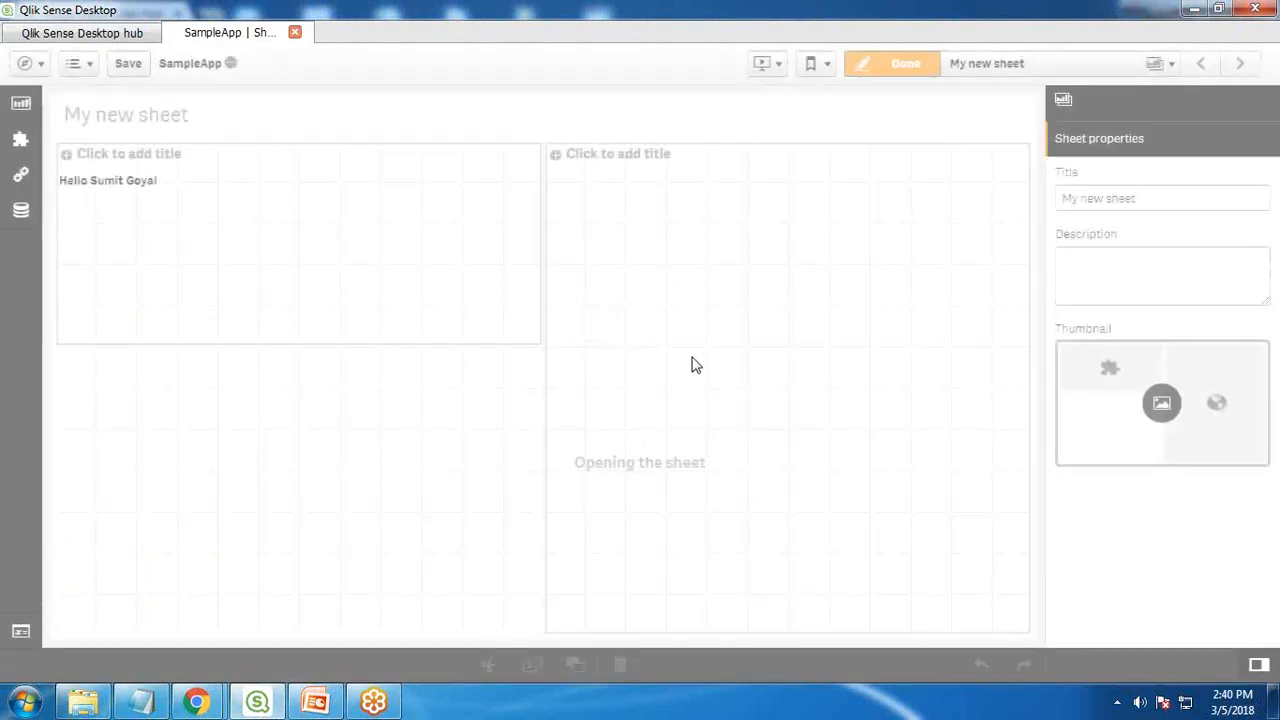
Select the TestWidget and cycle Property2 through Black, Green and Red, ending on Blue
click(298, 243)
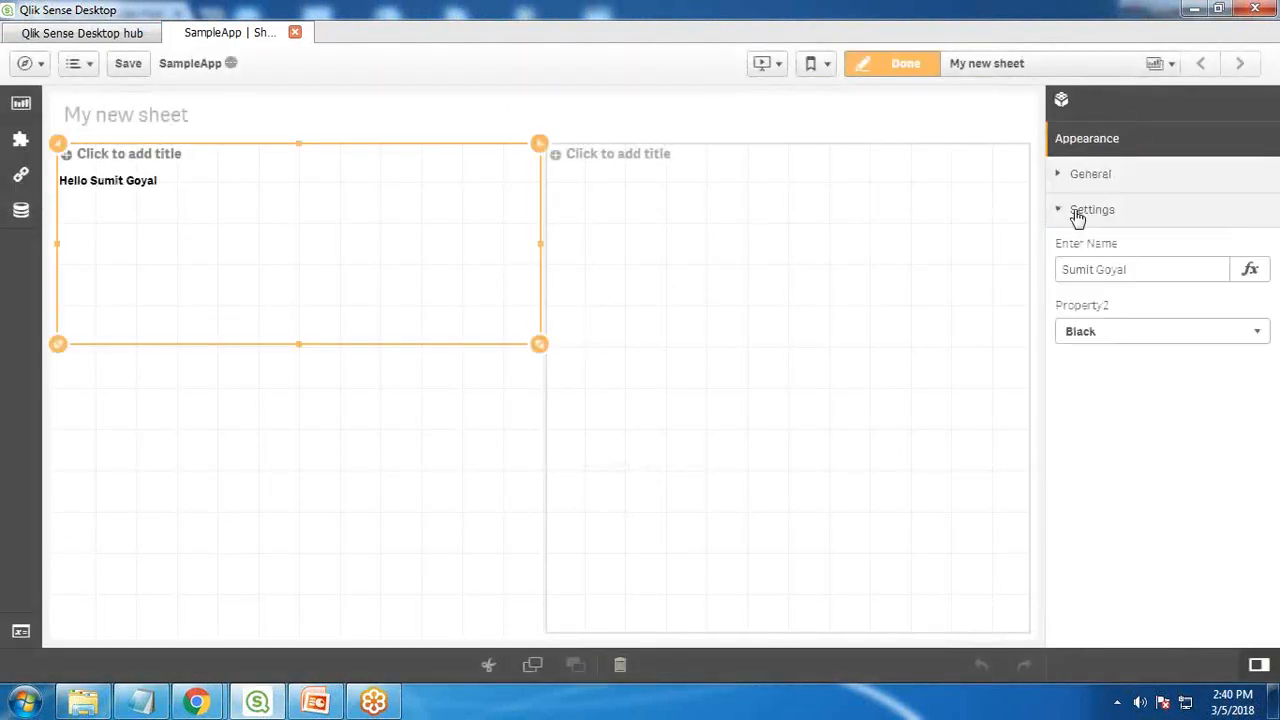
click(1161, 331)
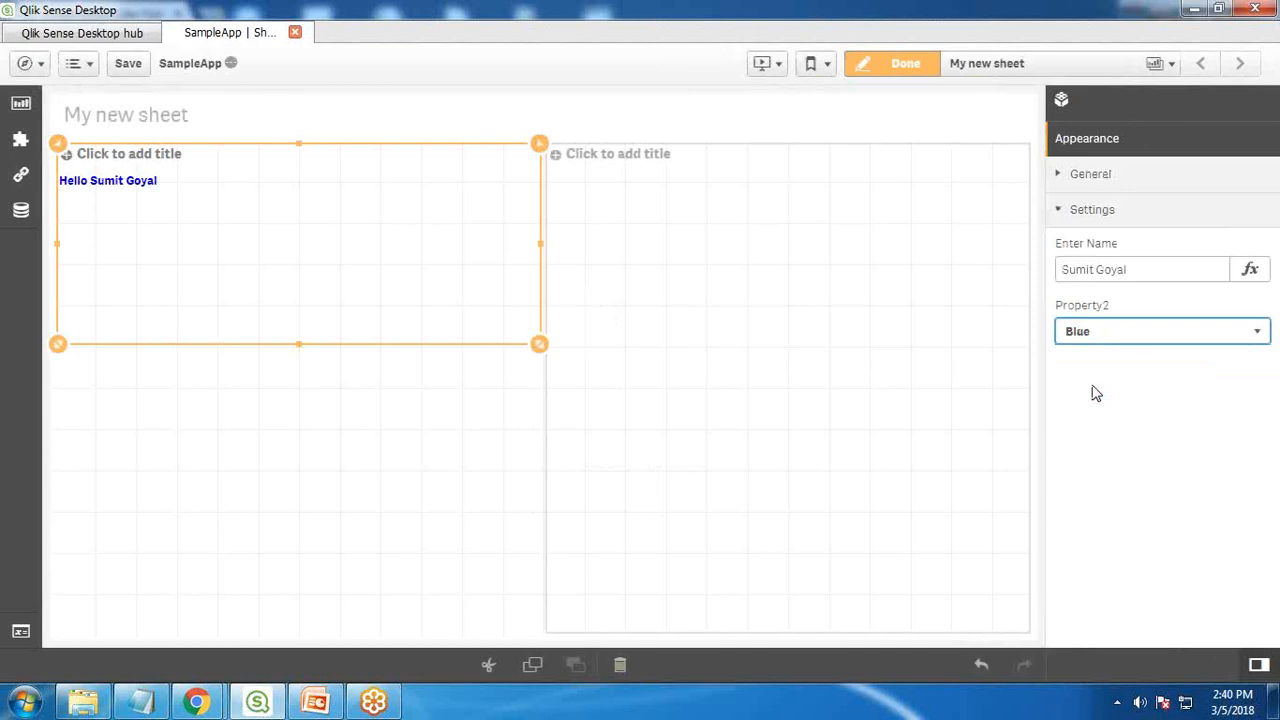
click(1160, 331)
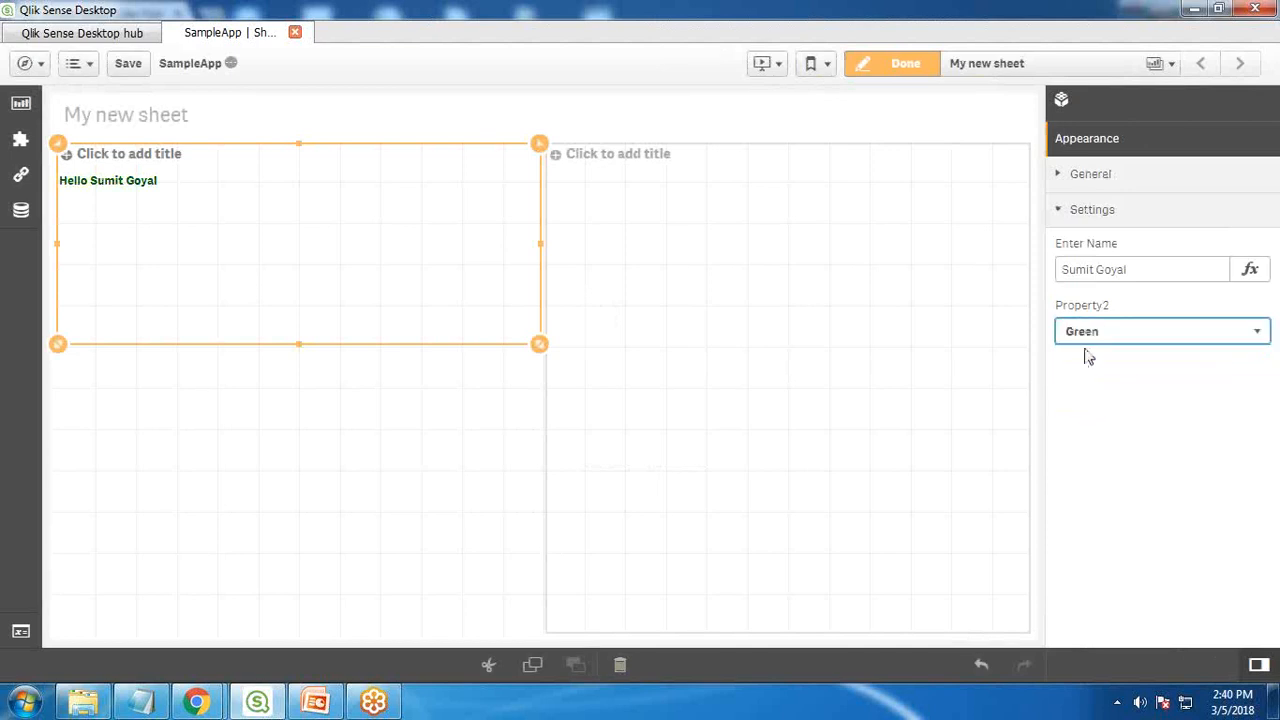
click(1161, 331)
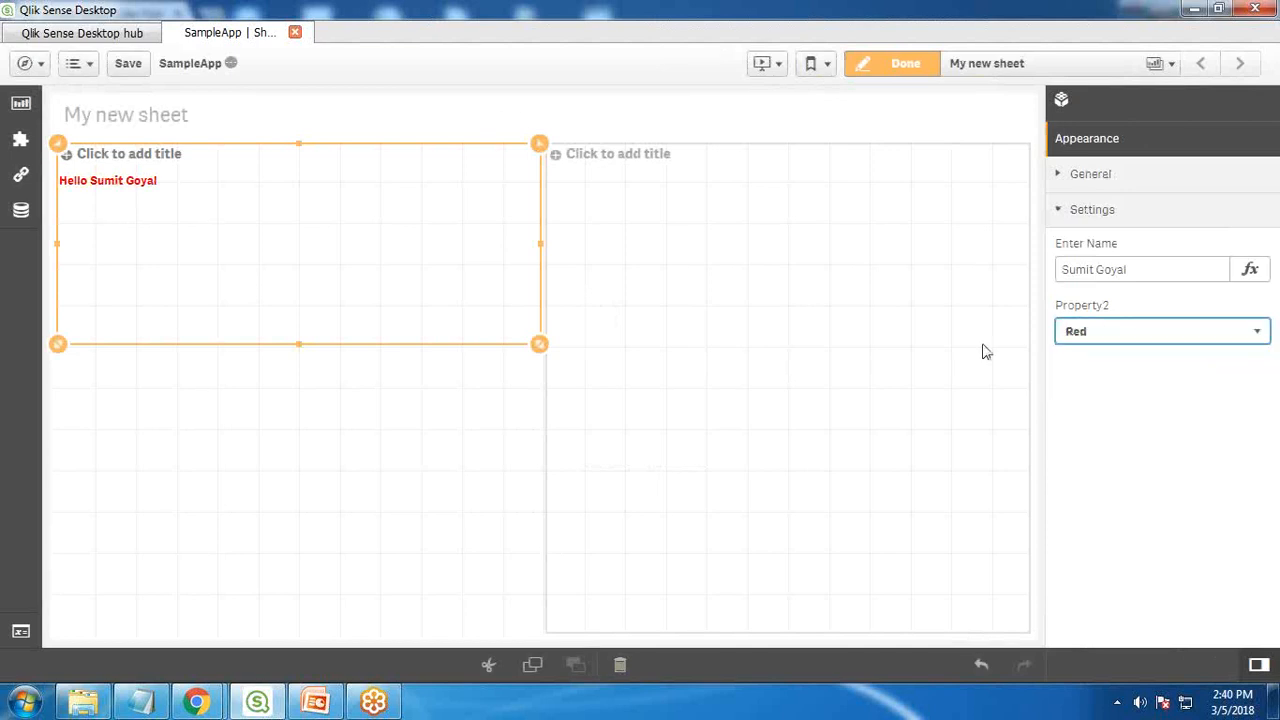
click(1162, 331)
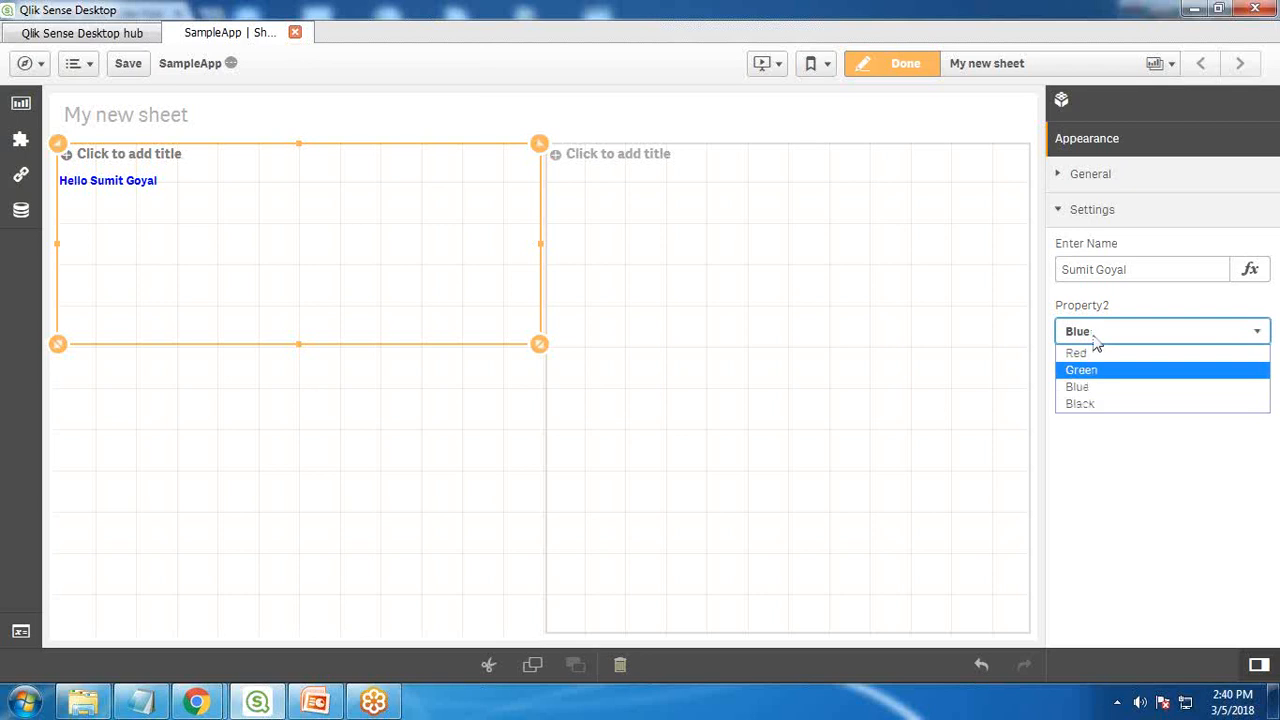
click(1081, 369)
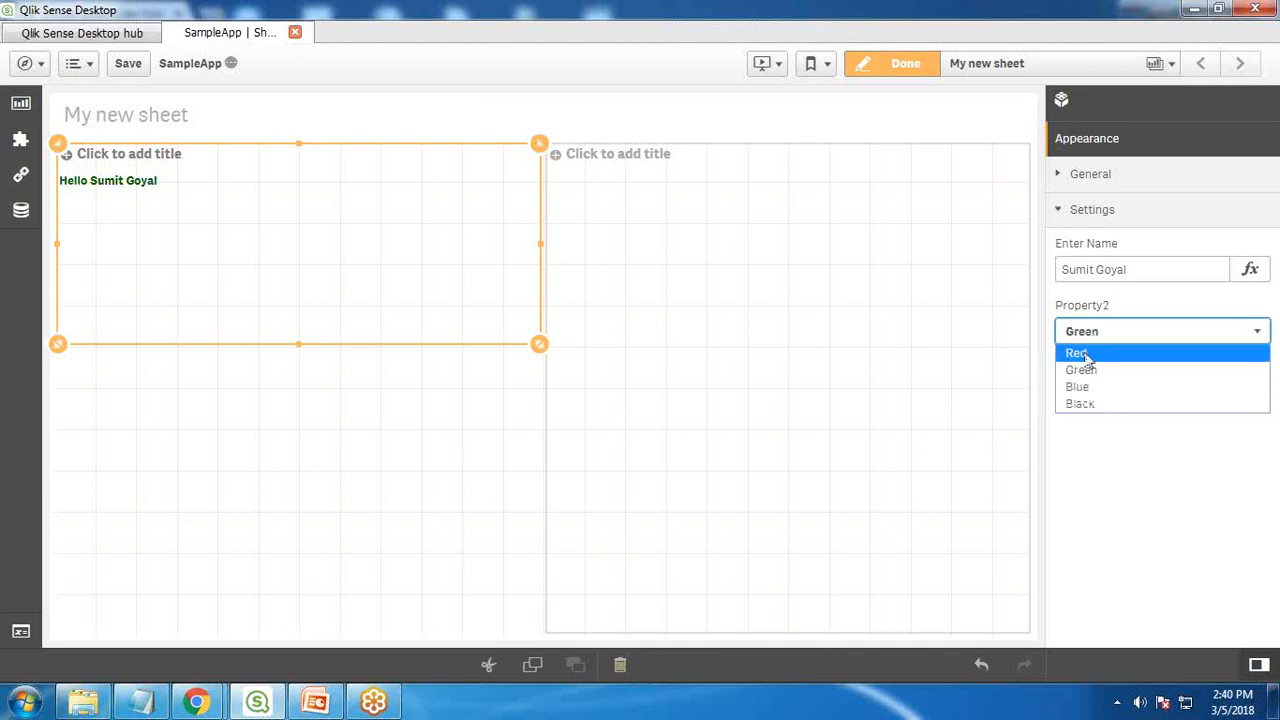
click(1079, 403)
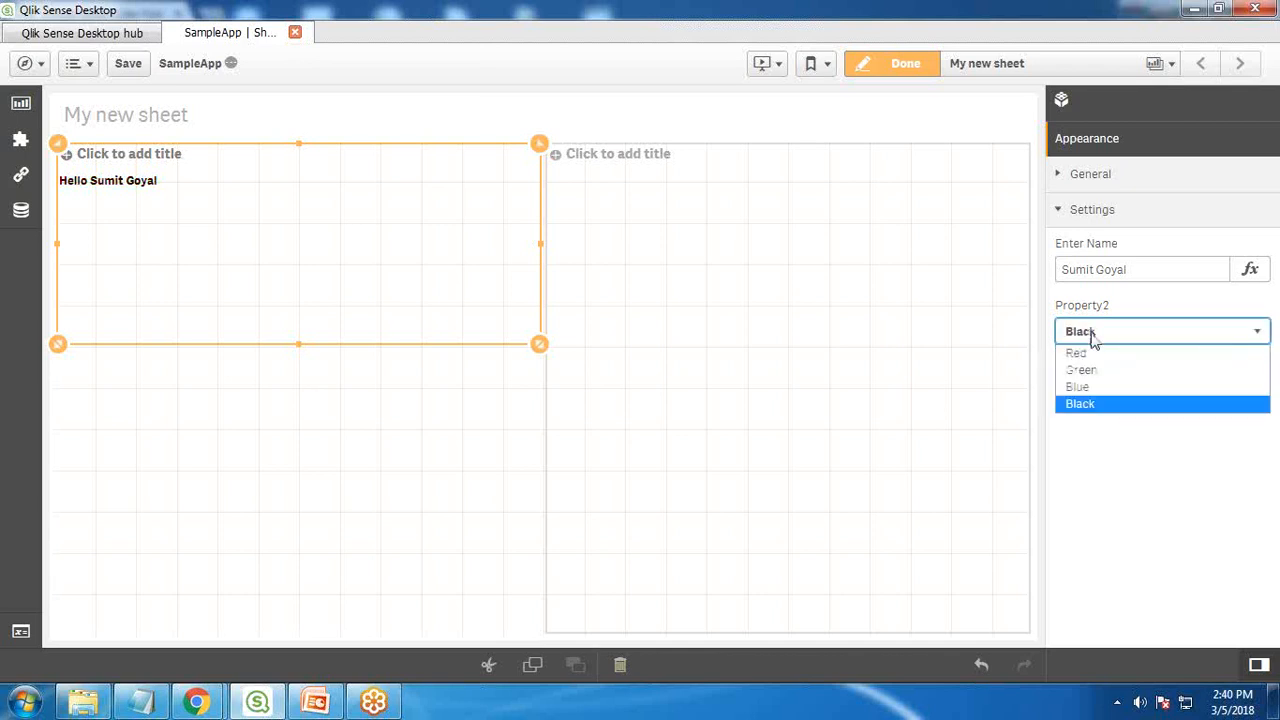
click(1077, 386)
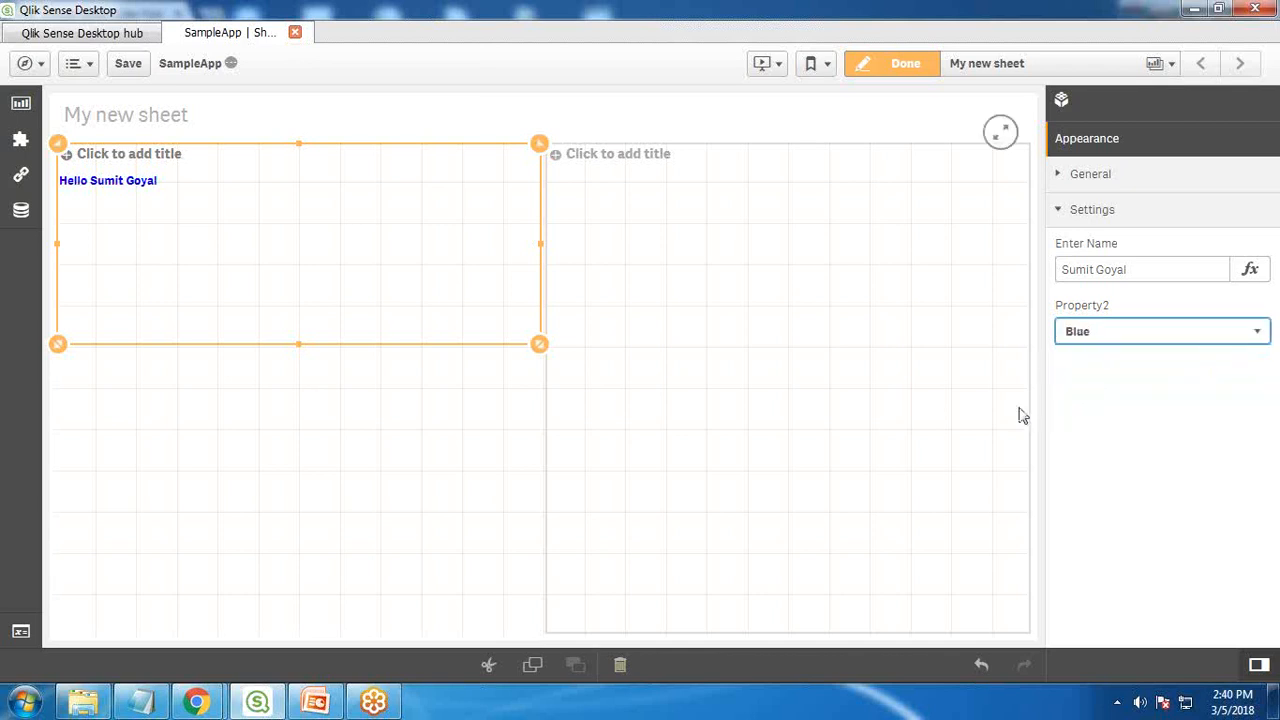
mouse_move(997, 408)
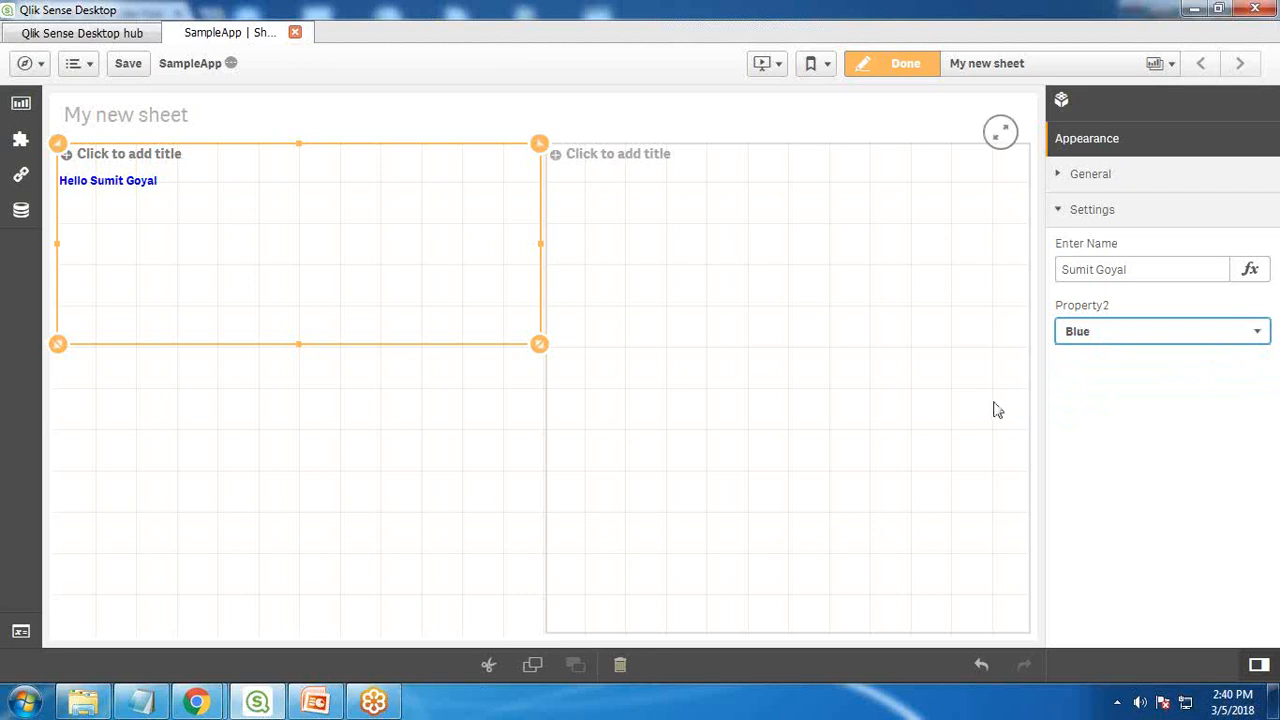
mouse_move(989, 397)
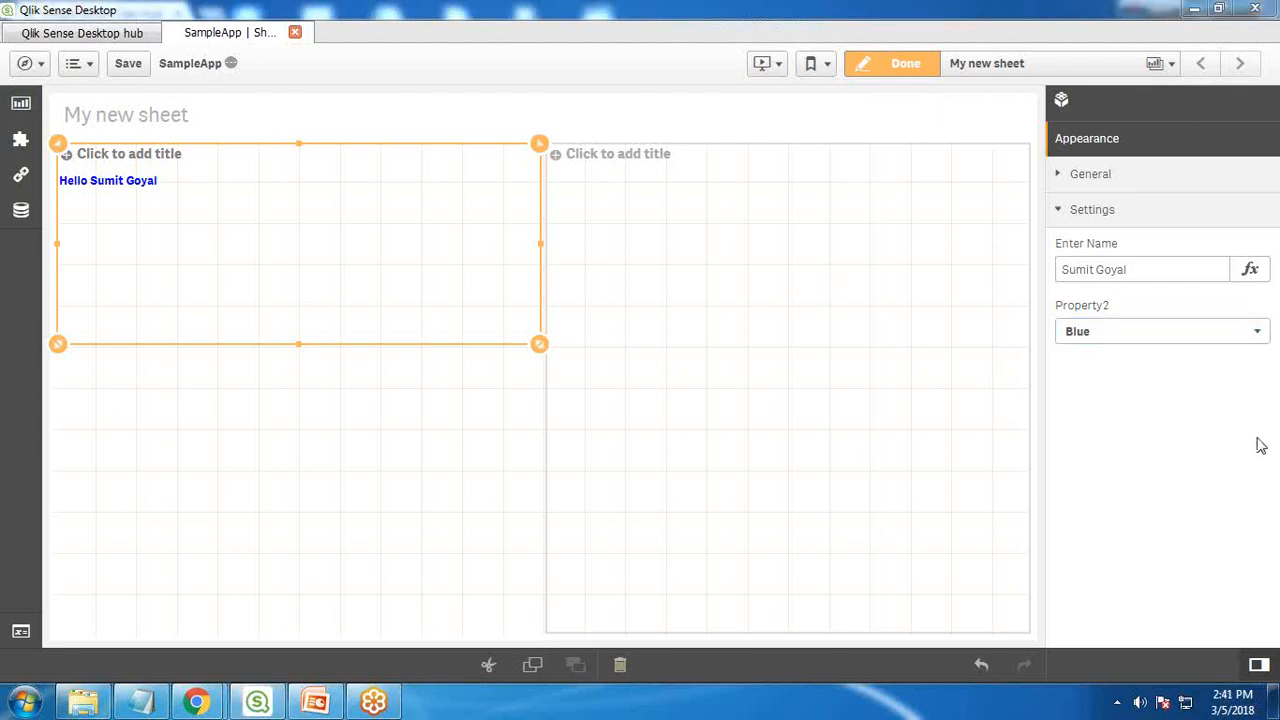
mouse_move(1005, 527)
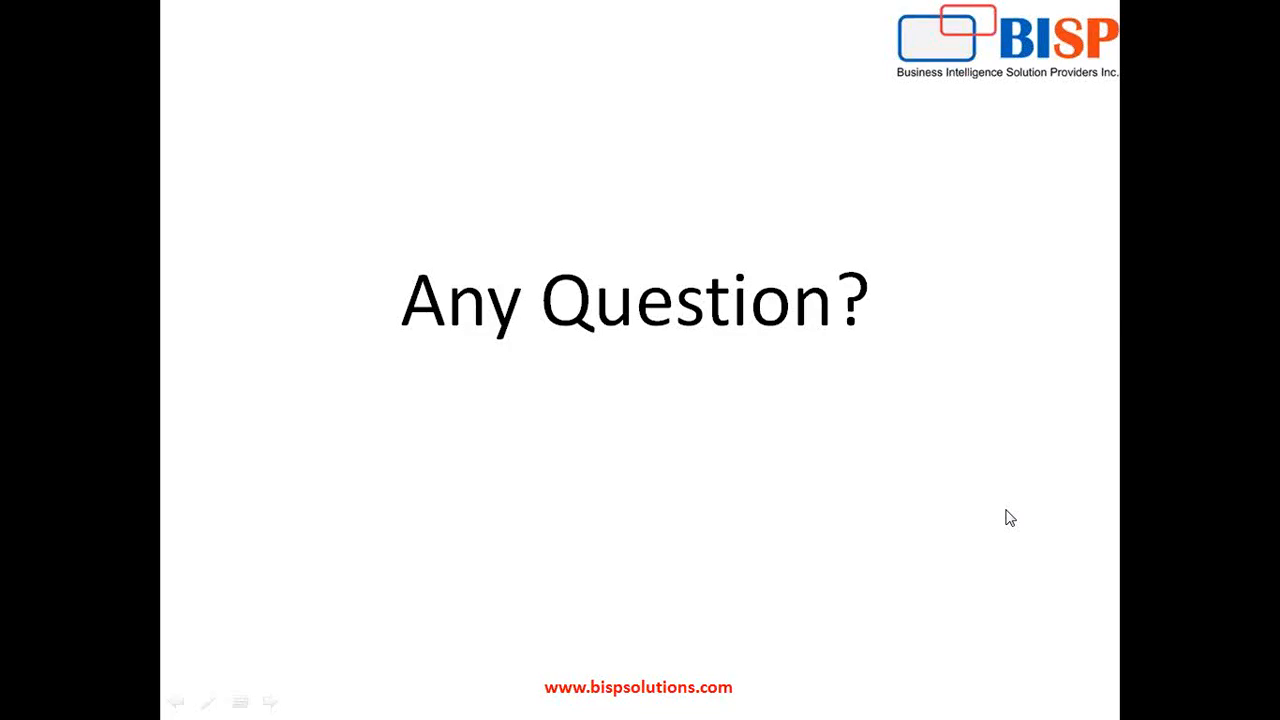
mouse_move(1015, 509)
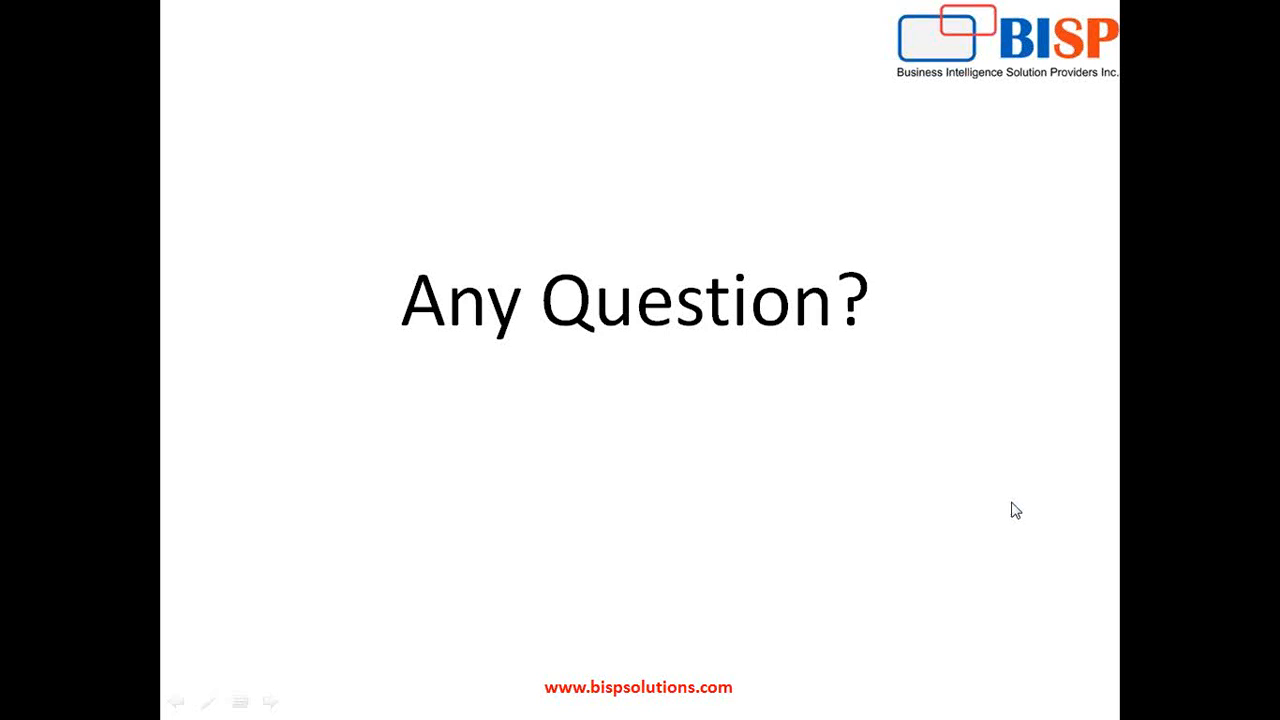